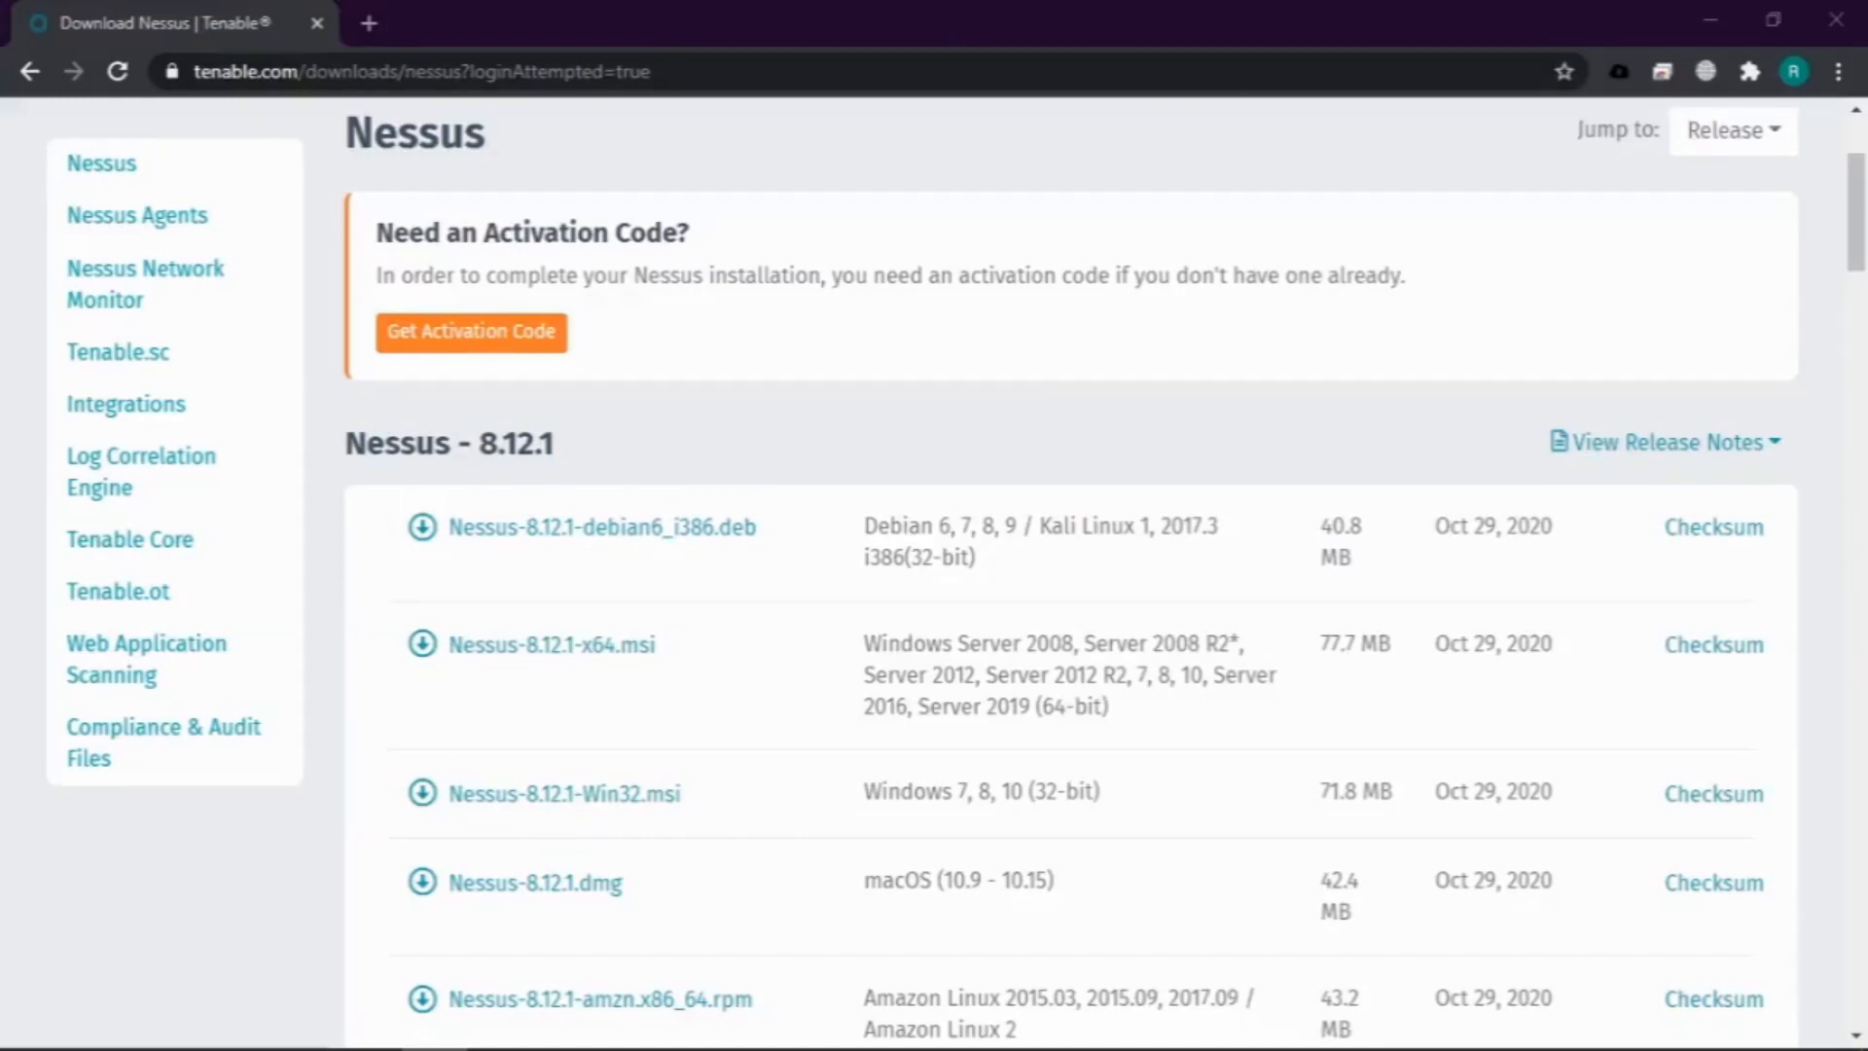
mouse_move(465, 611)
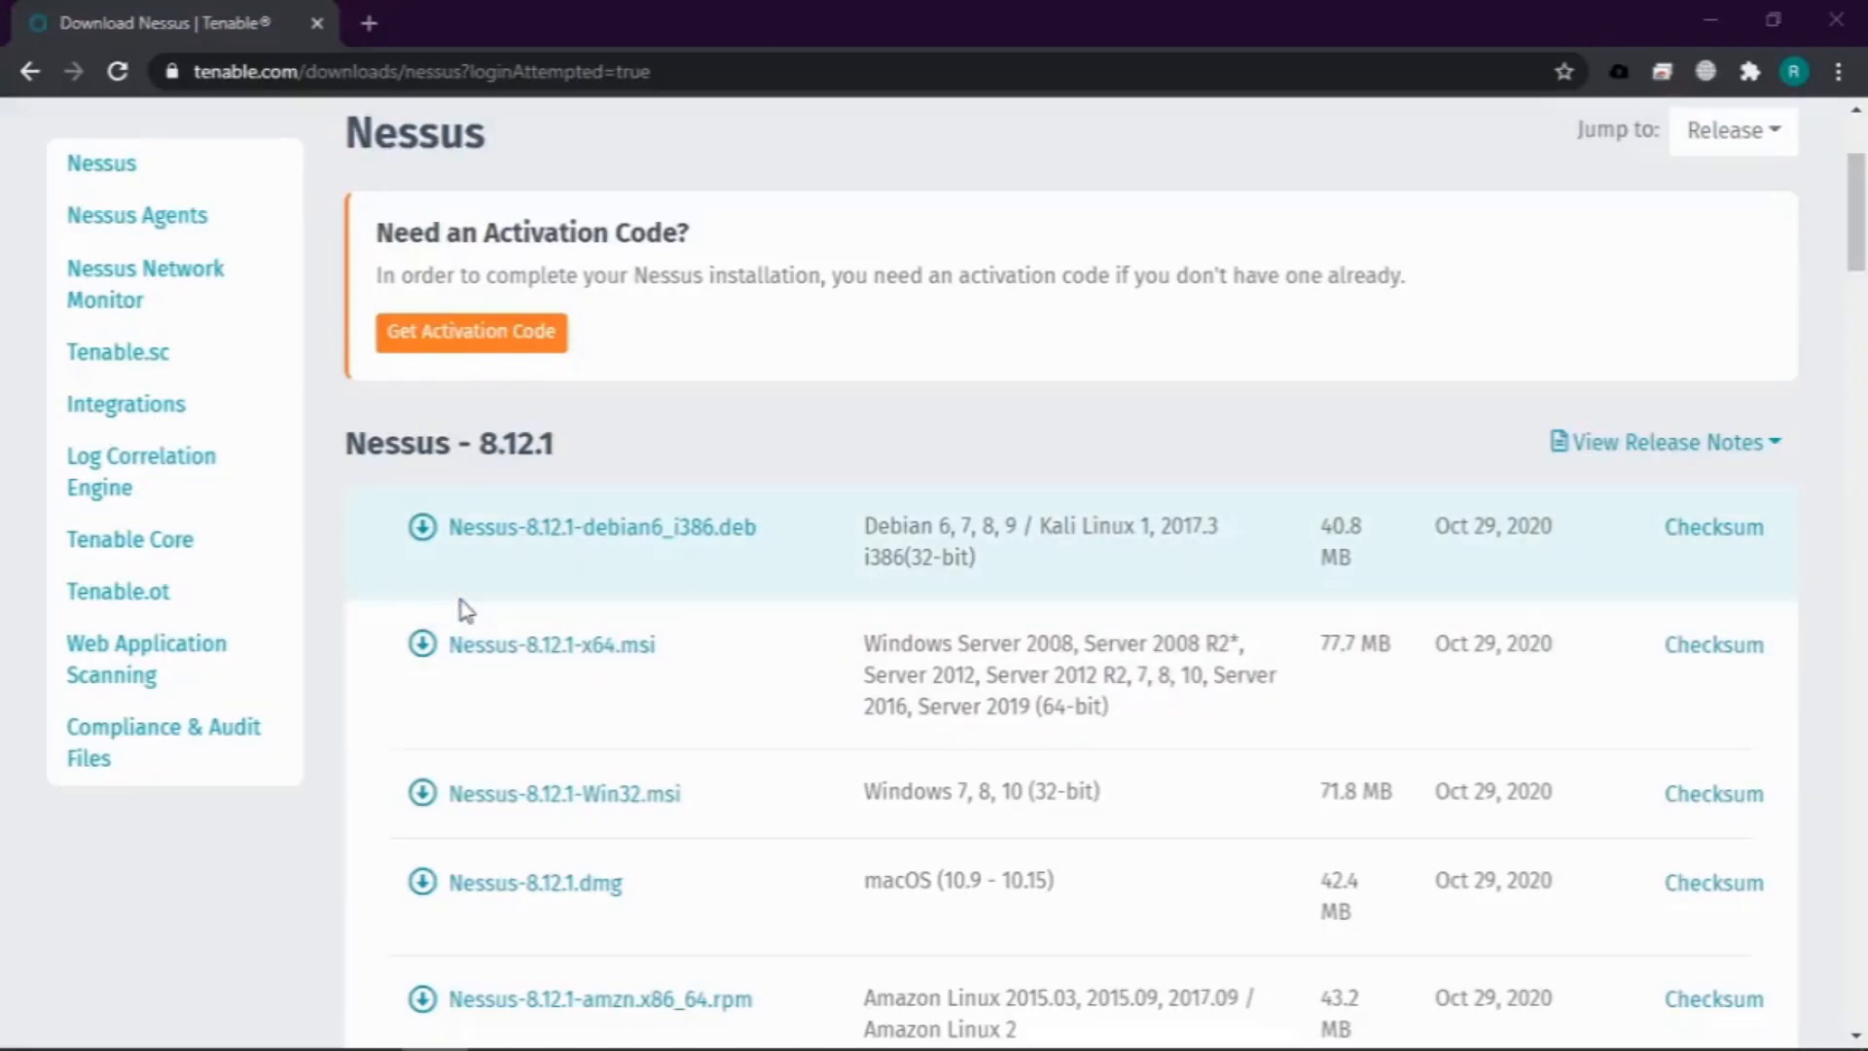
Step: Download Nessus-8.12.1-x64.msi after accepting the license agreement, and run the installer
scroll("up", 3)
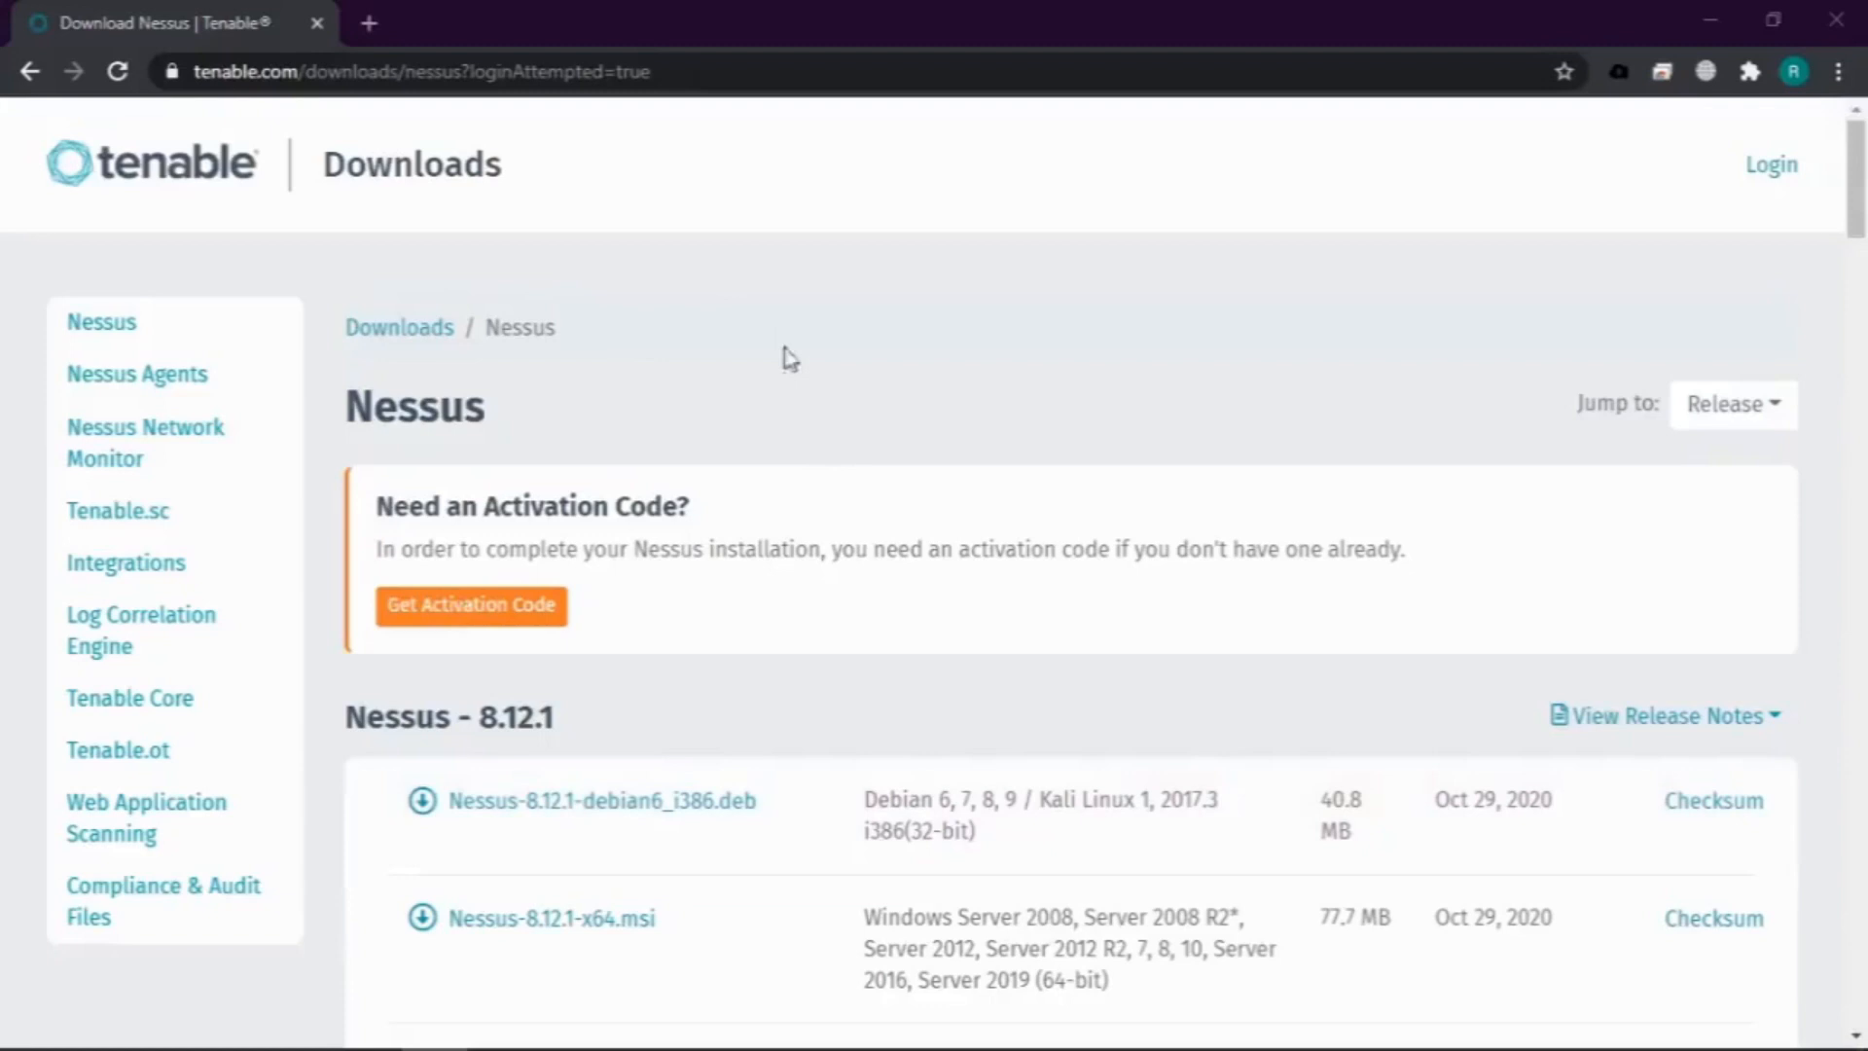
mouse_move(530, 492)
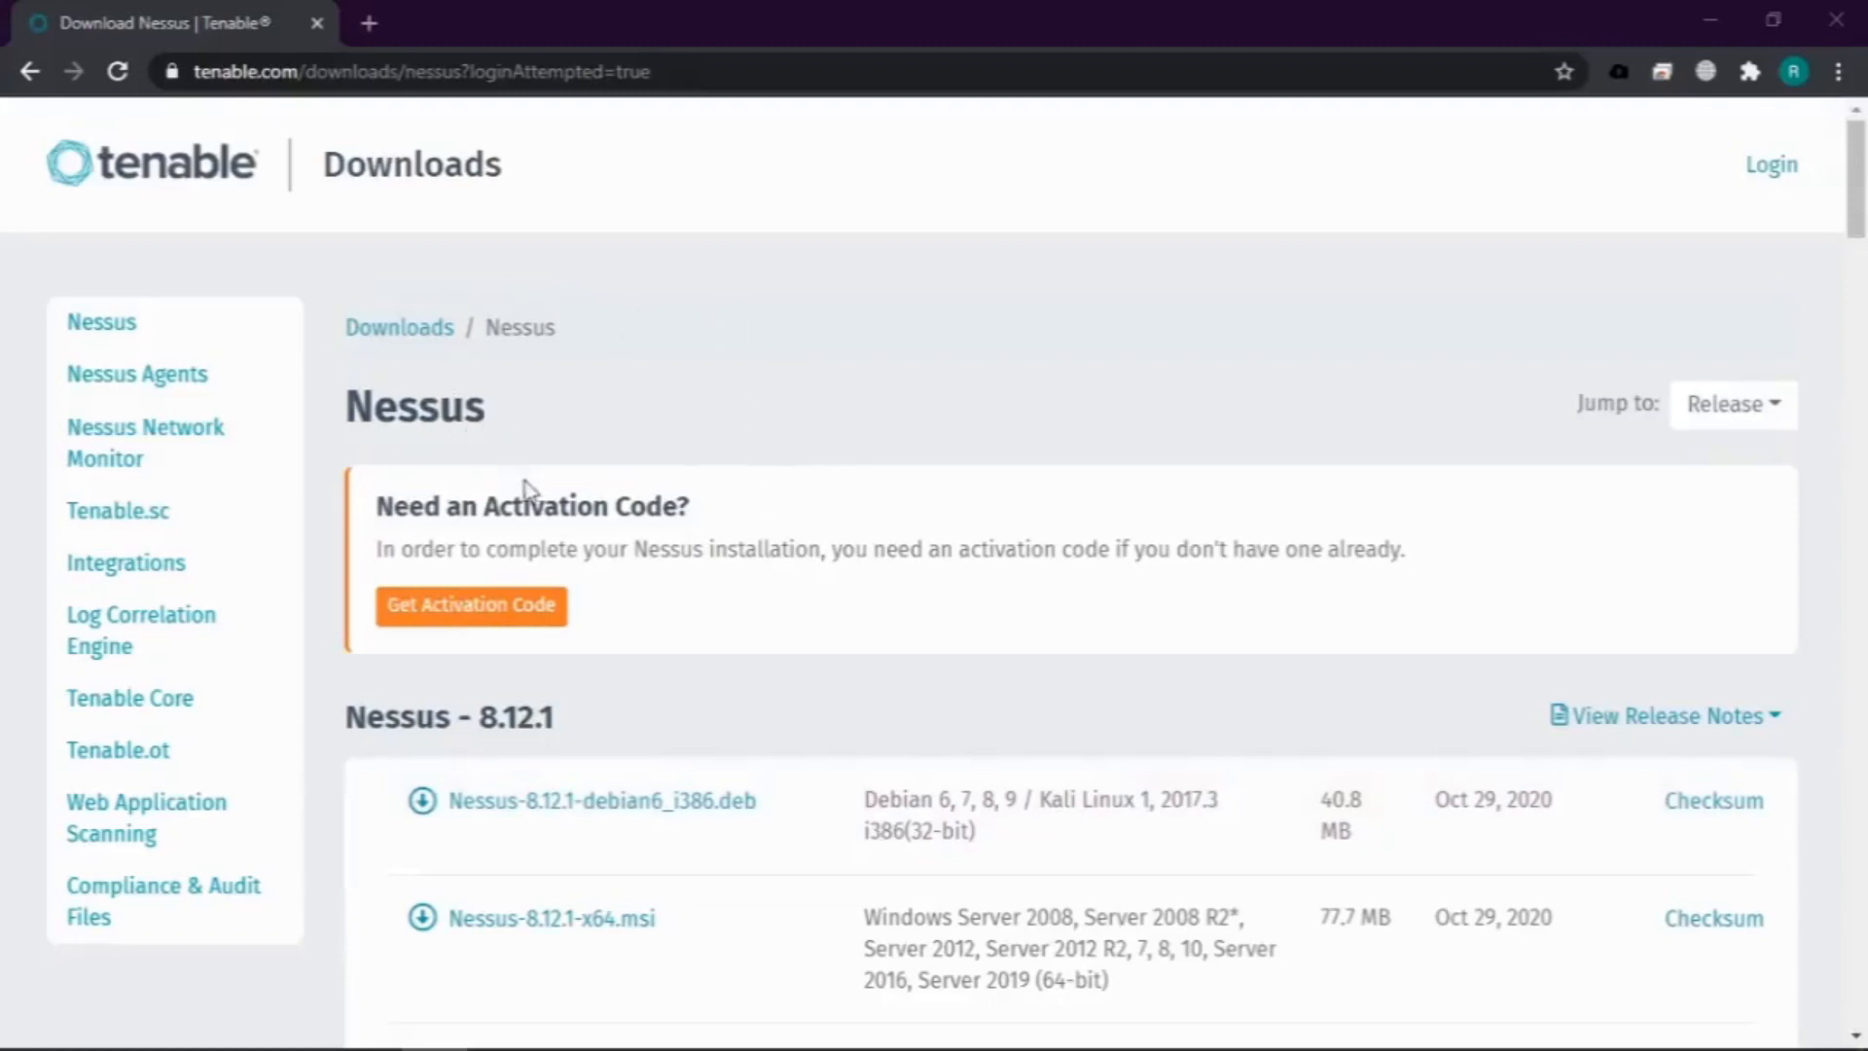
mouse_move(492, 426)
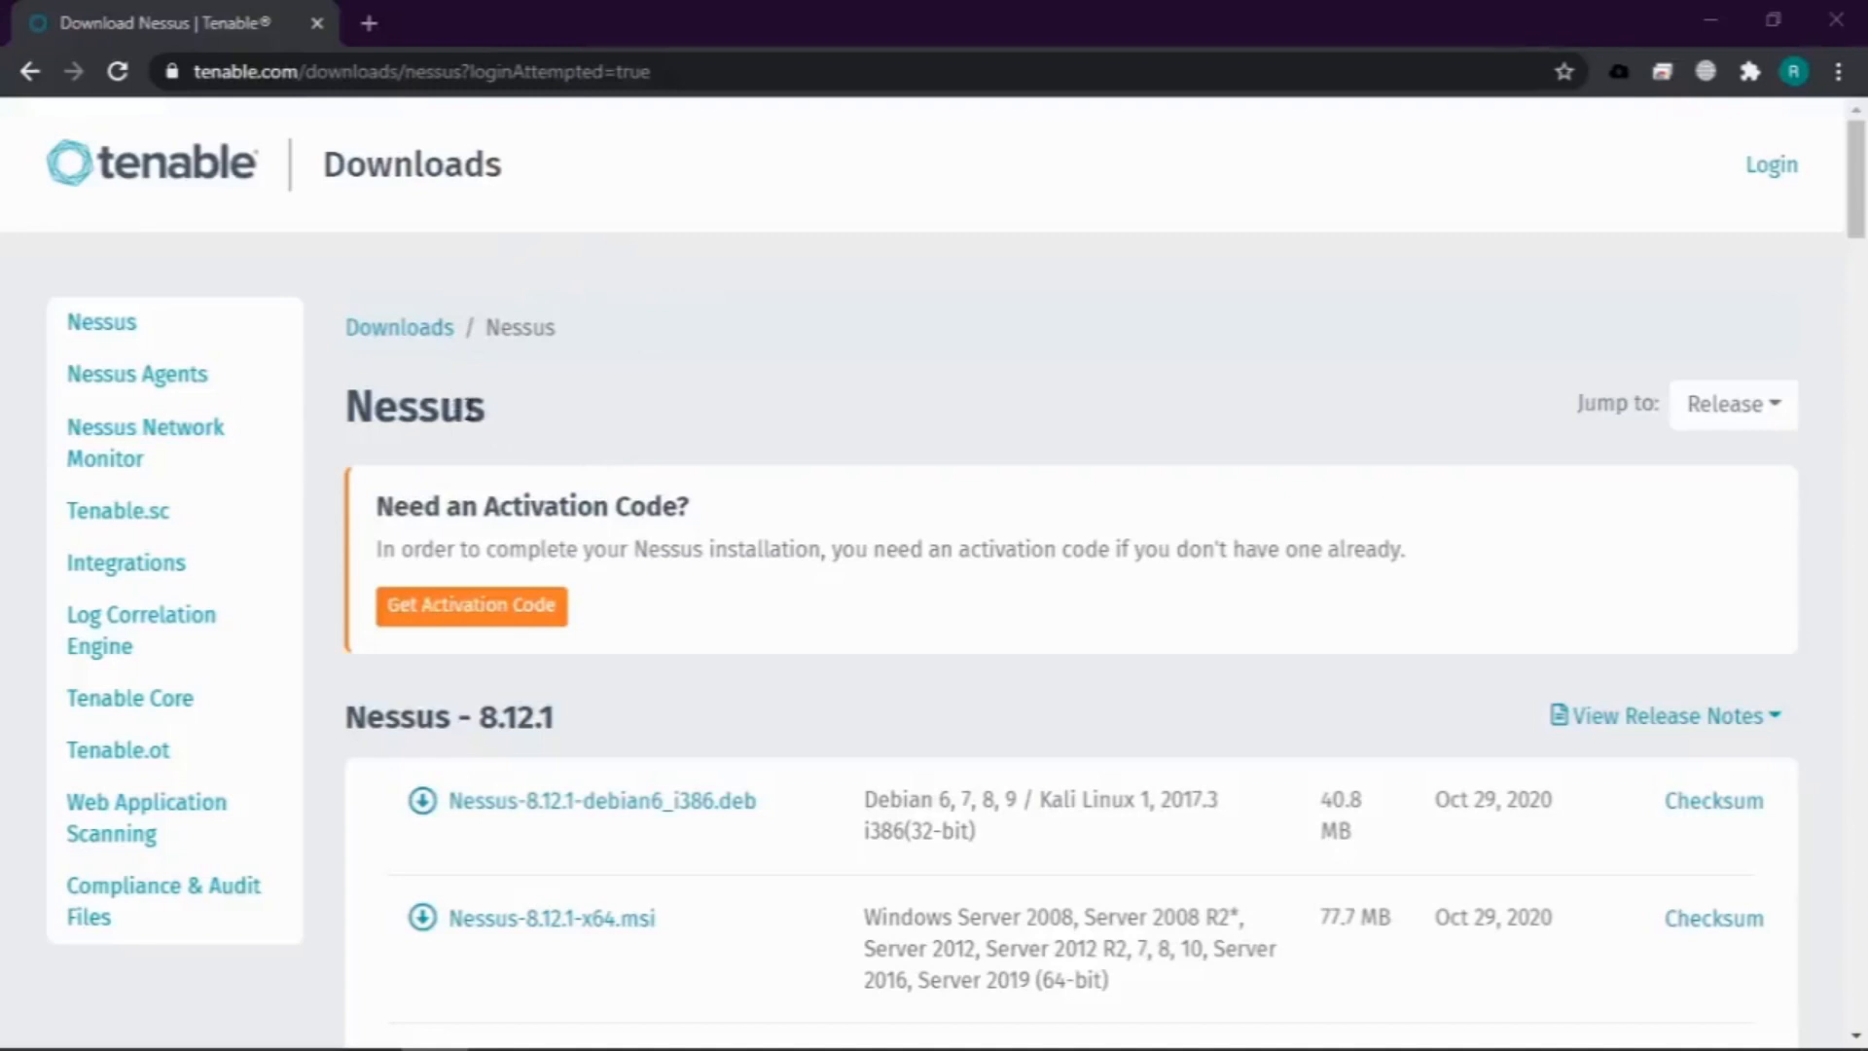
mouse_move(455, 397)
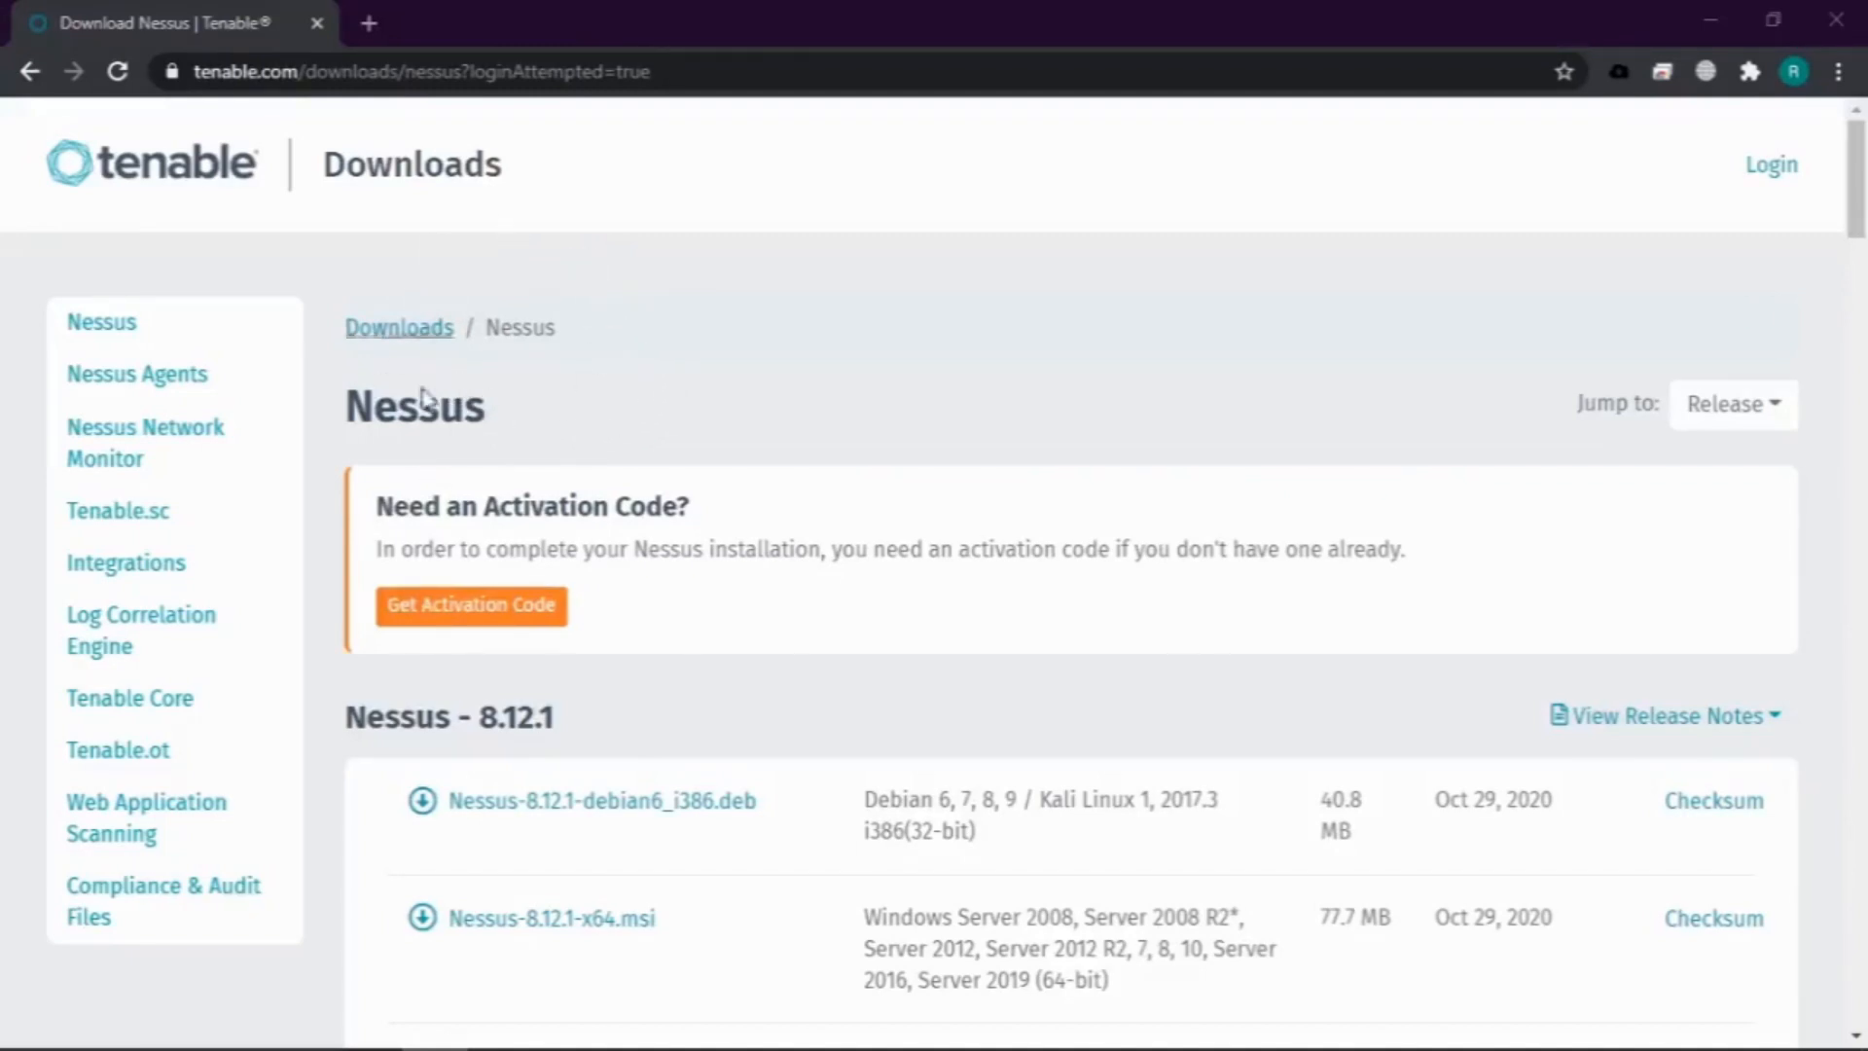
mouse_move(542, 299)
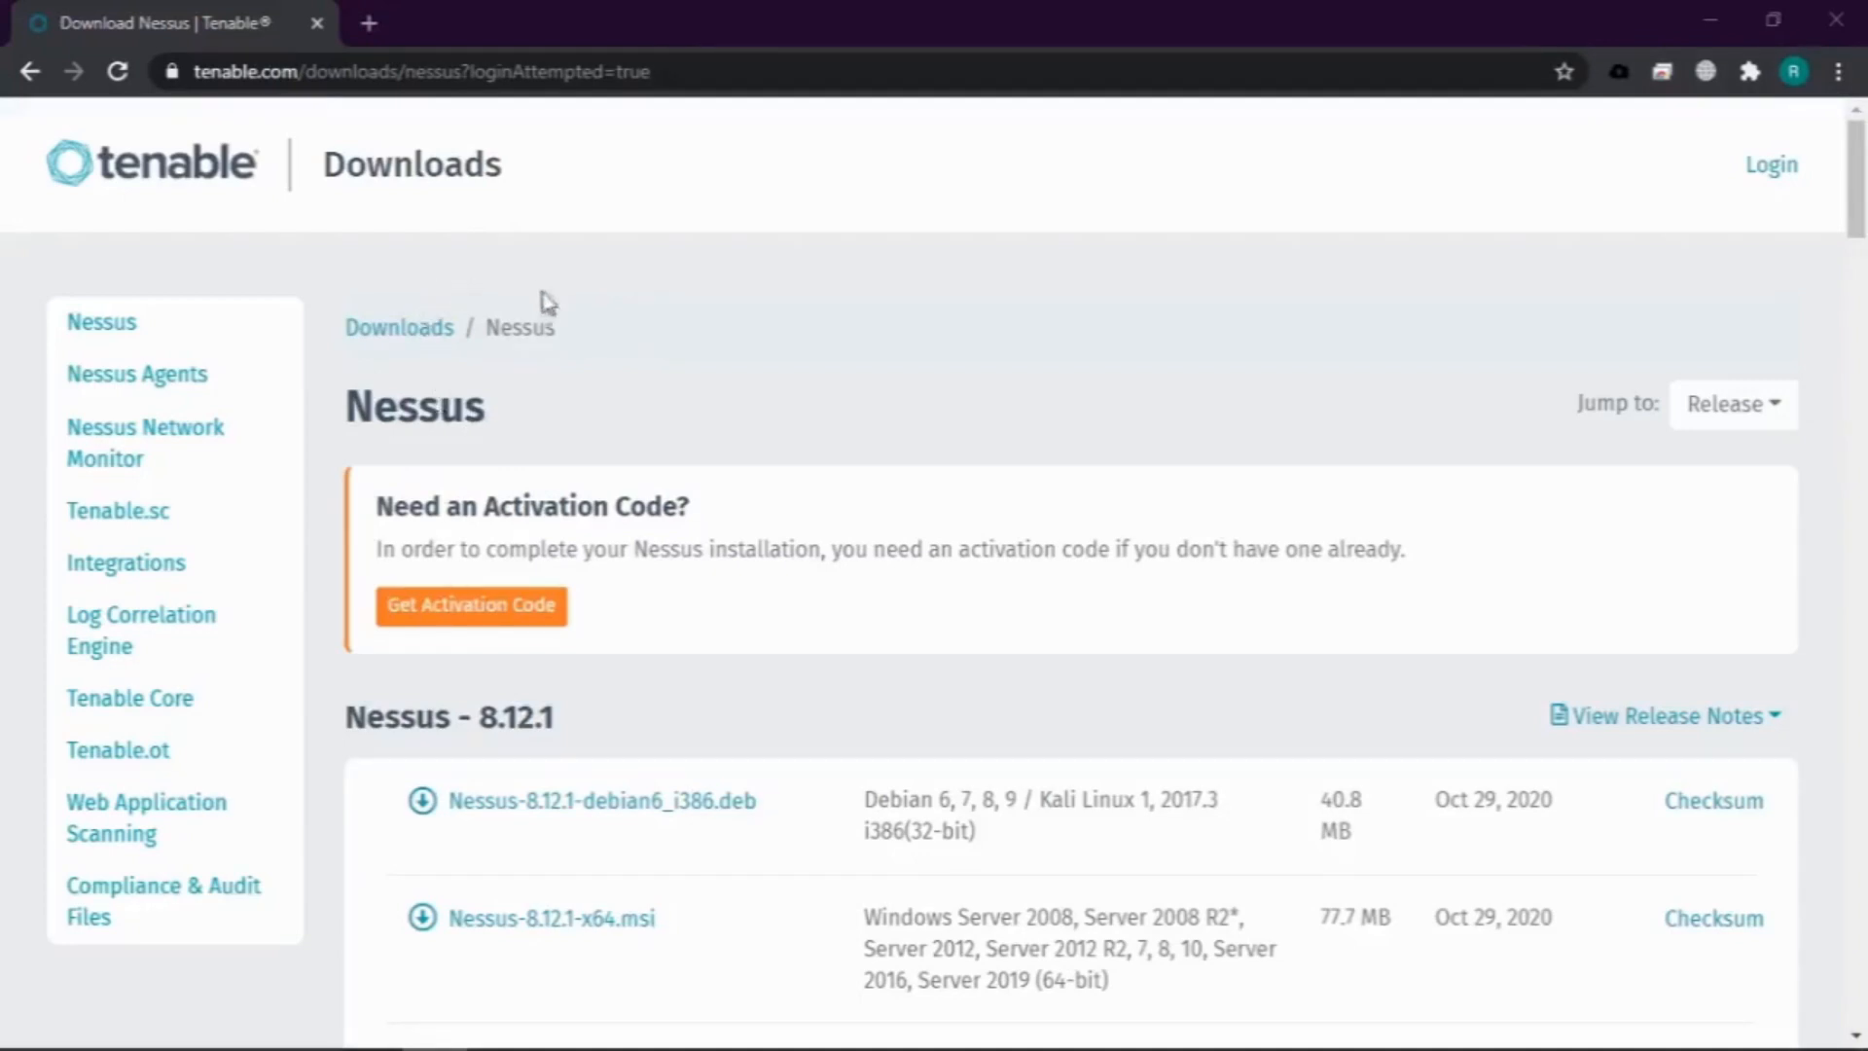
mouse_move(583, 490)
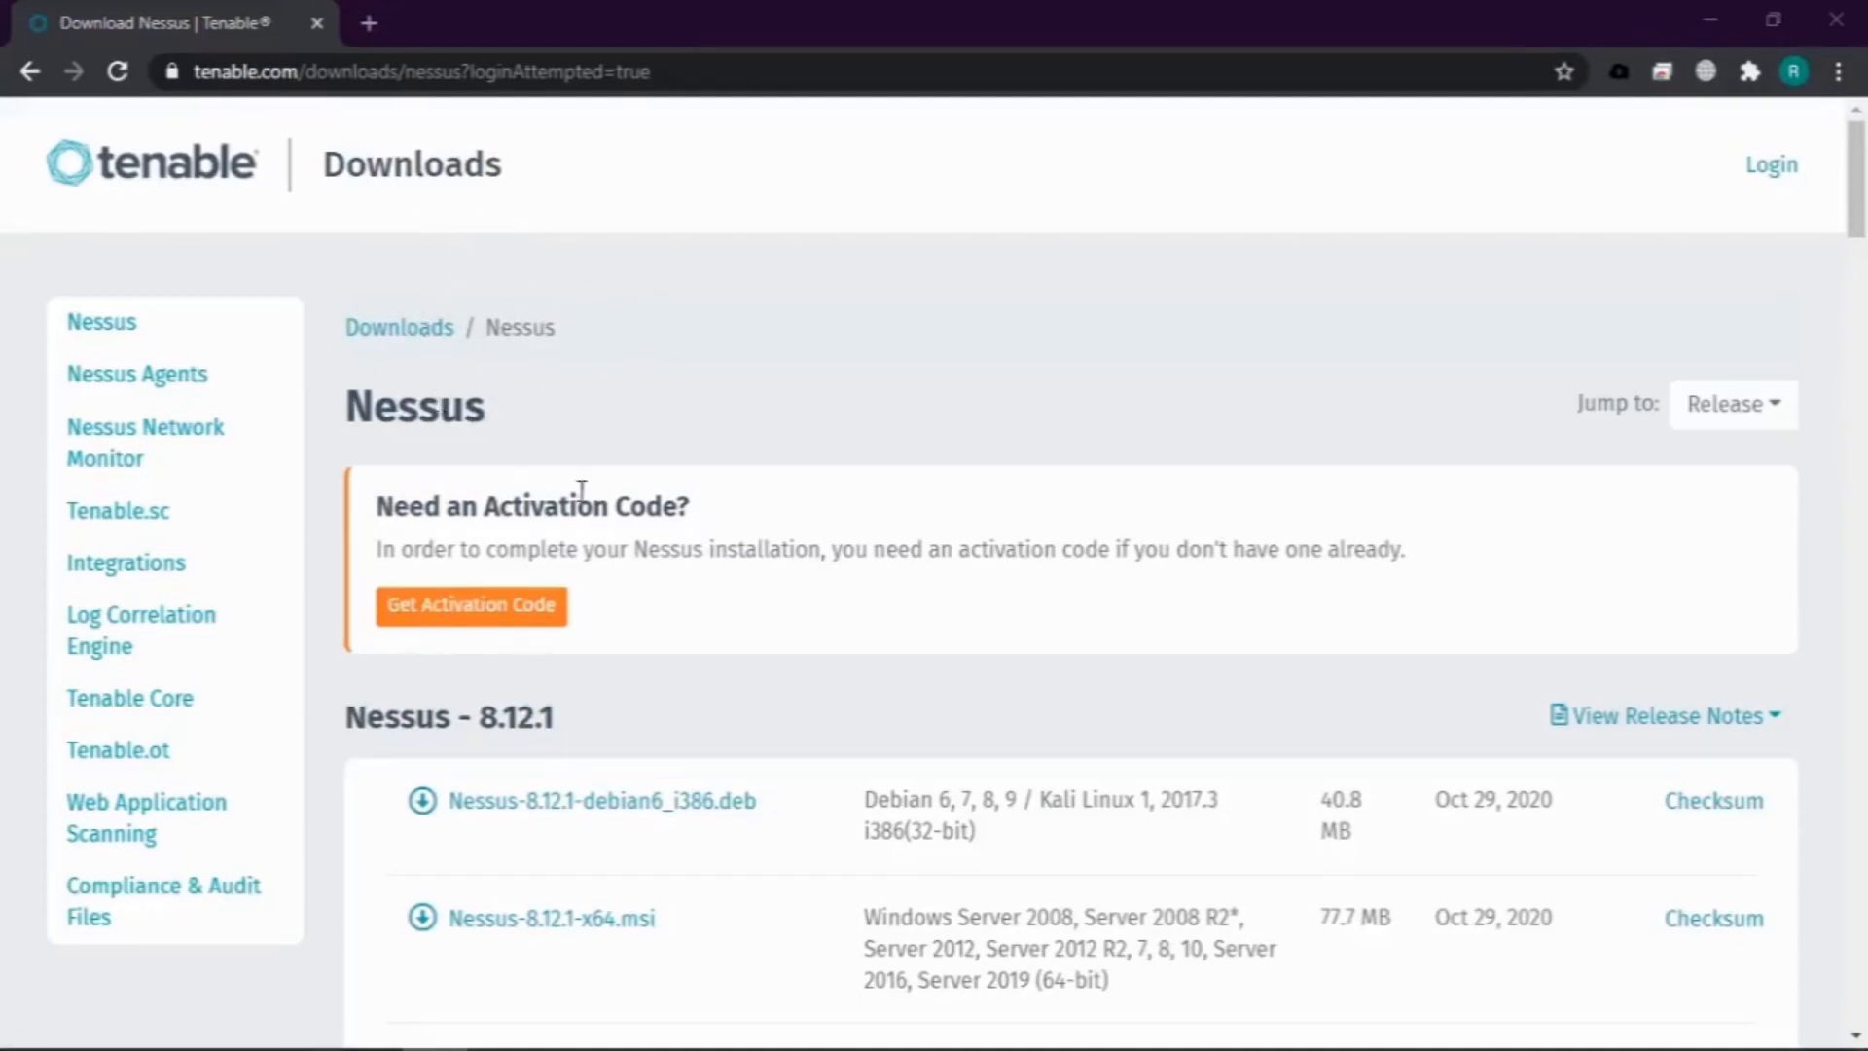
scroll("down", 3)
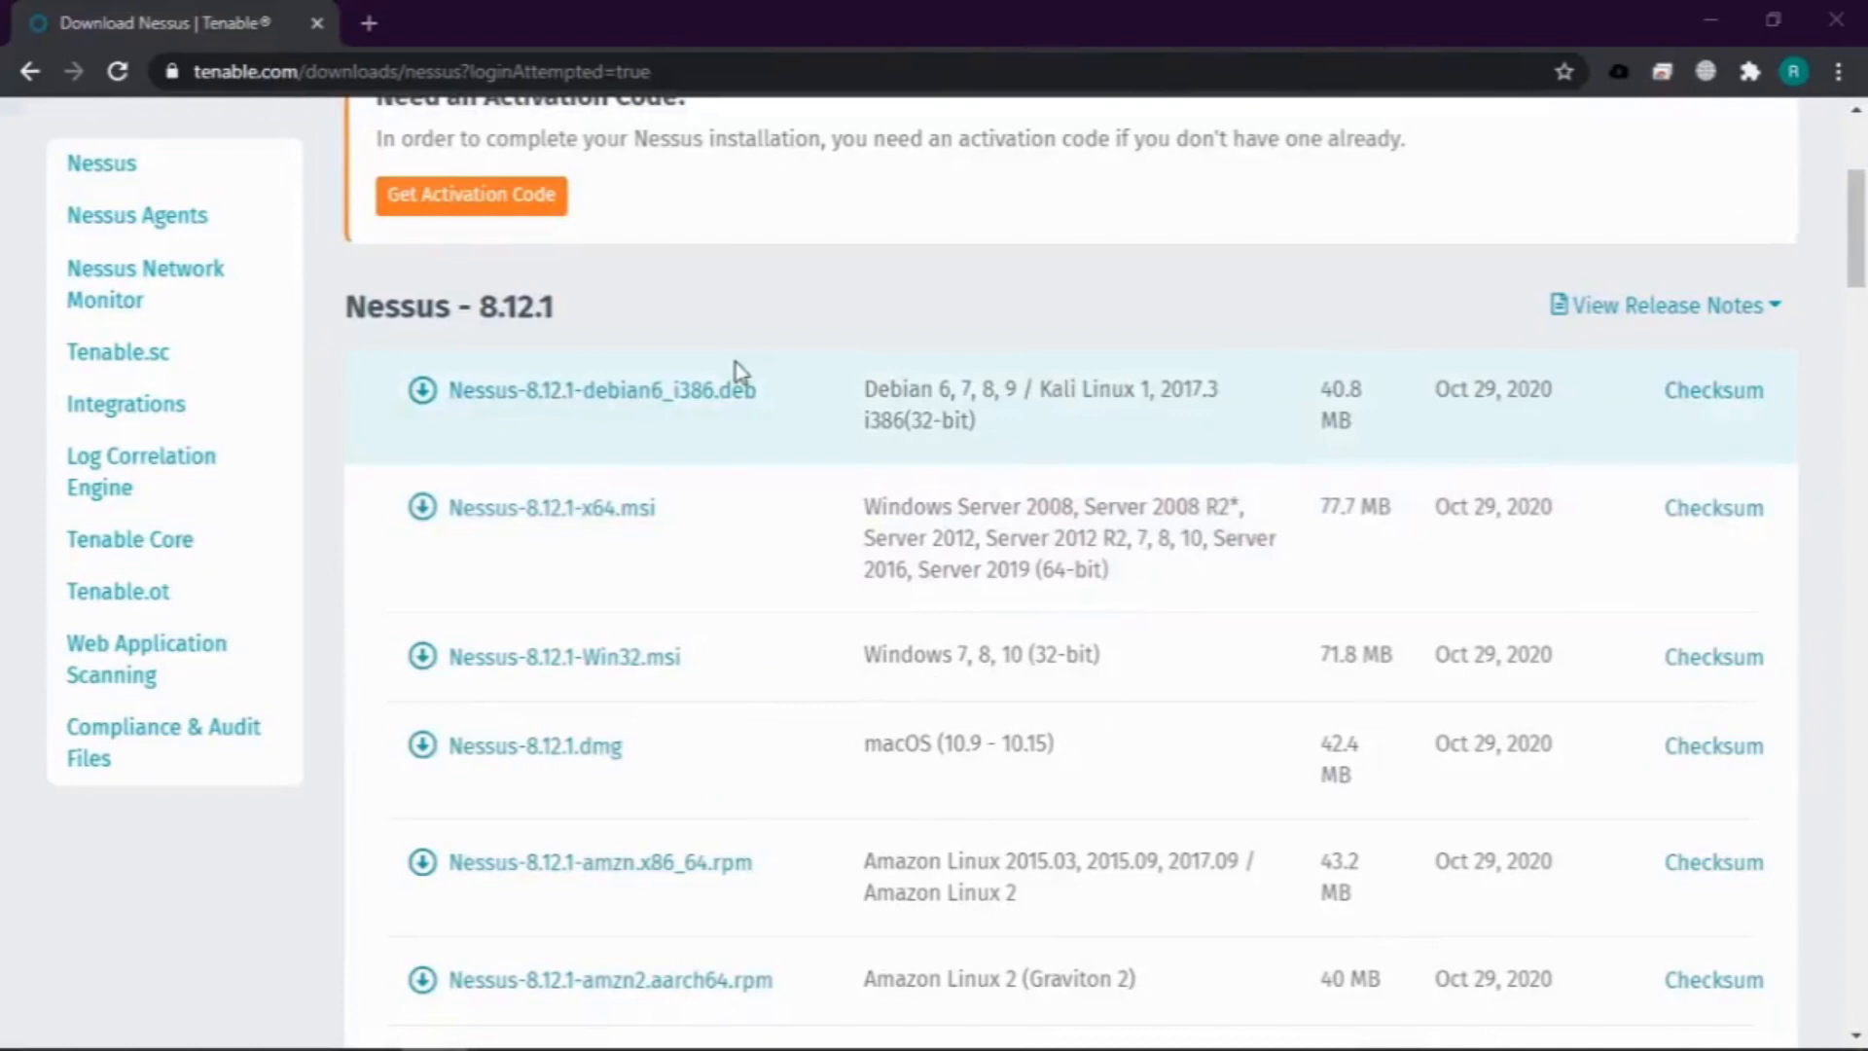
scroll("down", 3)
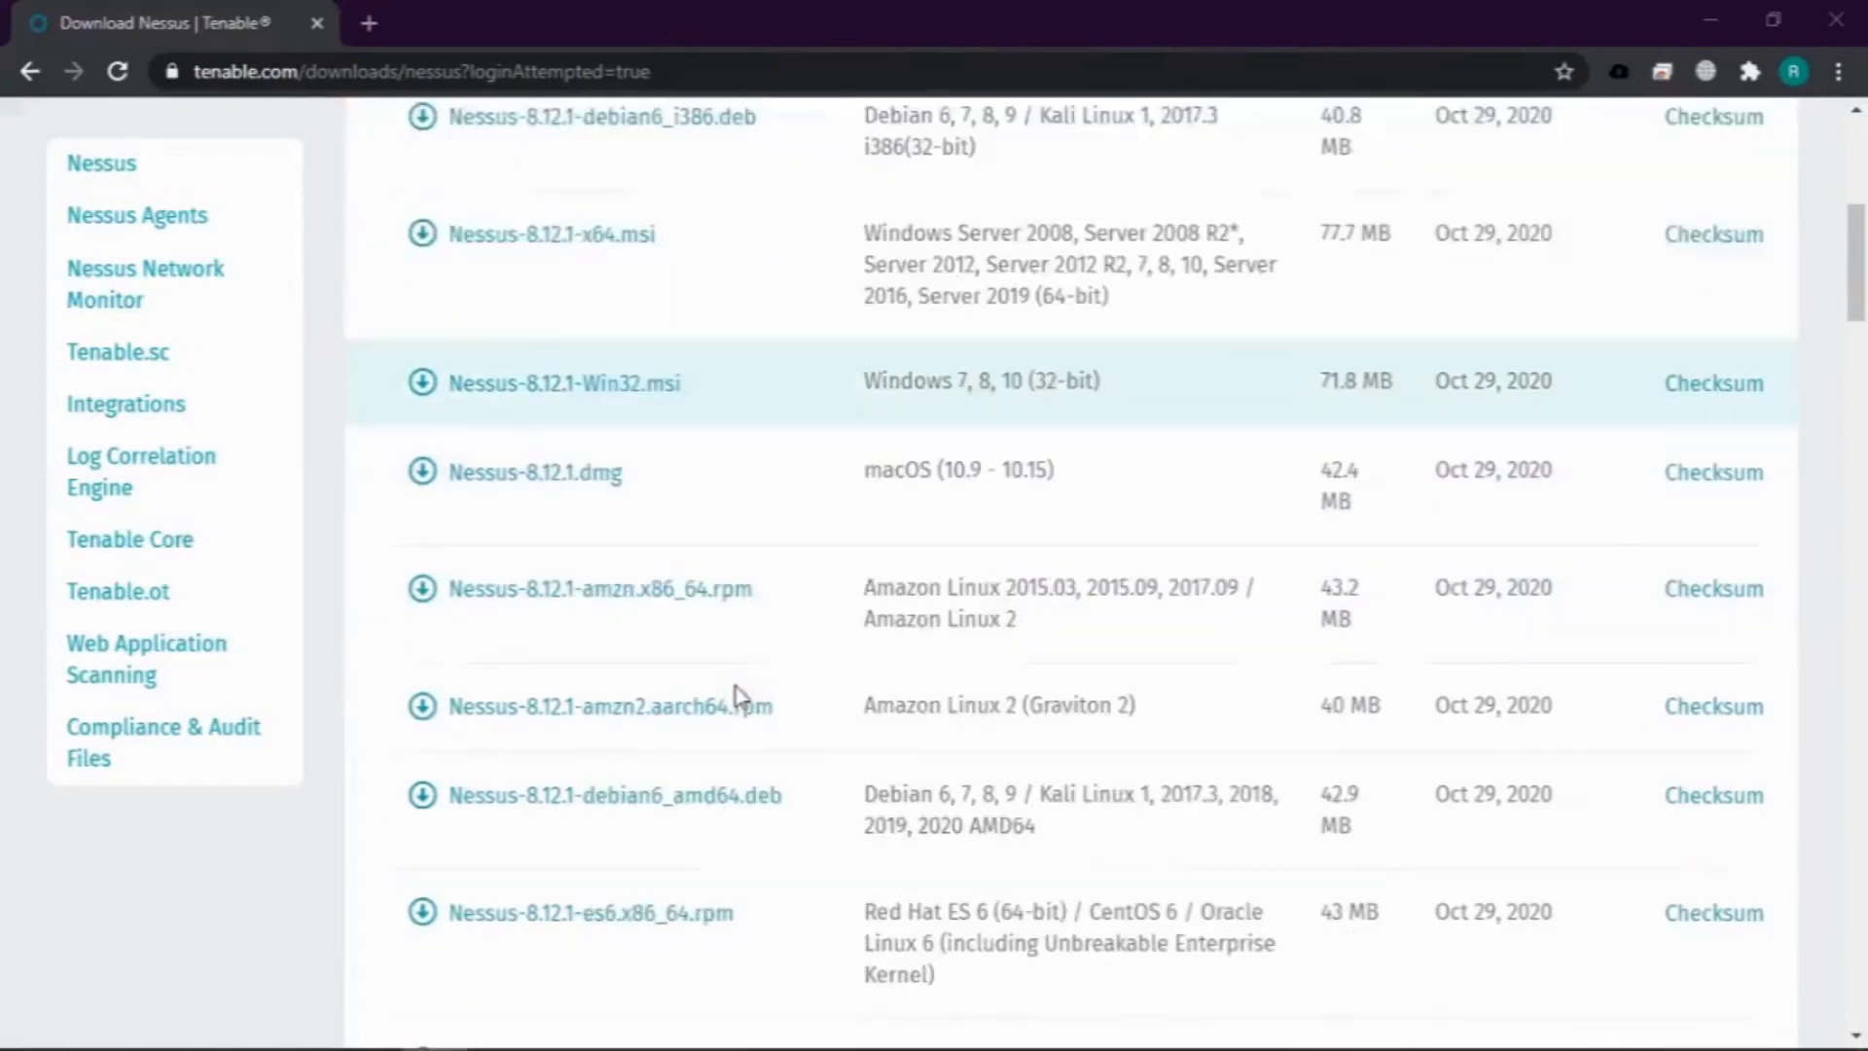
scroll("up", 3)
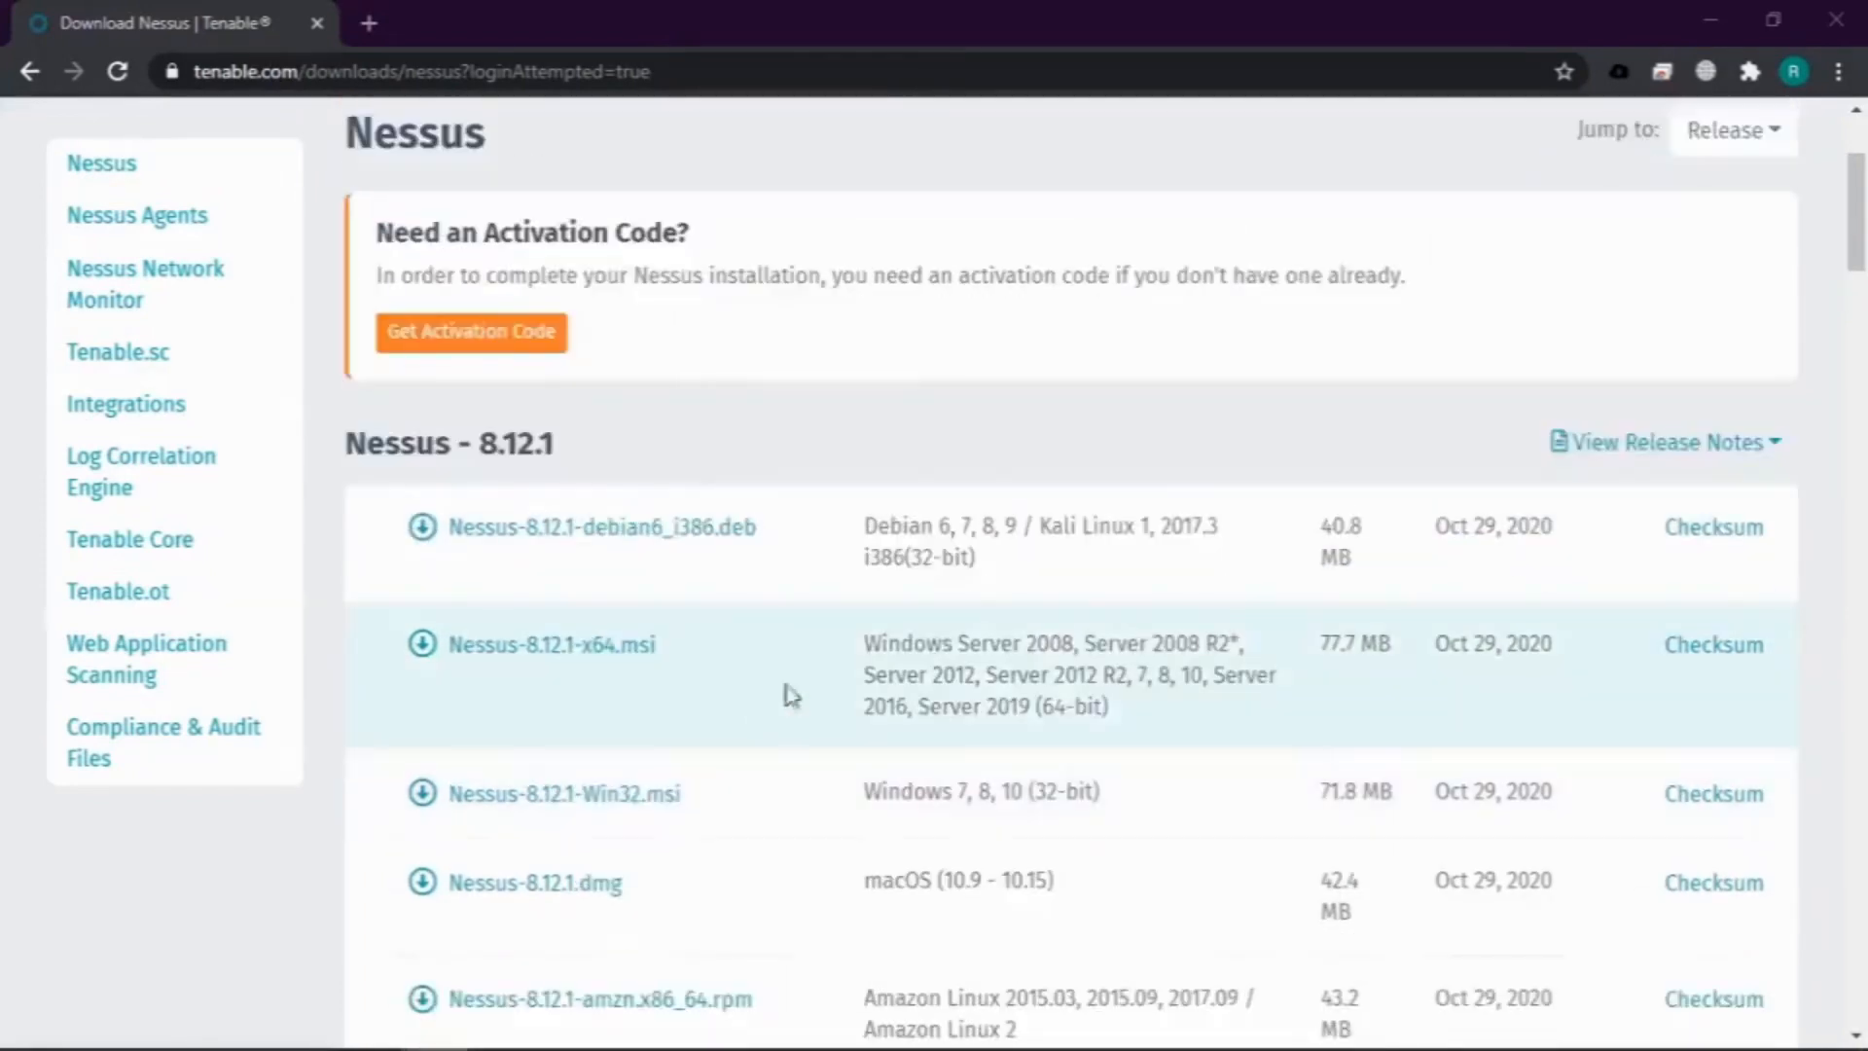
mouse_move(1165, 686)
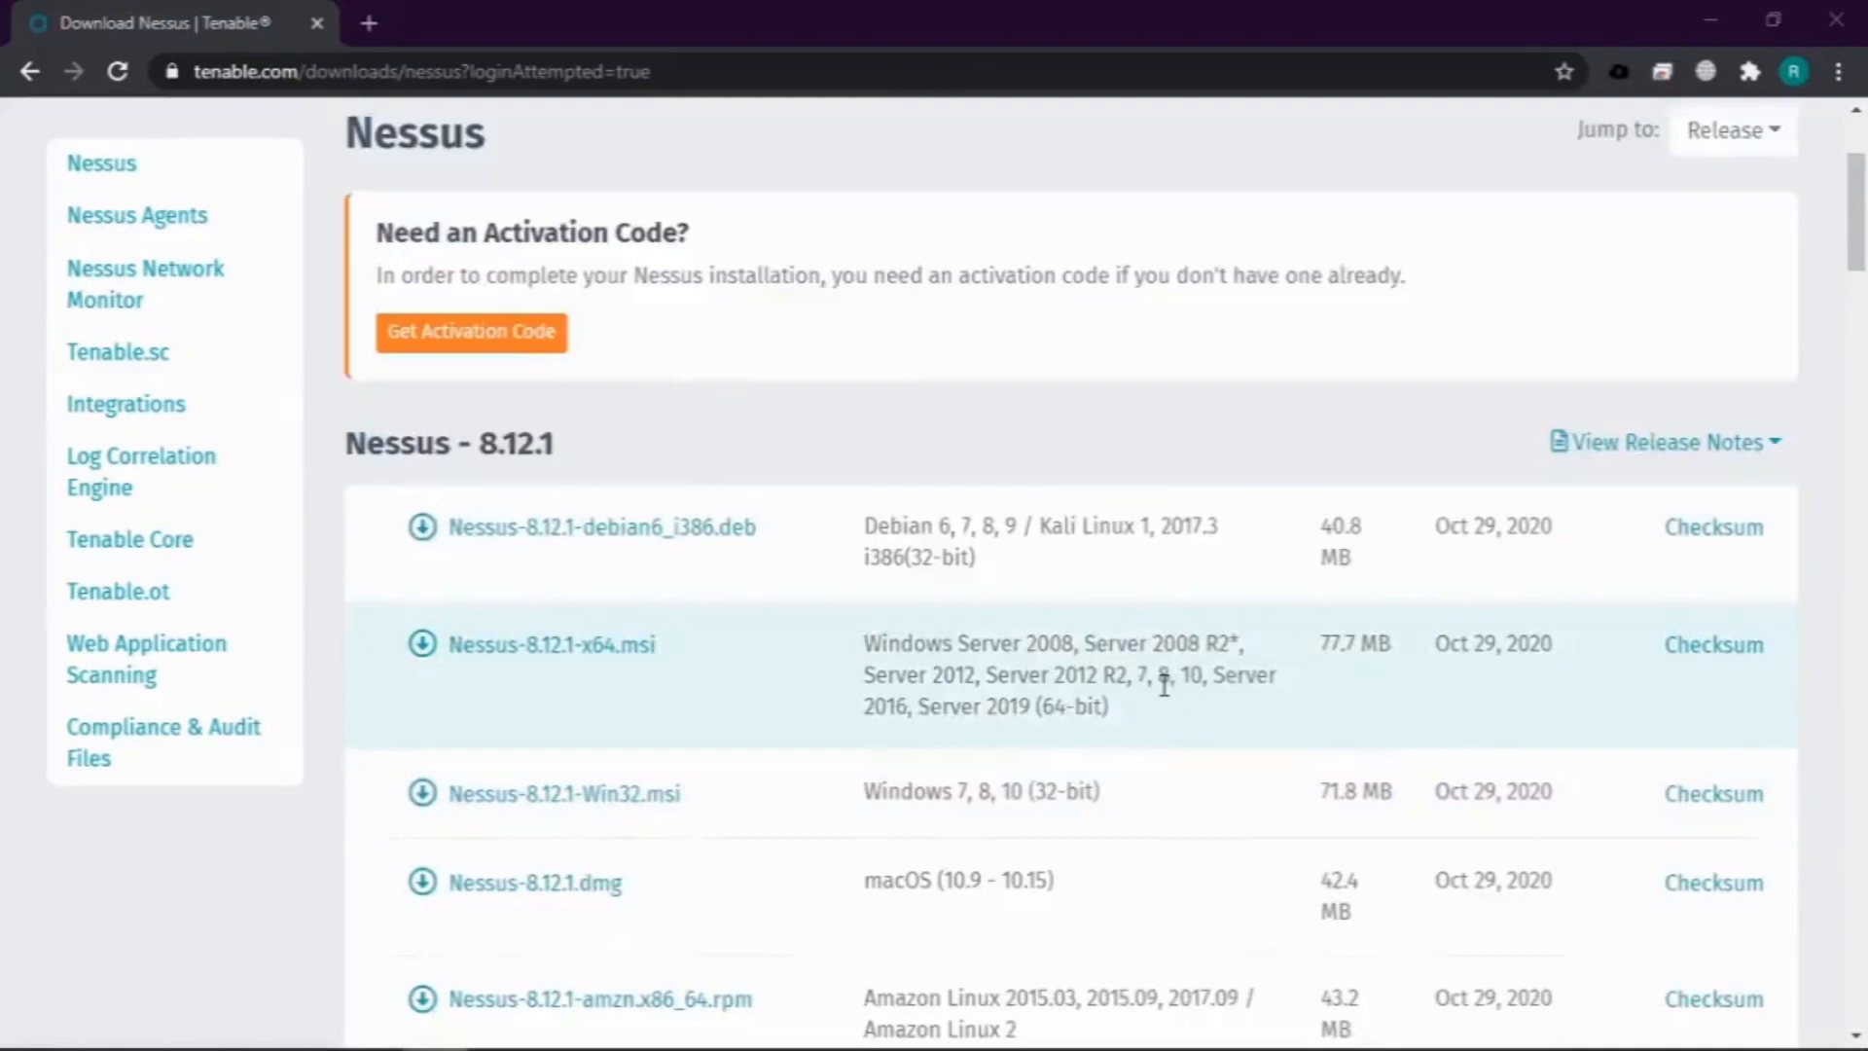
left_click(540, 644)
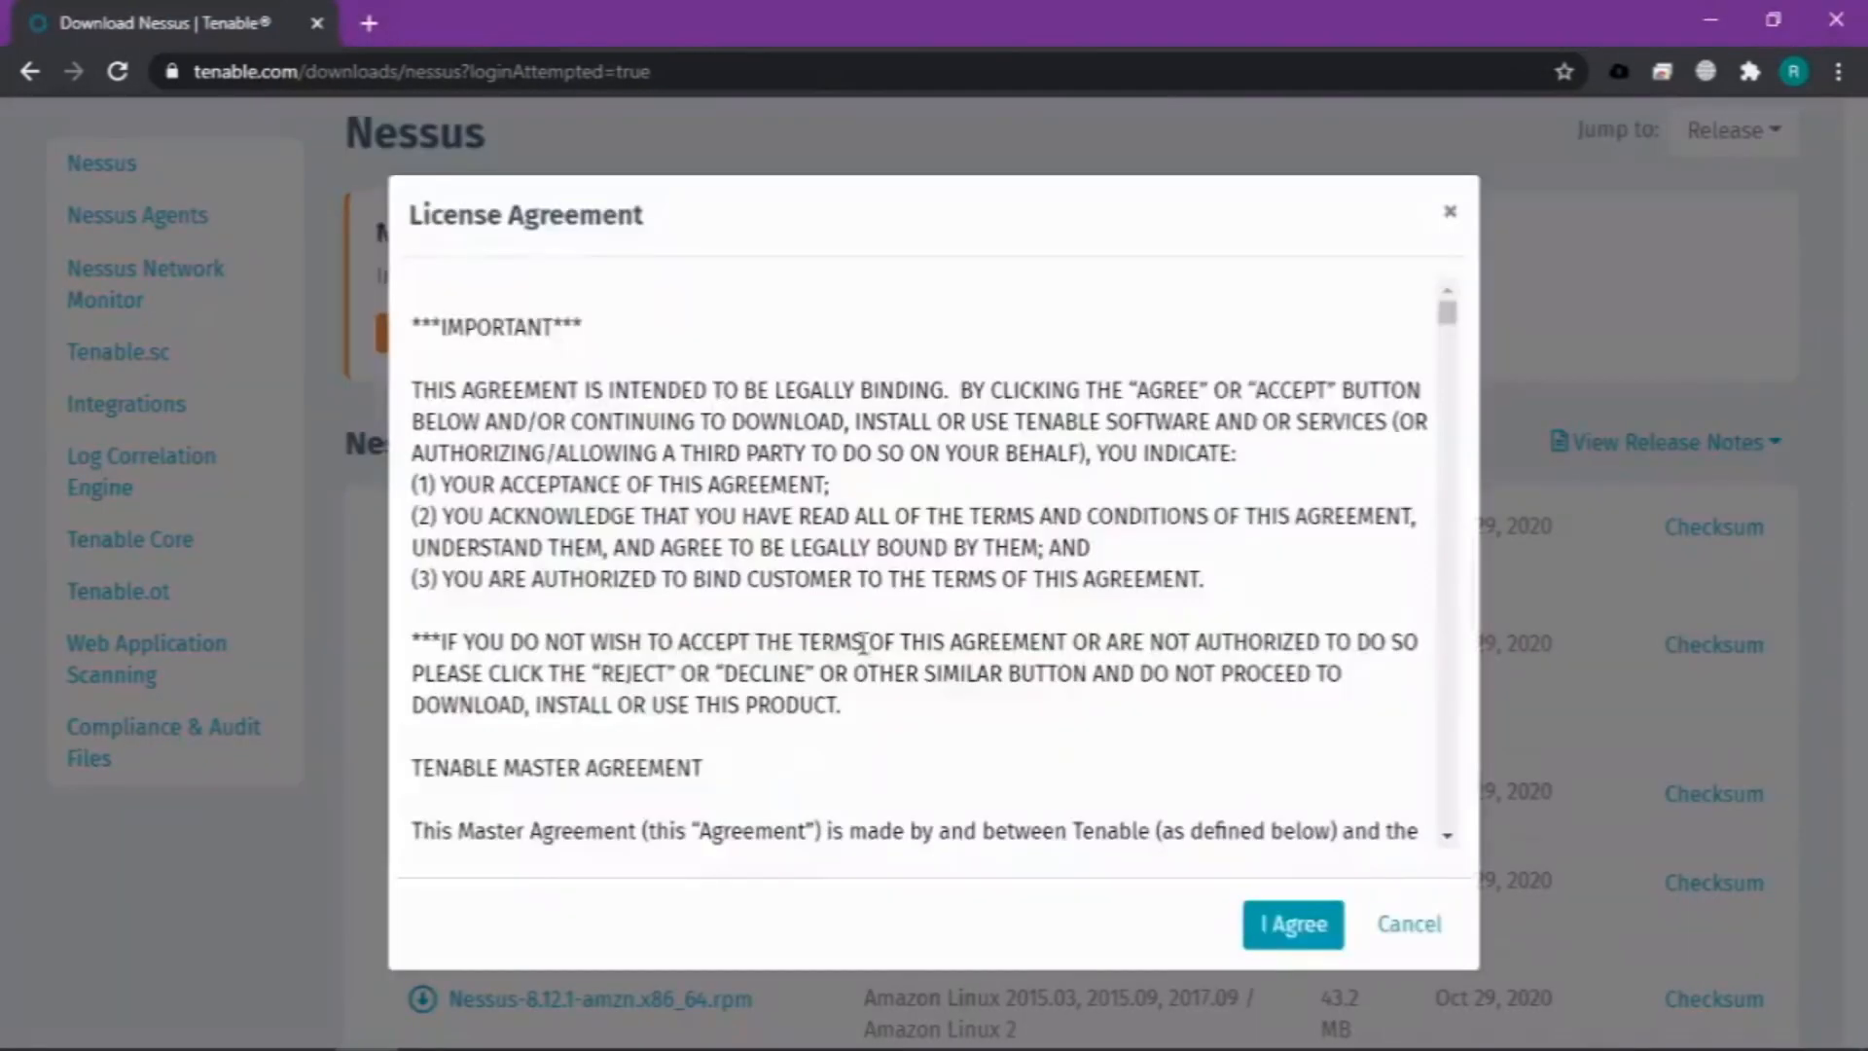
left_click(1291, 924)
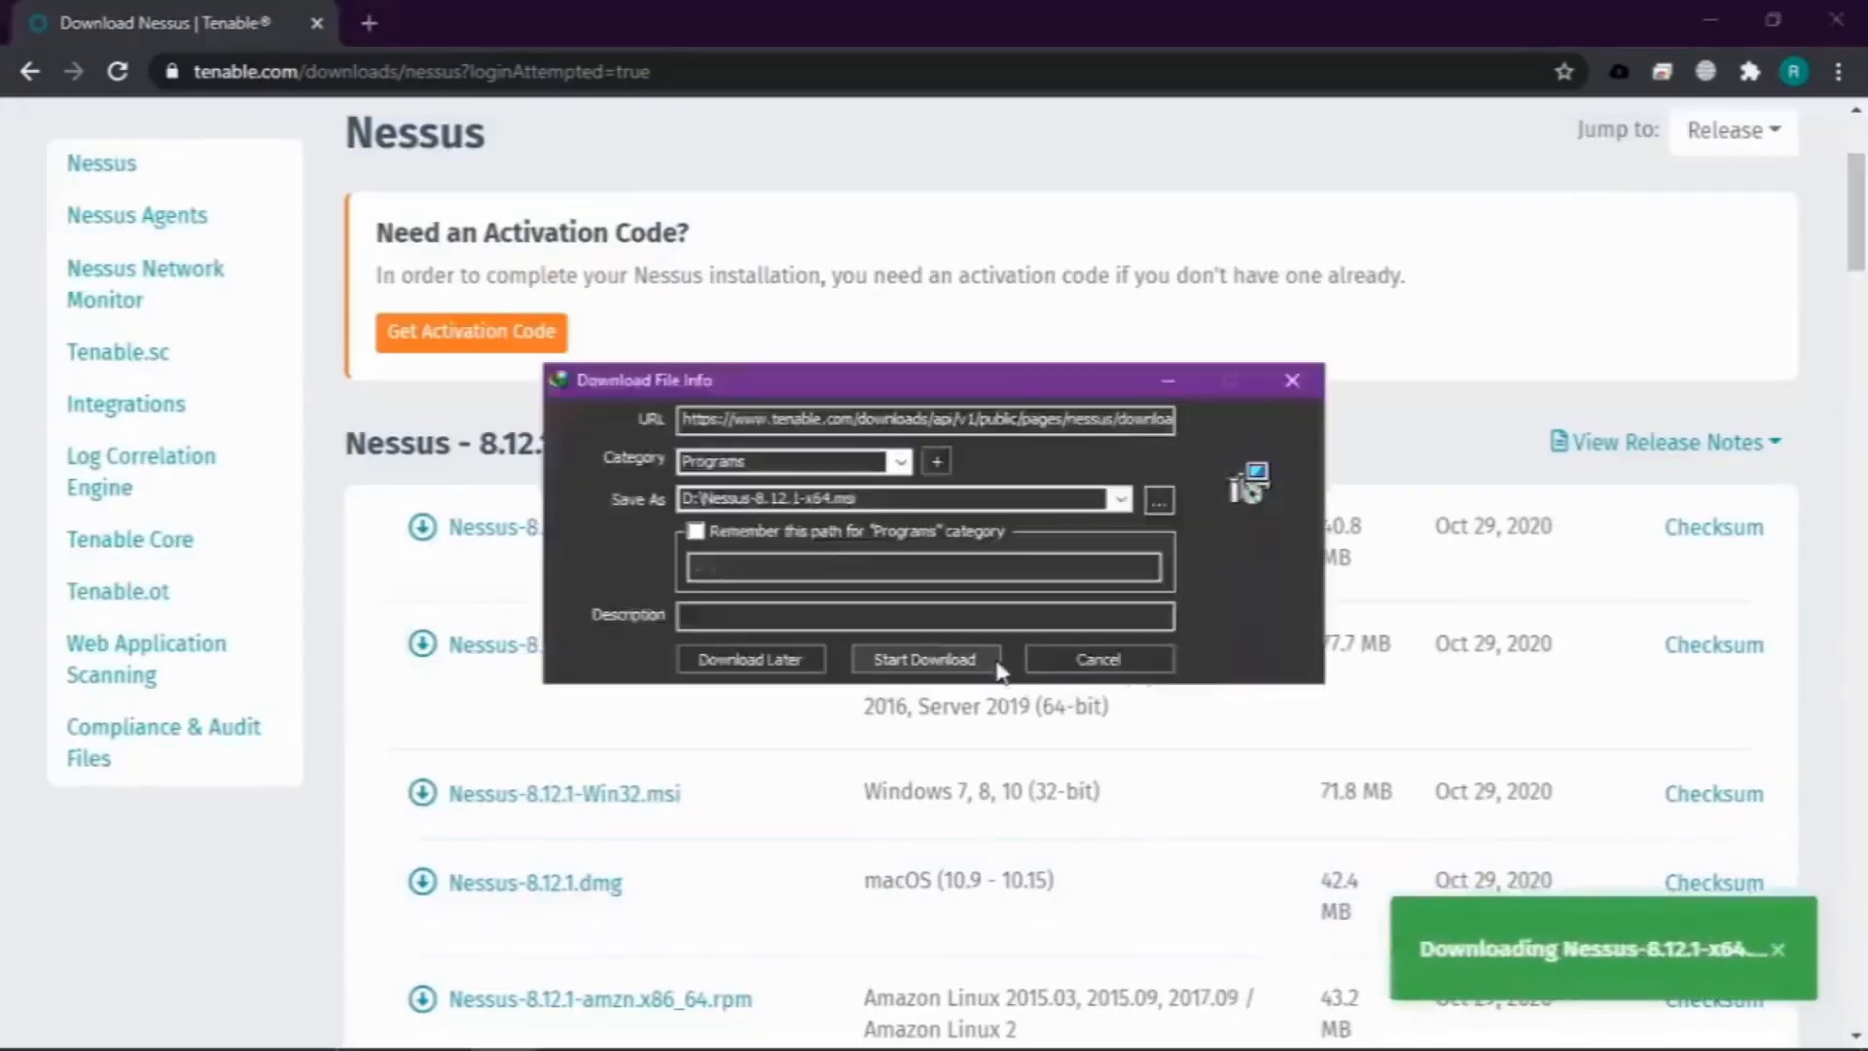
left_click(924, 659)
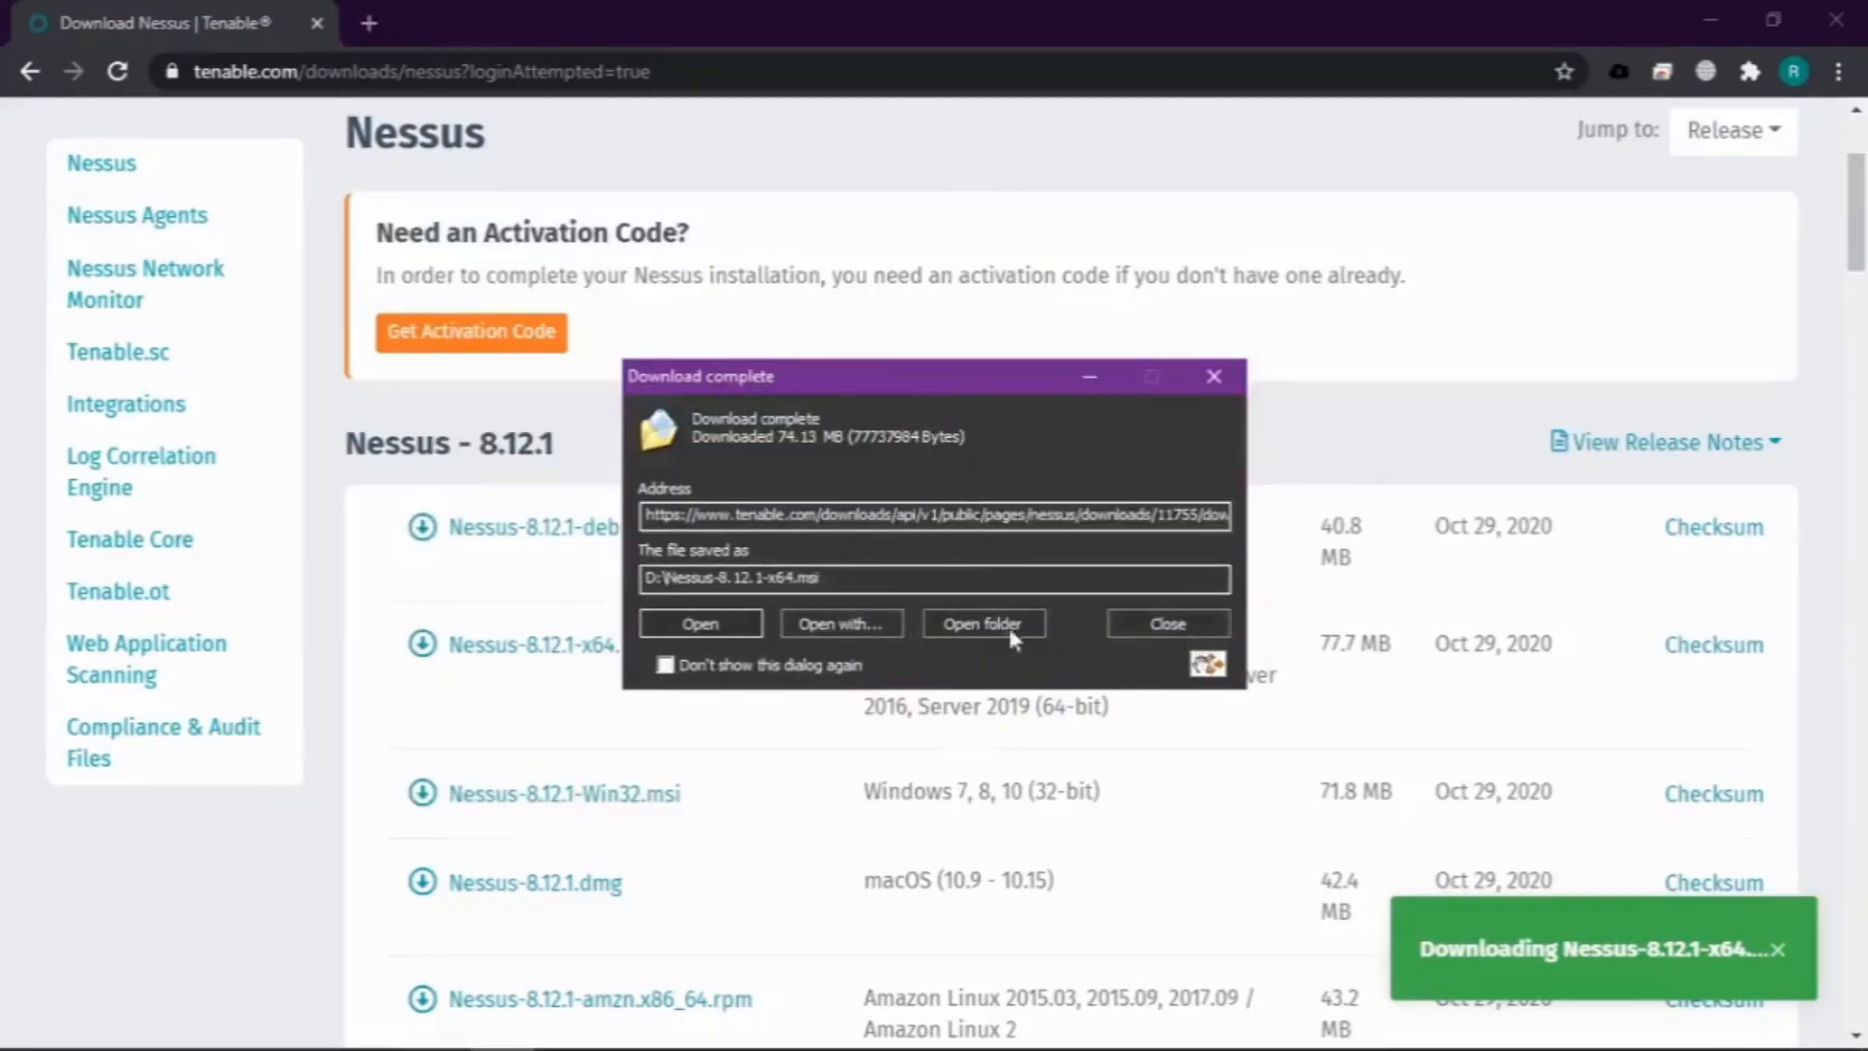
left_click(1166, 623)
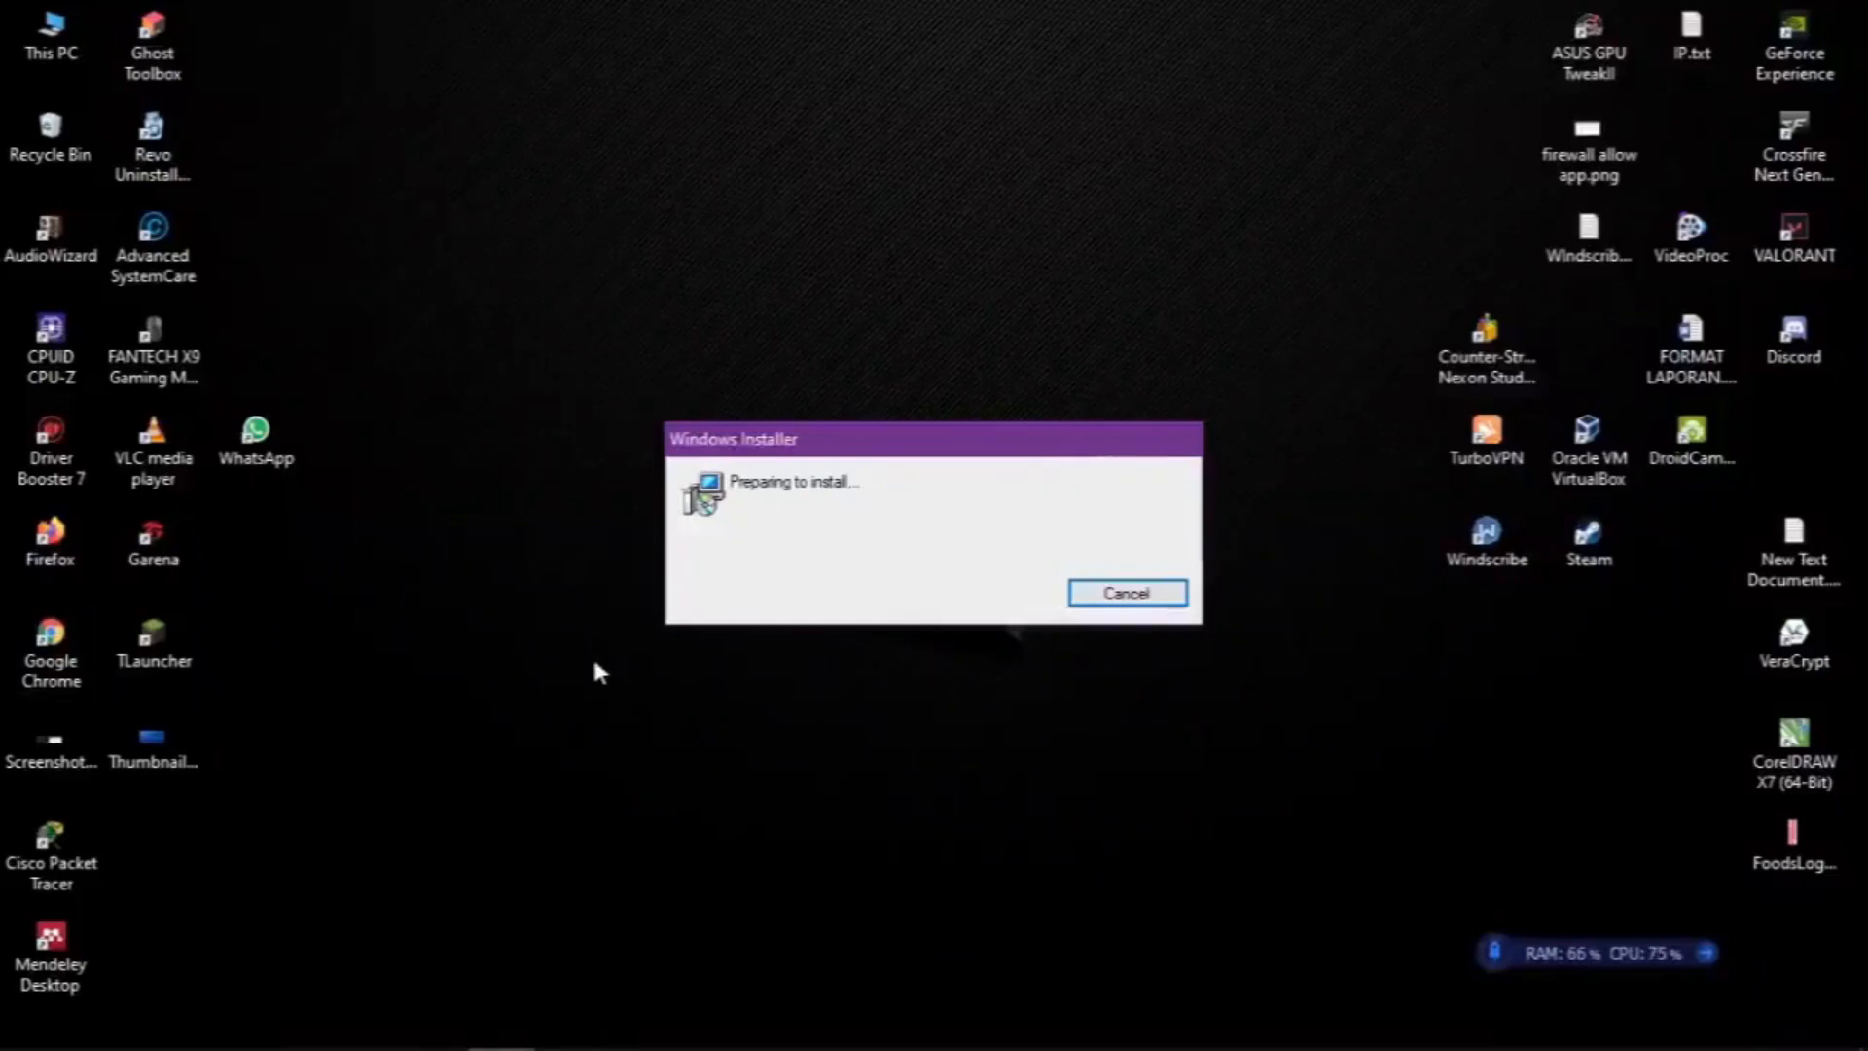
Step: Install Nessus into the default C:\Program Files\Tenable\Nessus\ folder
left_click(1125, 593)
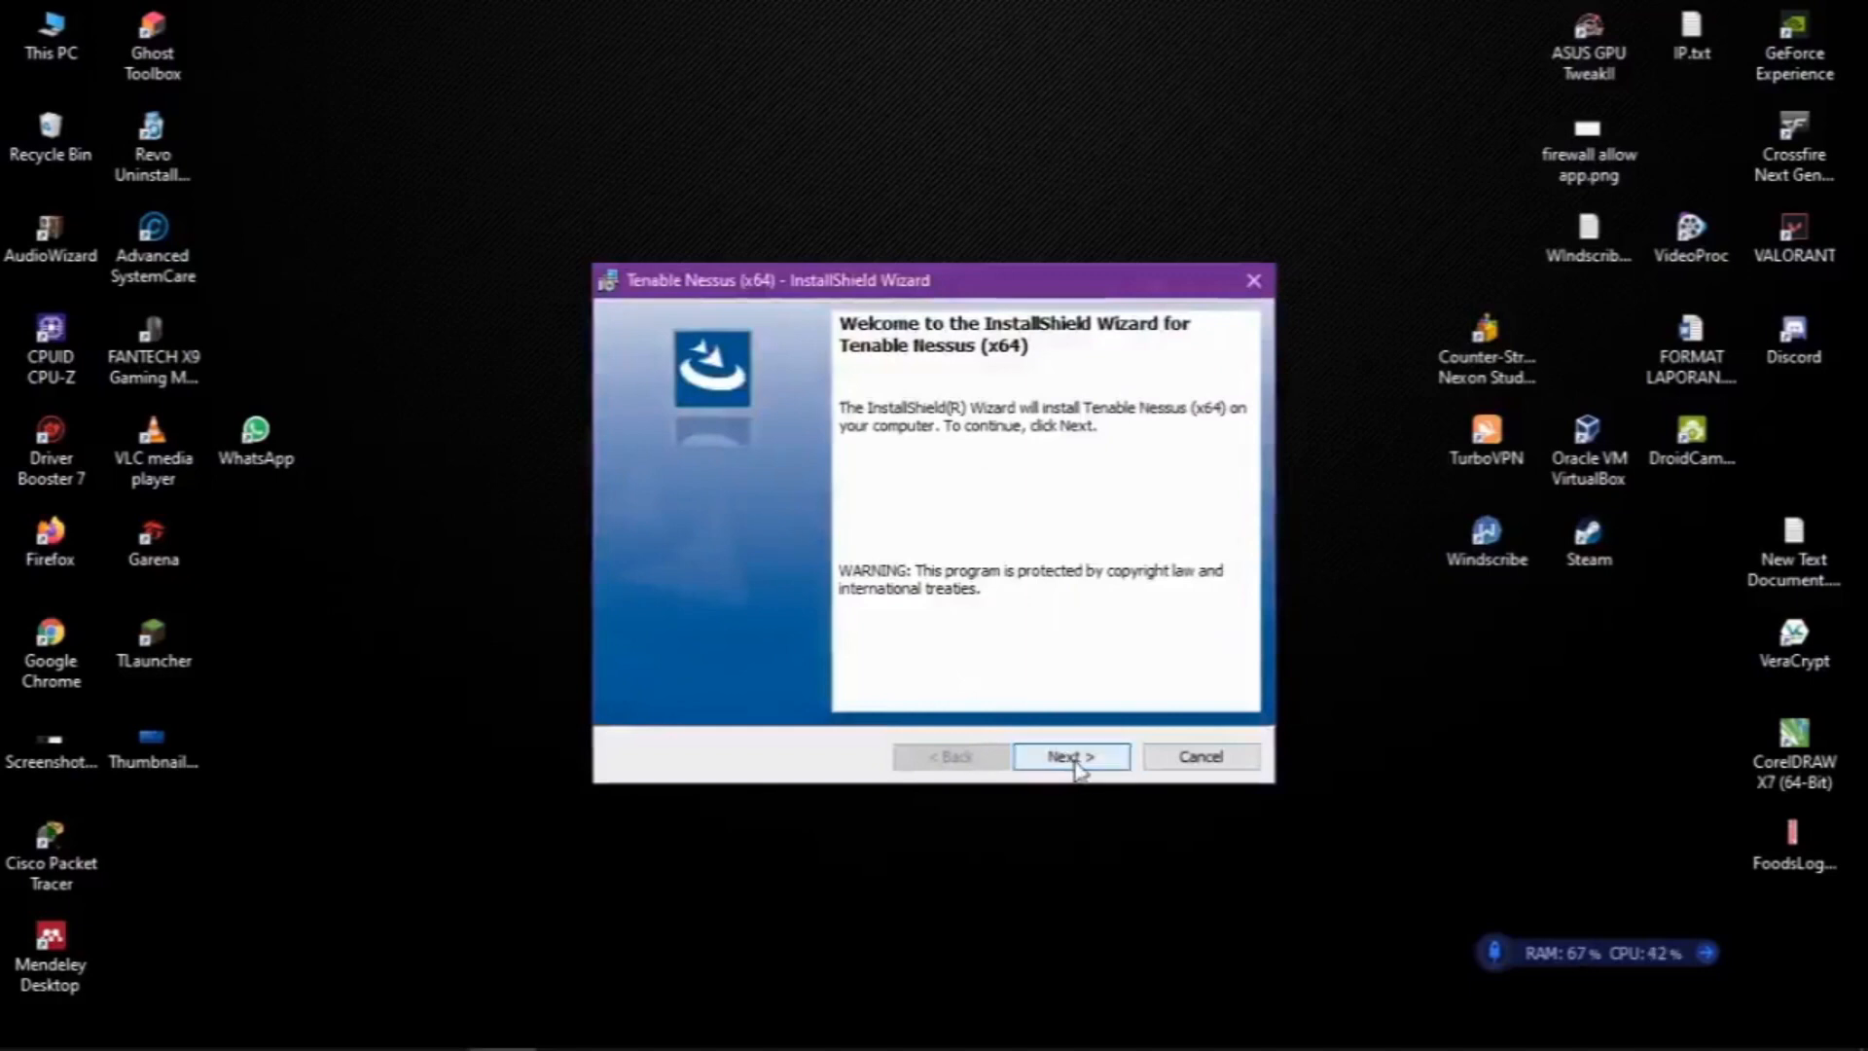
left_click(1069, 757)
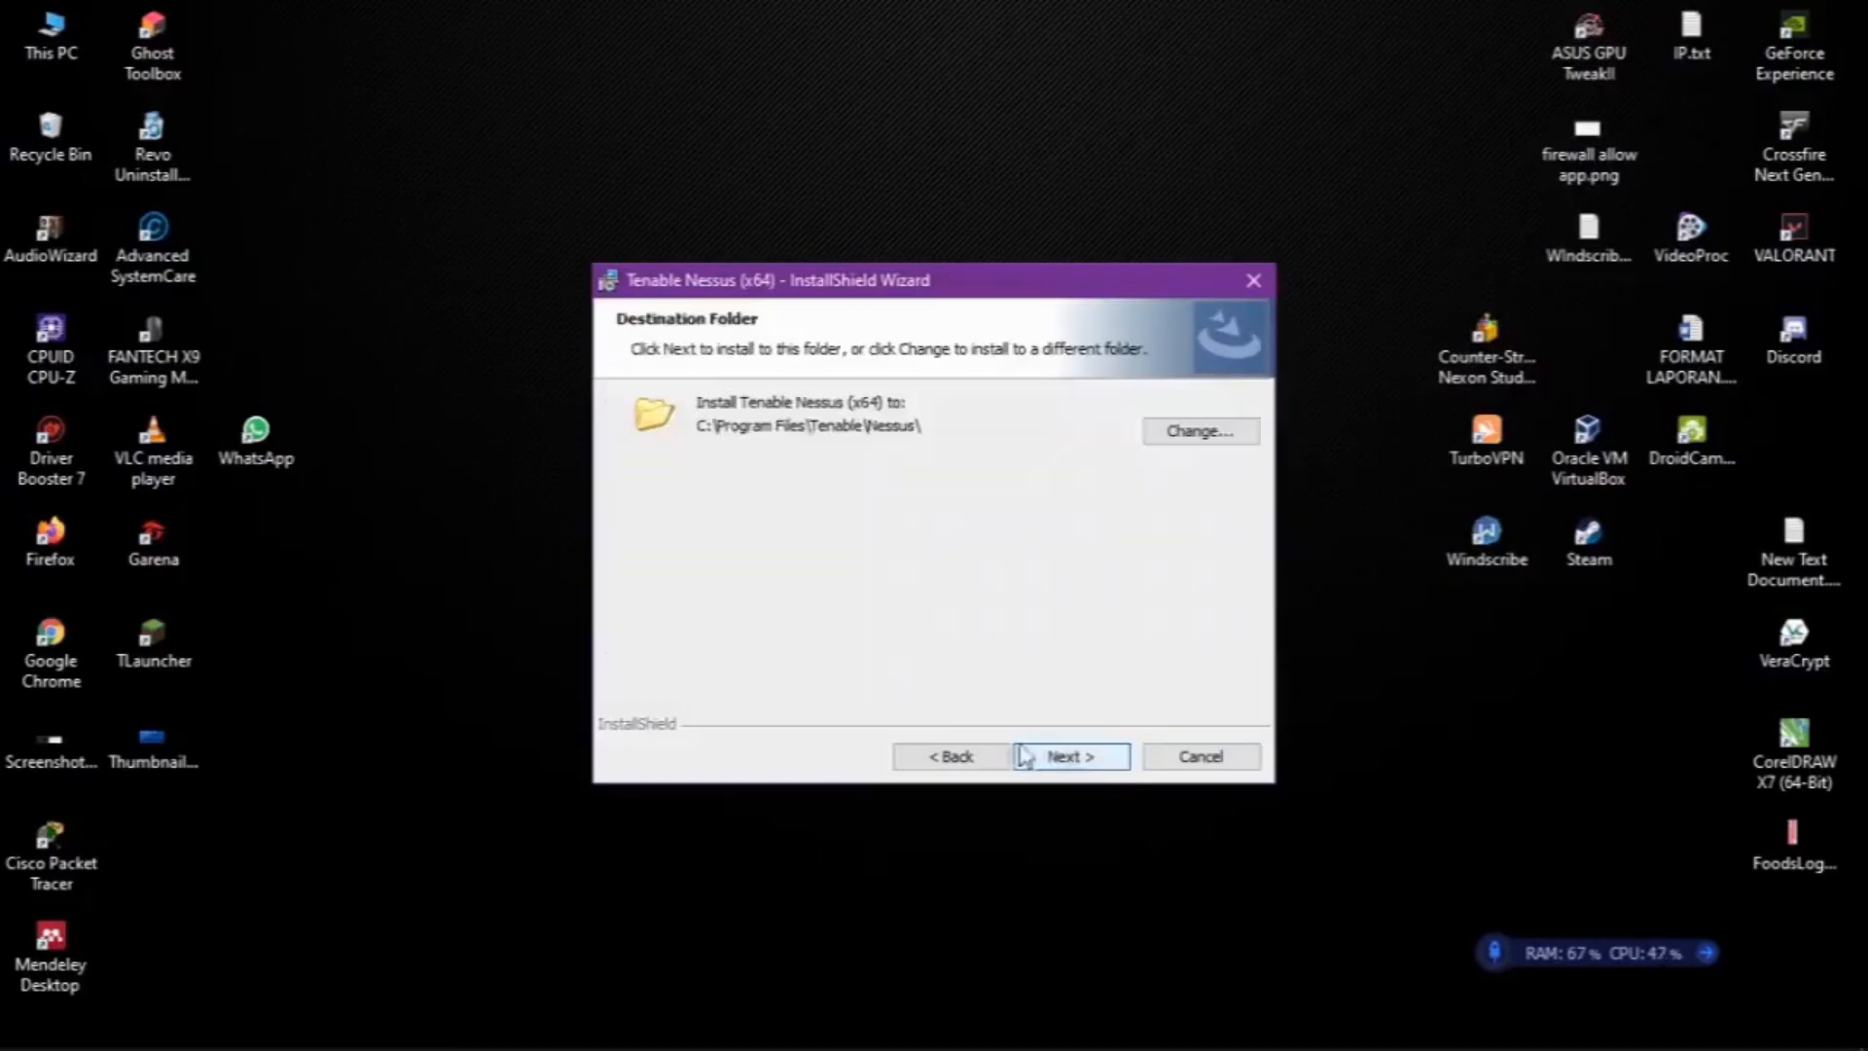
left_click(1068, 755)
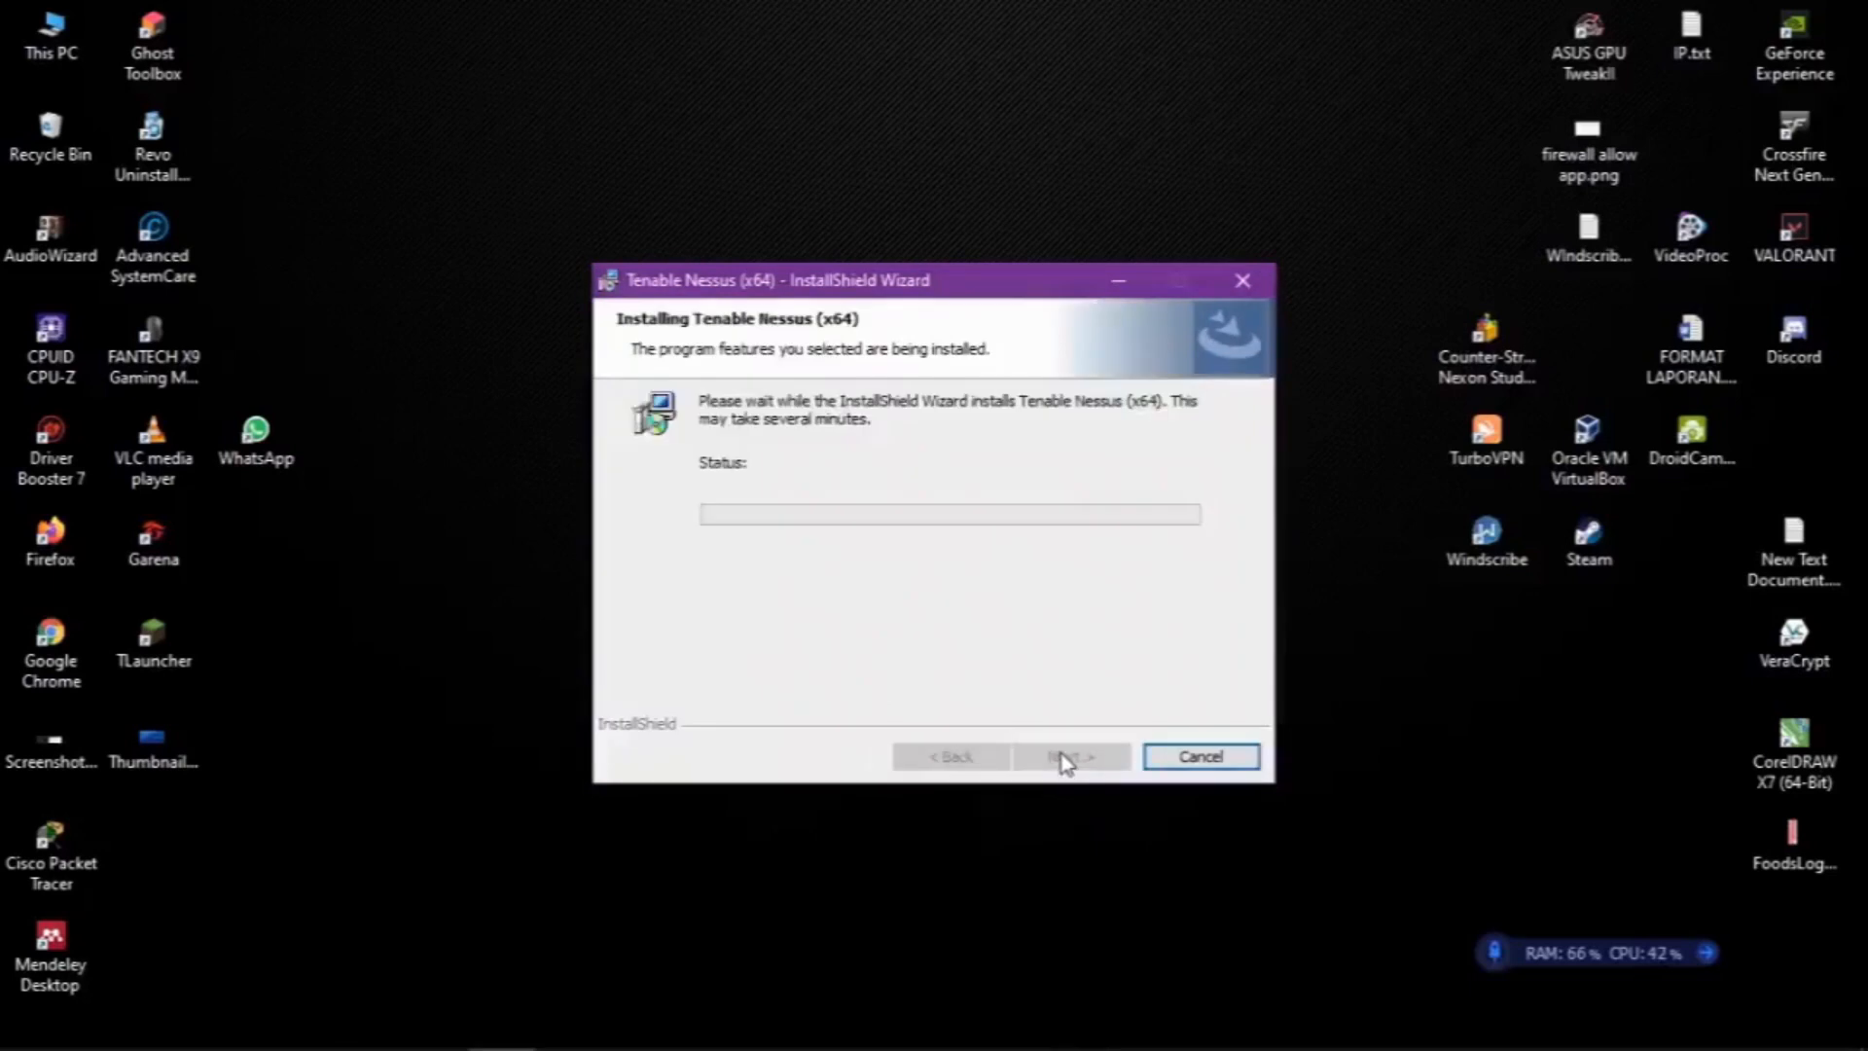
mouse_move(467, 585)
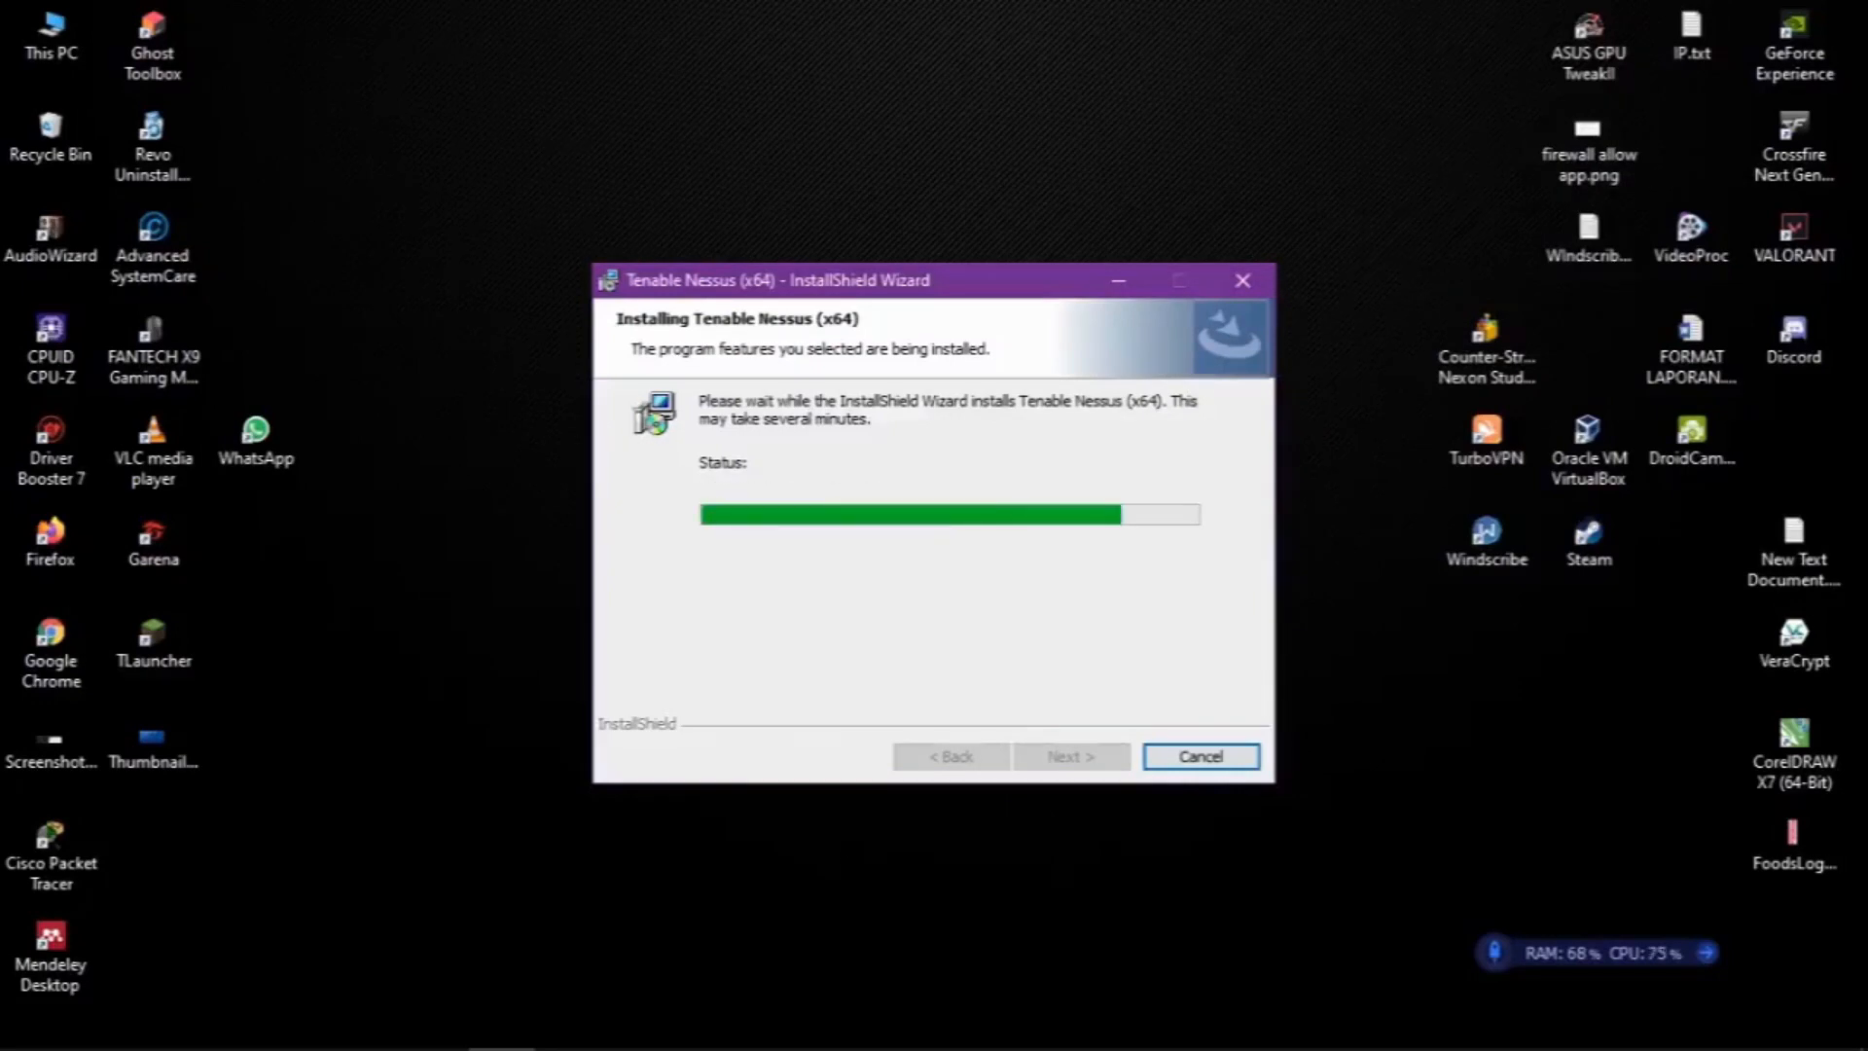
mouse_move(1041, 667)
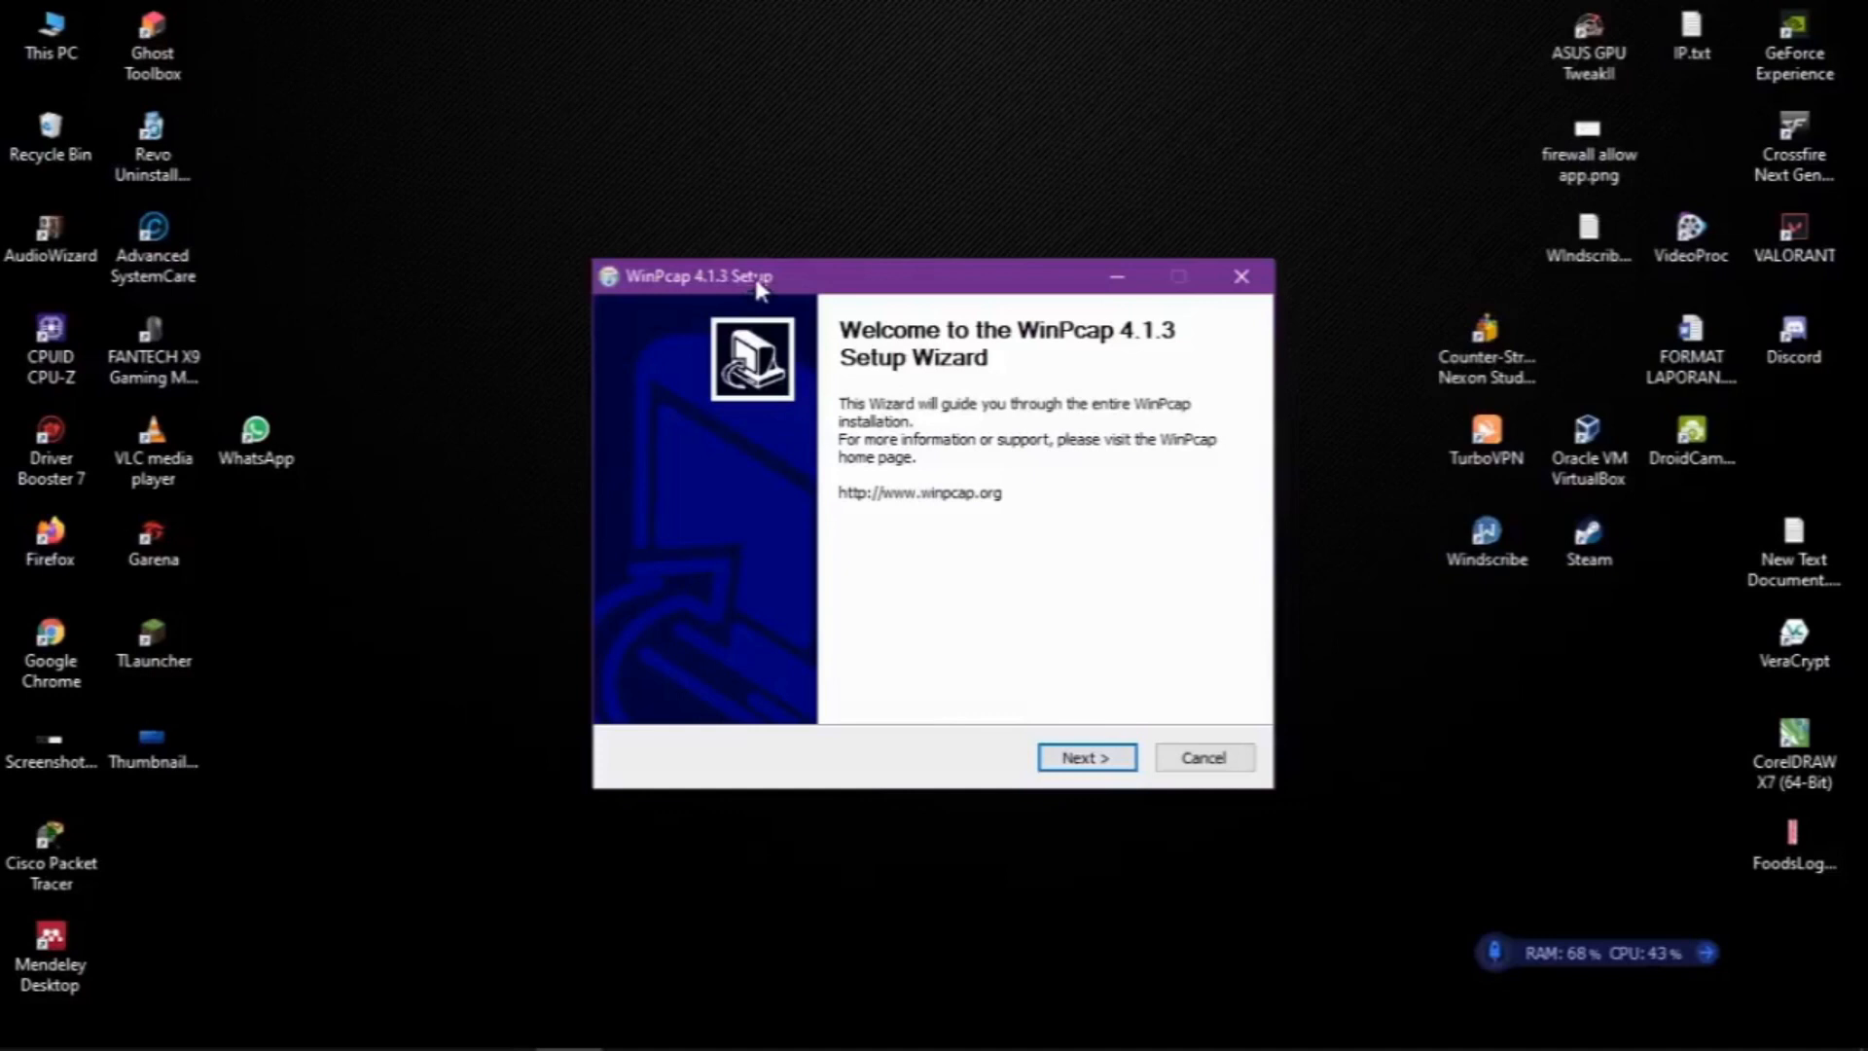
Step: Install WinPcap 4.1.3 with the driver auto-starting at boot, then Finish
left_click(1084, 757)
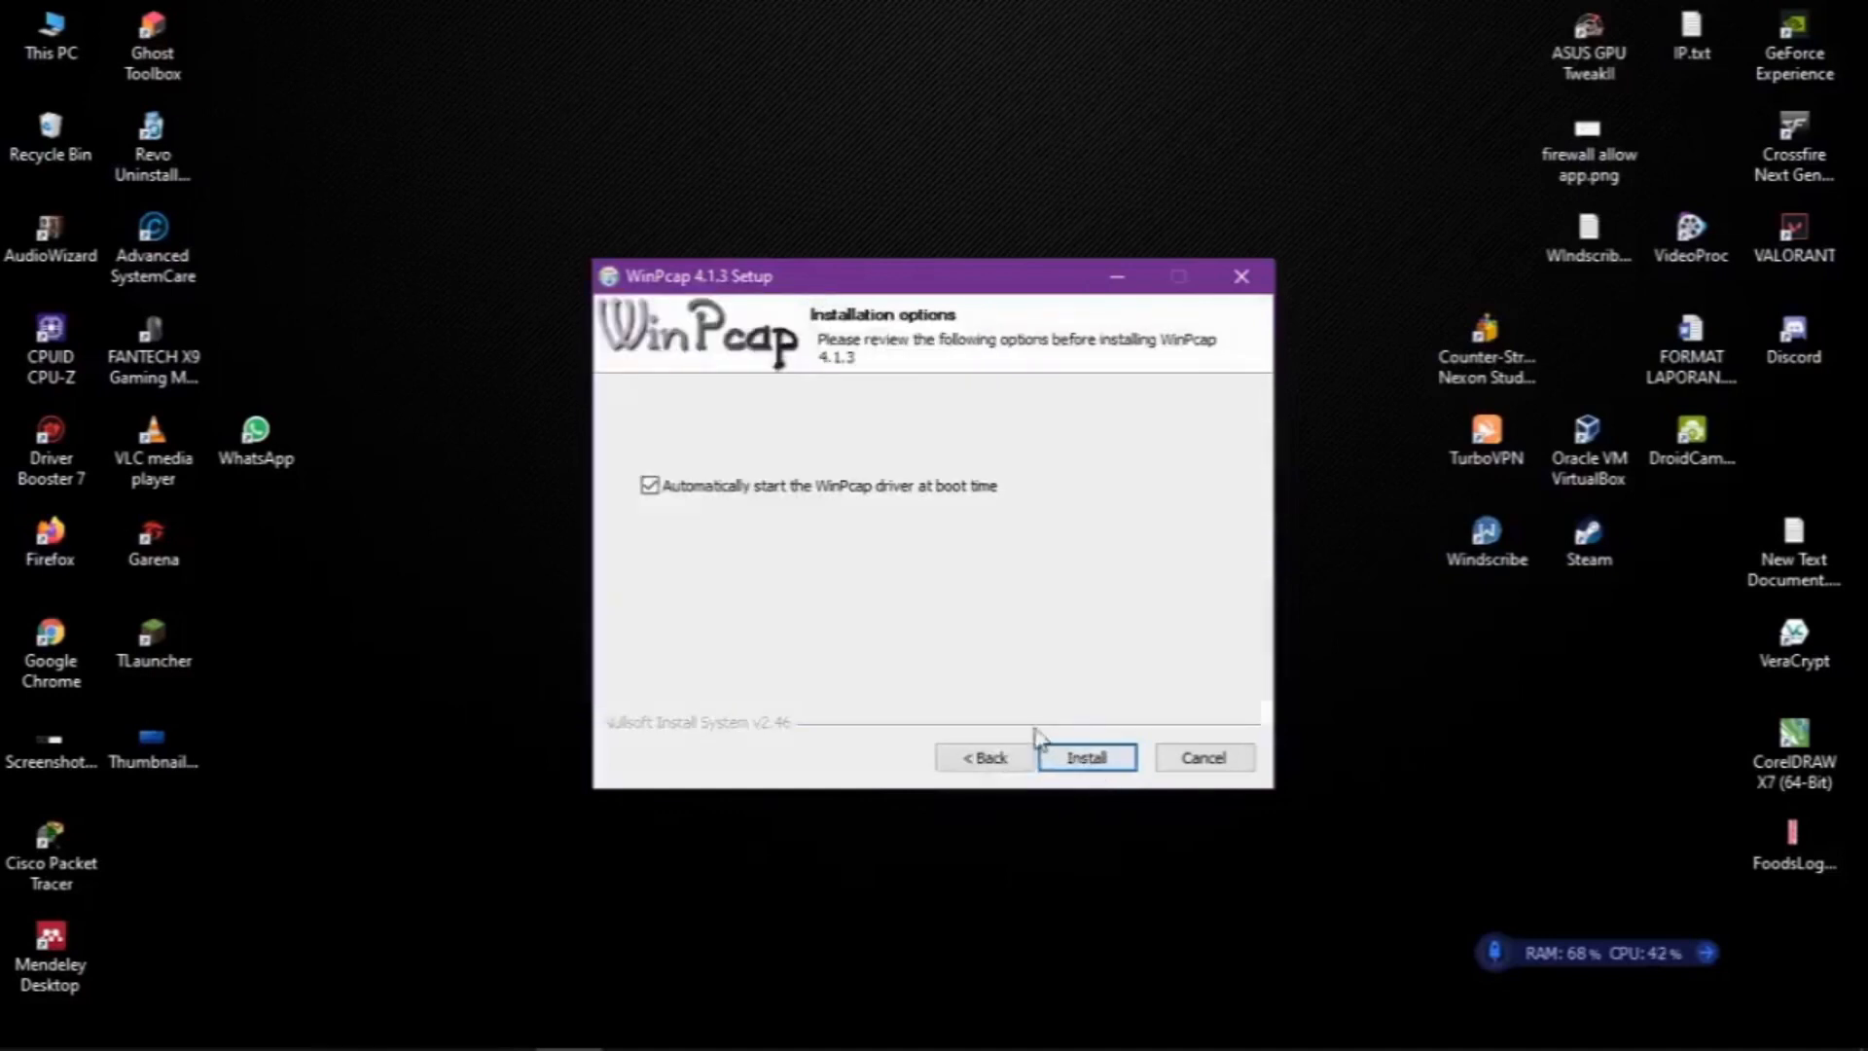
mouse_move(742, 509)
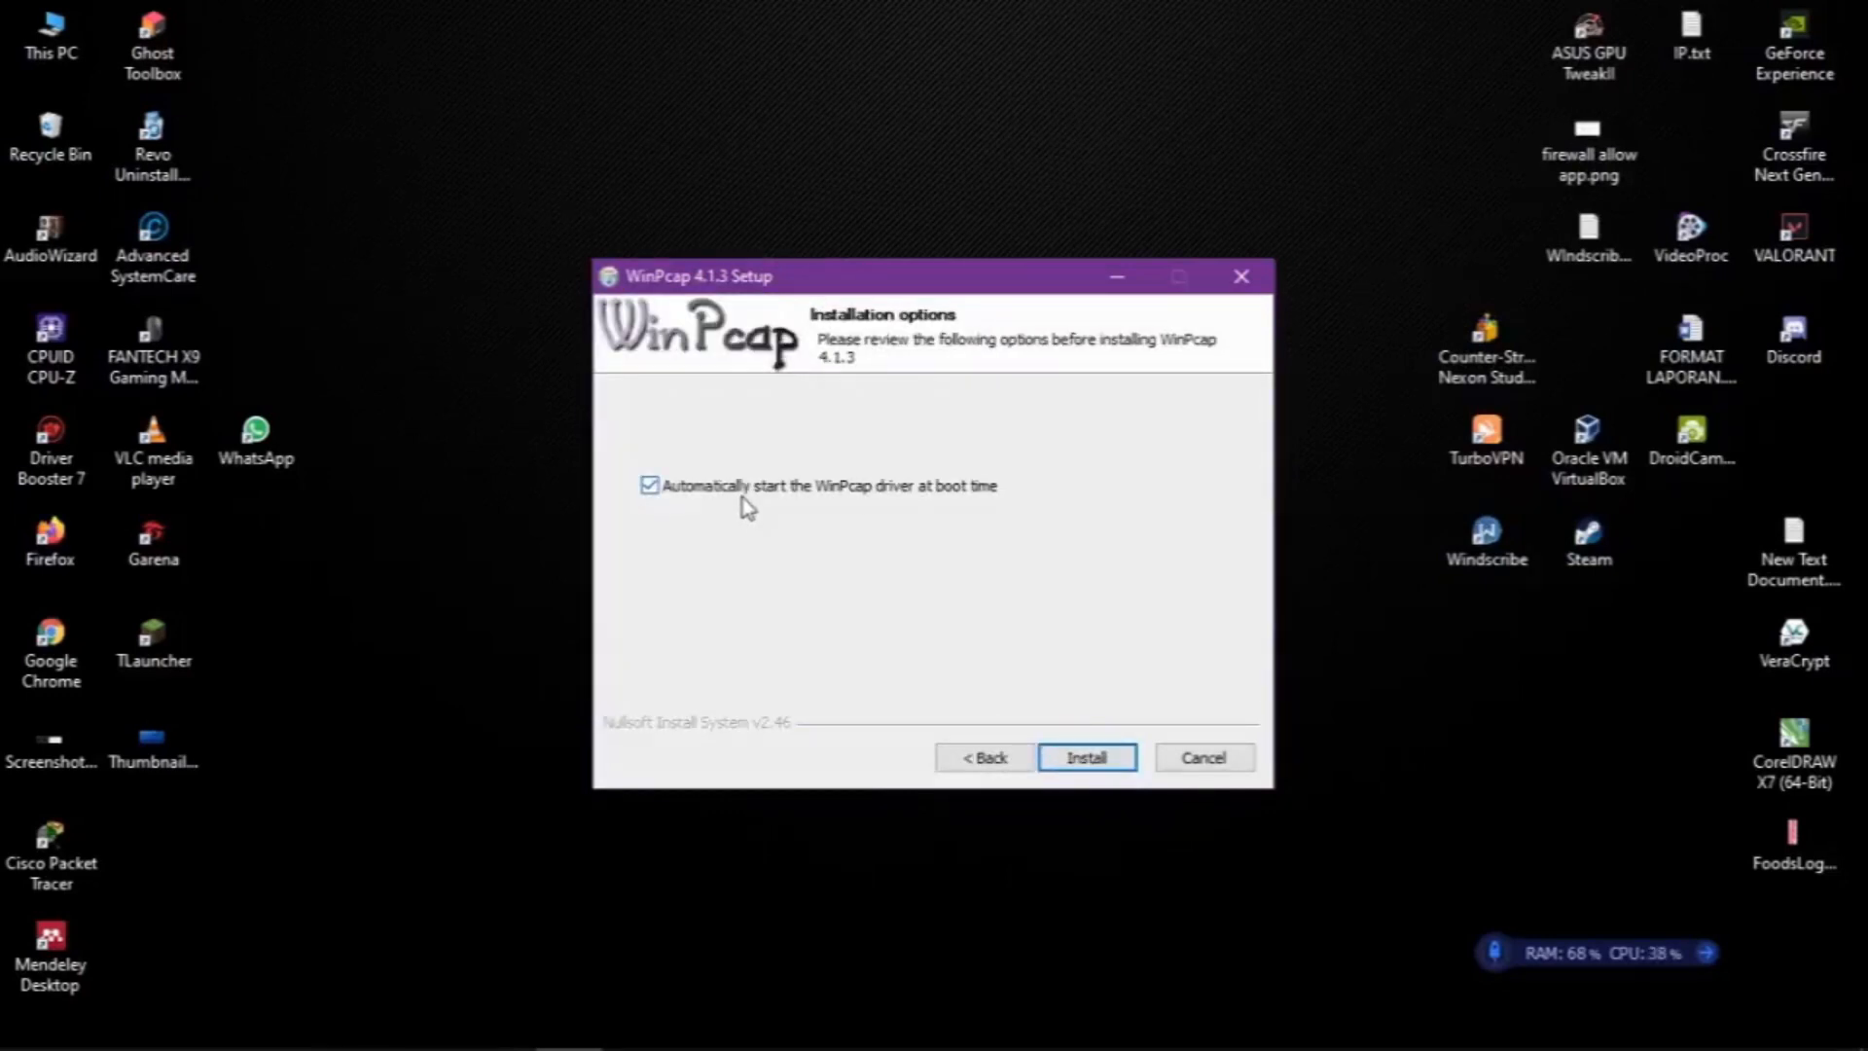
left_click(1086, 758)
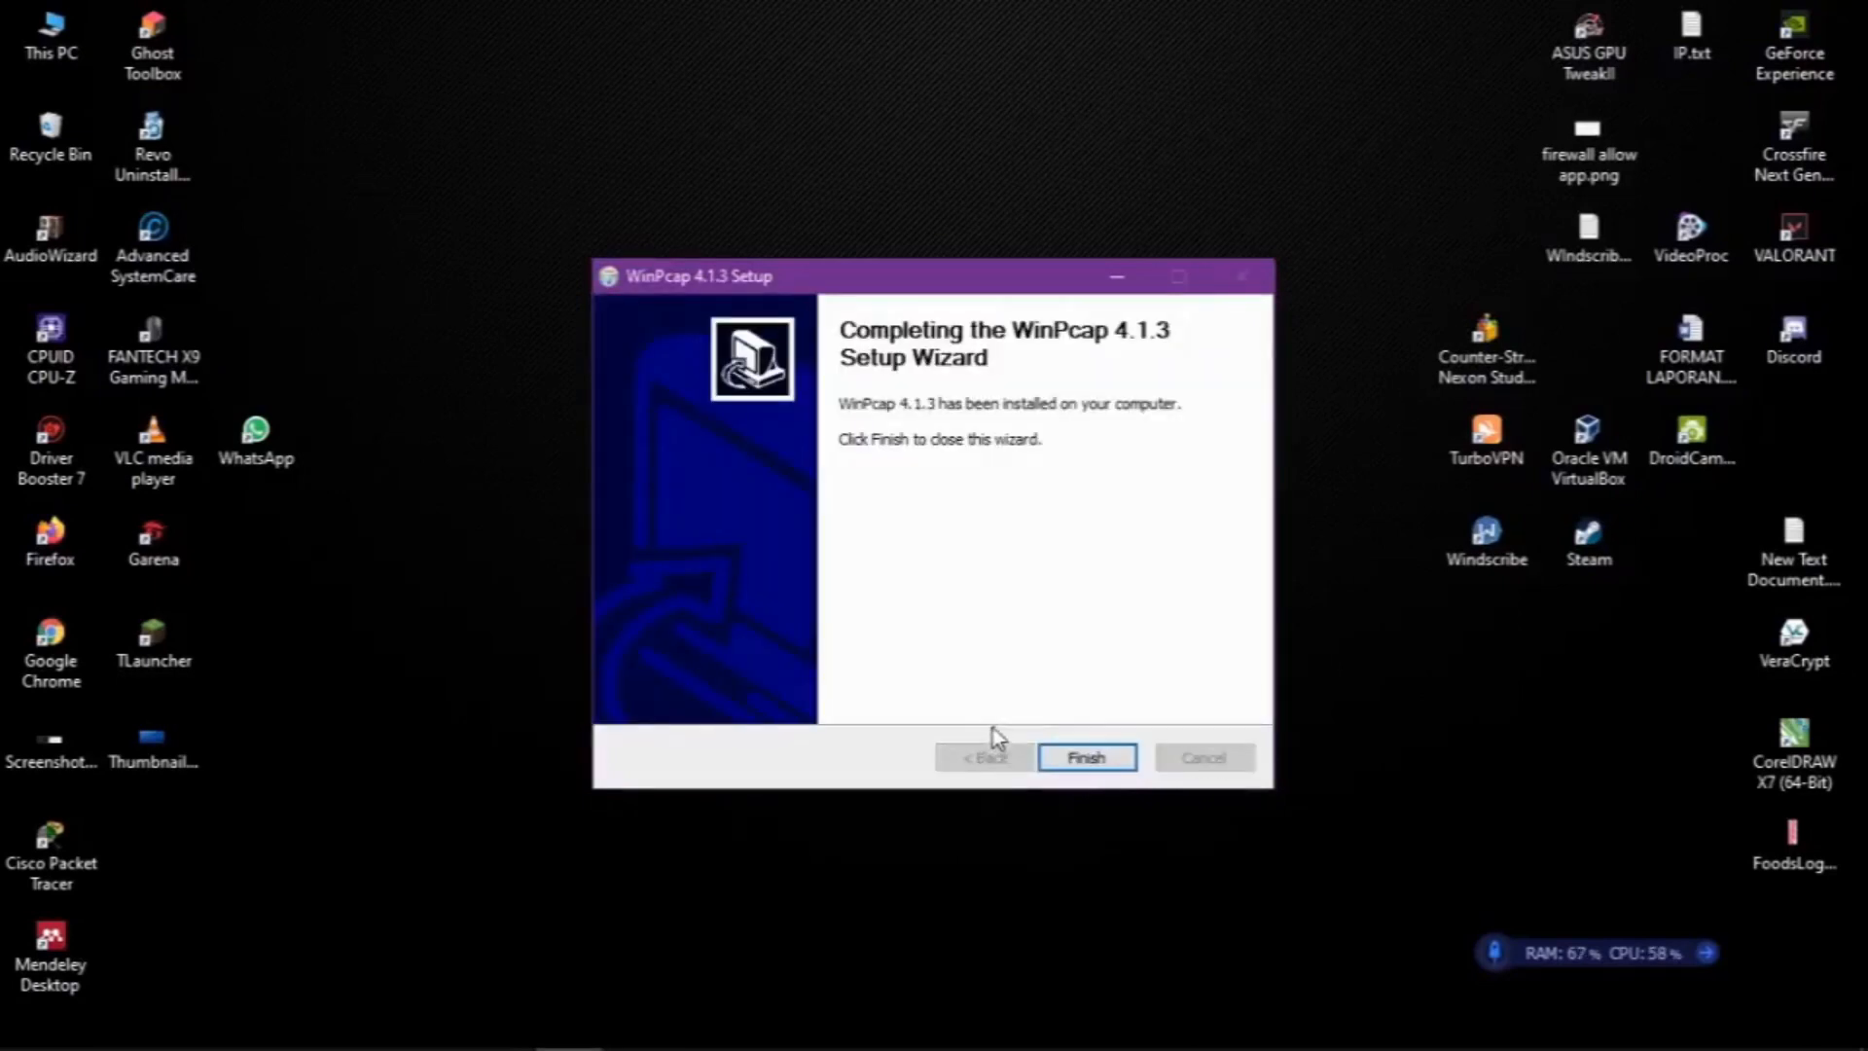
left_click(1084, 758)
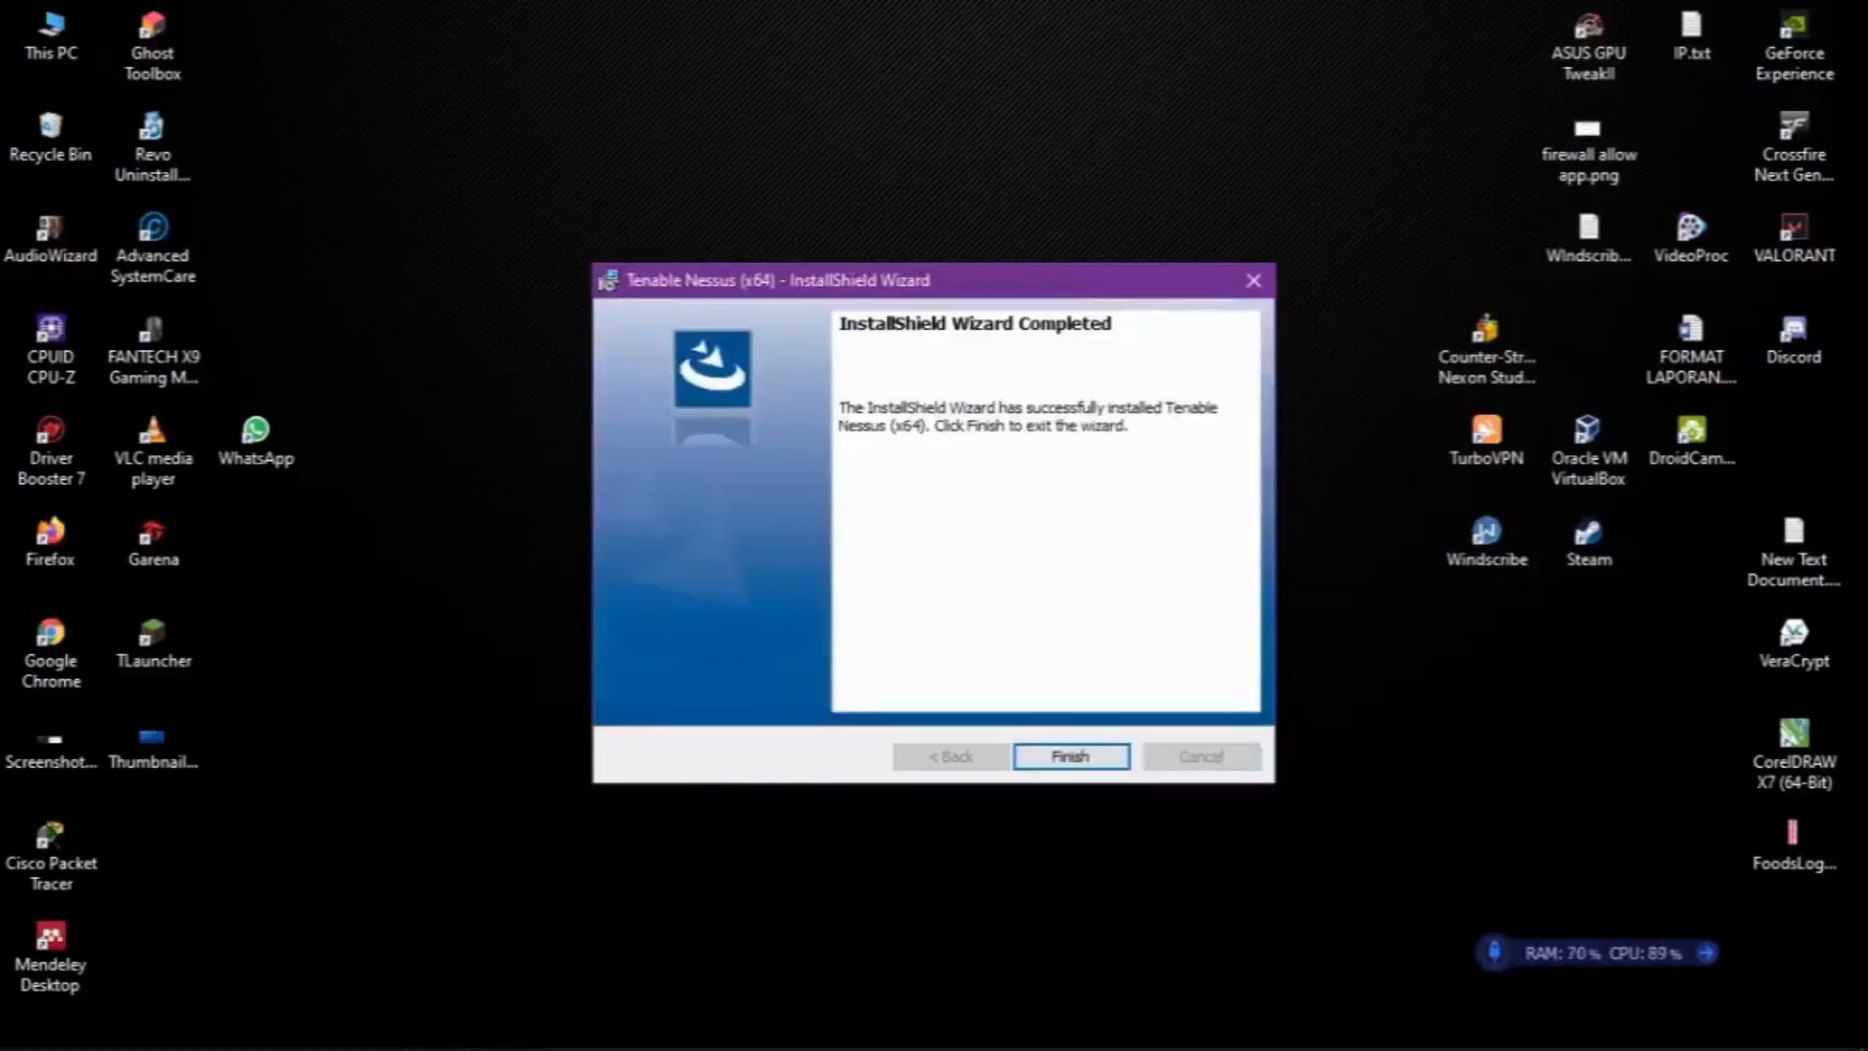
Step: Exit the completed Tenable Nessus InstallShield Wizard with Finish
left_click(1069, 757)
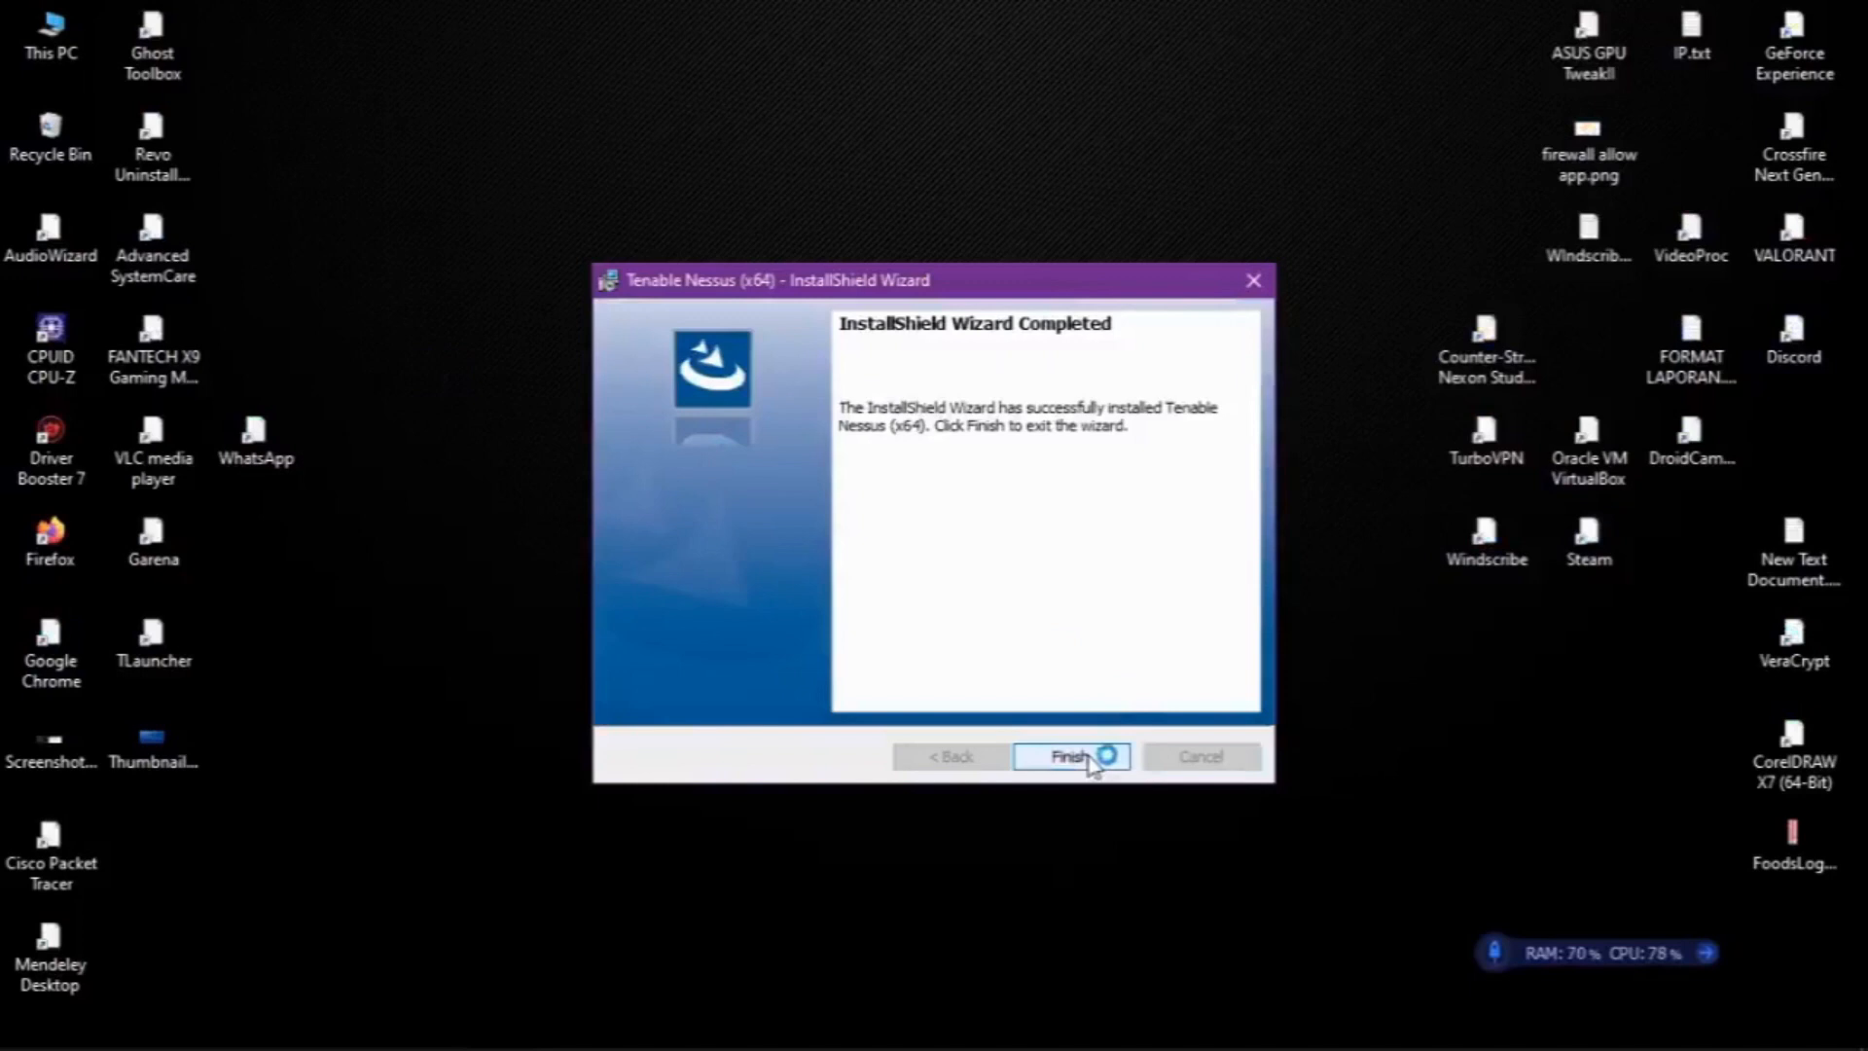
left_click(1070, 757)
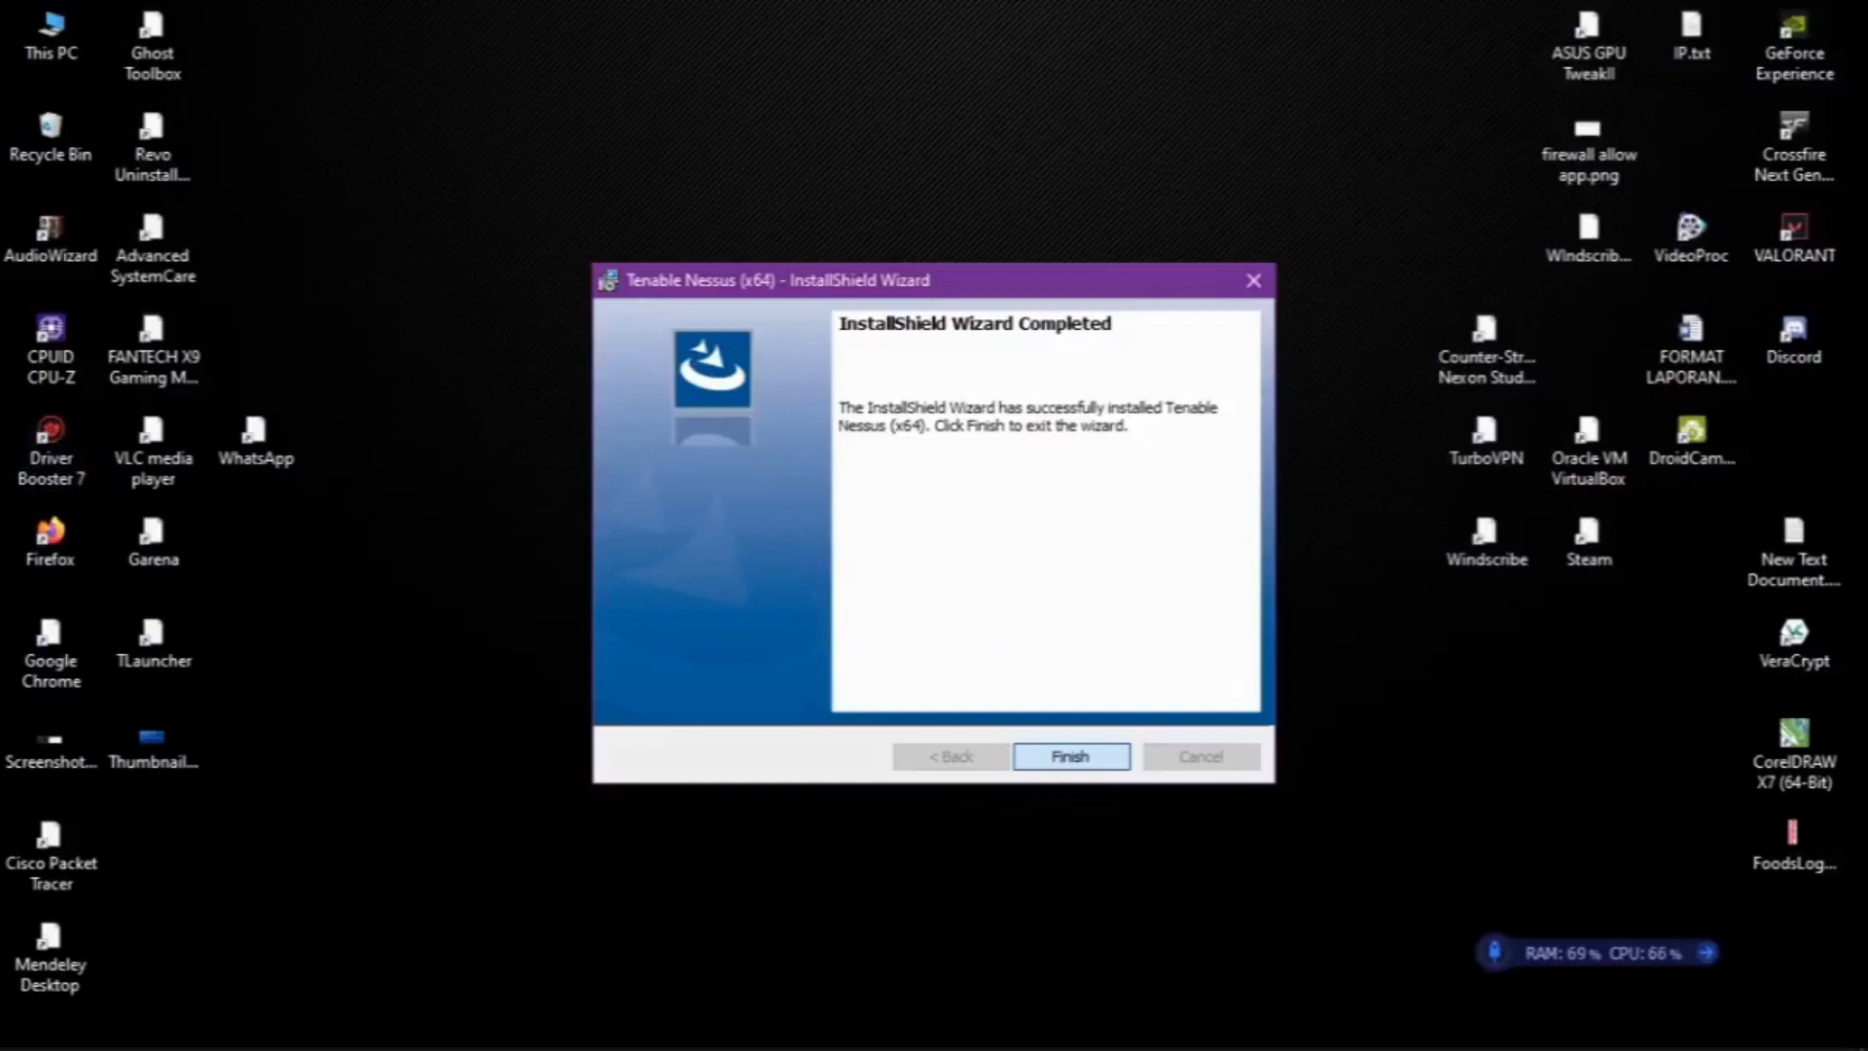
left_click(1069, 757)
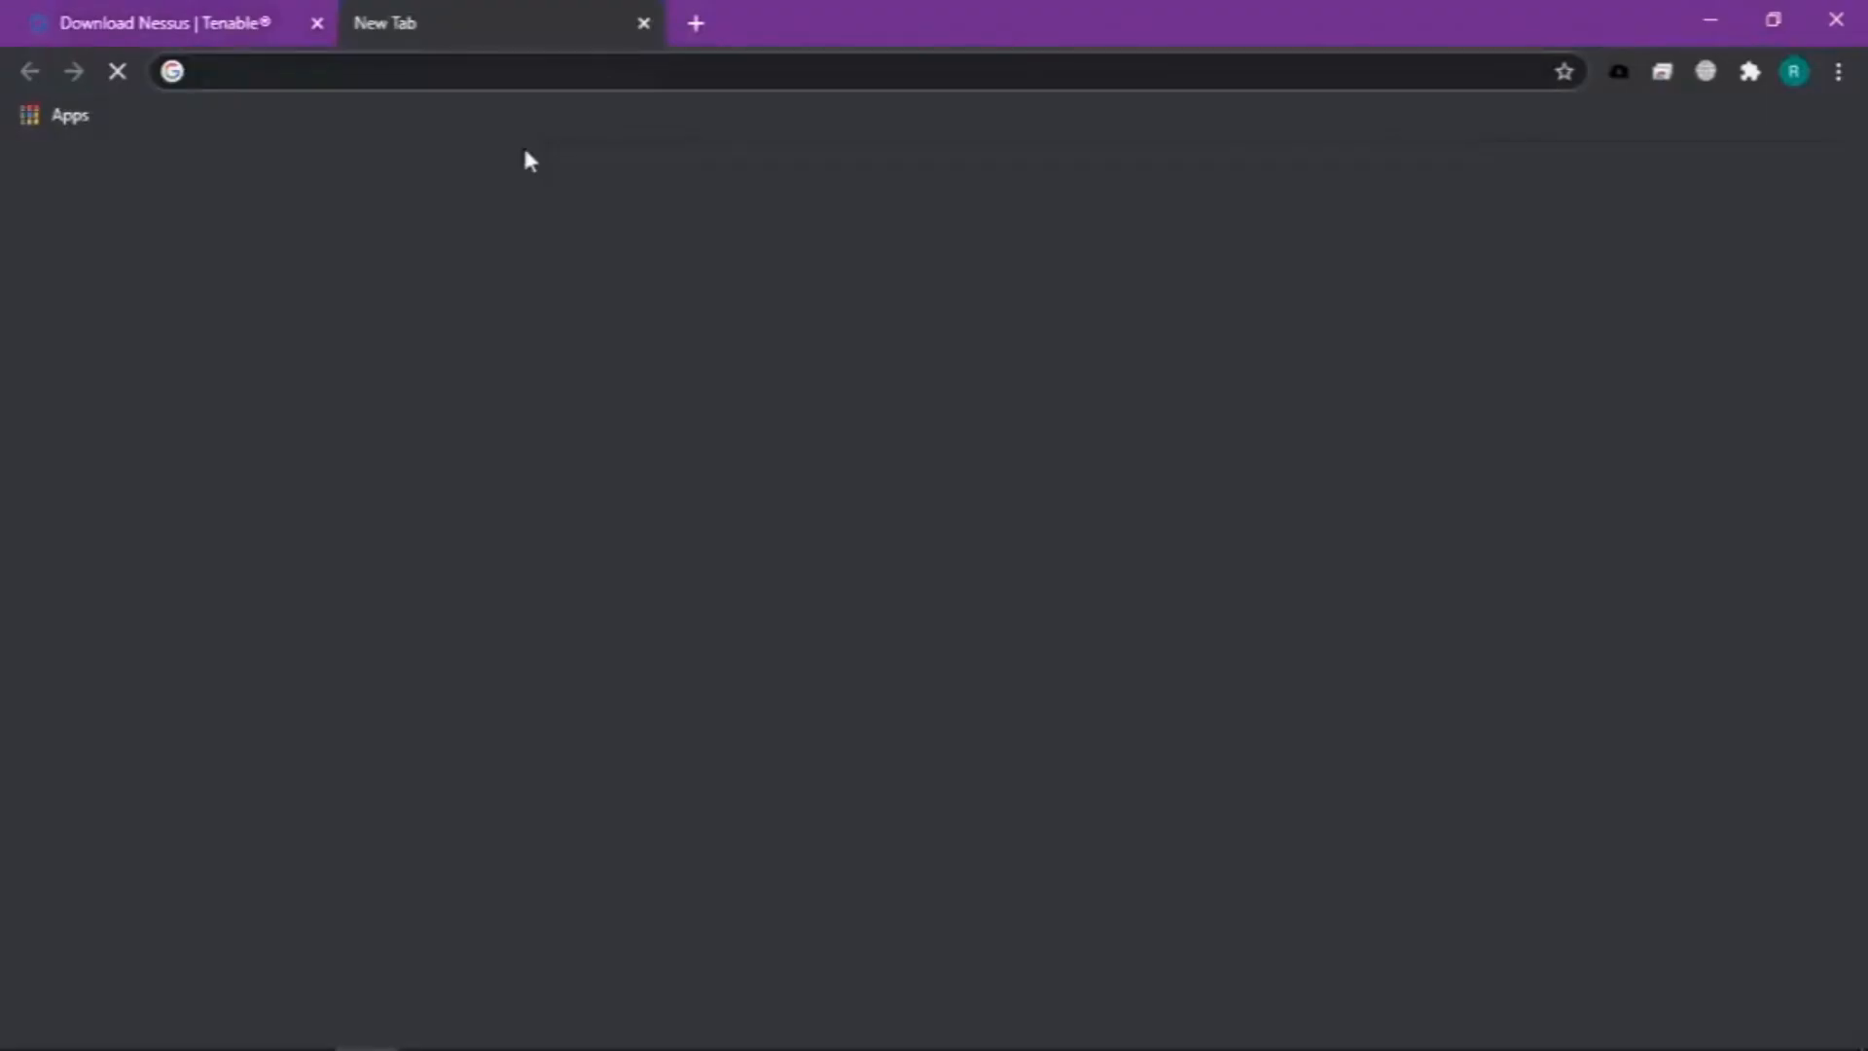
Step: Browse to localhost:8834 in a new tab, then edit the address to use HTTPS
type("localhost:8834")
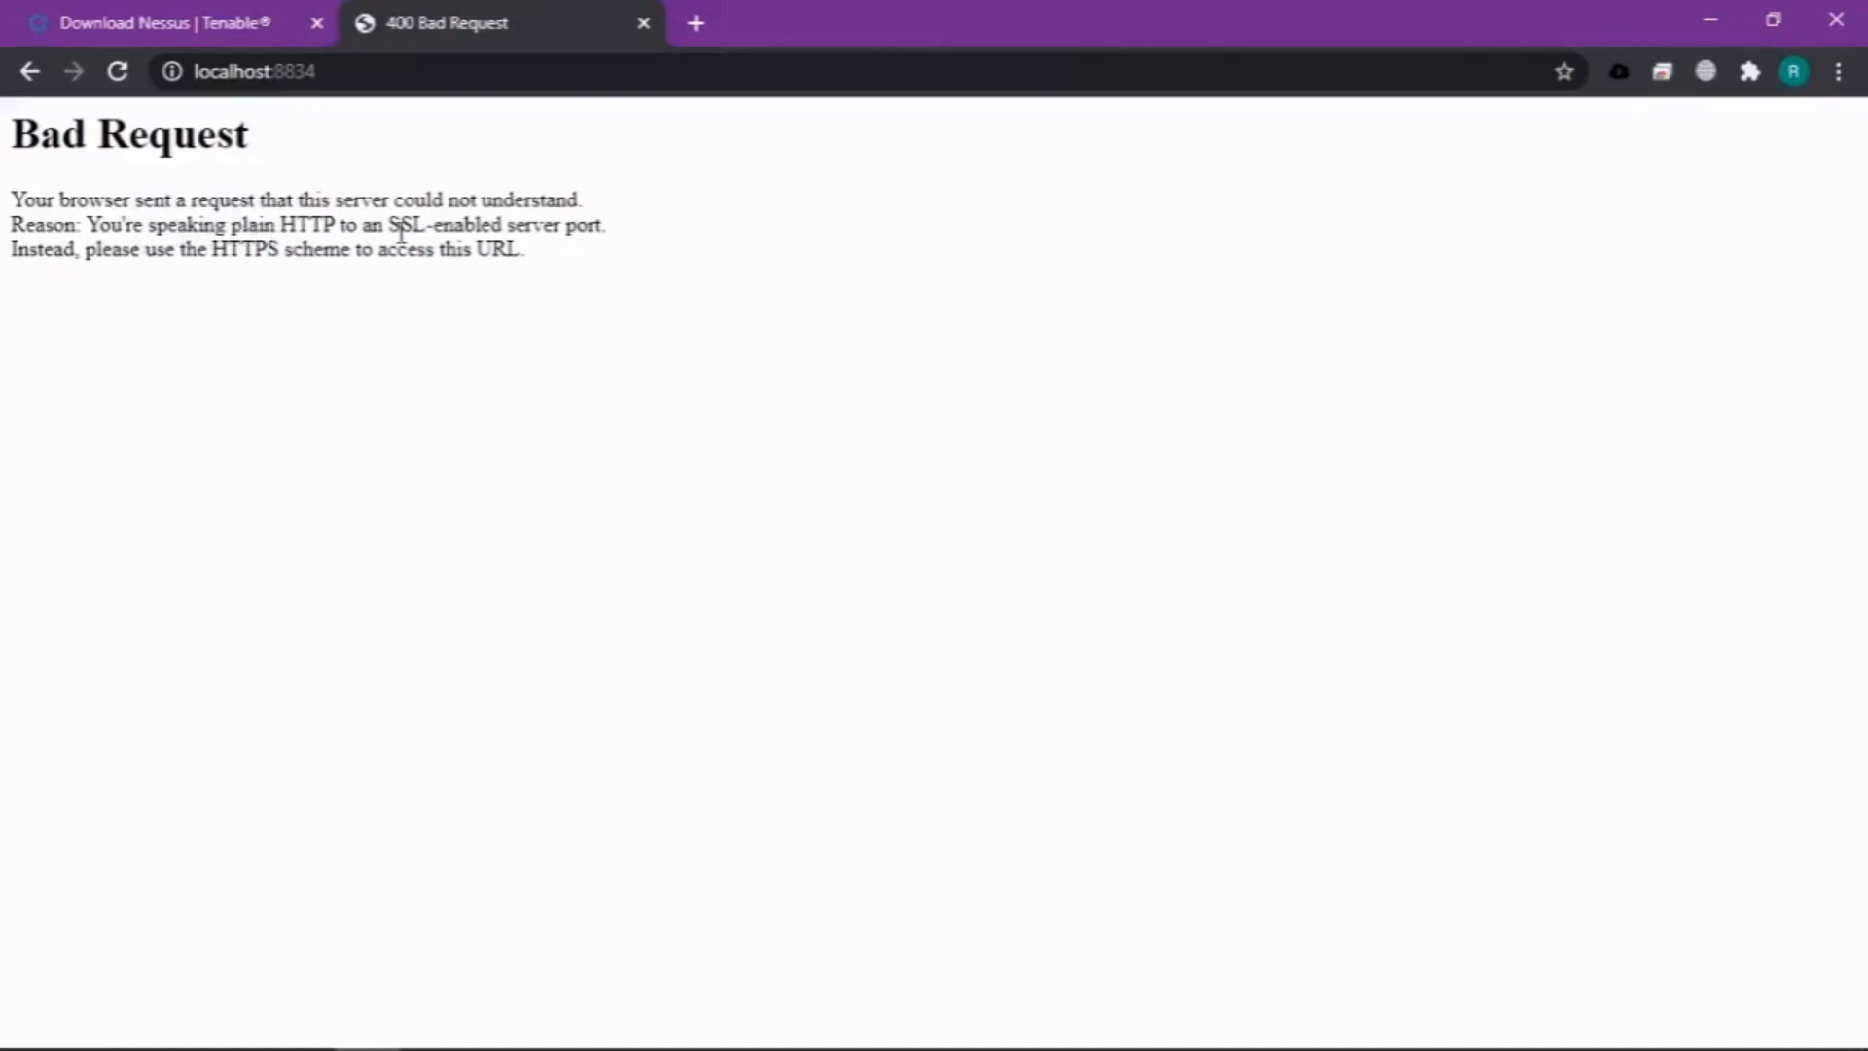
mouse_move(350, 278)
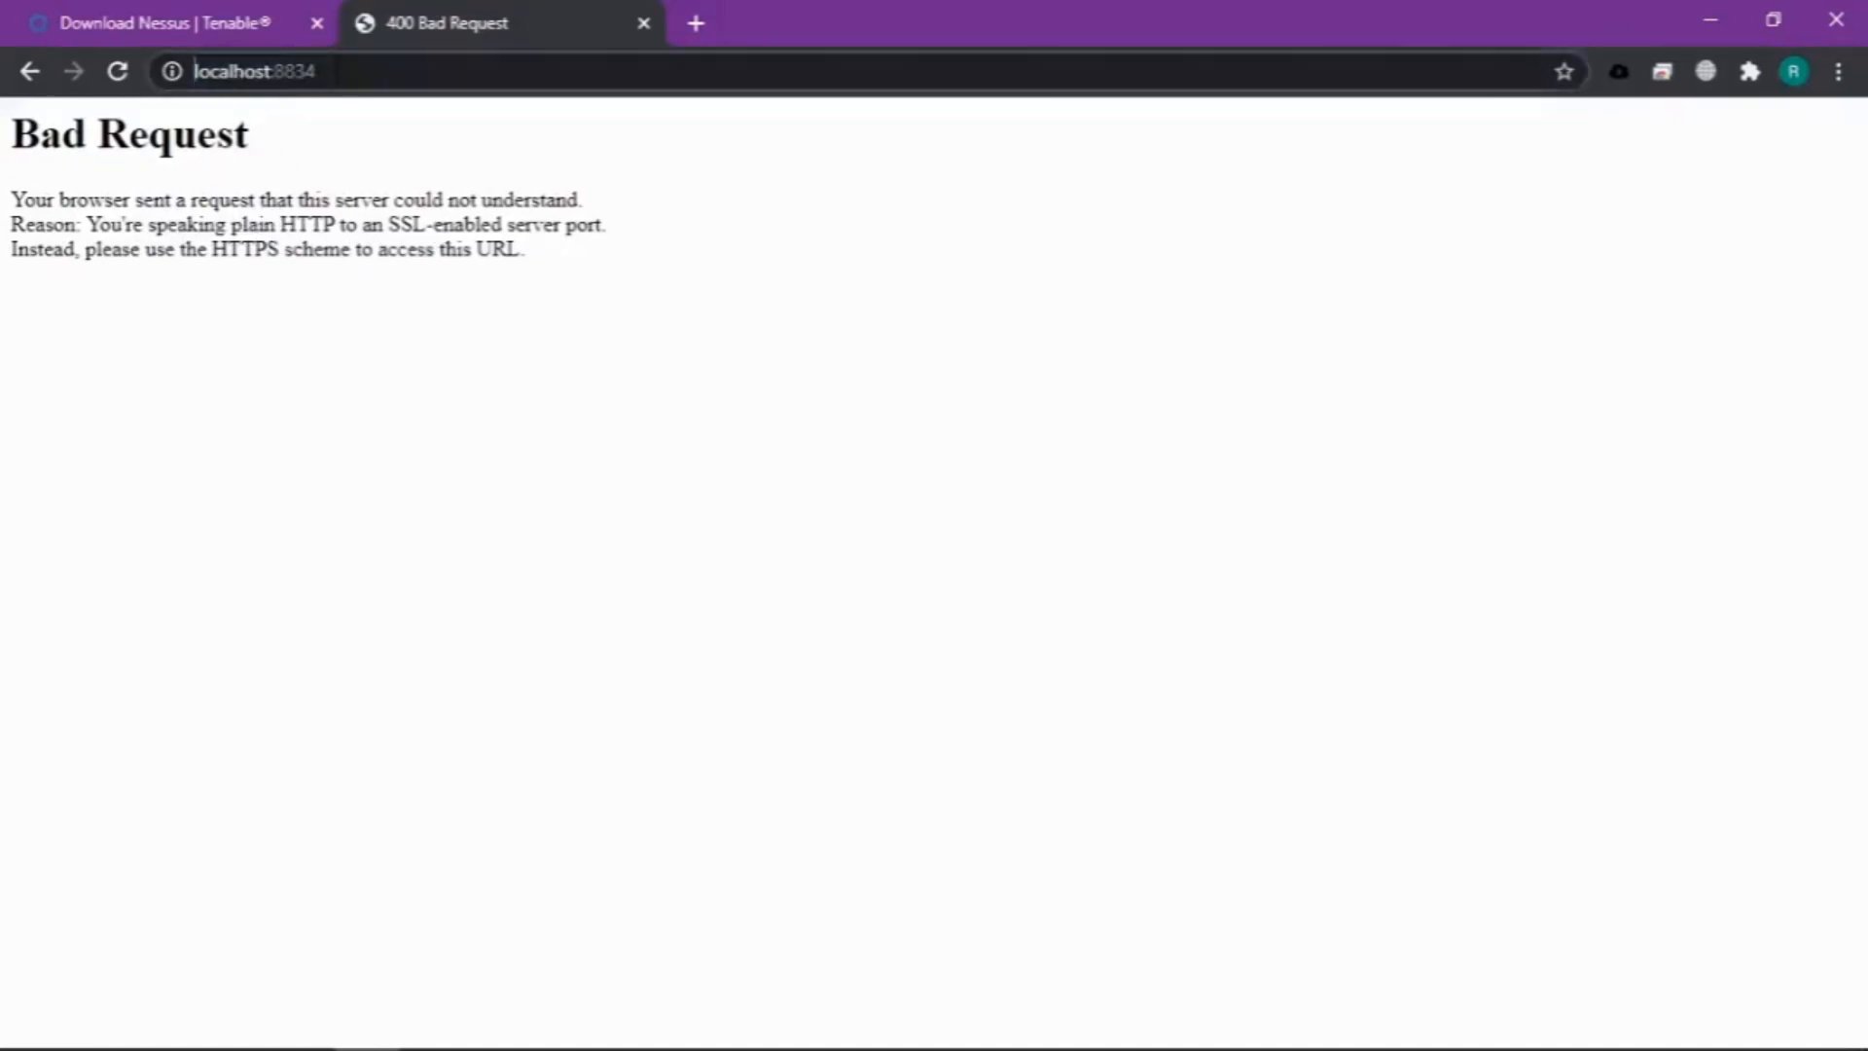
left_click(116, 71)
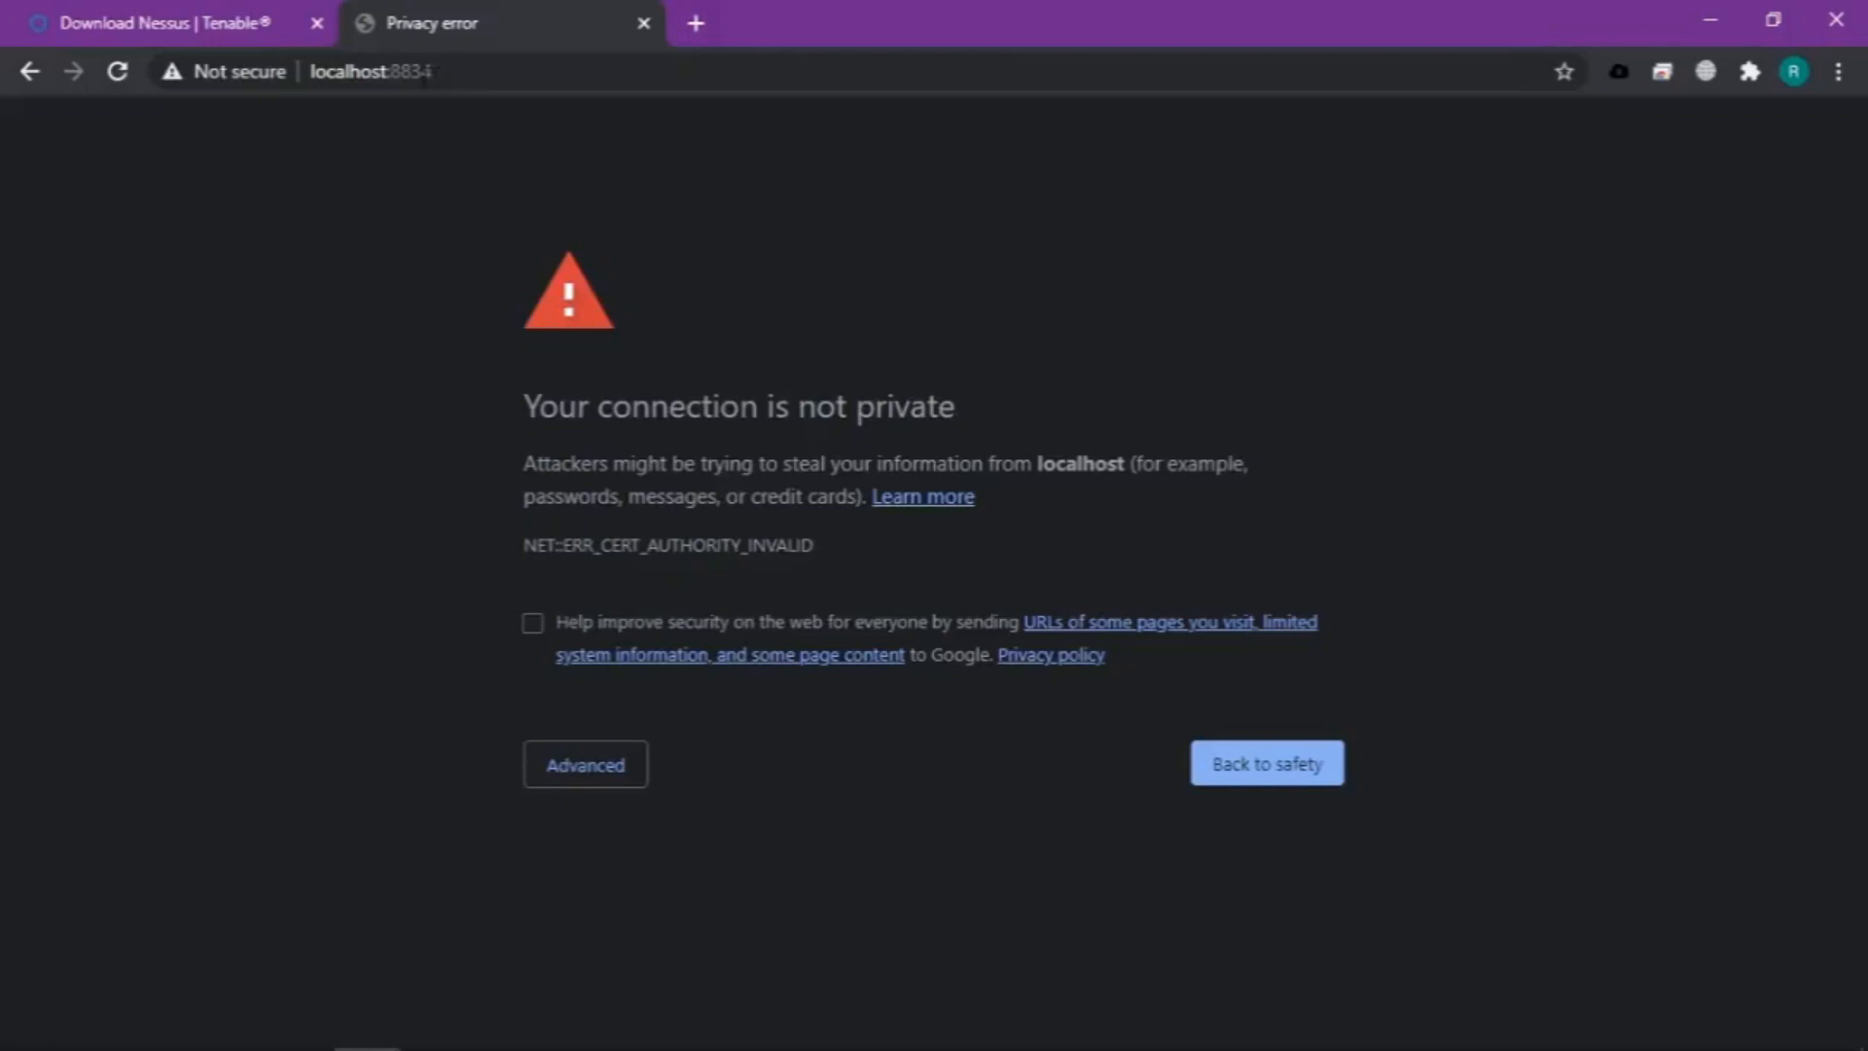
mouse_move(674, 257)
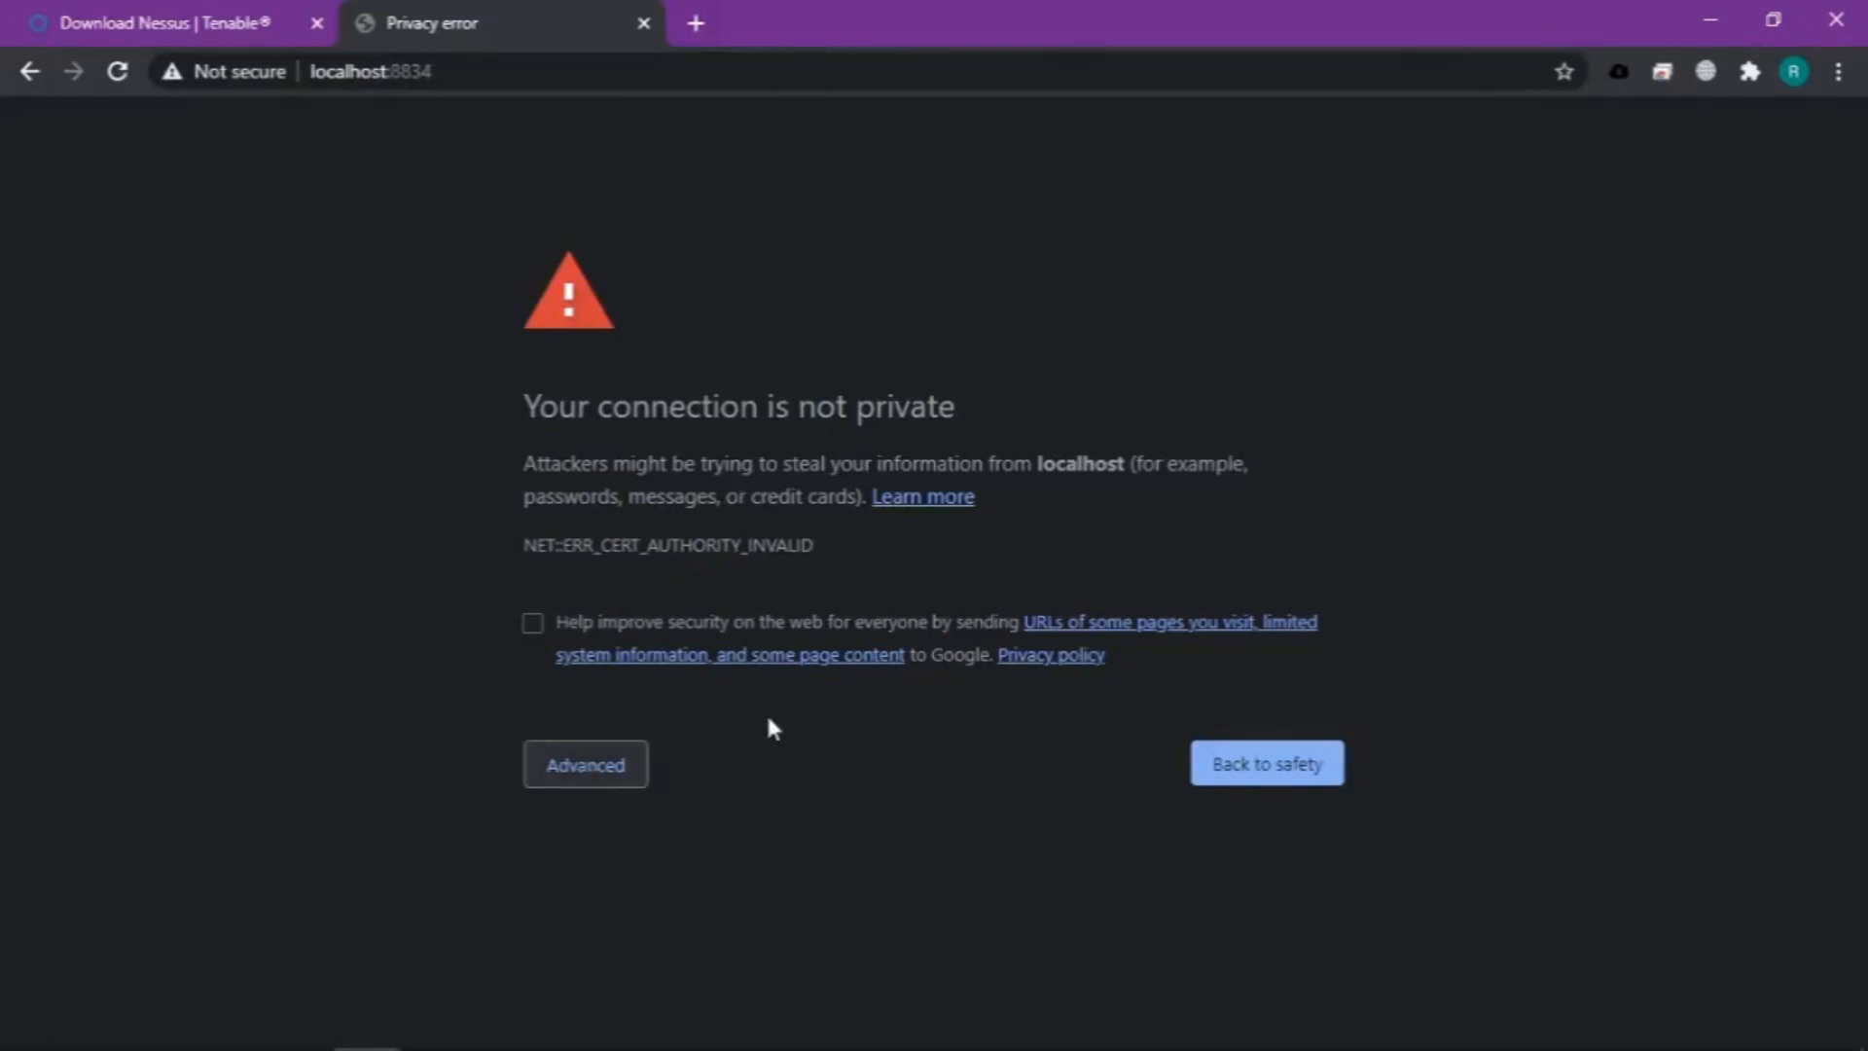
Step: Bypass the certificate warning via Advanced and 'Proceed to localhost (unsafe)'
left_click(584, 764)
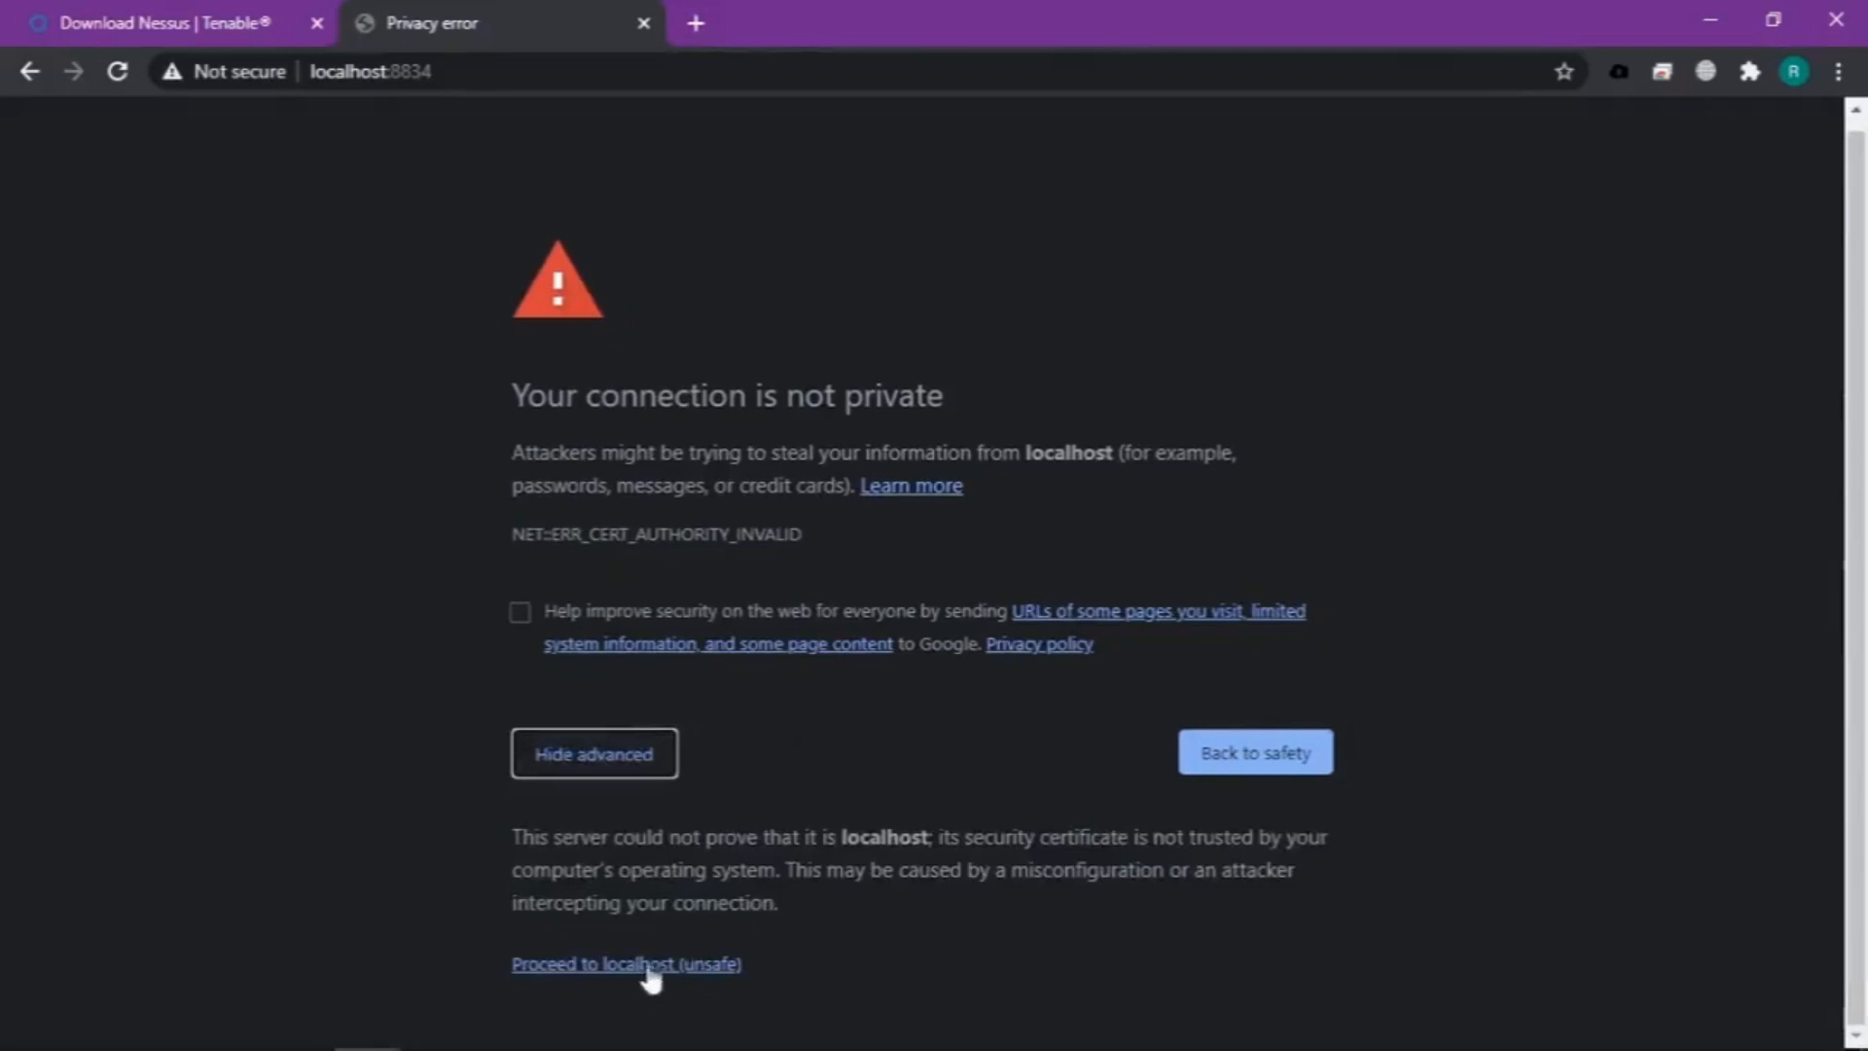
left_click(626, 964)
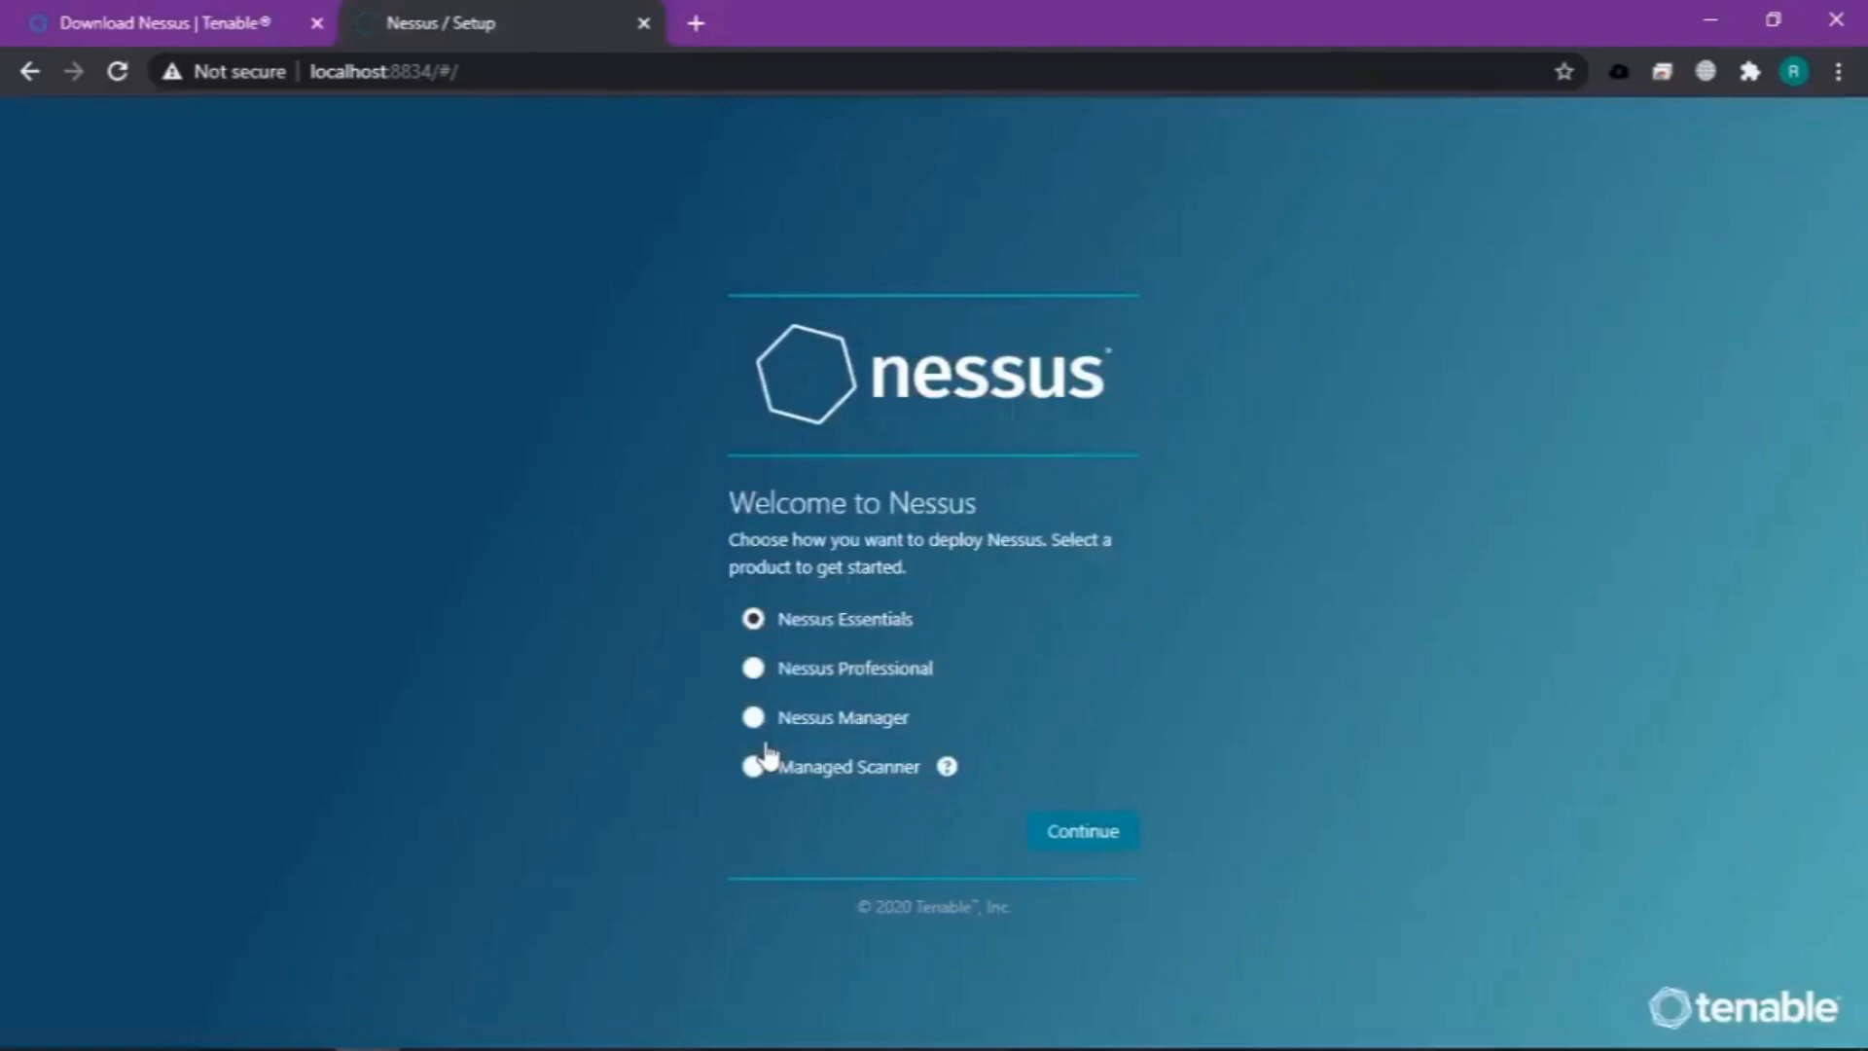
mouse_move(944, 647)
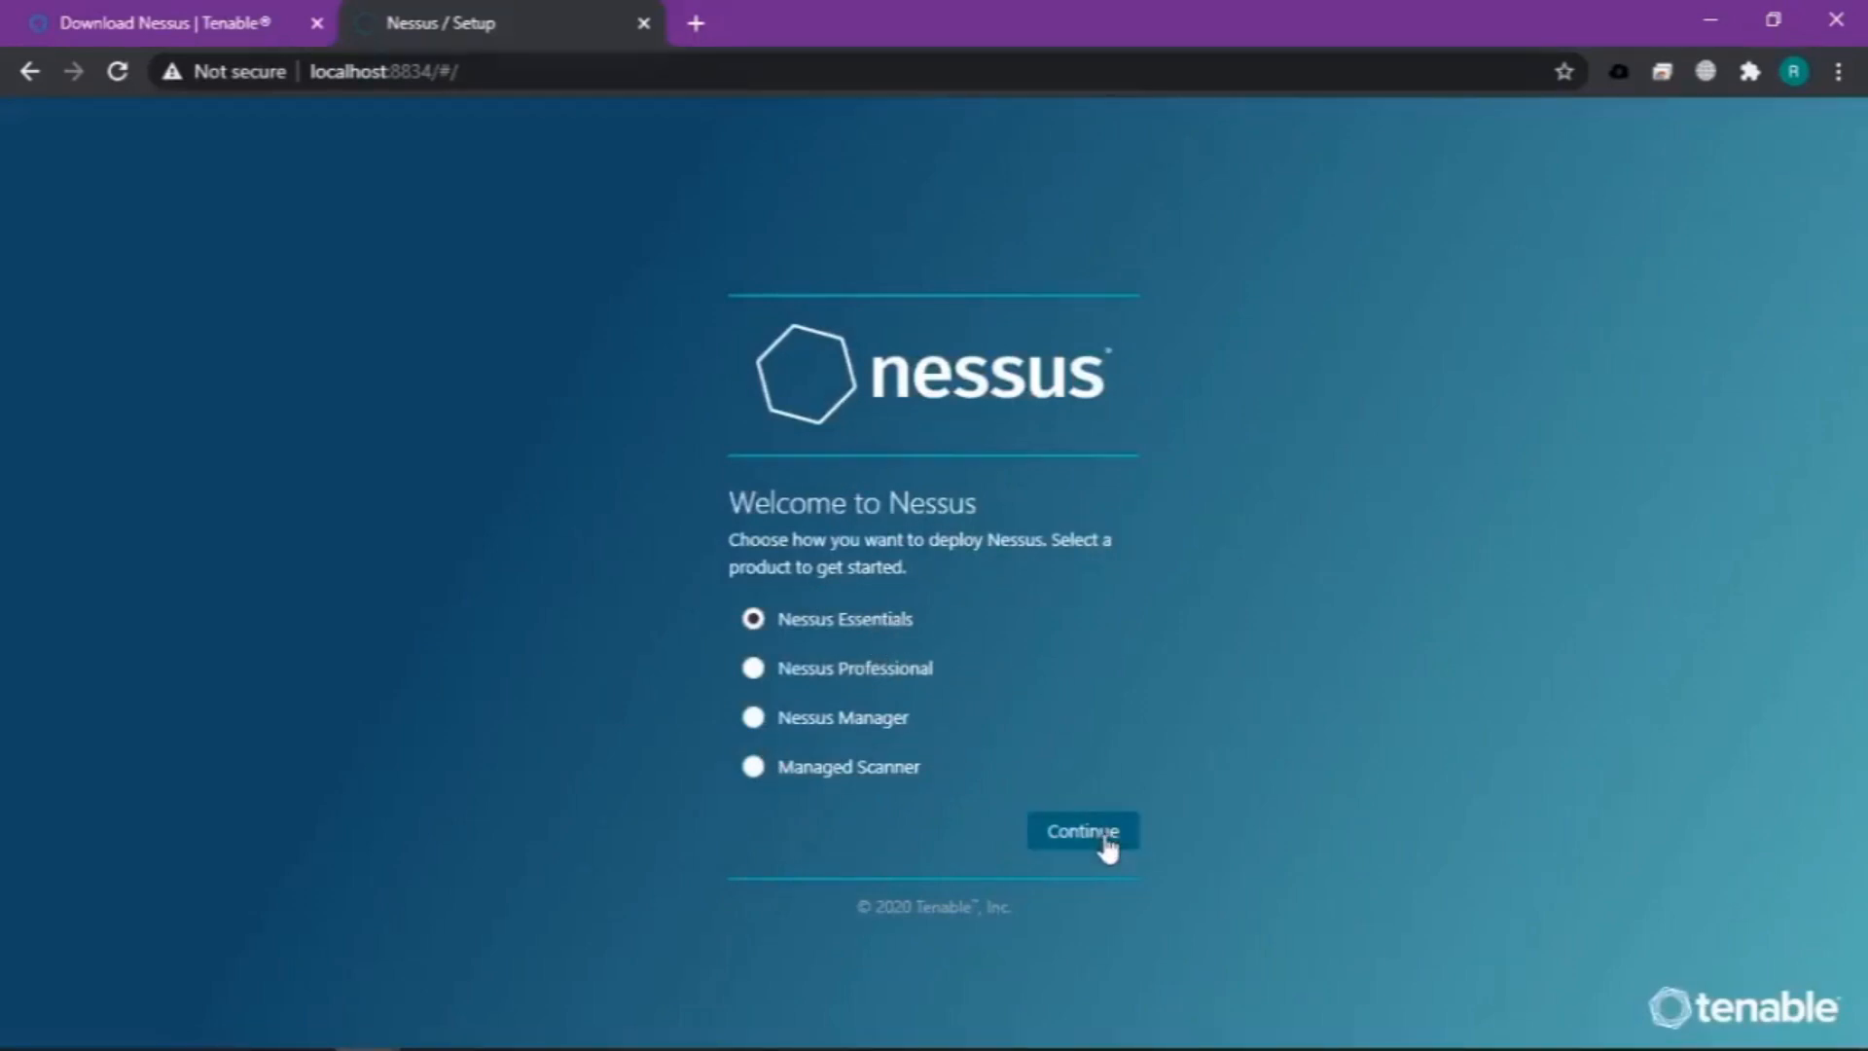
left_click(1082, 830)
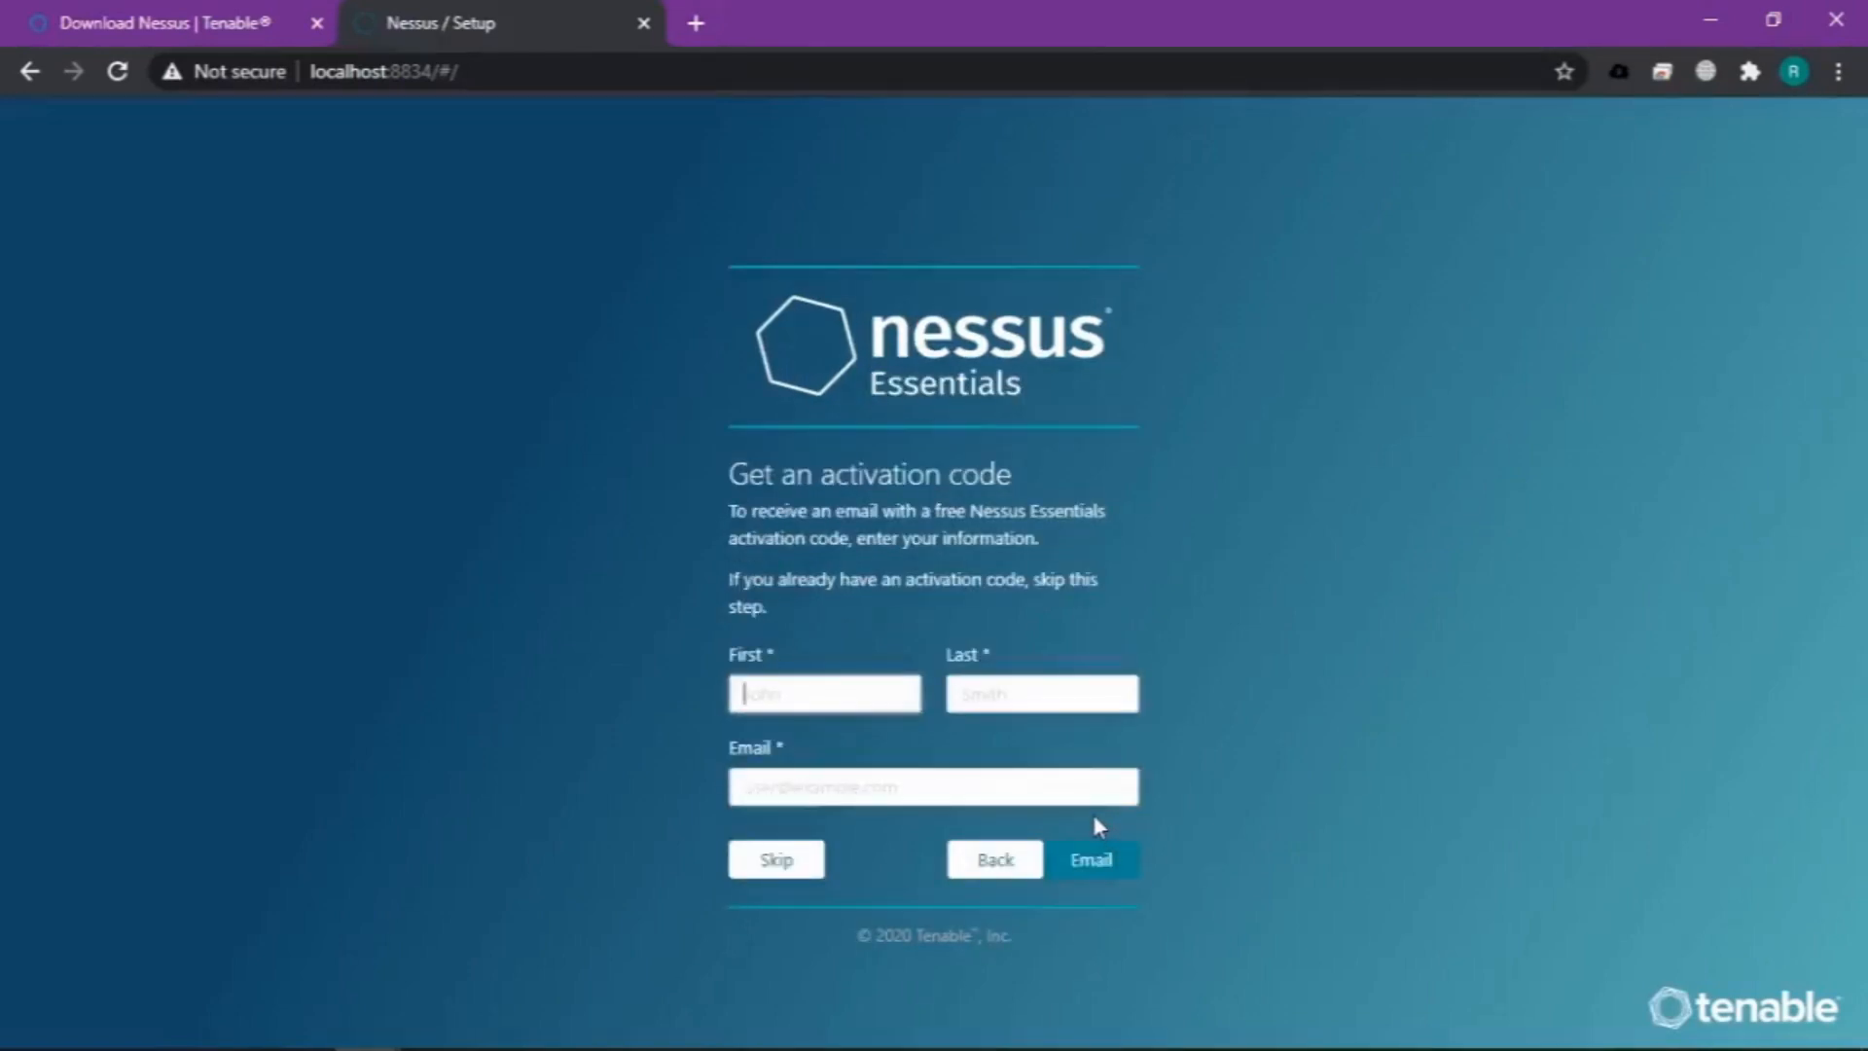
mouse_move(1092, 822)
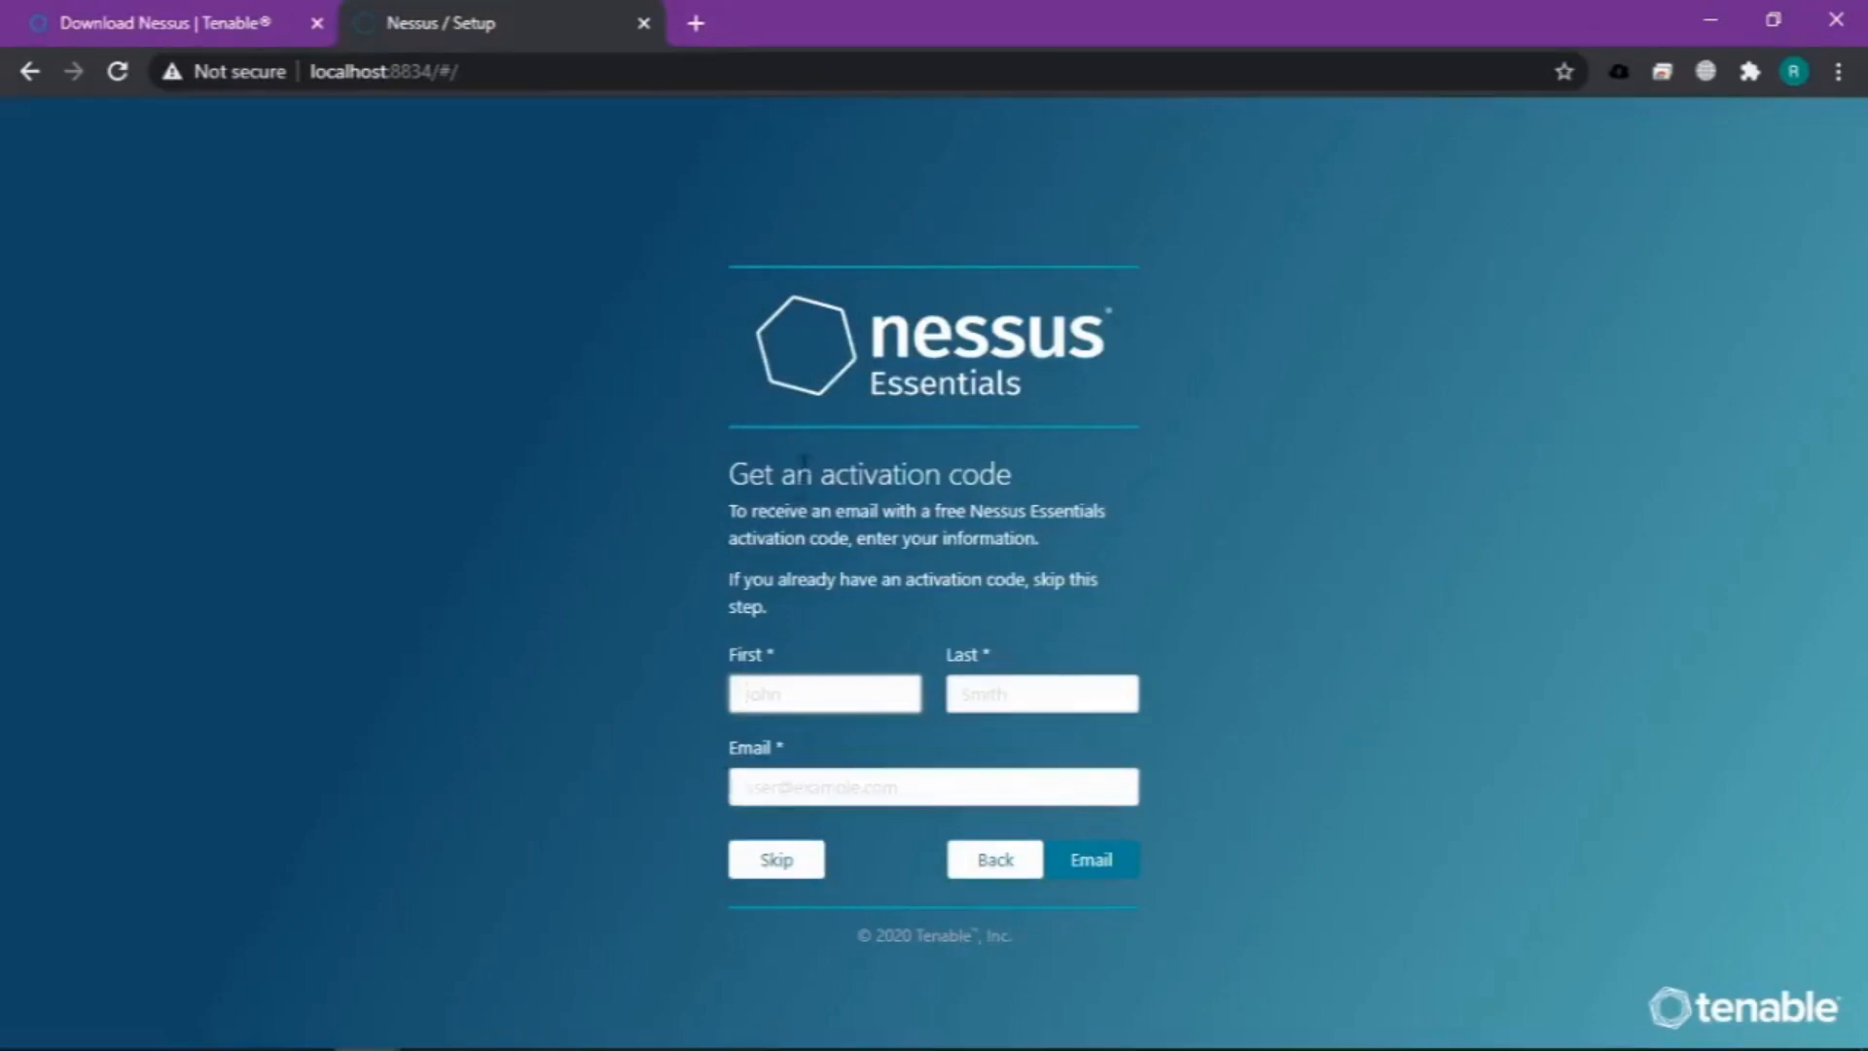
left_click(1088, 859)
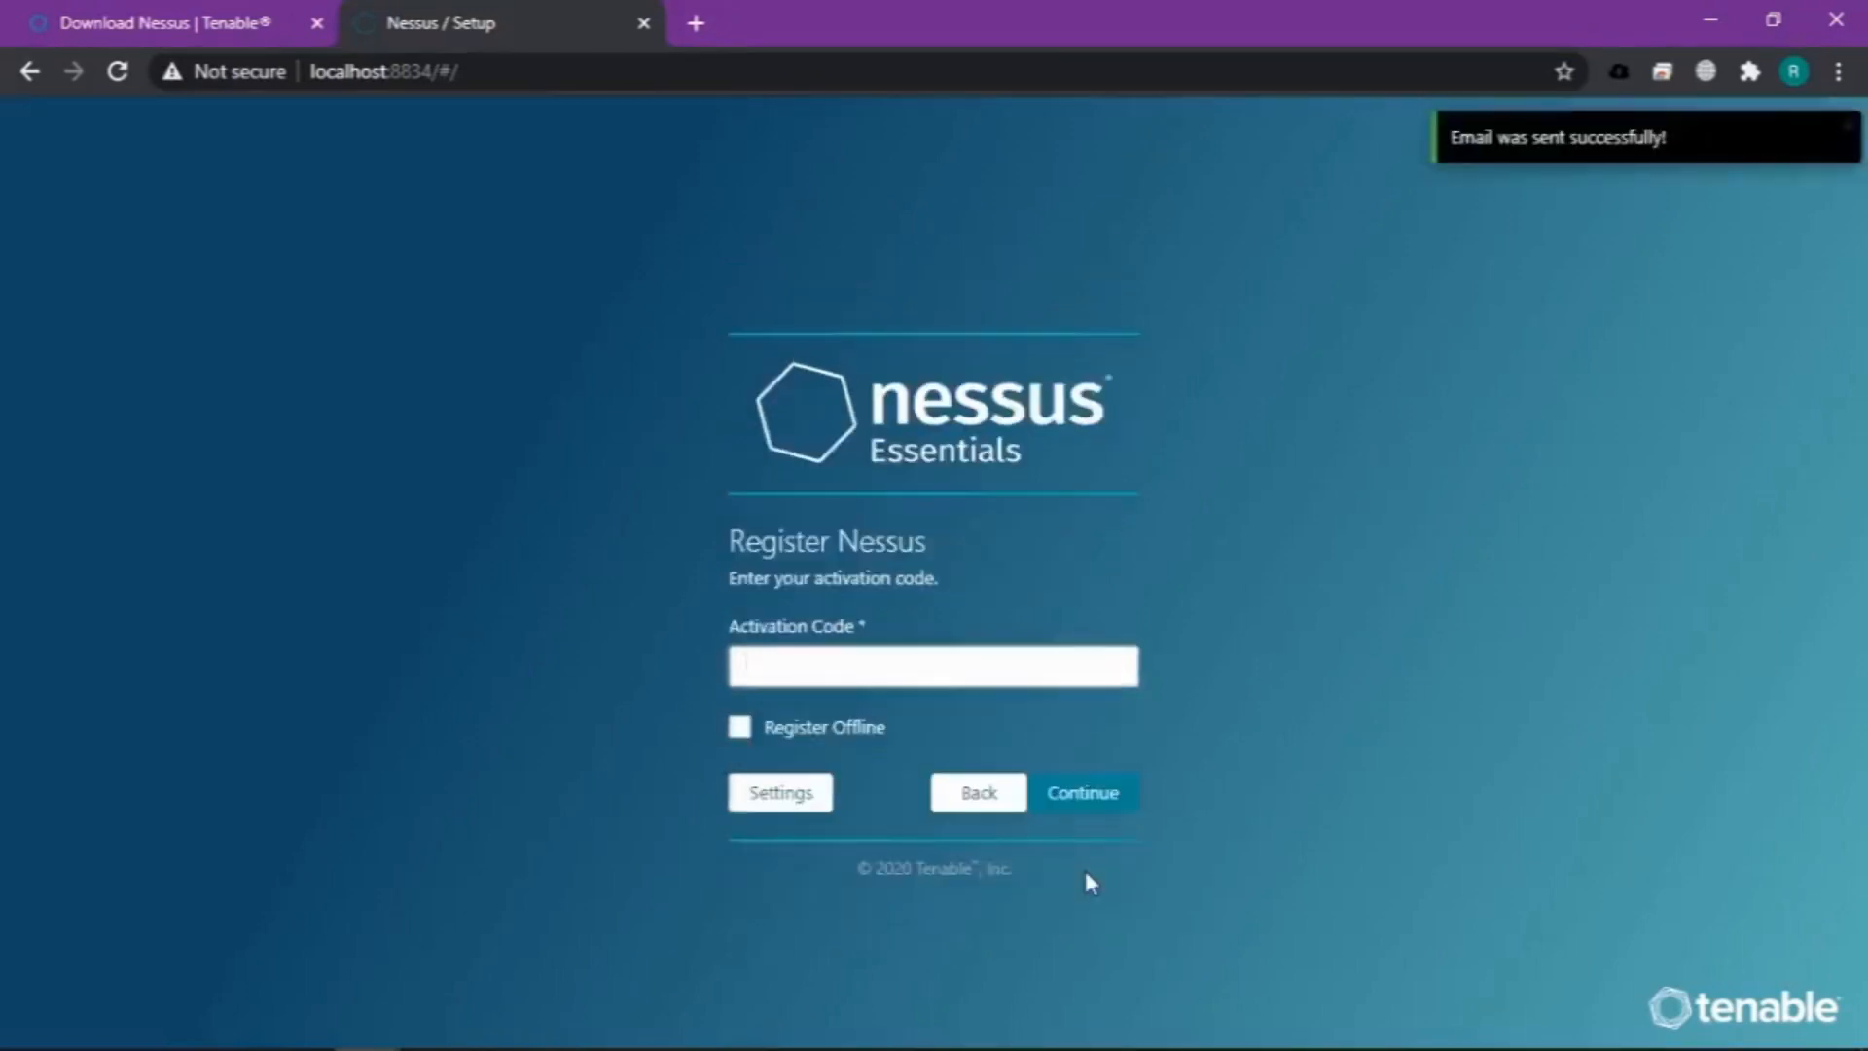
left_click(932, 665)
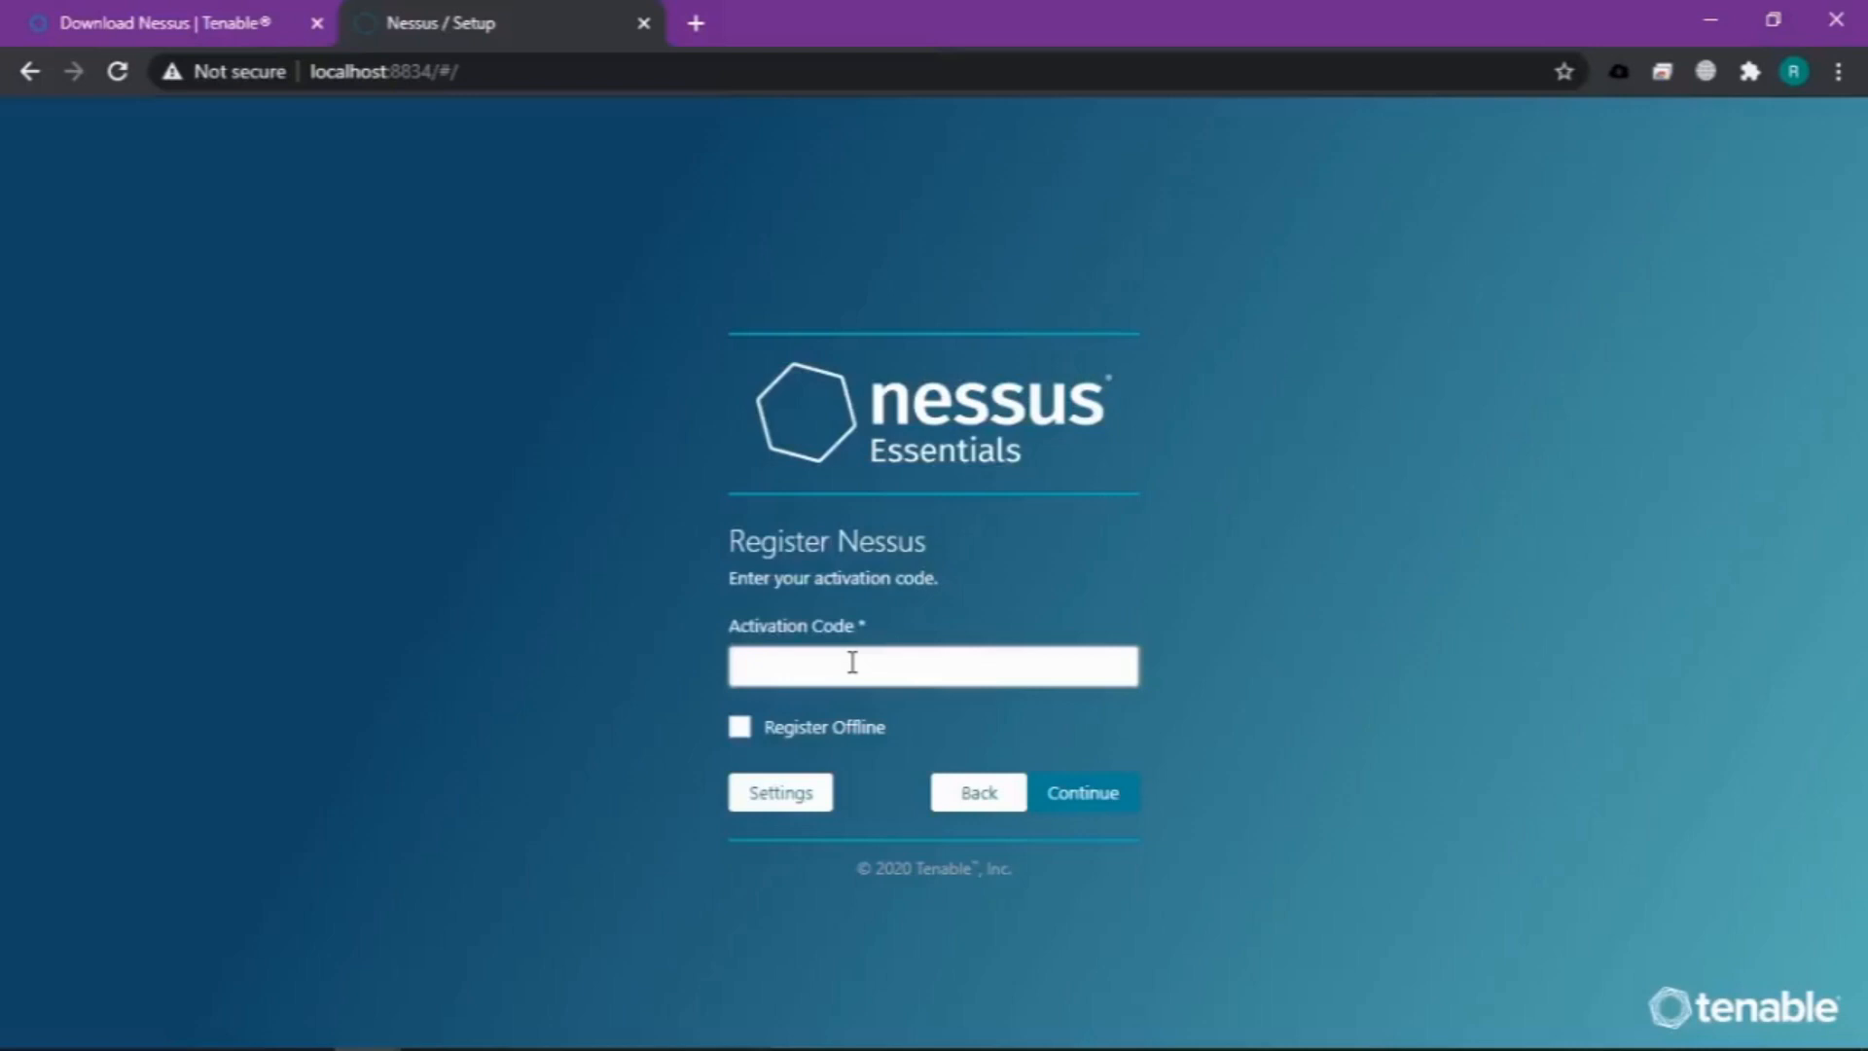
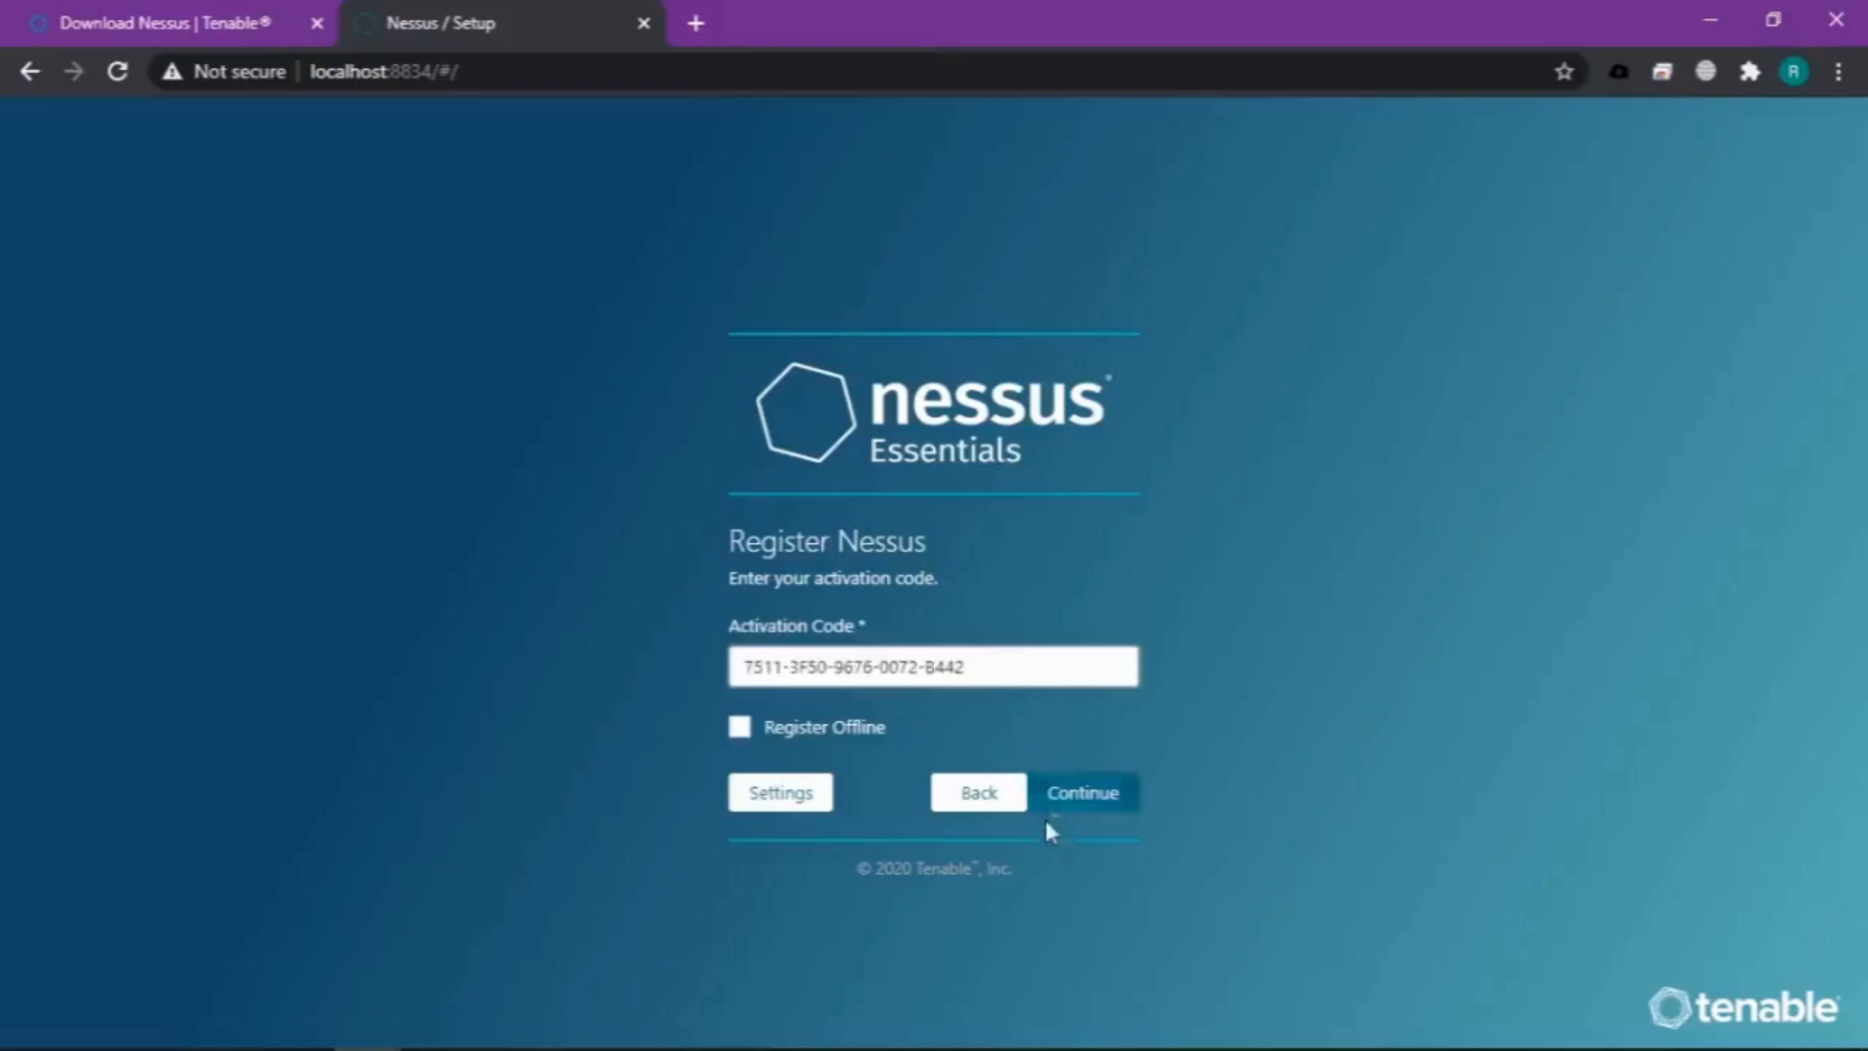
left_click(1081, 792)
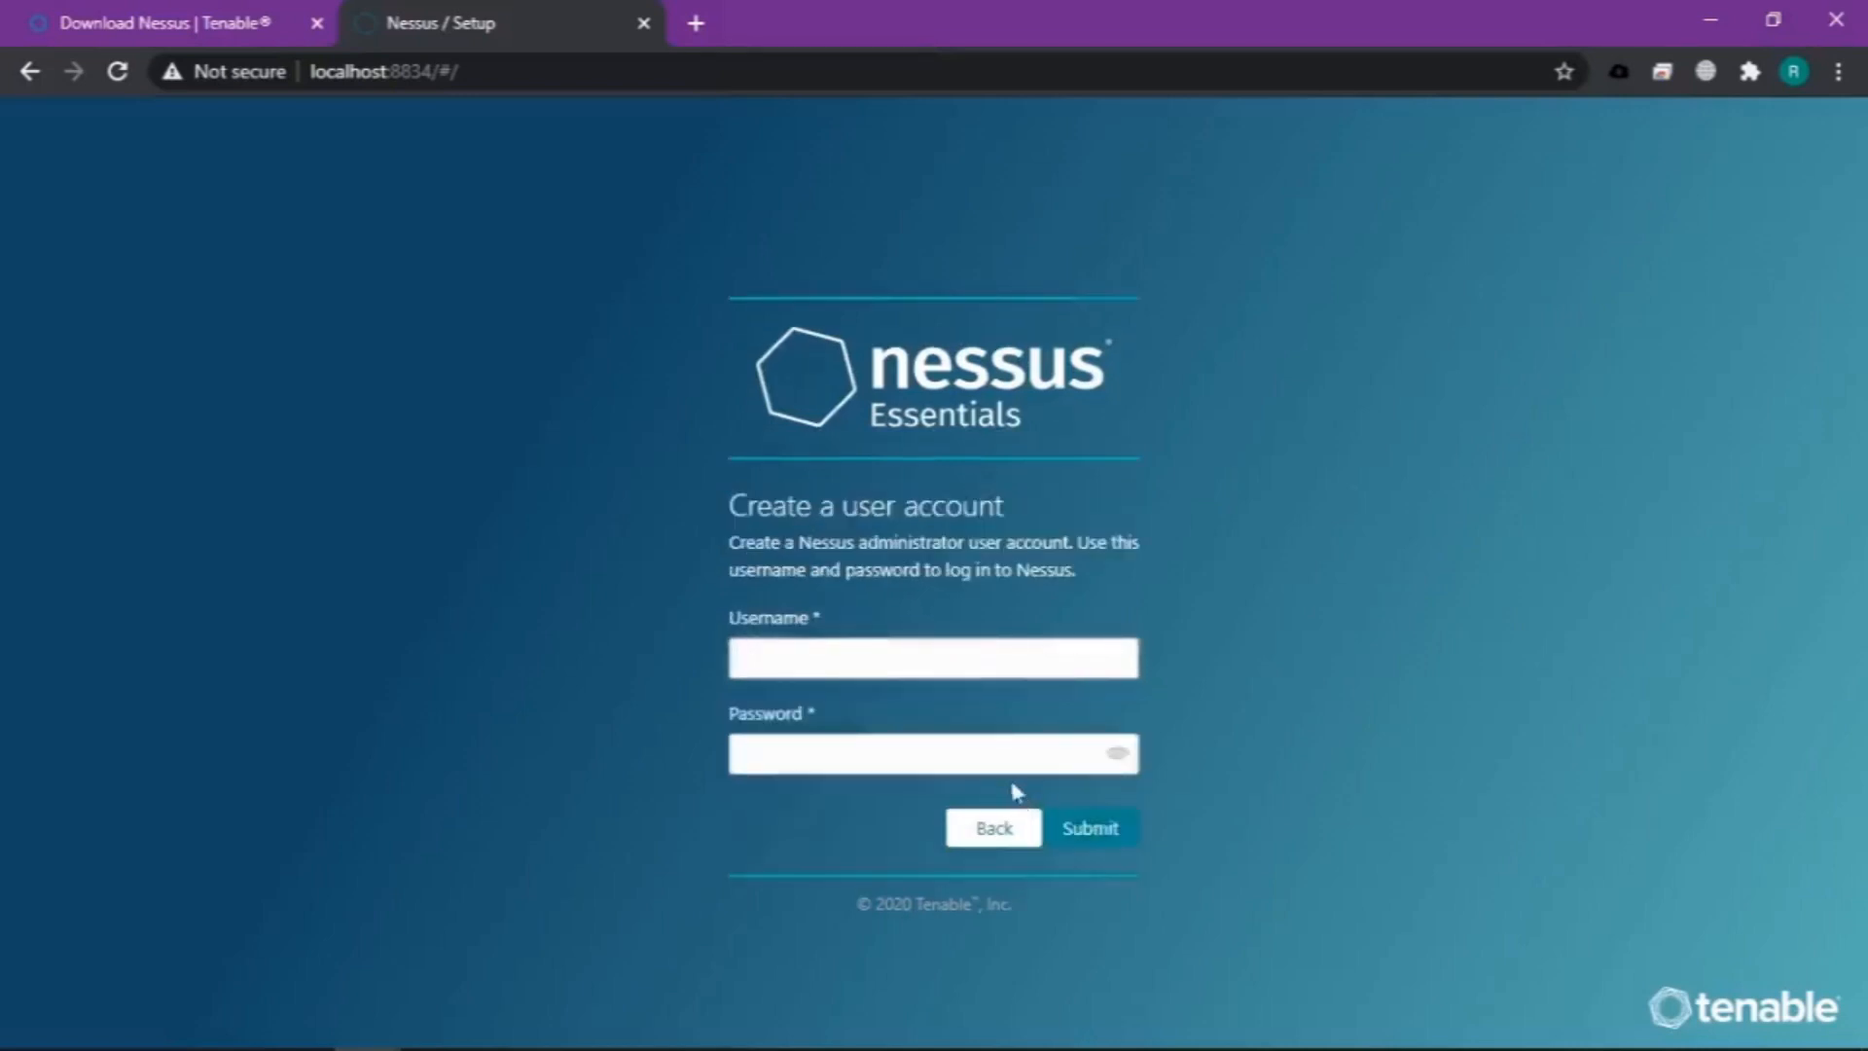
Step: Create the administrator account with username 'admin' and a password, and submit
type("admin")
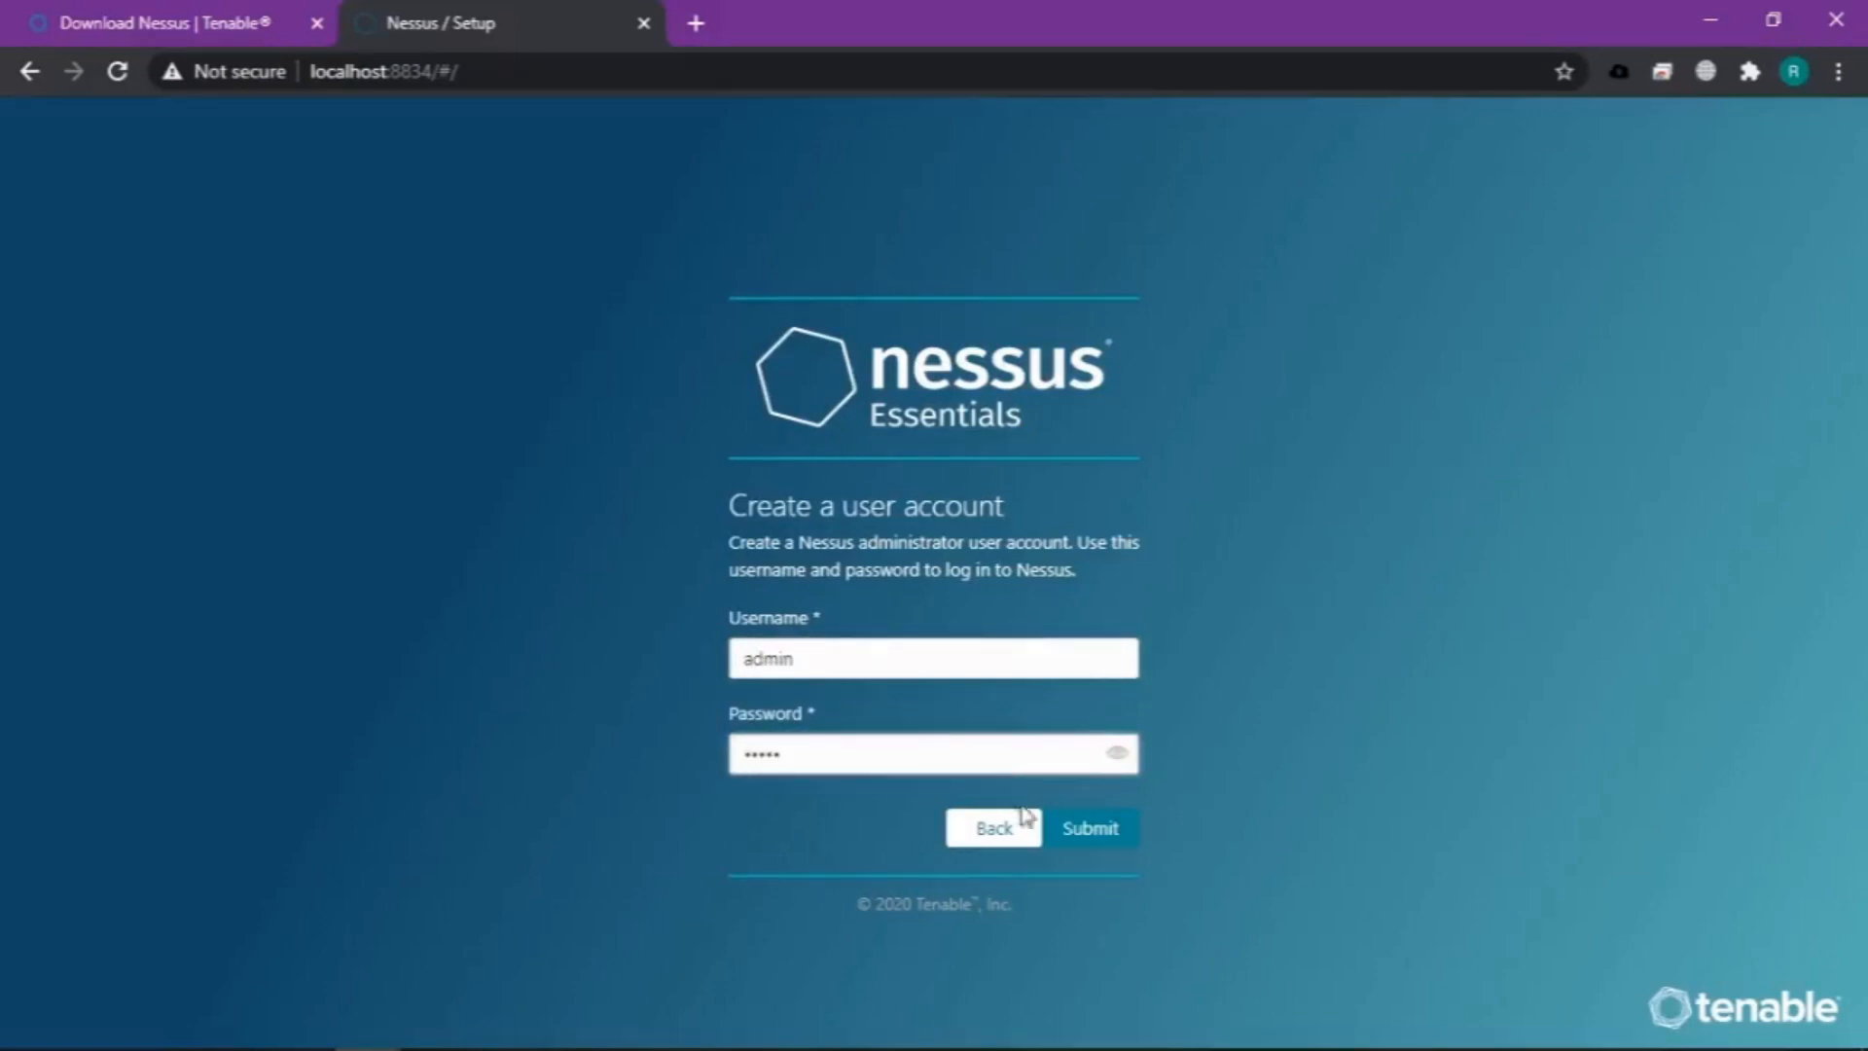
left_click(1086, 828)
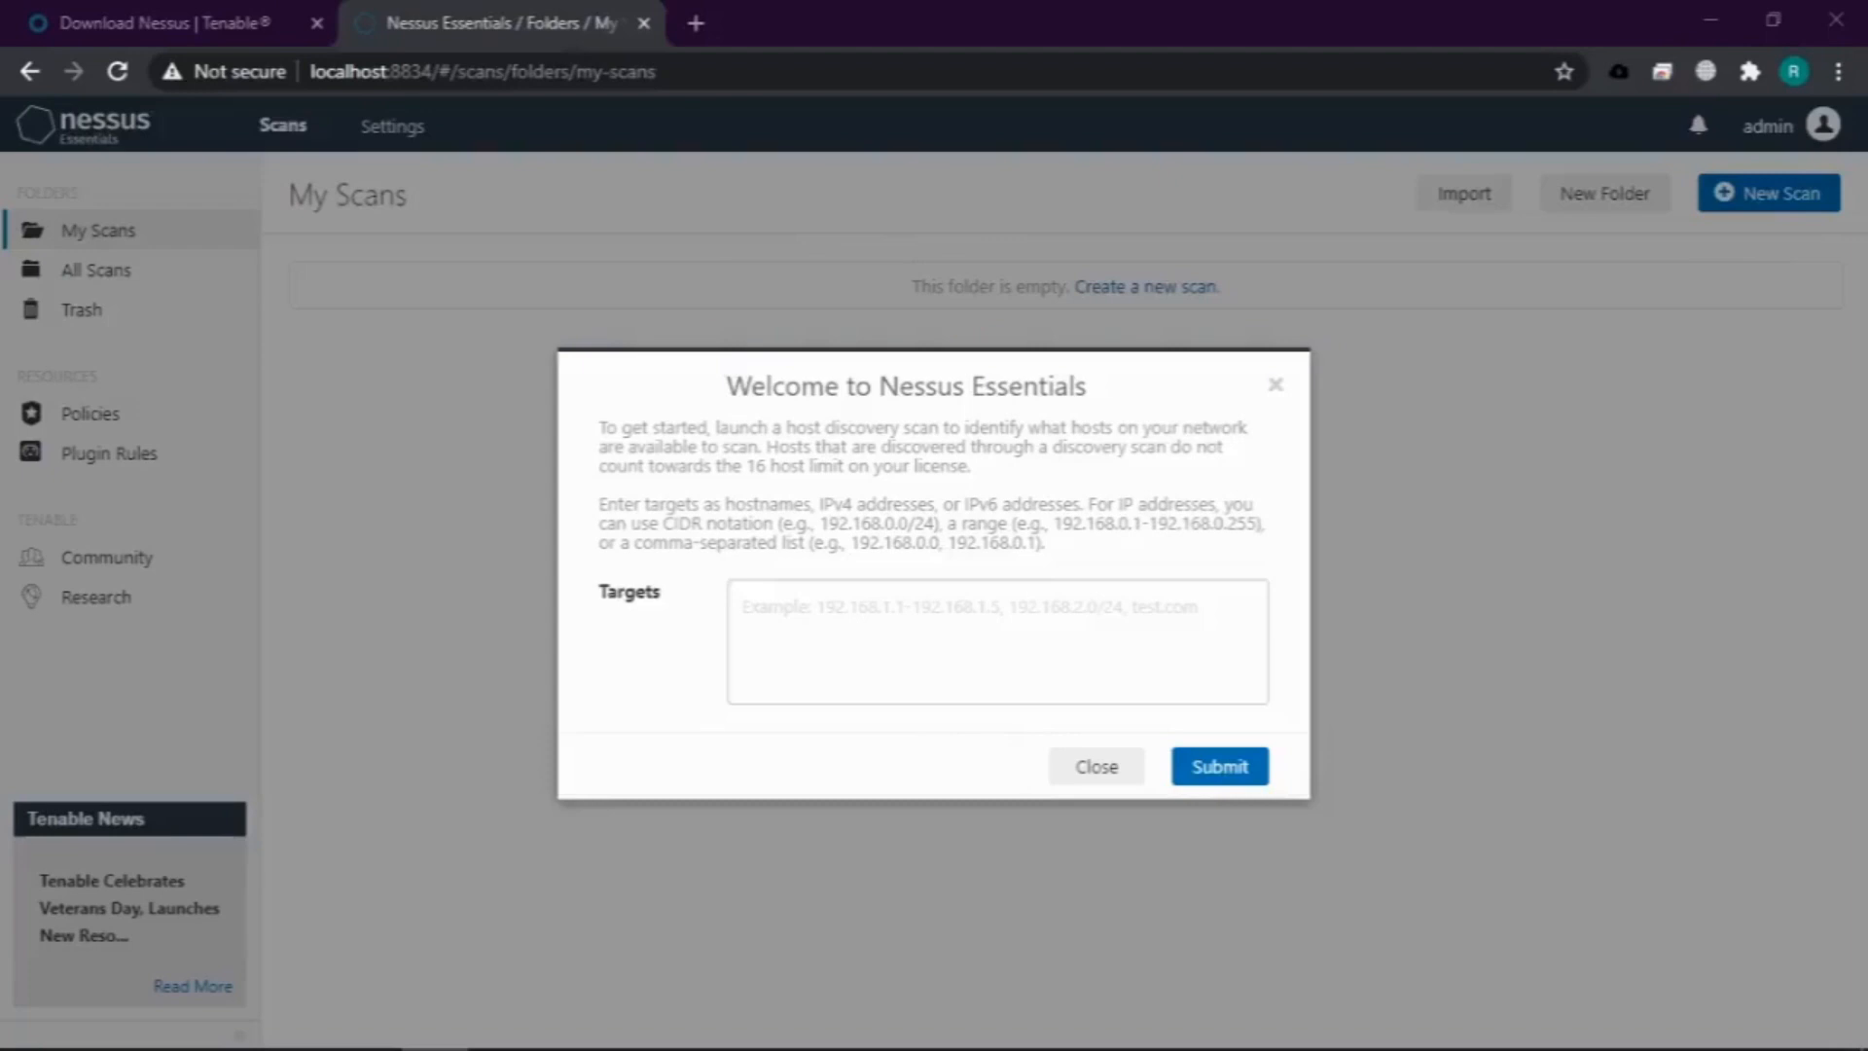
mouse_move(1057, 728)
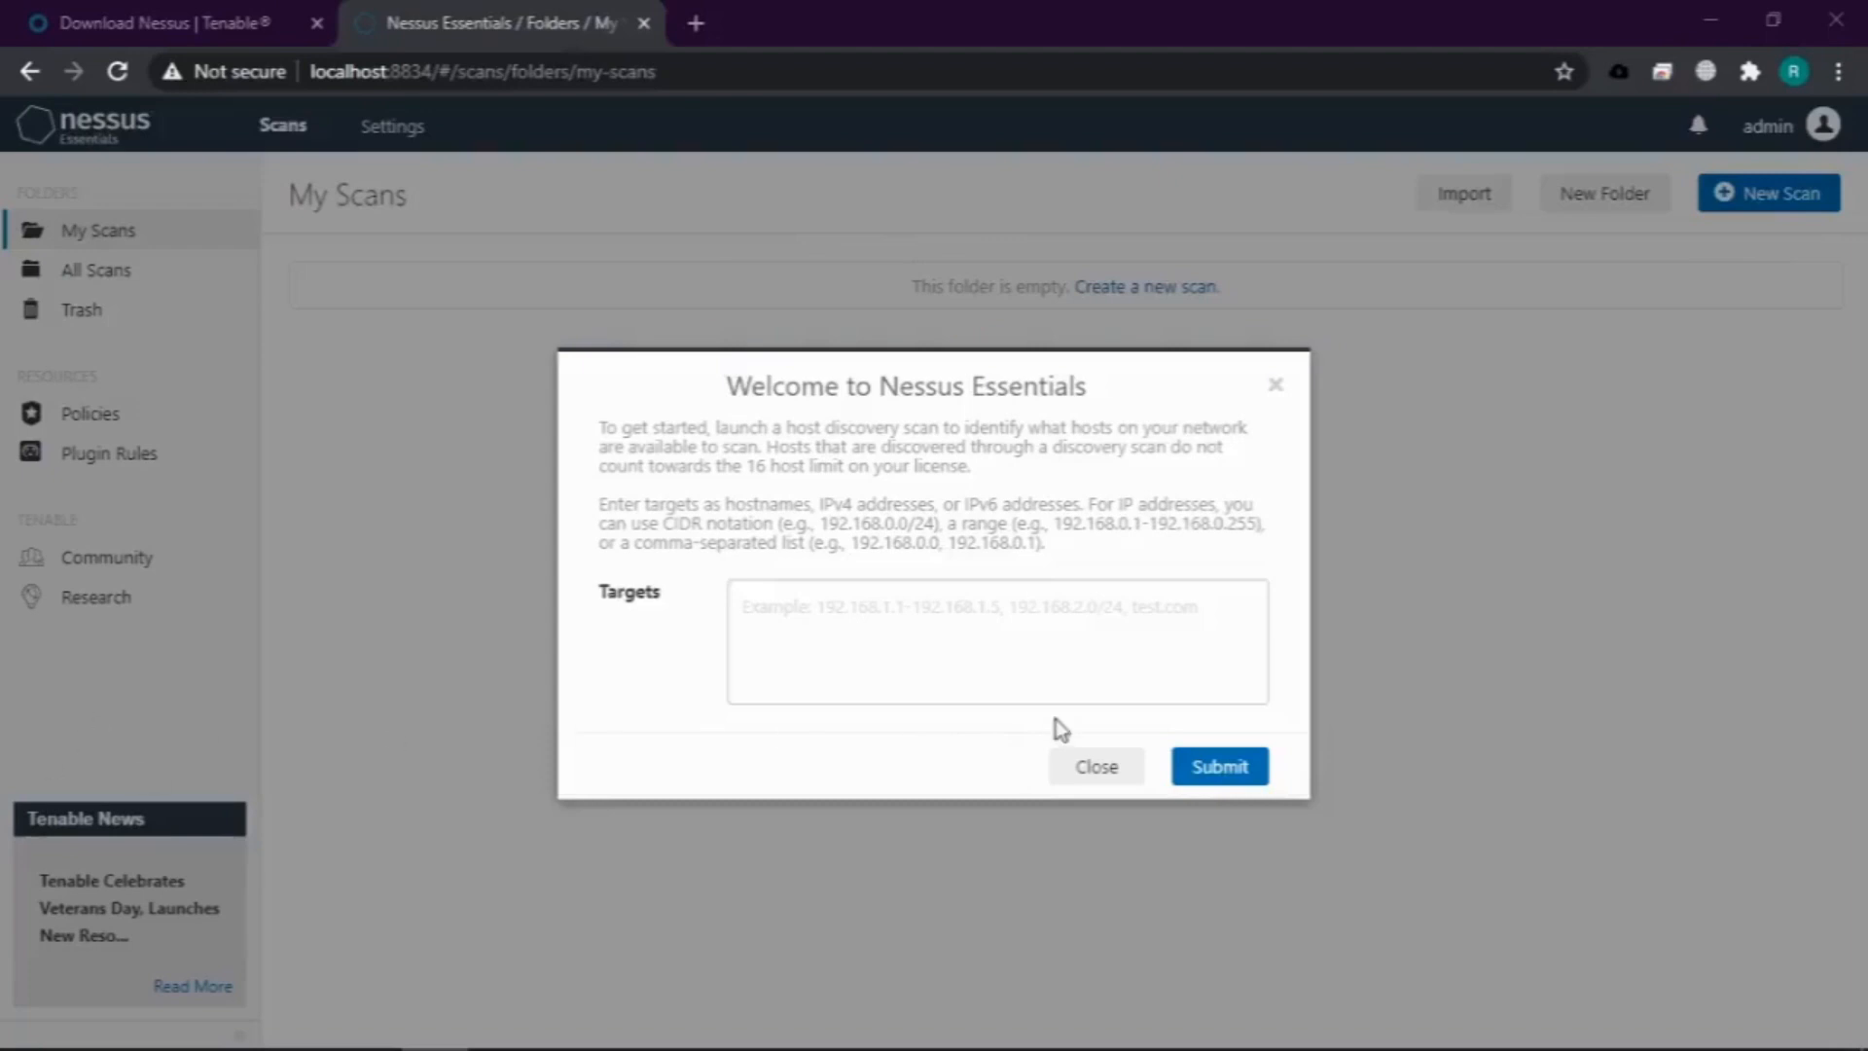
mouse_move(796, 518)
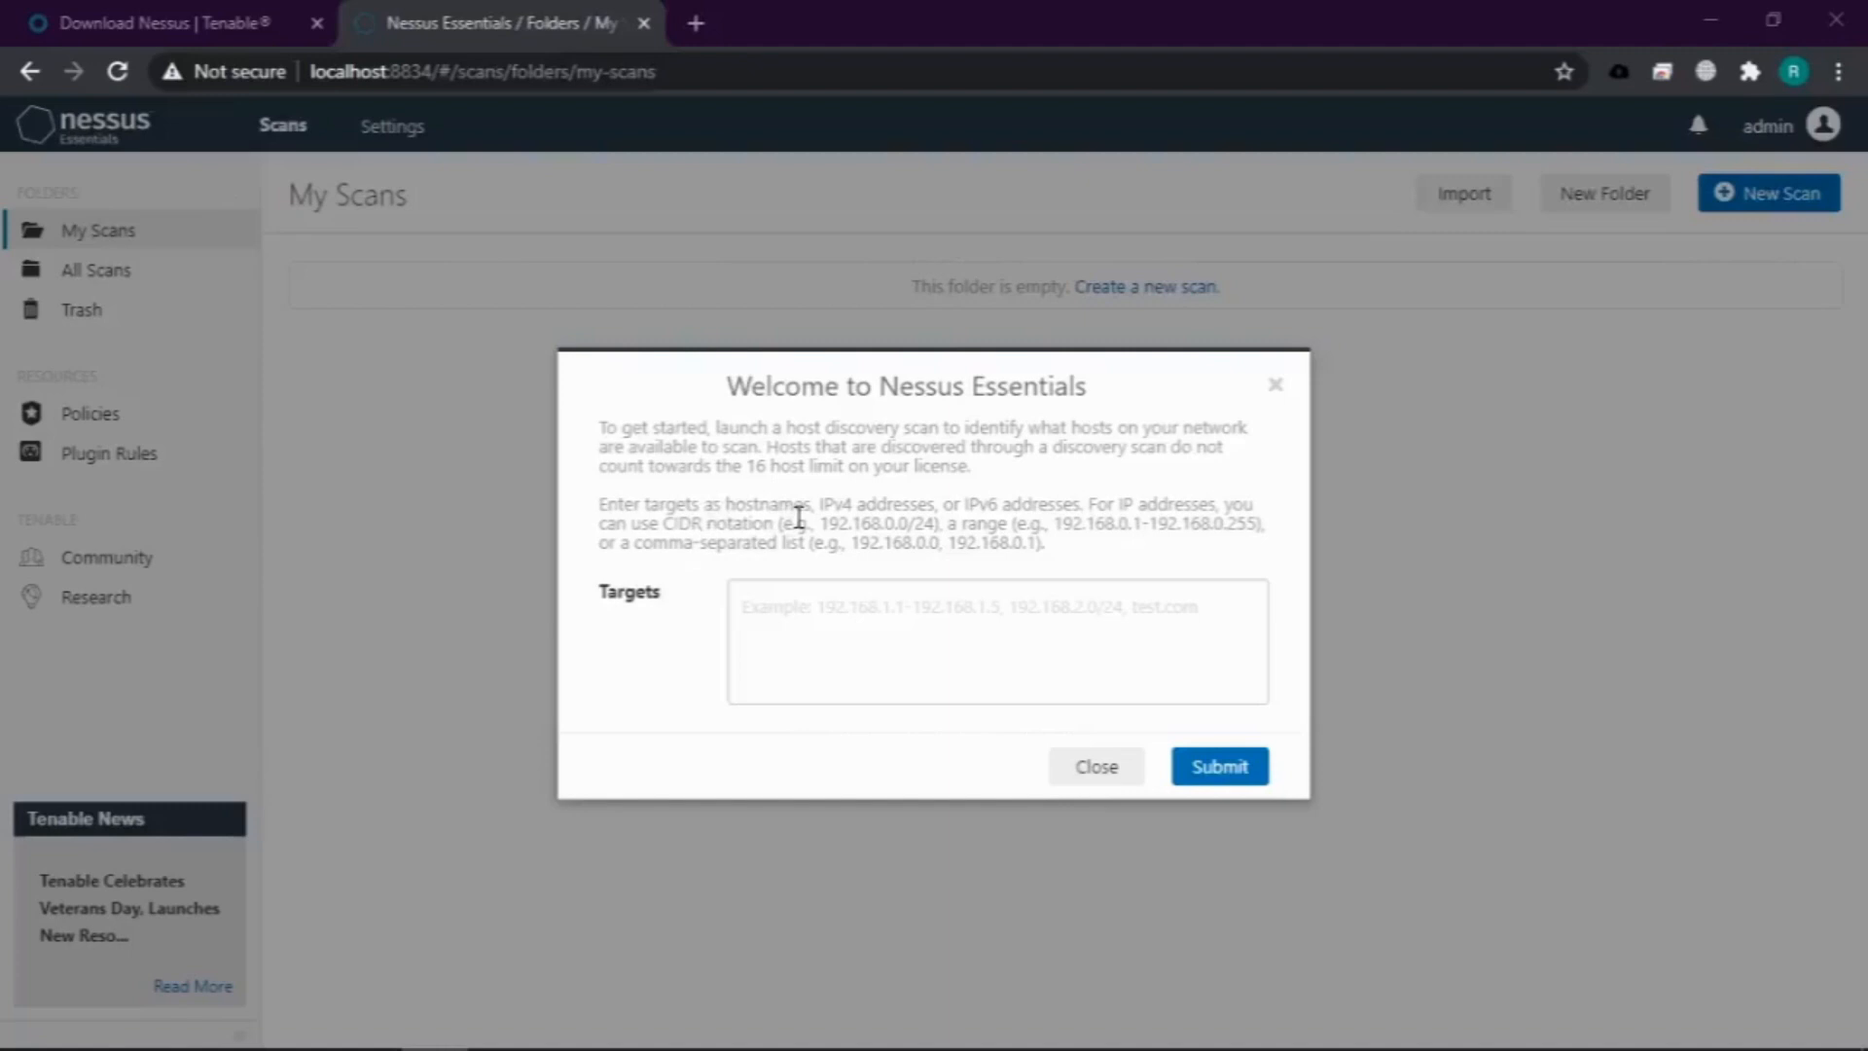
mouse_move(810, 596)
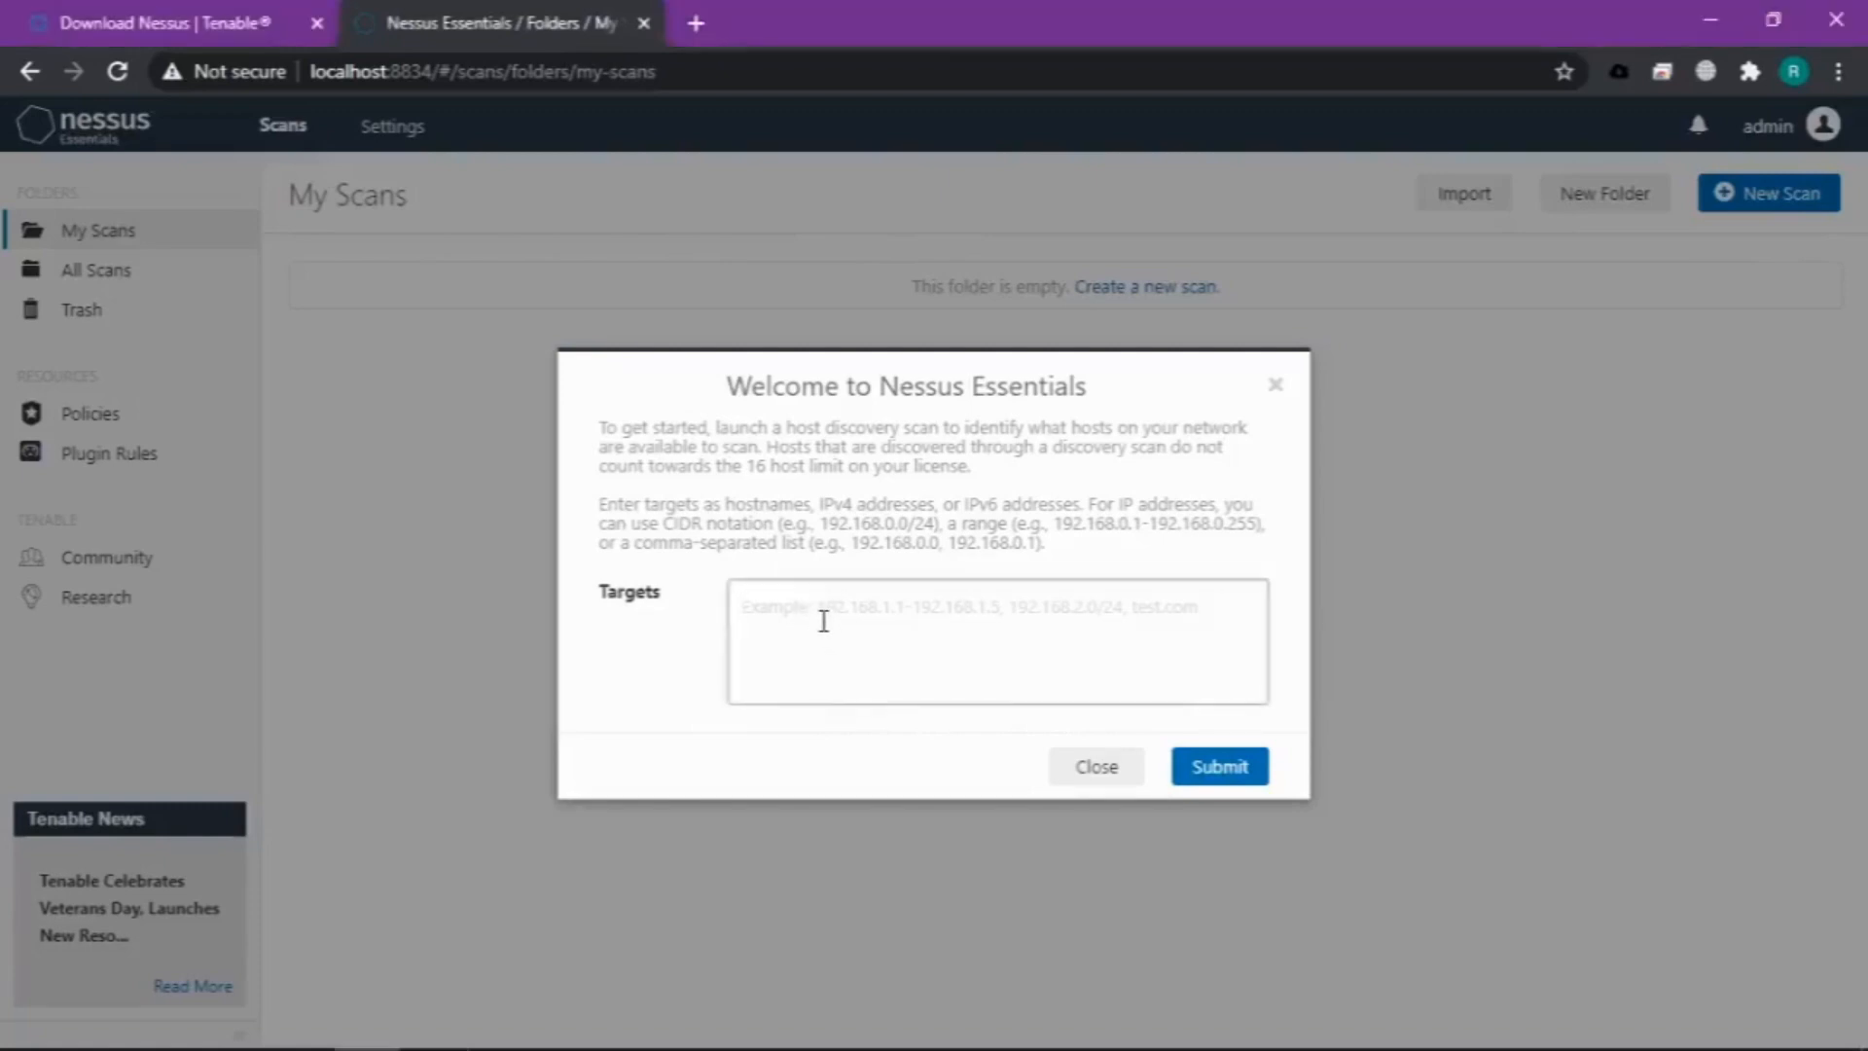
Step: Enter '192' as the start of the discovery-scan target in the welcome prompt
type("192")
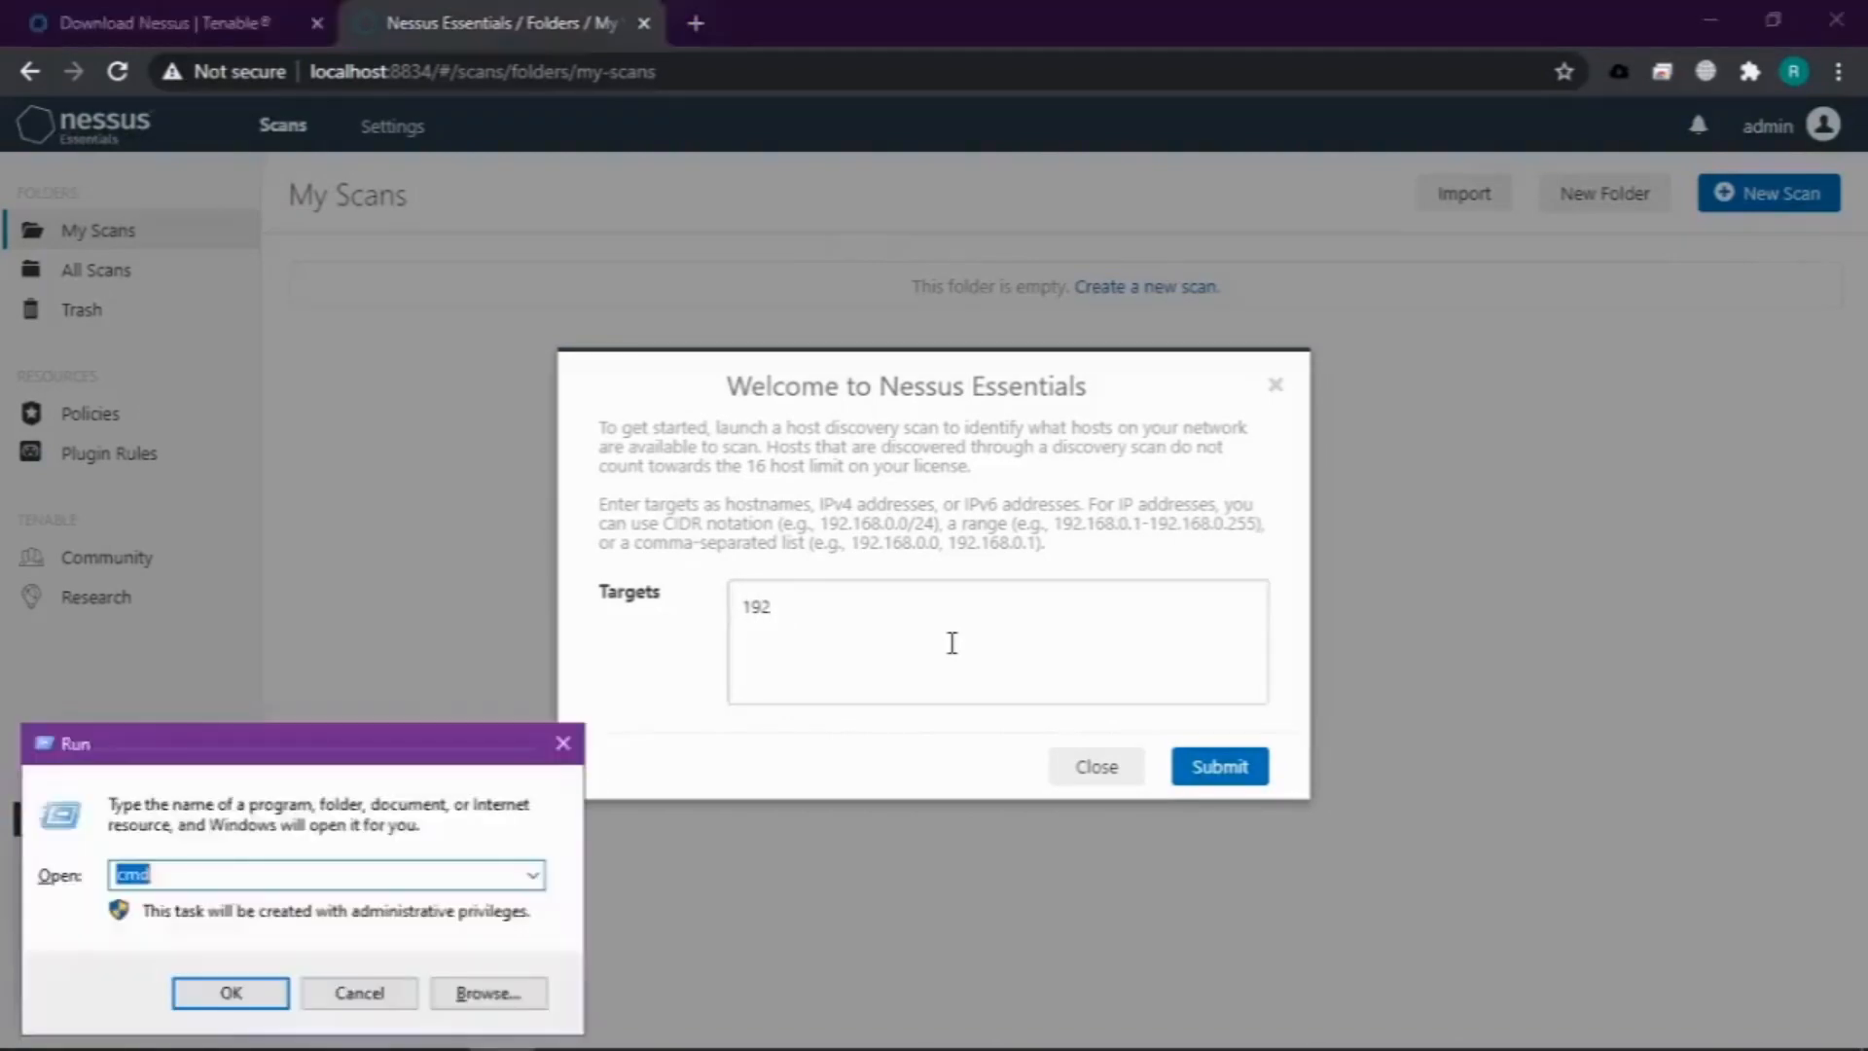
Step: Run ipconfig in Command Prompt to read the Ethernet IPv4 address 192.168.100.11
left_click(229, 993)
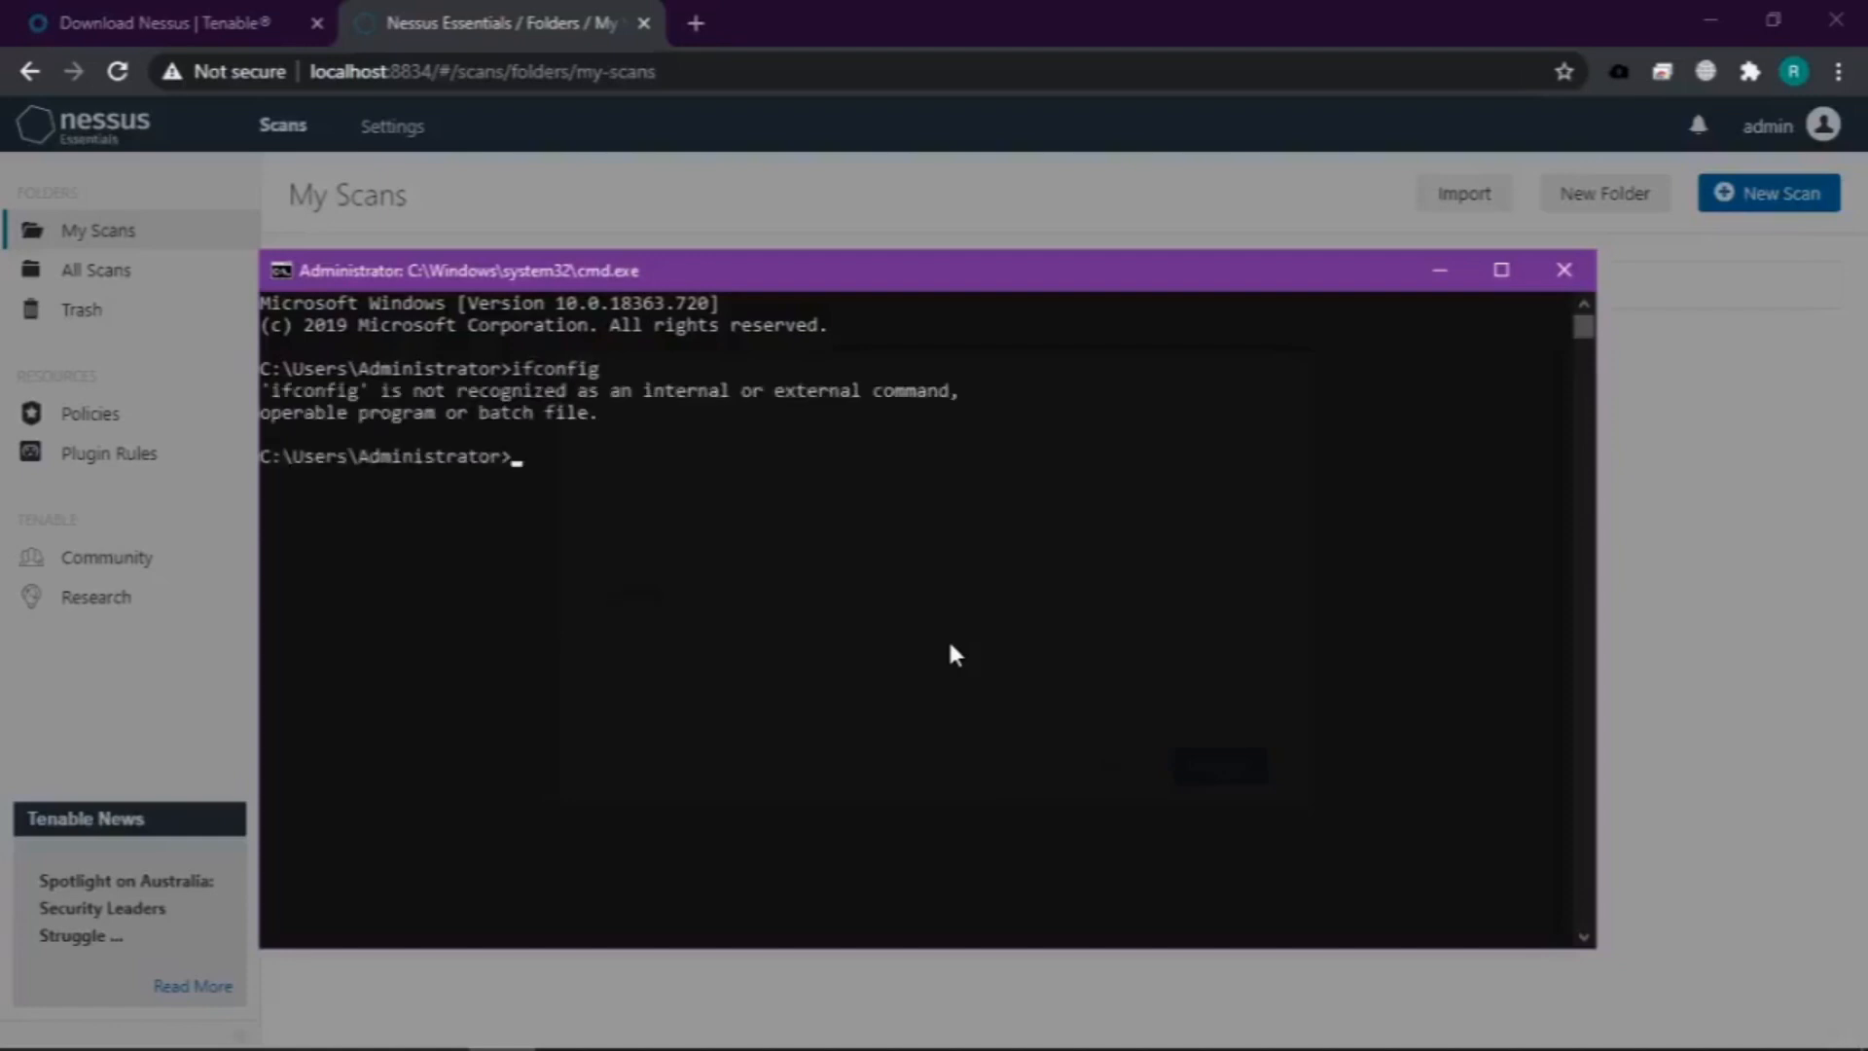
type("ipconfig")
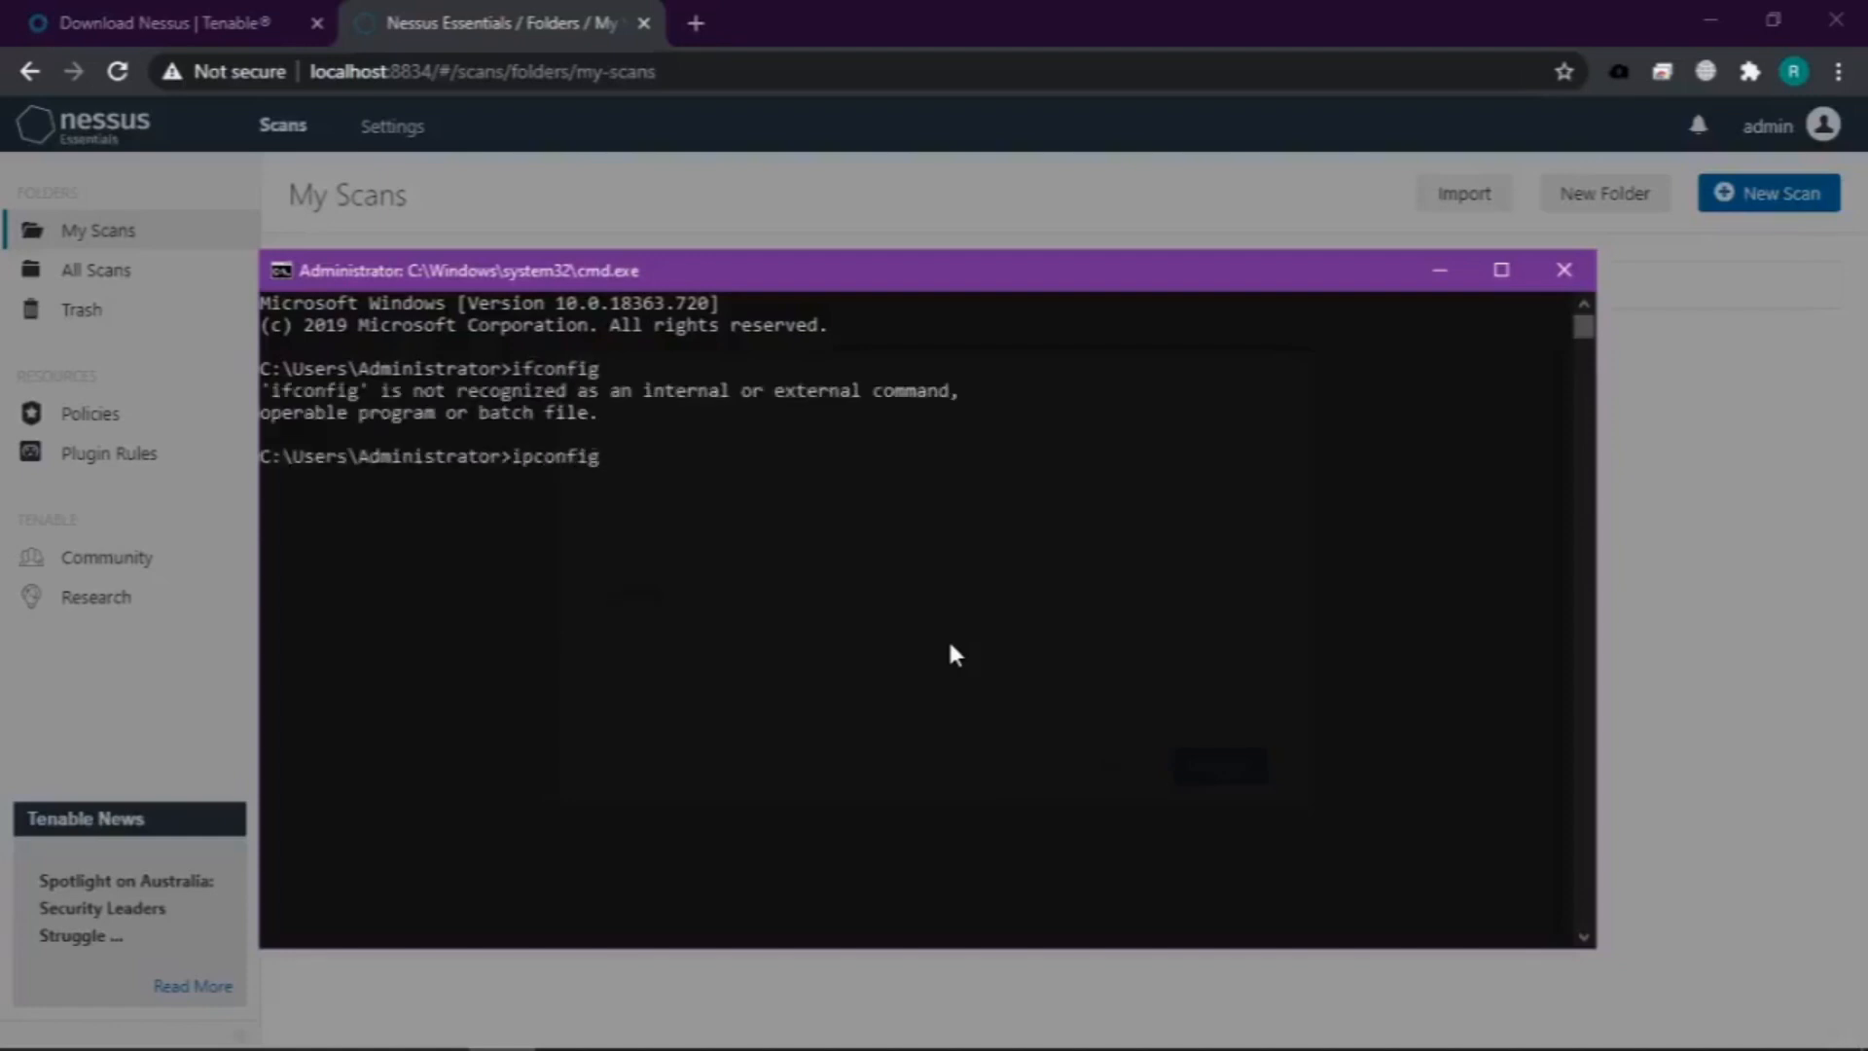
key("Return")
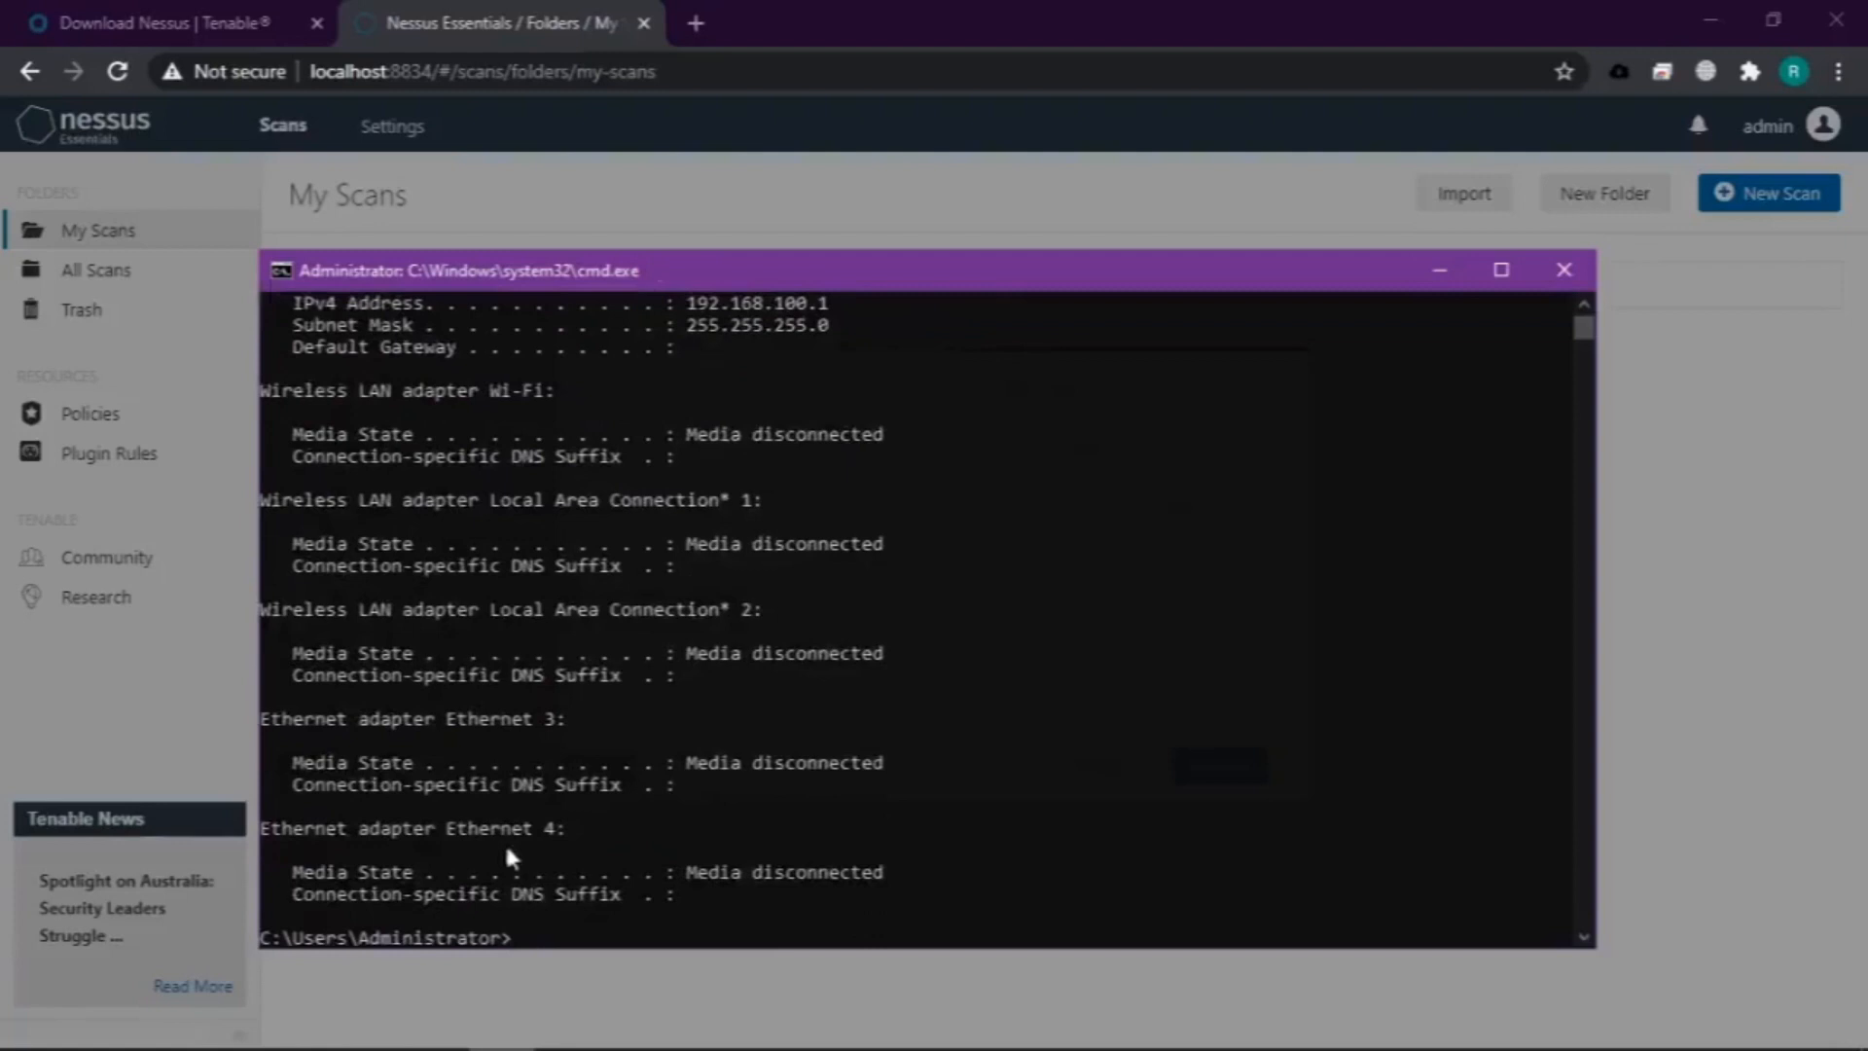
scroll("up", 3)
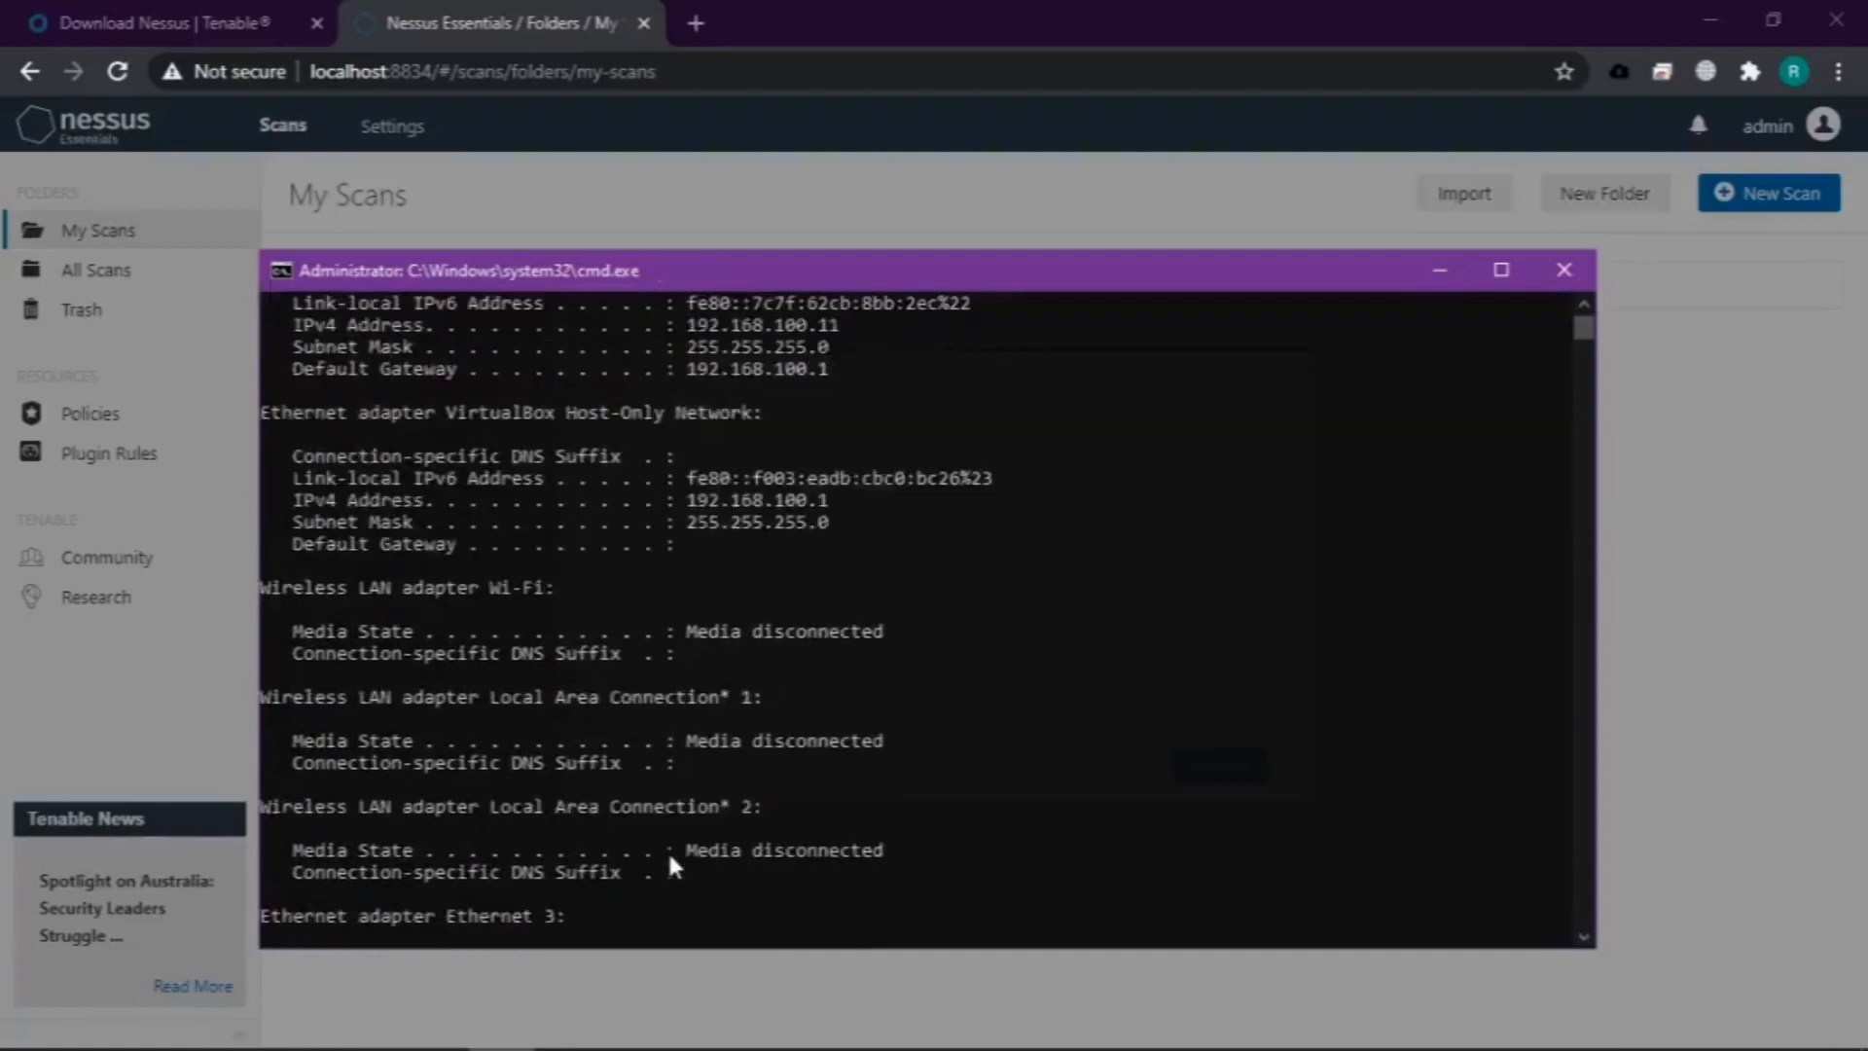
scroll("up", 3)
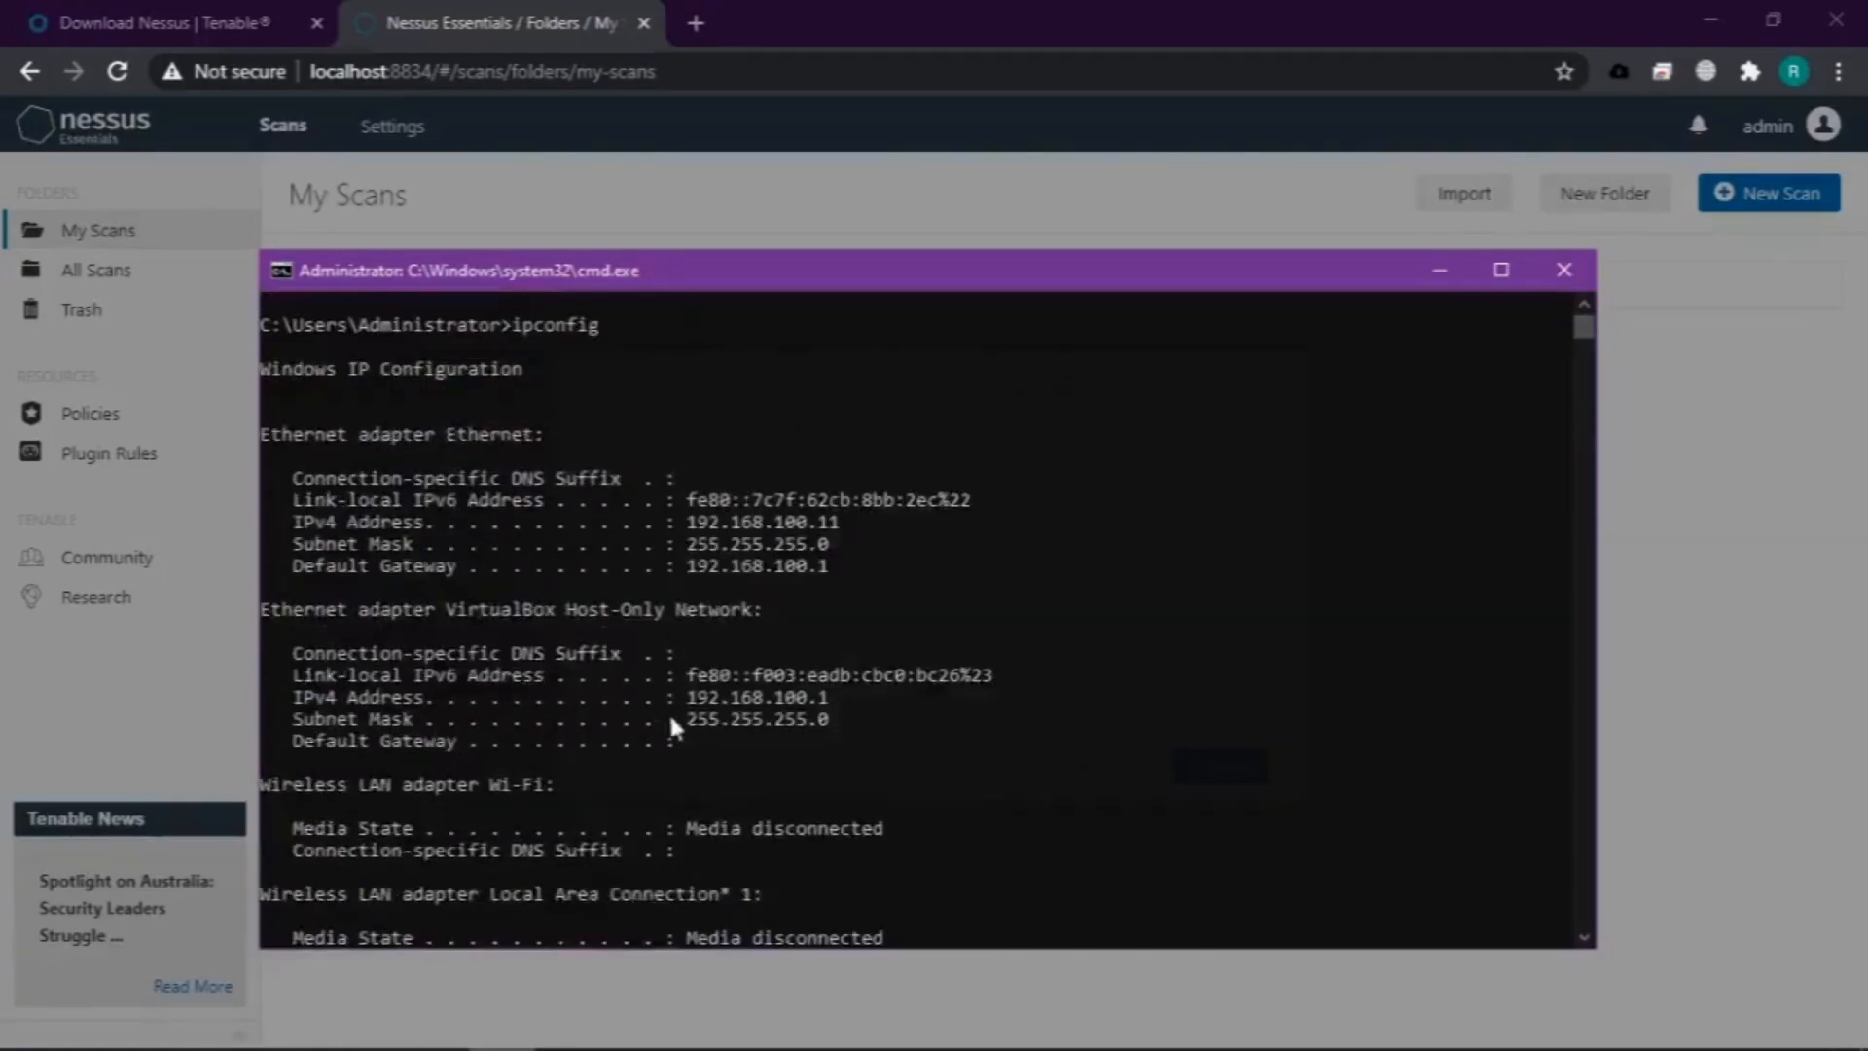
mouse_move(596, 763)
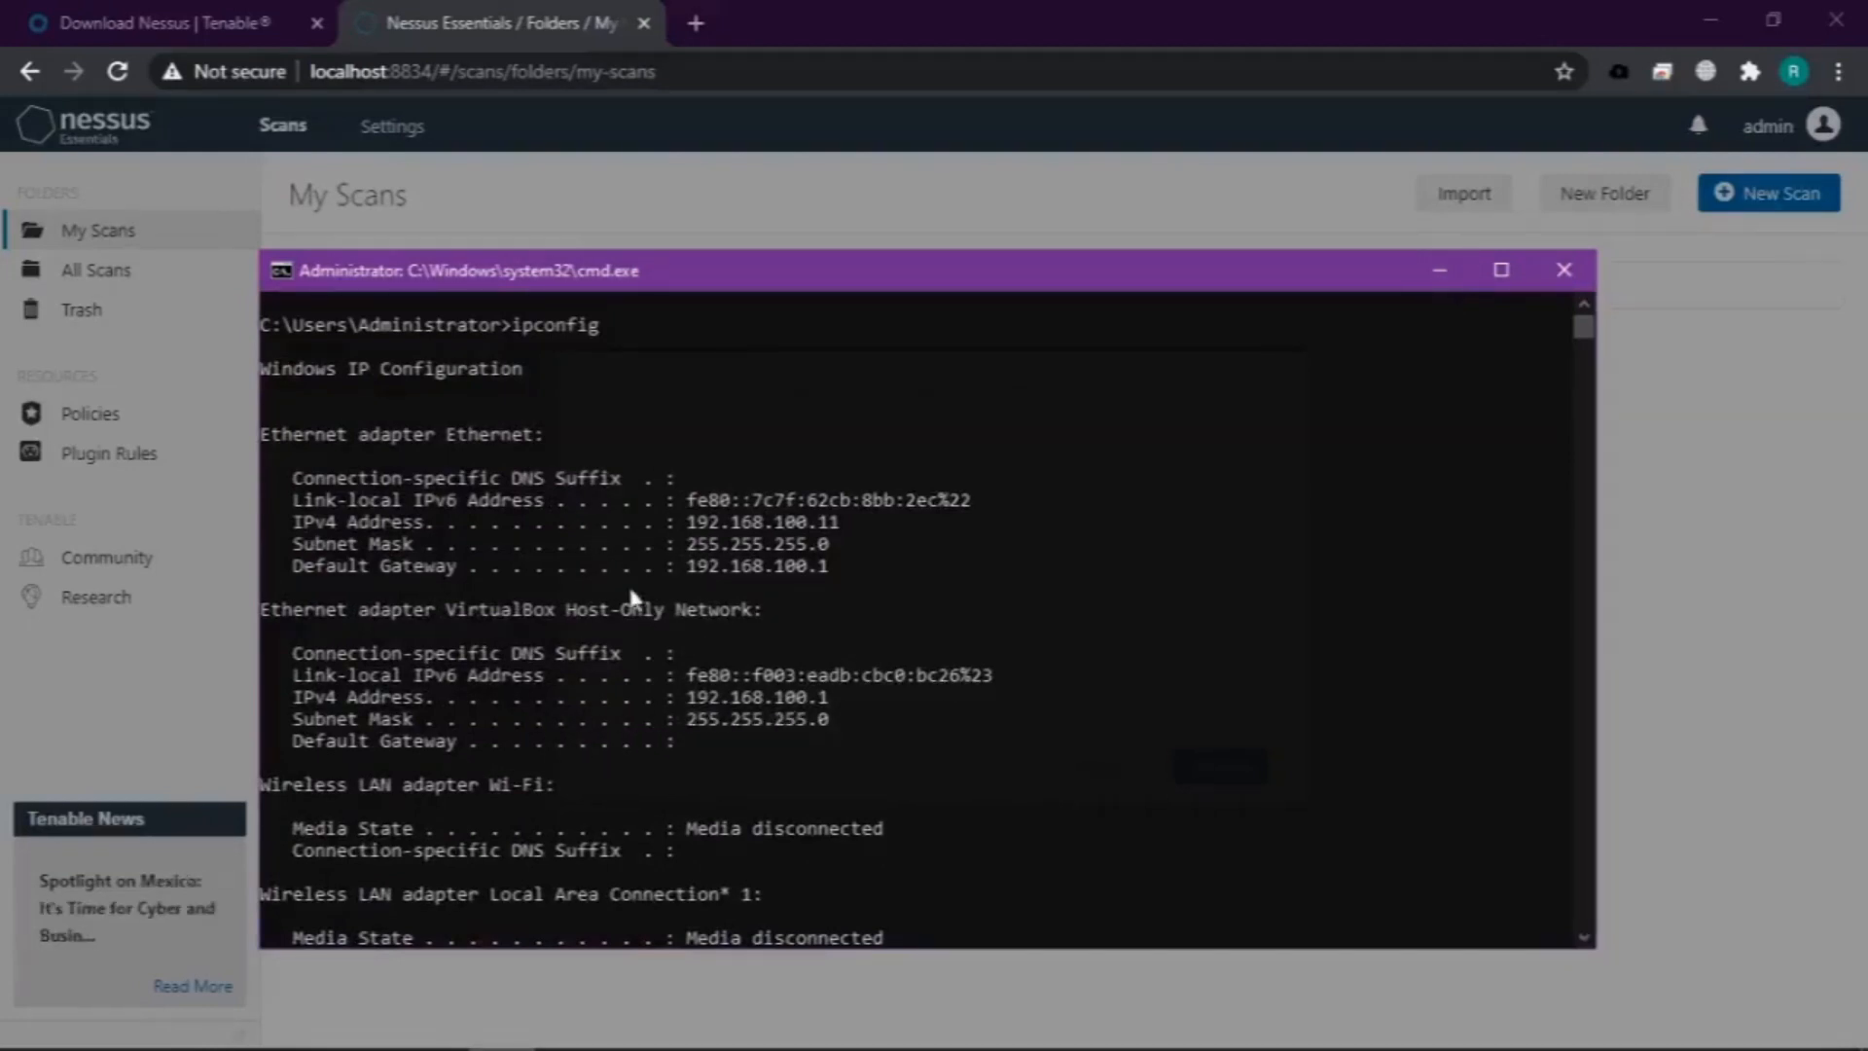
mouse_move(828, 536)
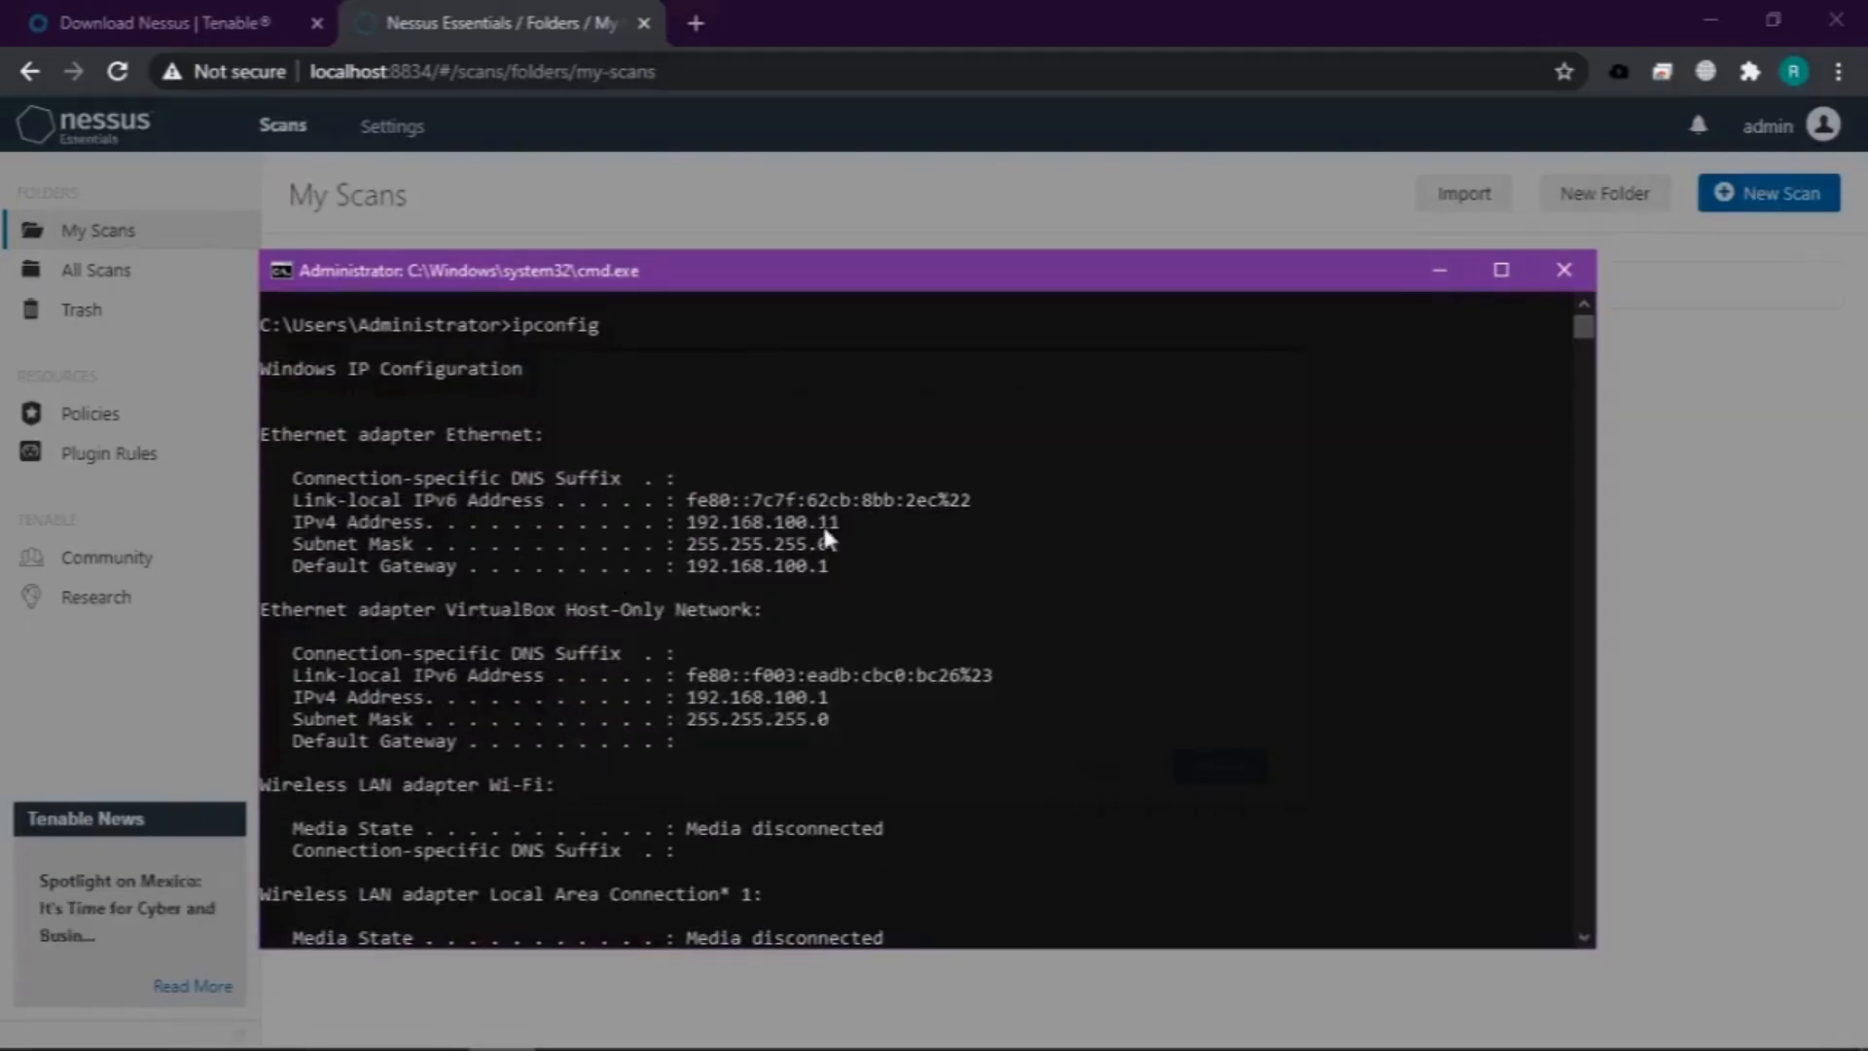
Step: Submit 192.168.100.11 as the Targets for host discovery in the Nessus Essentials welcome dialog
type("192")
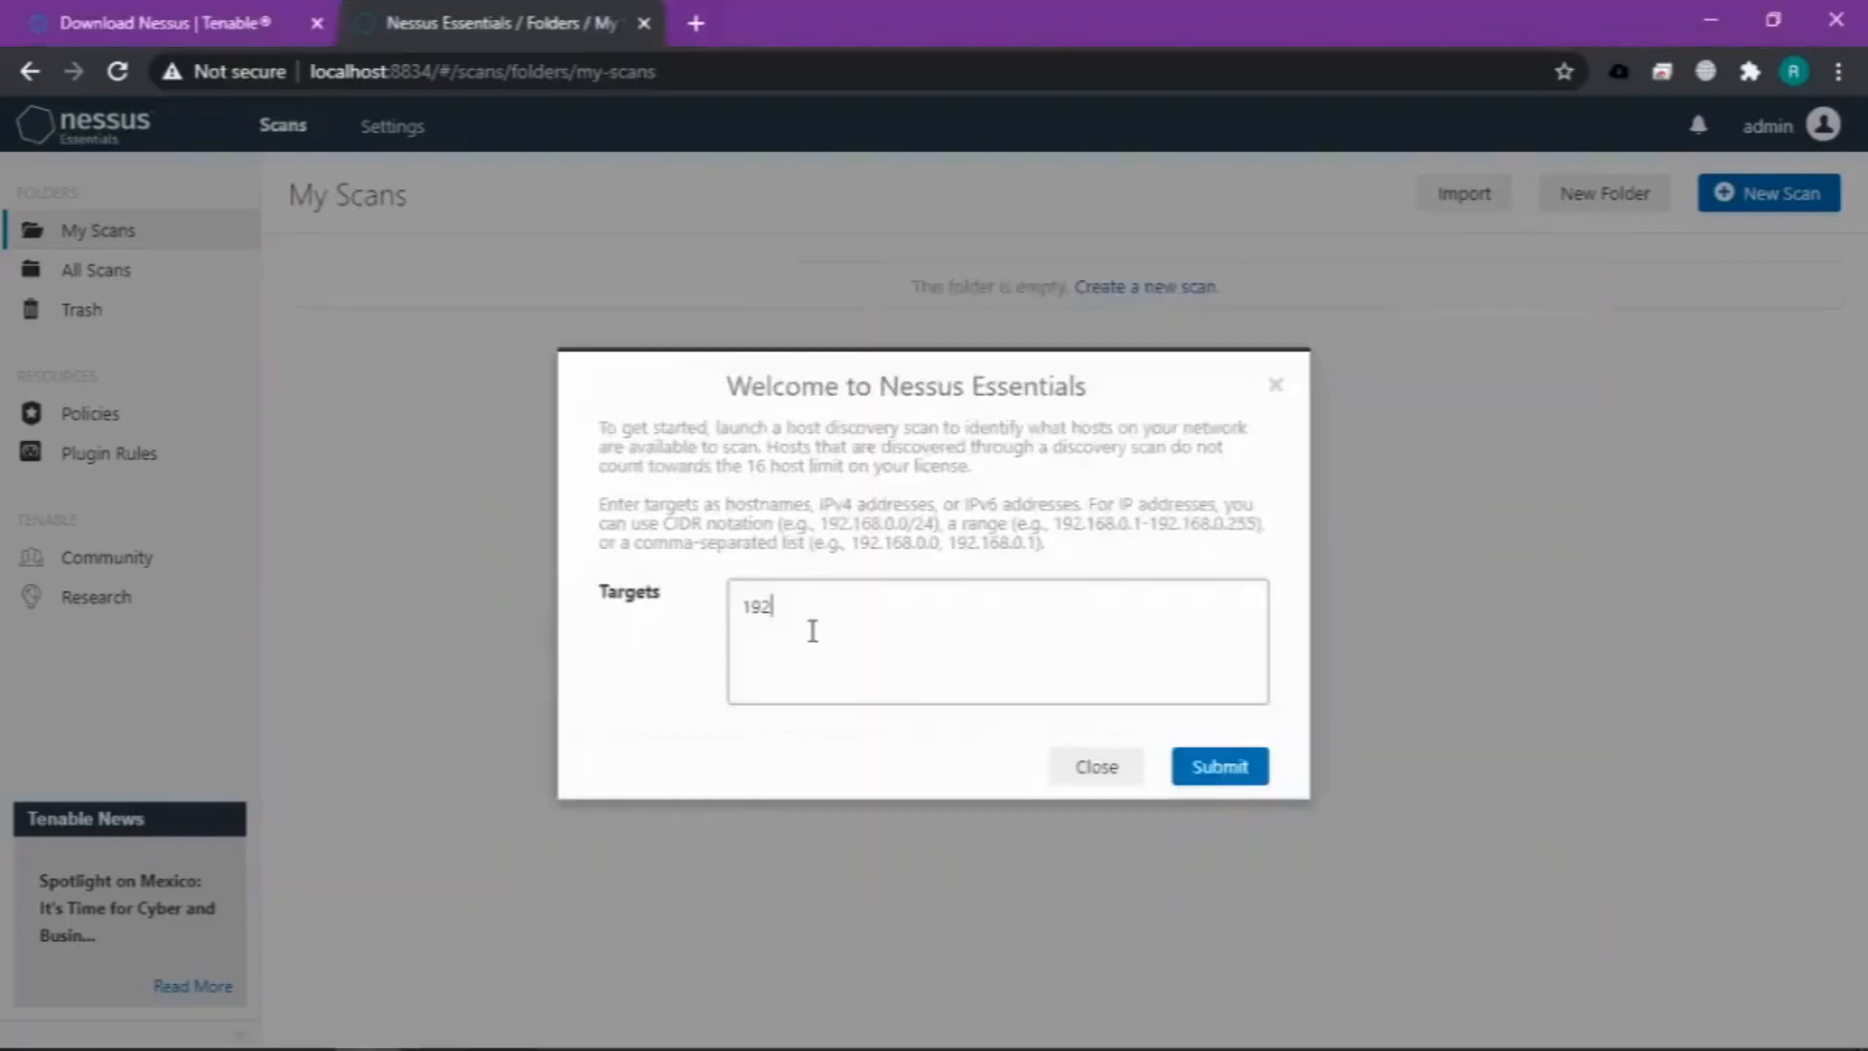
type(".")
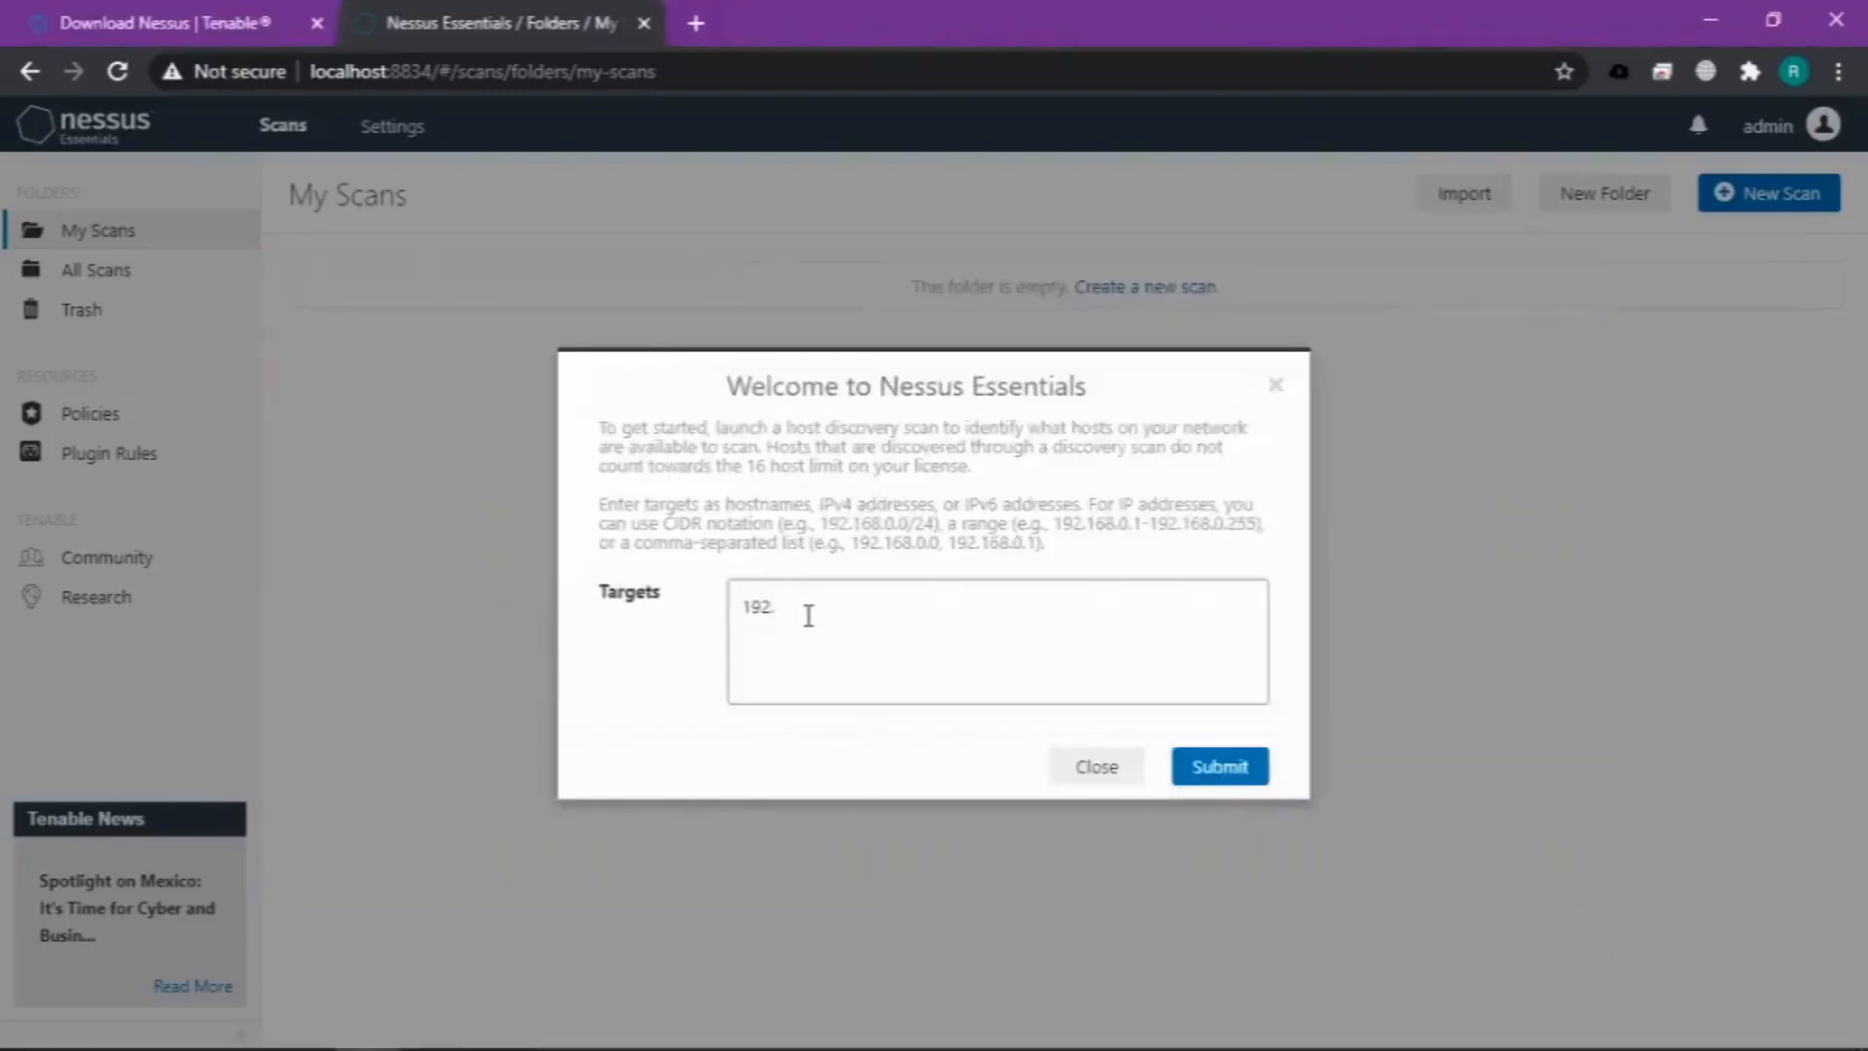
type("168.100.1")
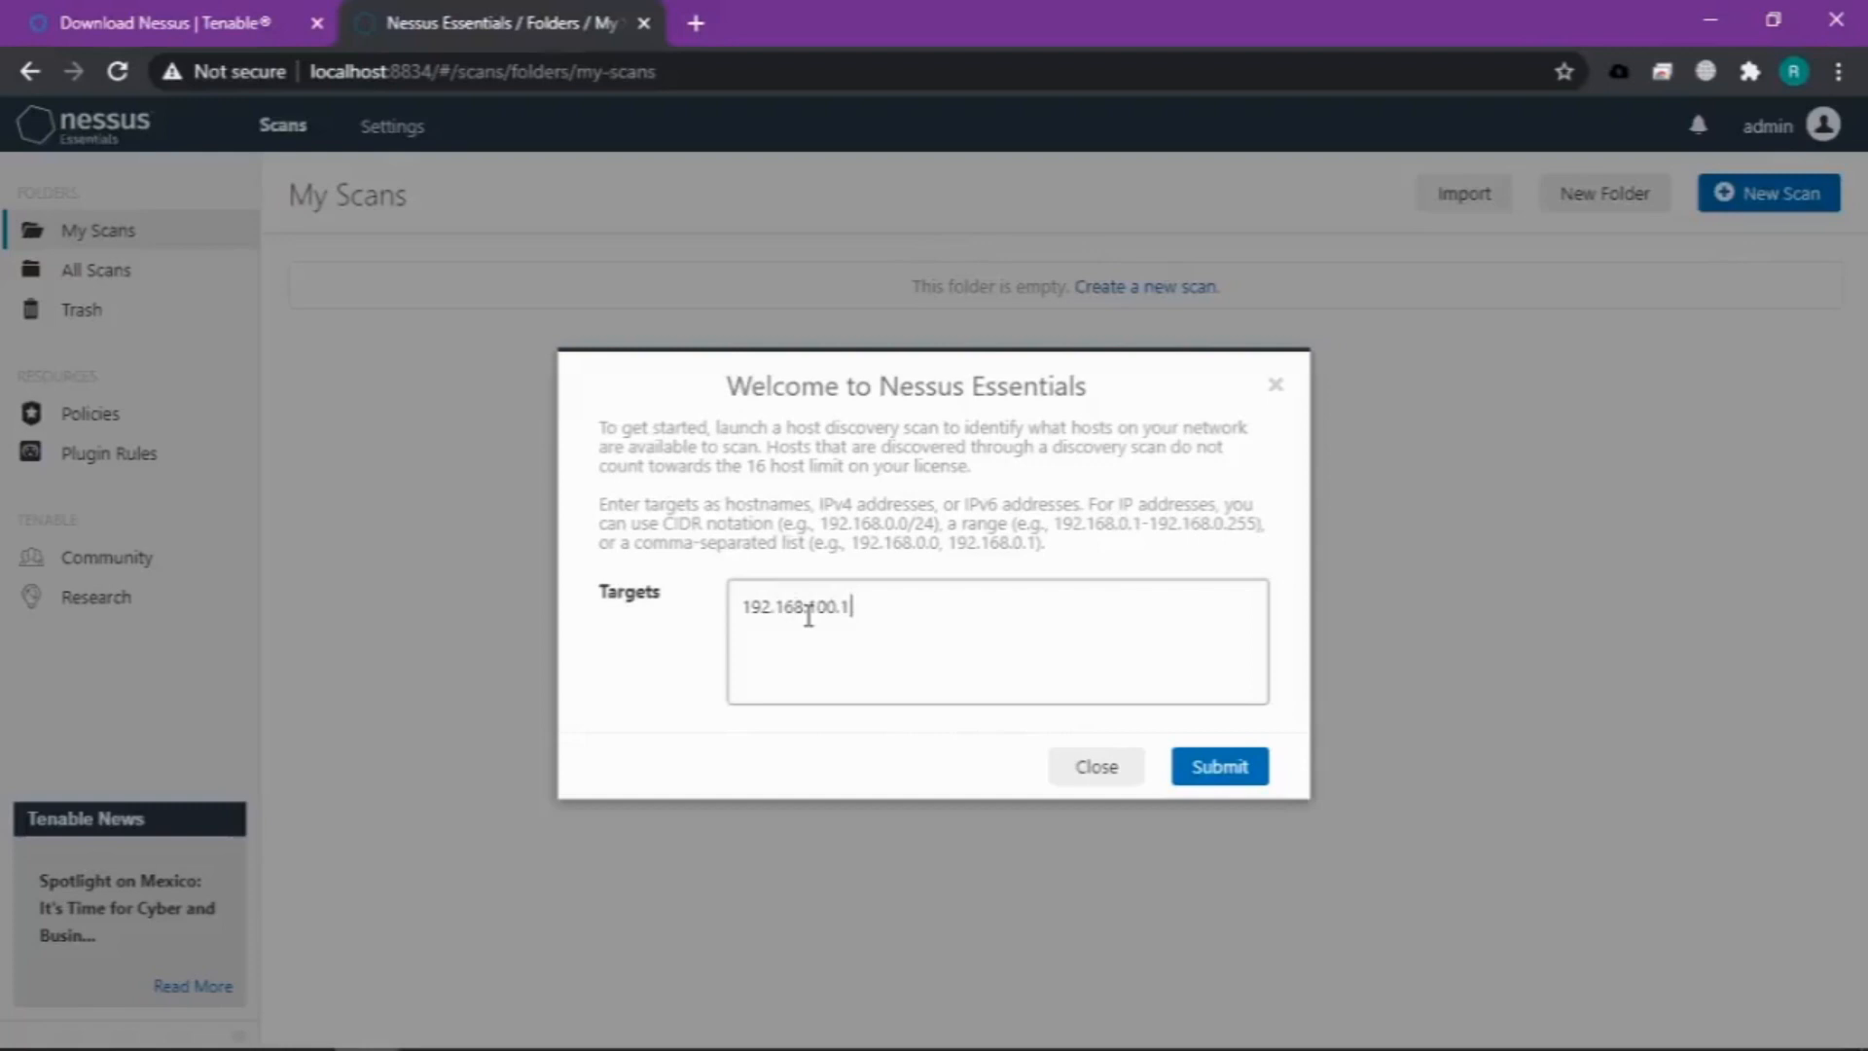
left_click(1217, 766)
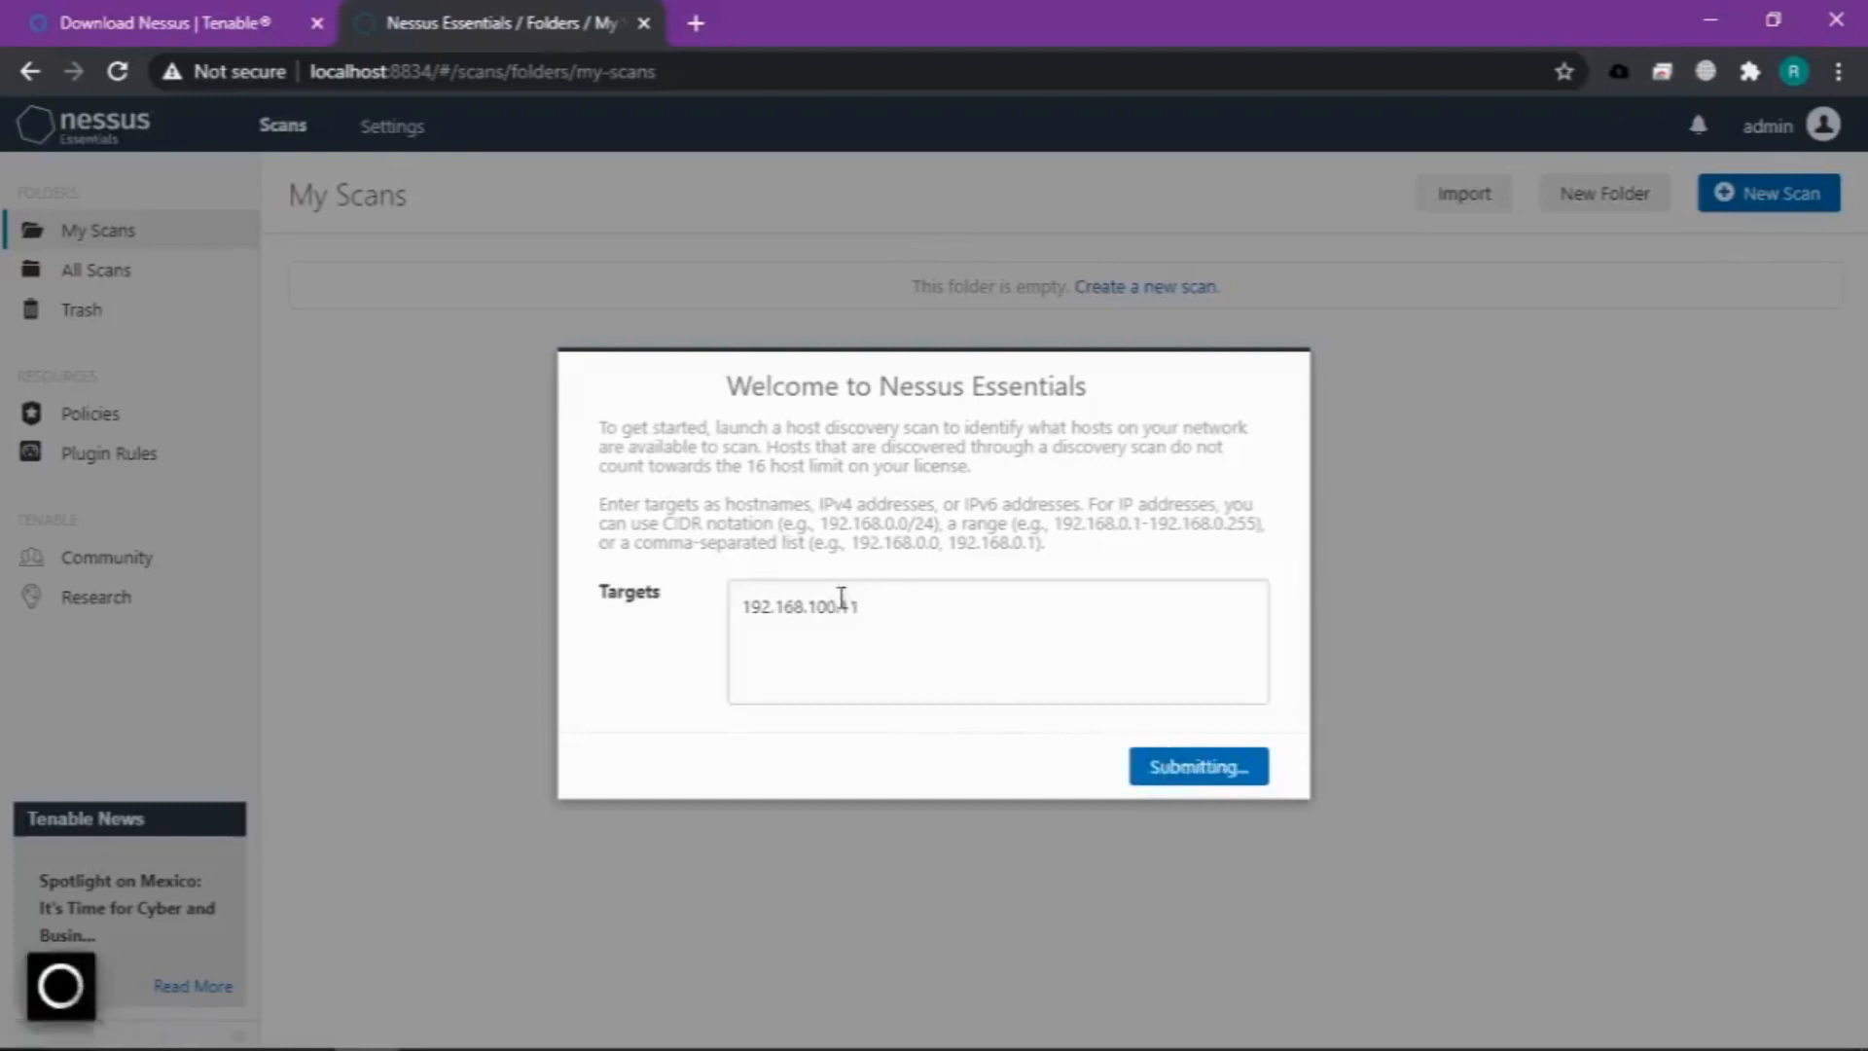
left_click(1198, 766)
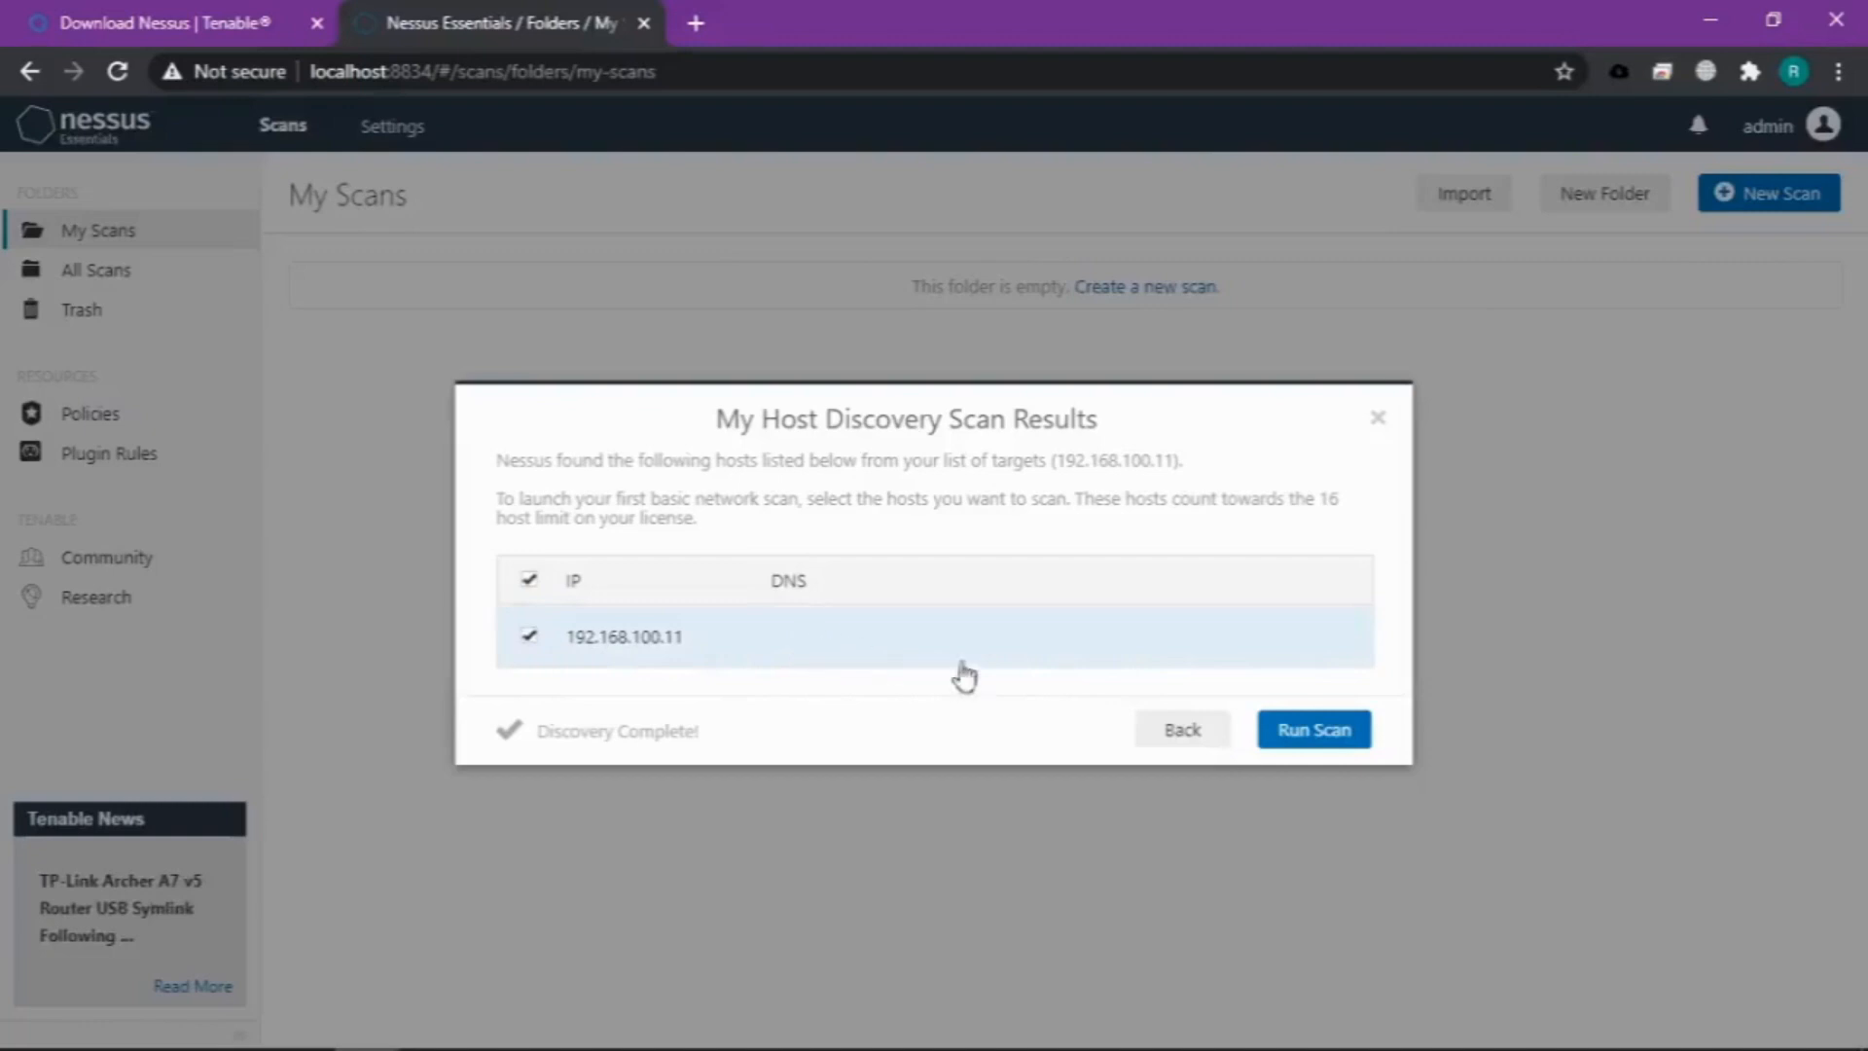
mouse_move(1058, 692)
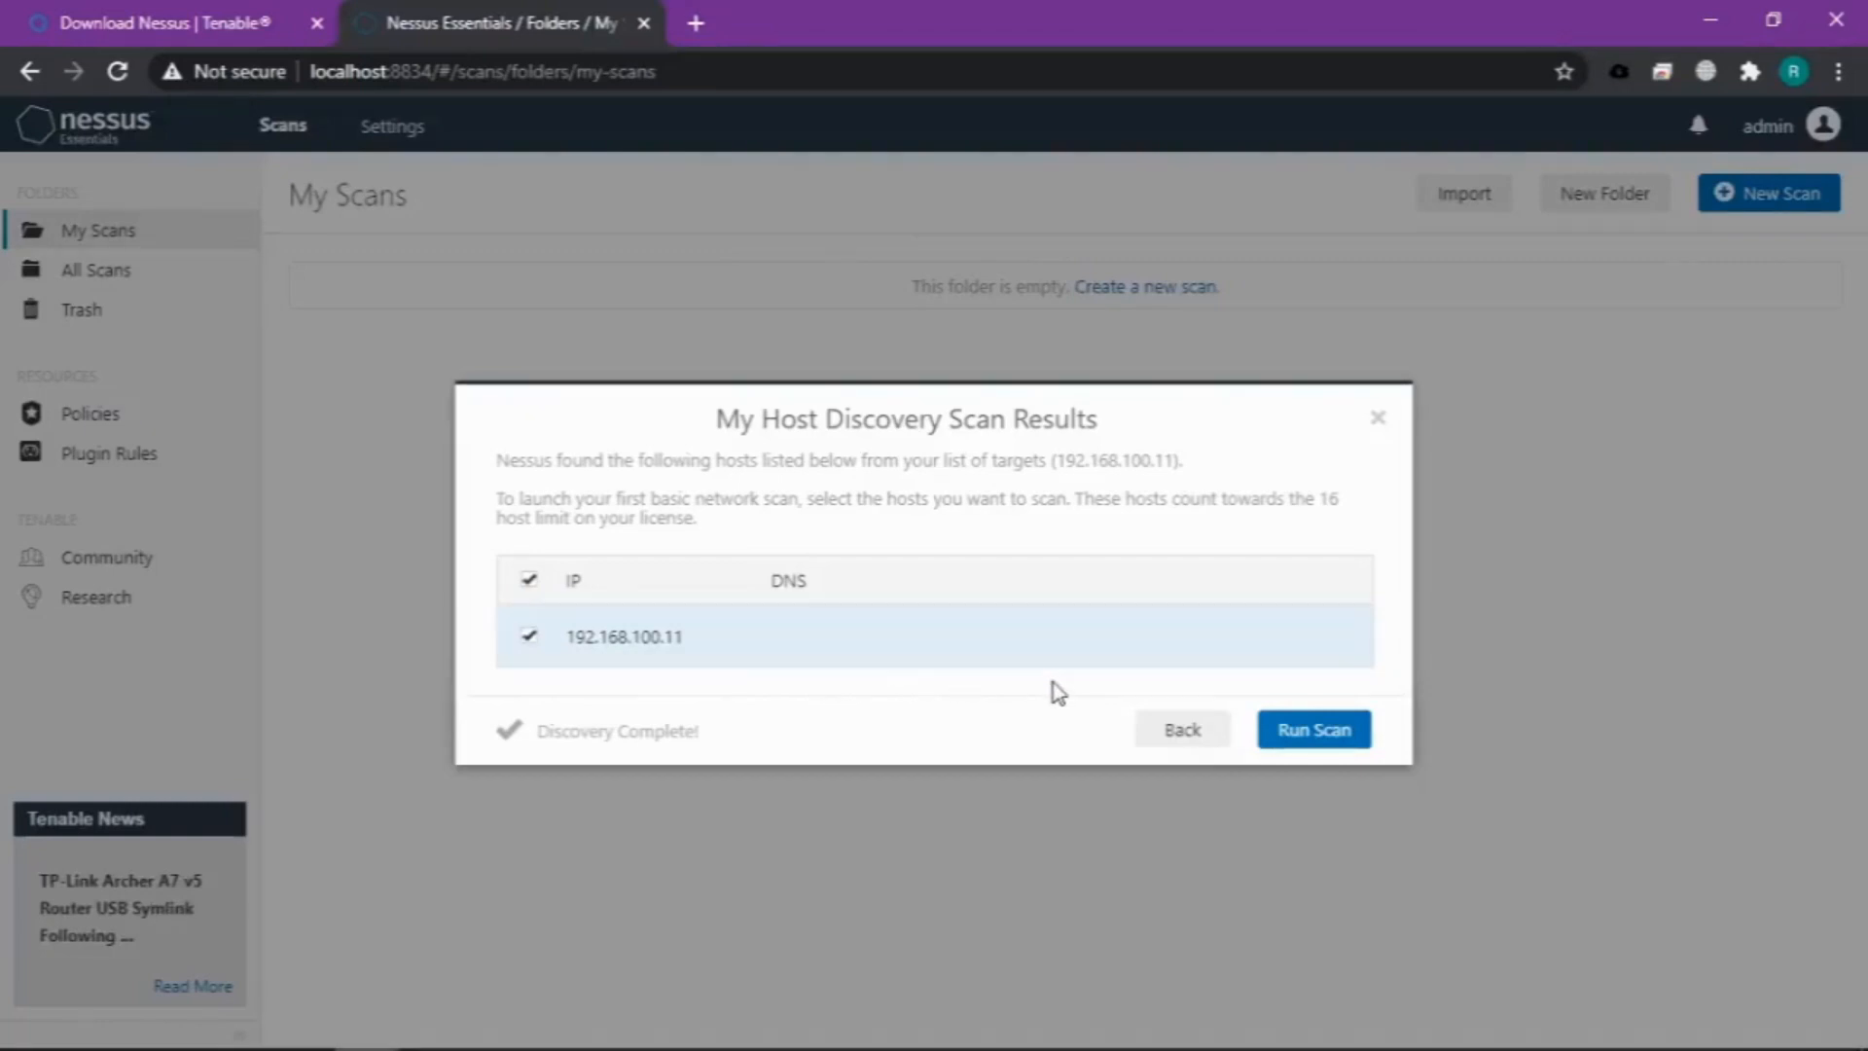
Step: Run a Basic Network Scan on the discovered host 192.168.100.11
left_click(1313, 729)
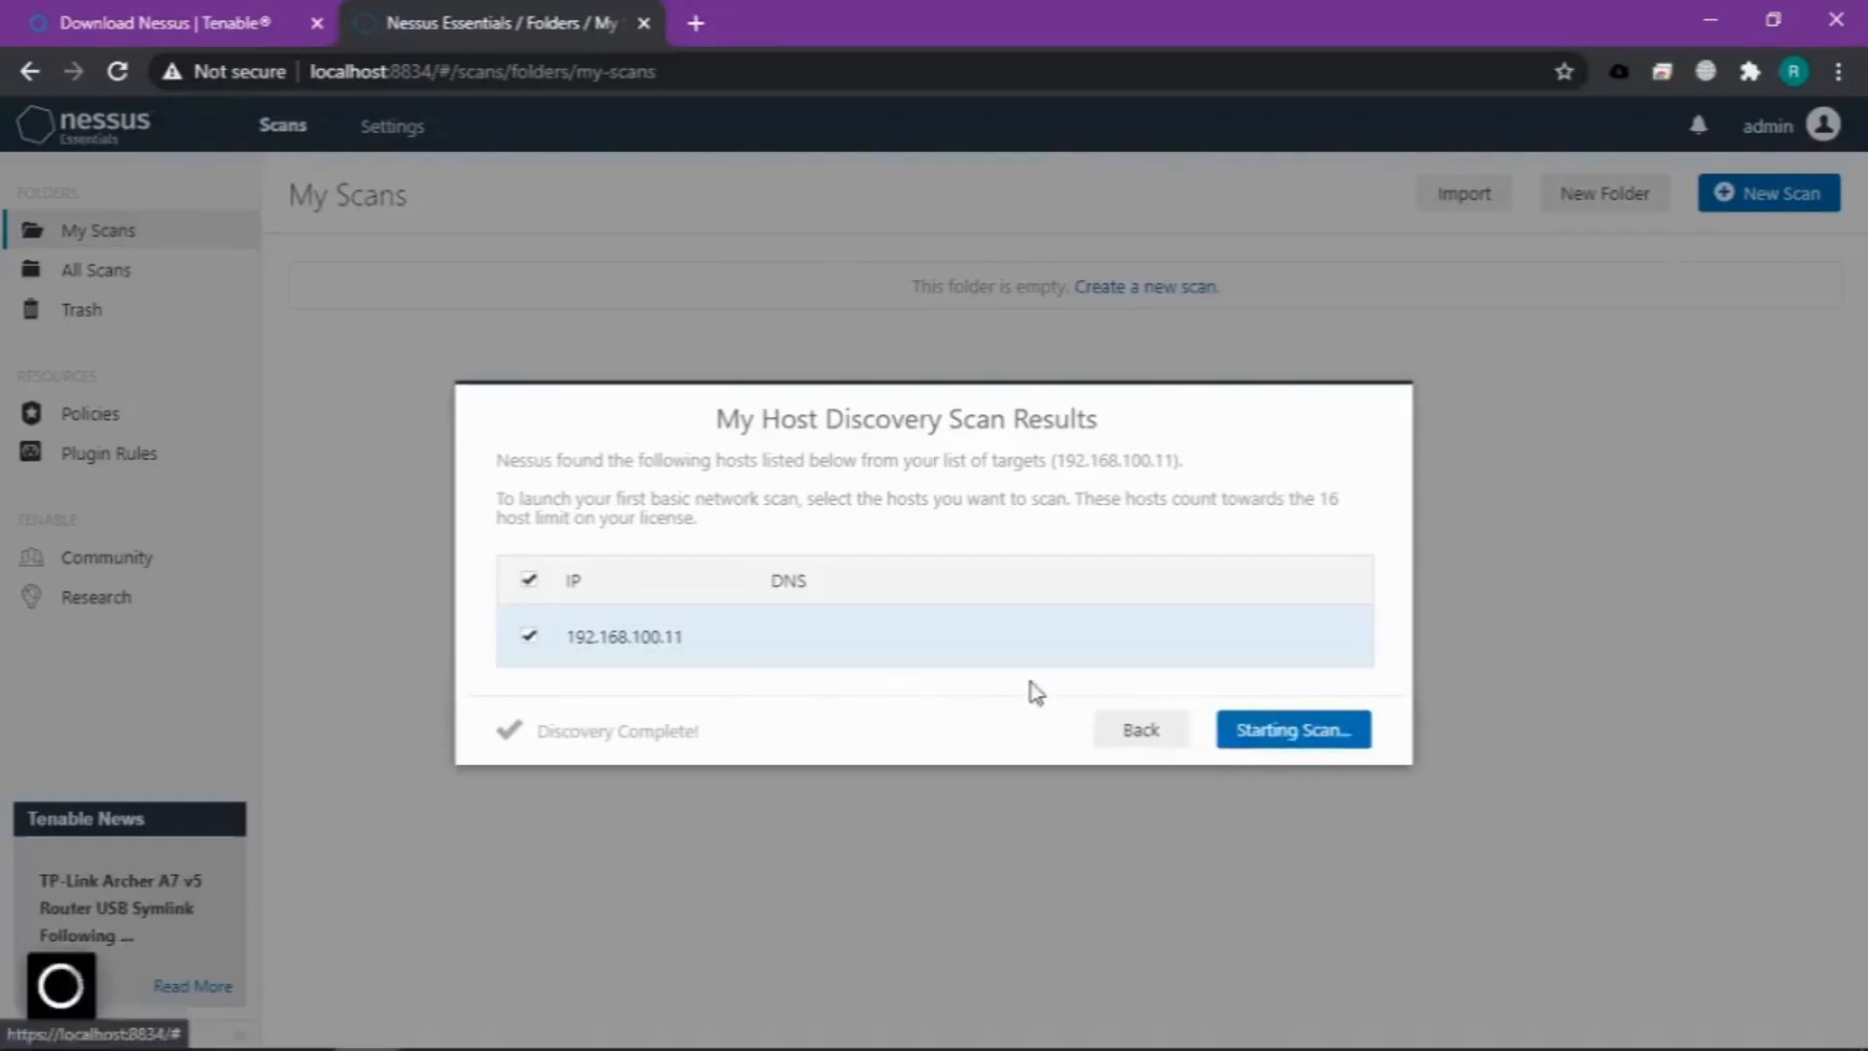
mouse_move(1007, 684)
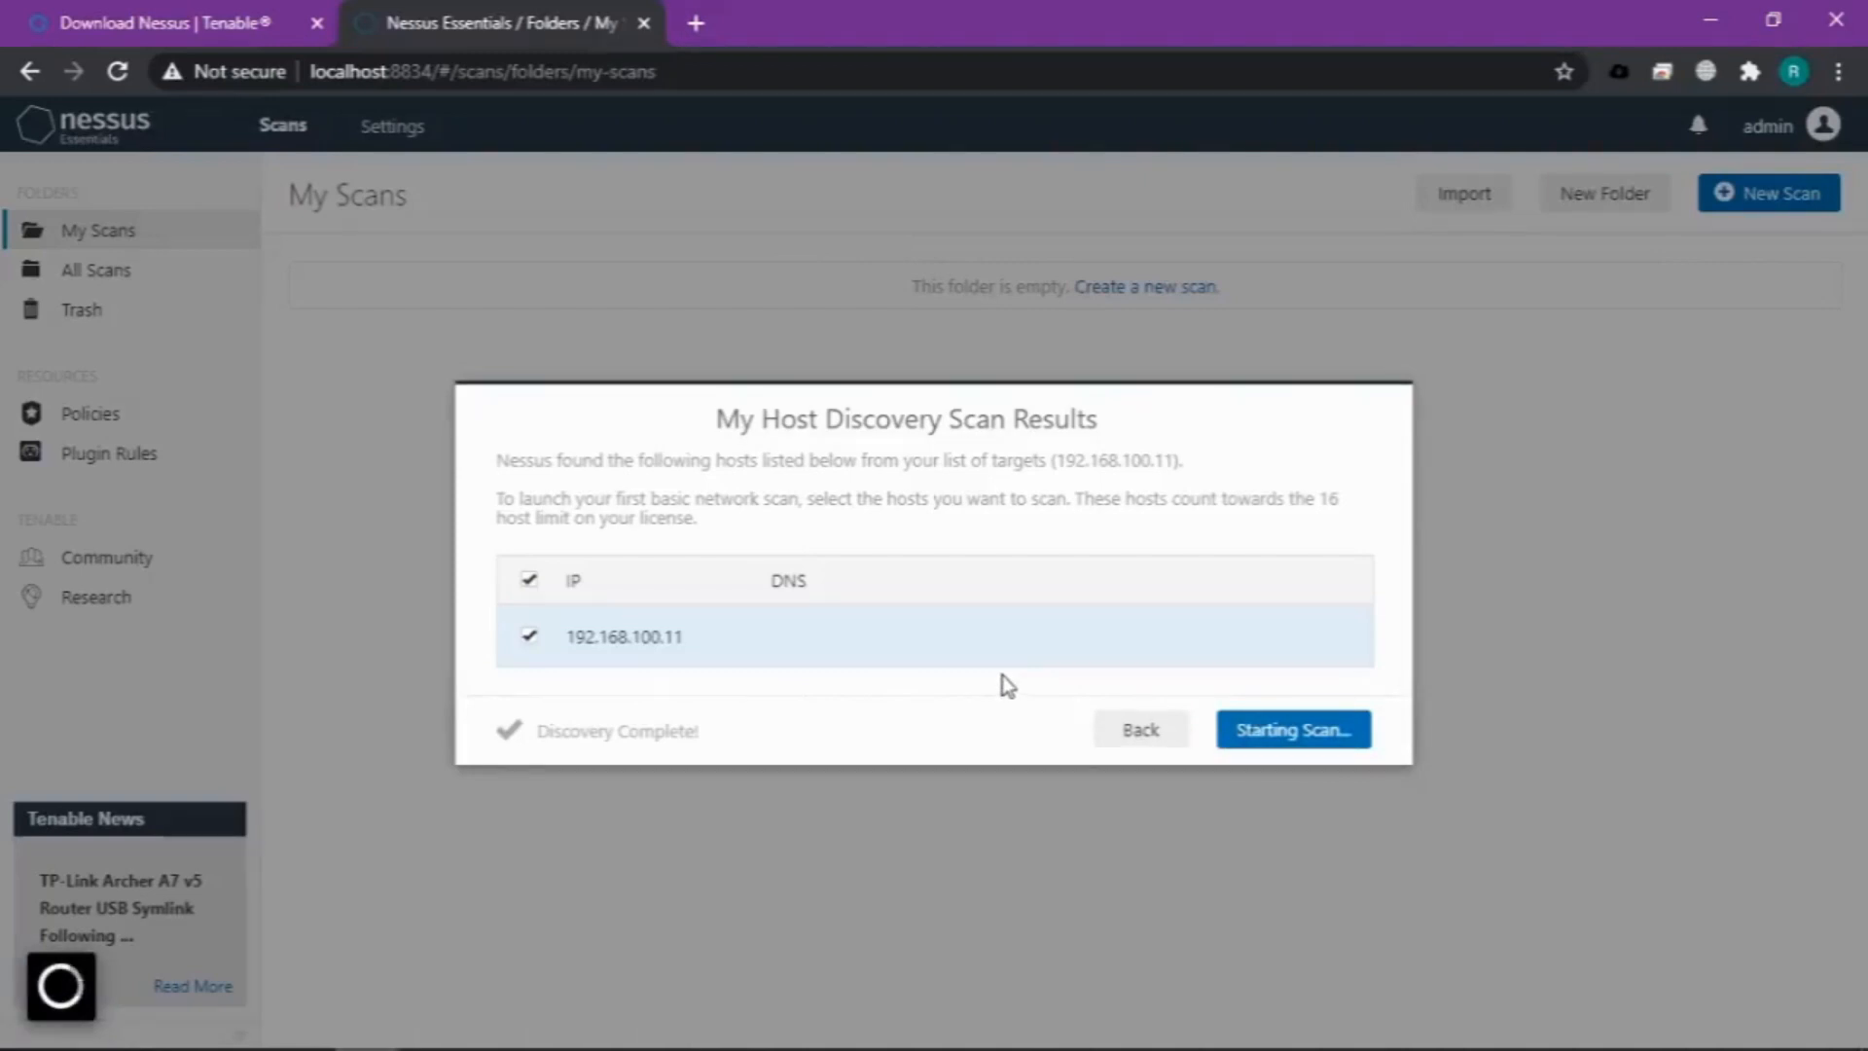
left_click(1293, 729)
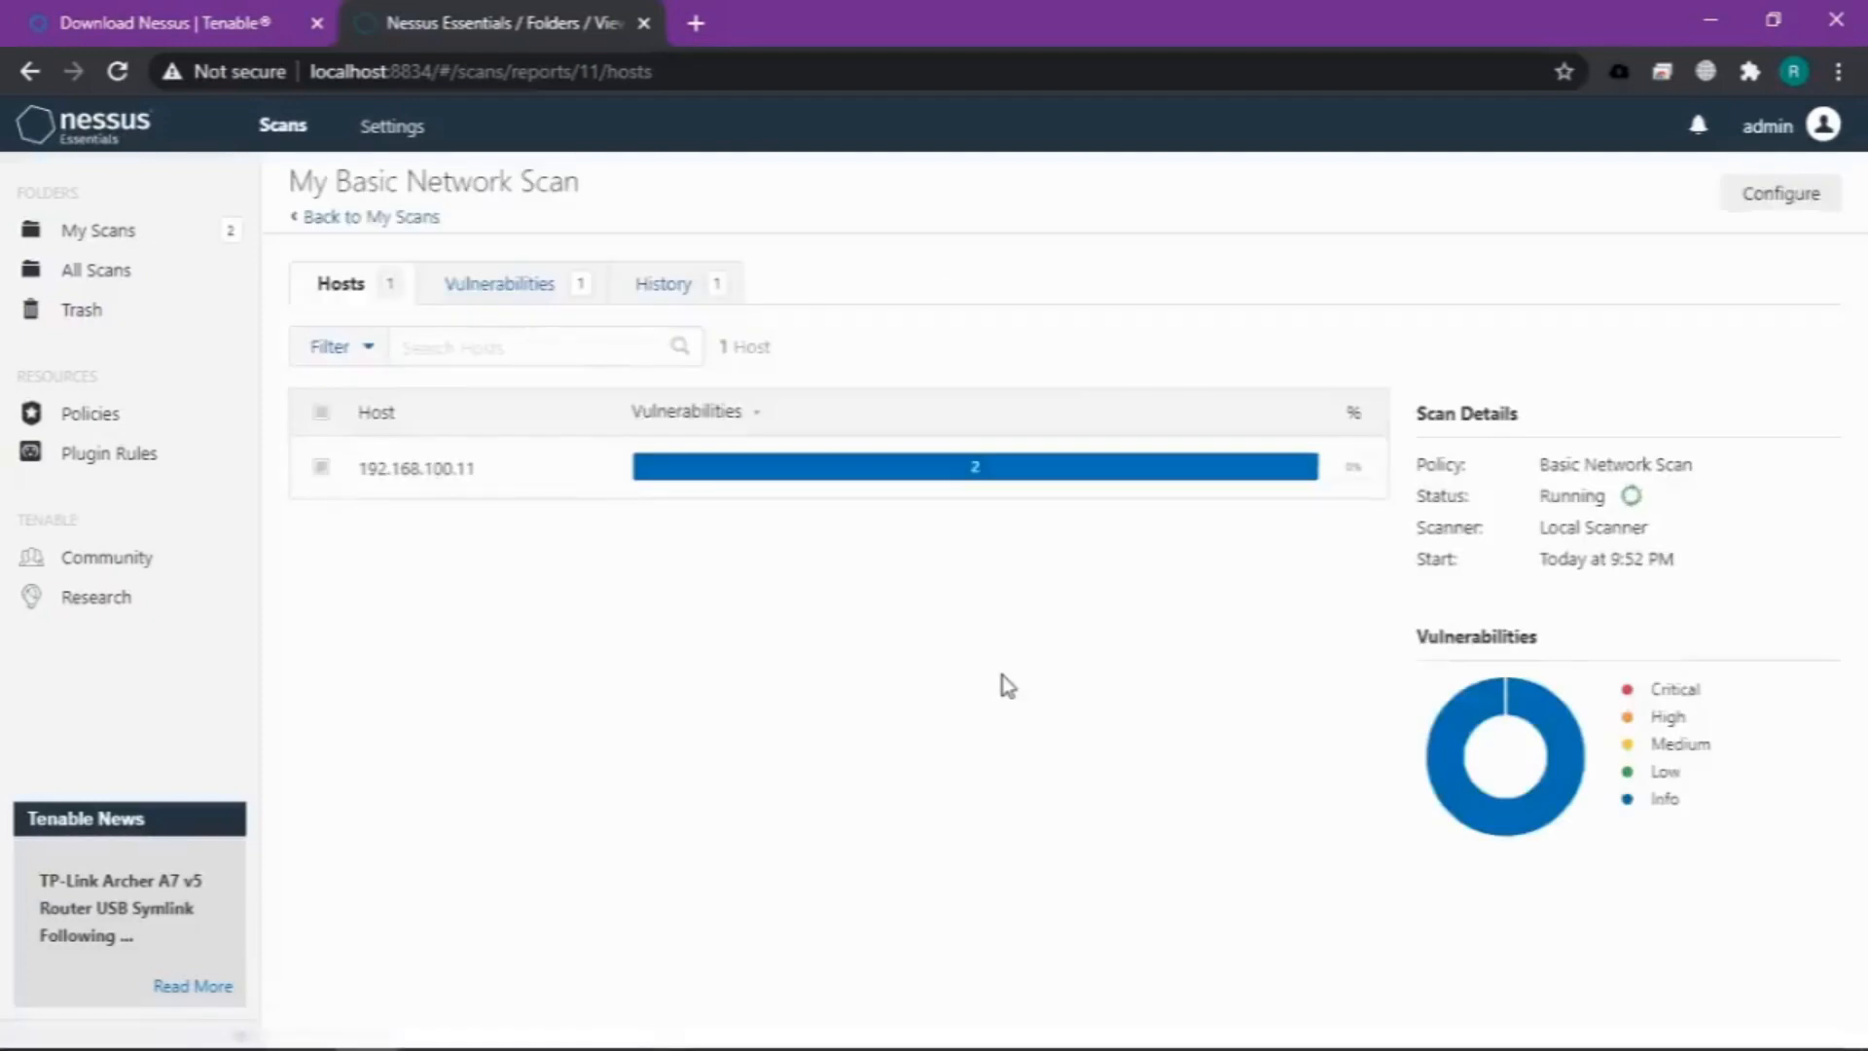
mouse_move(1371, 644)
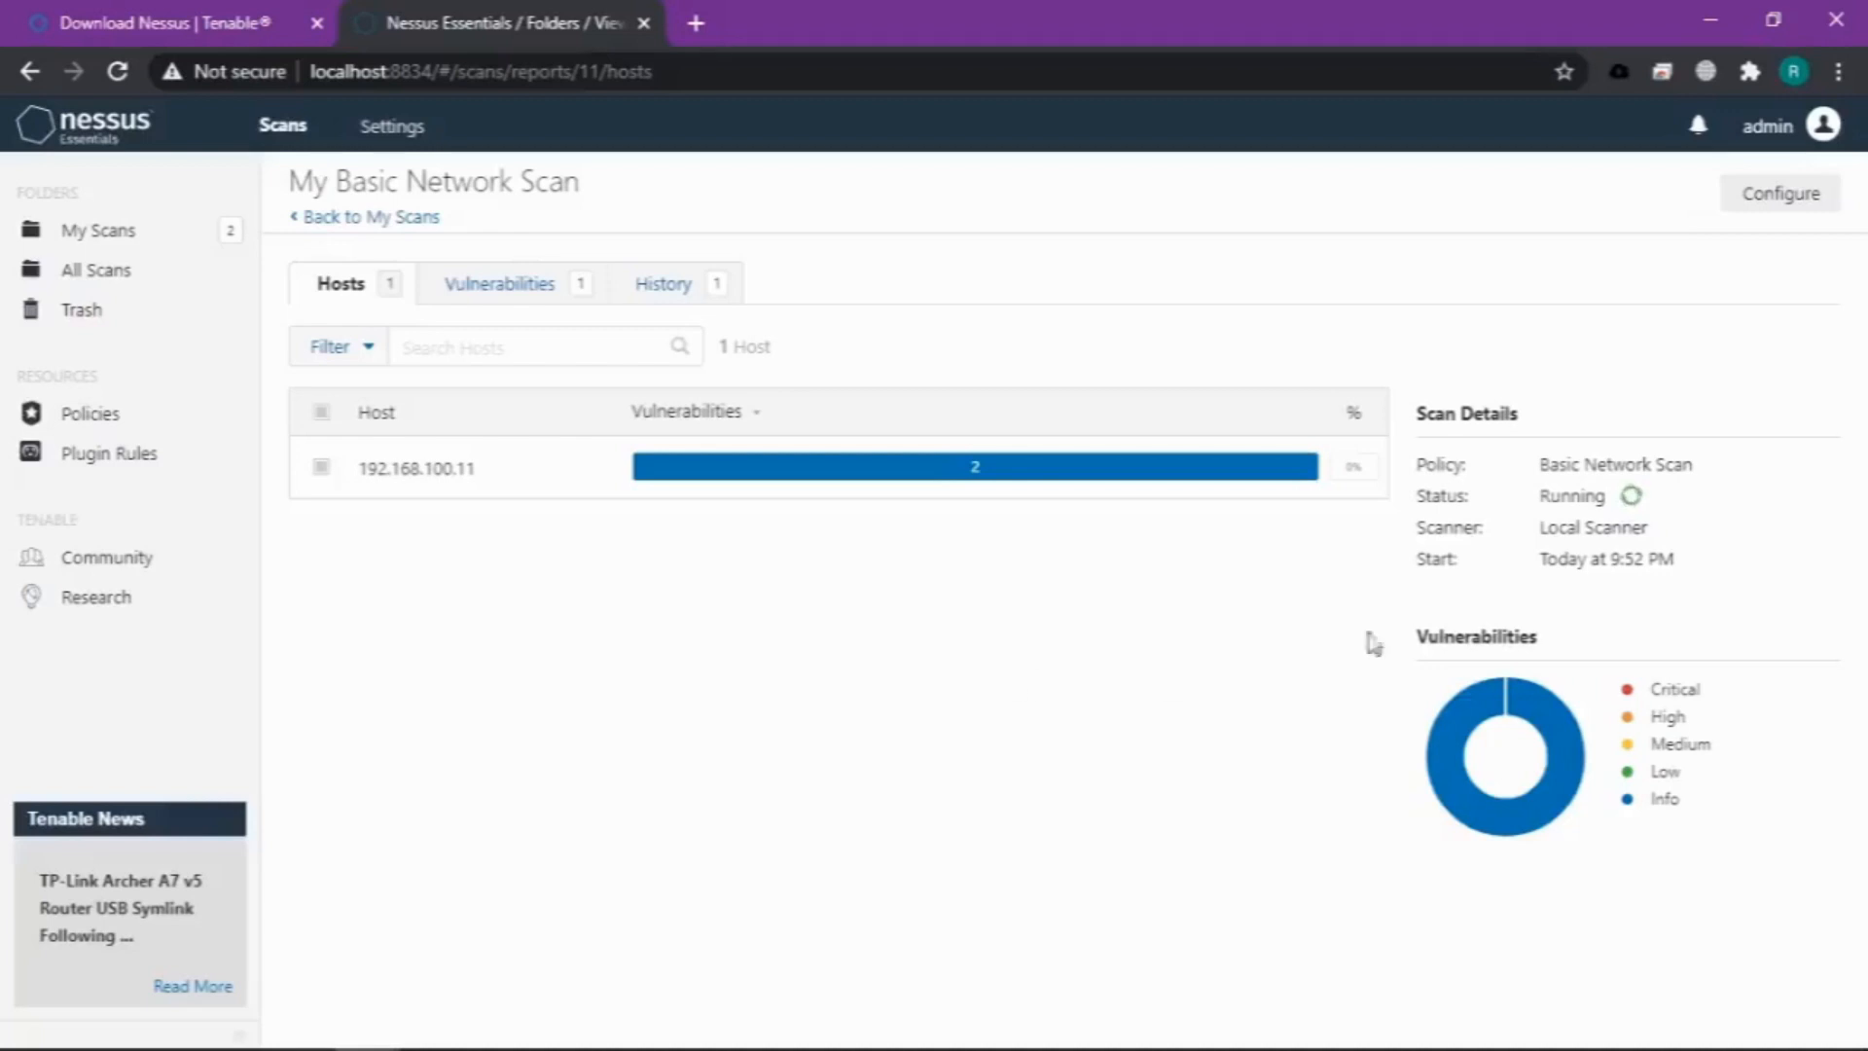
mouse_move(1543, 611)
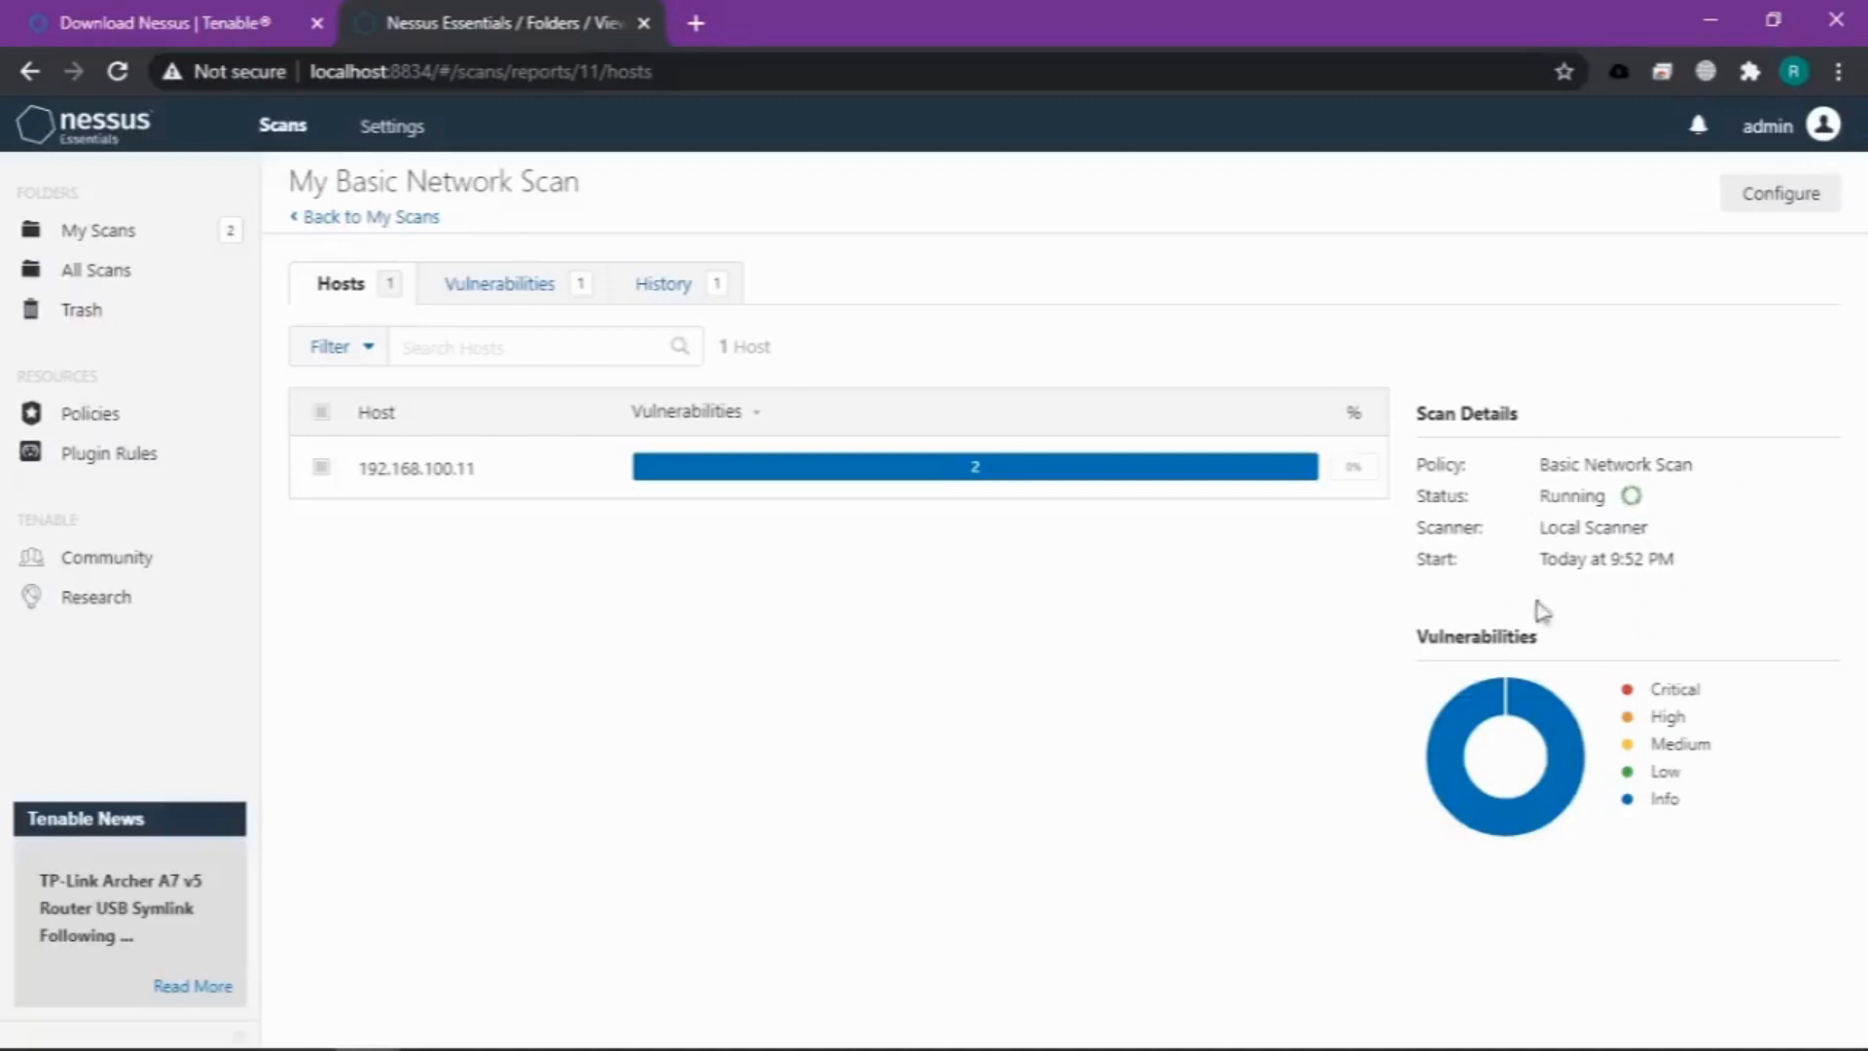
mouse_move(705, 855)
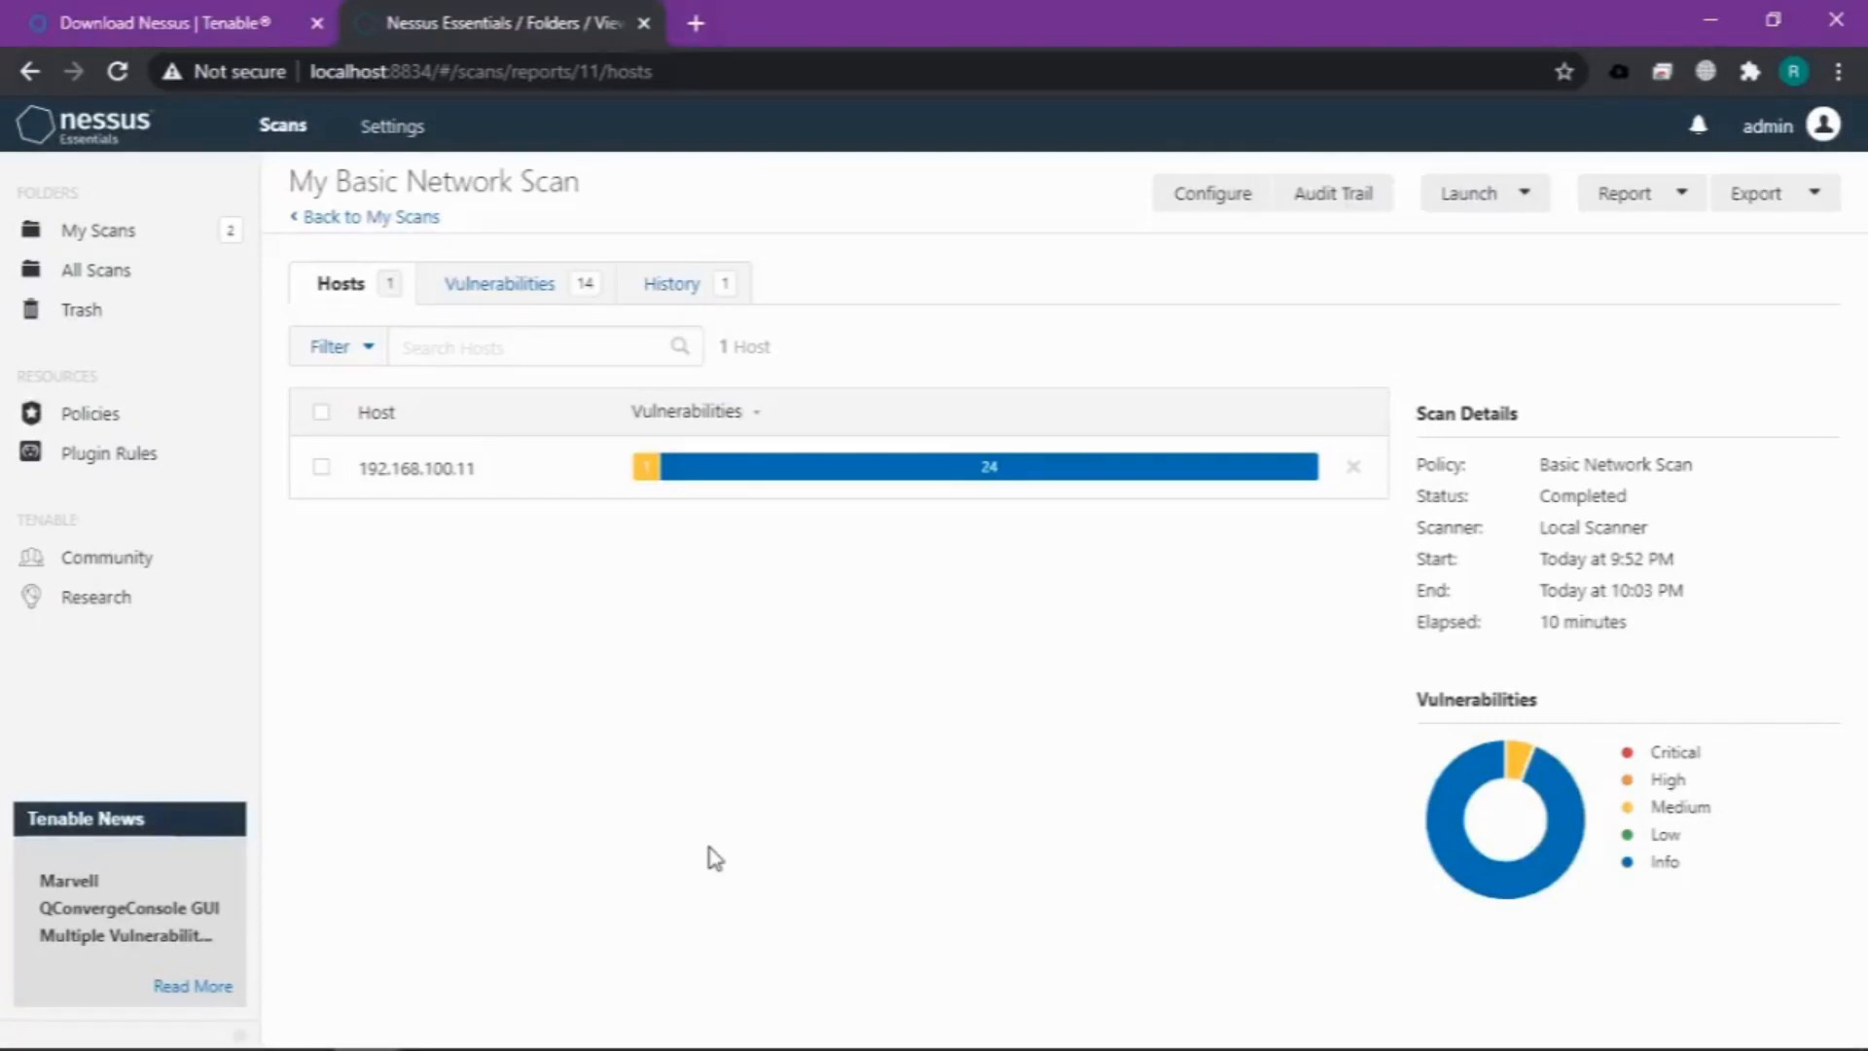
mouse_move(1103, 591)
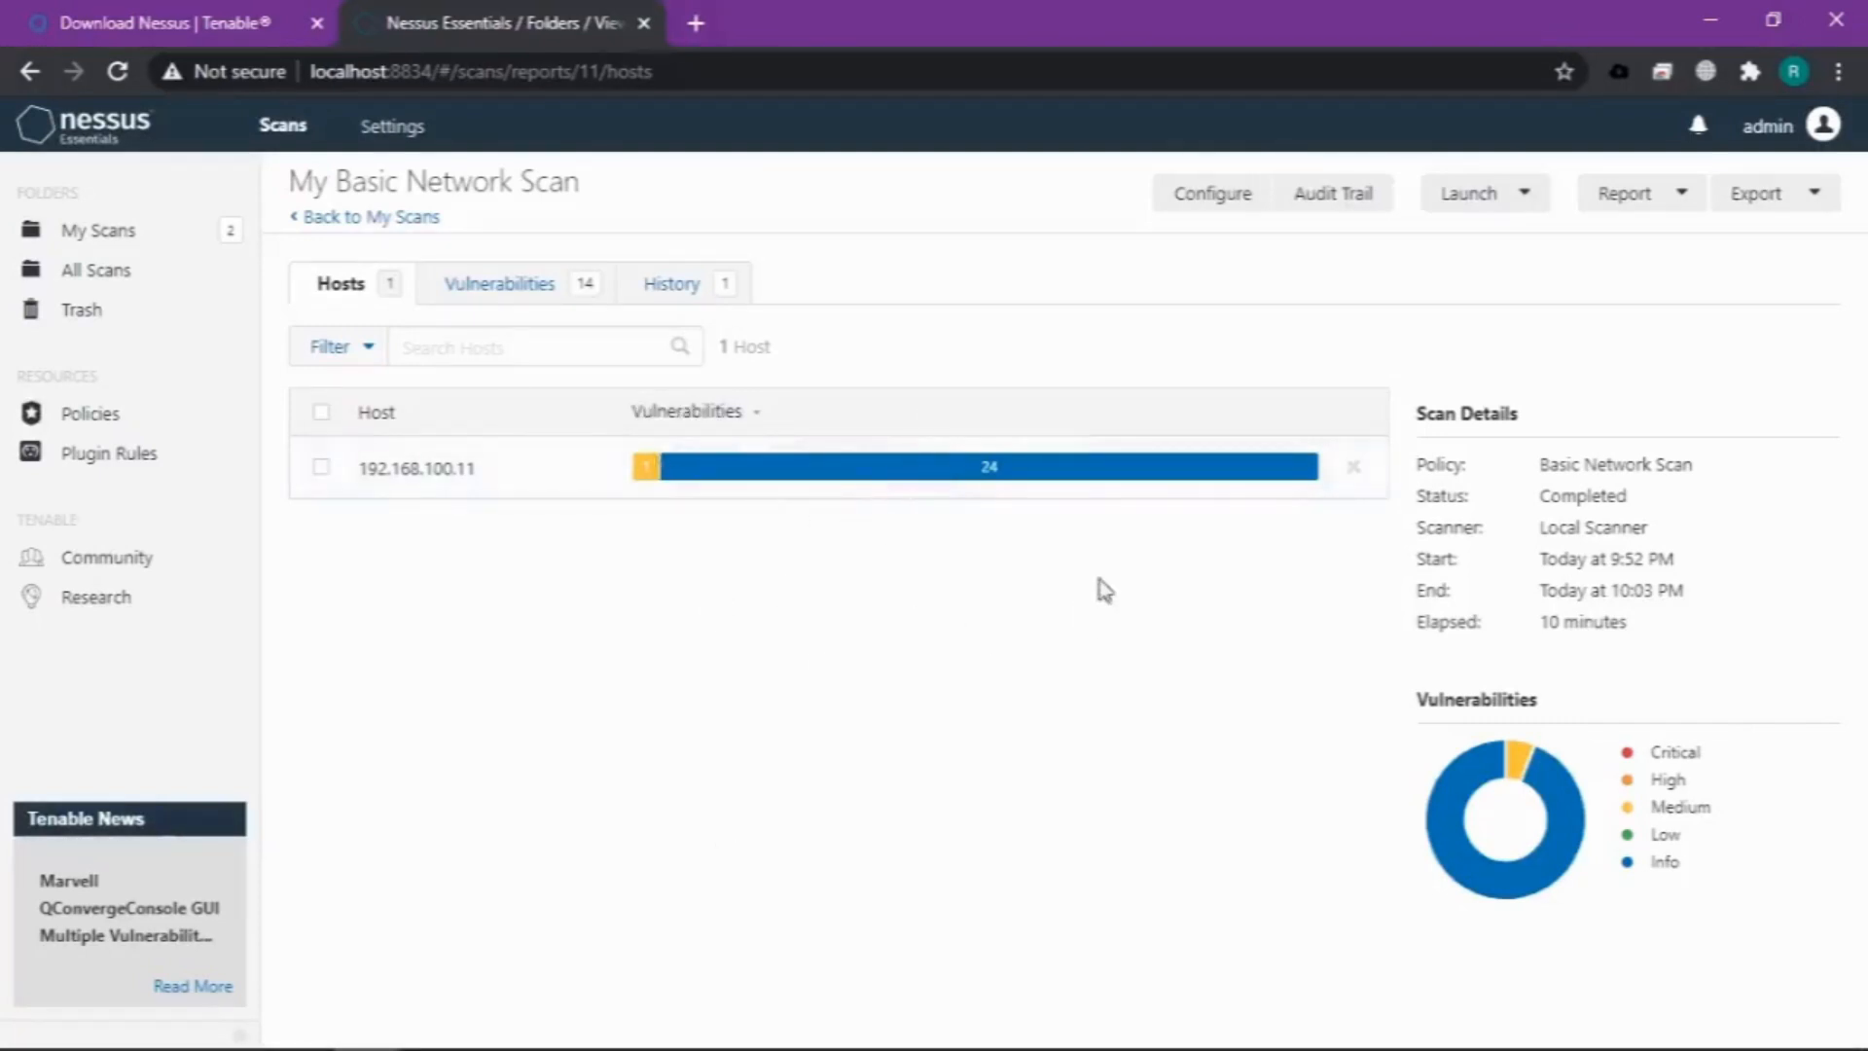
mouse_move(1511, 880)
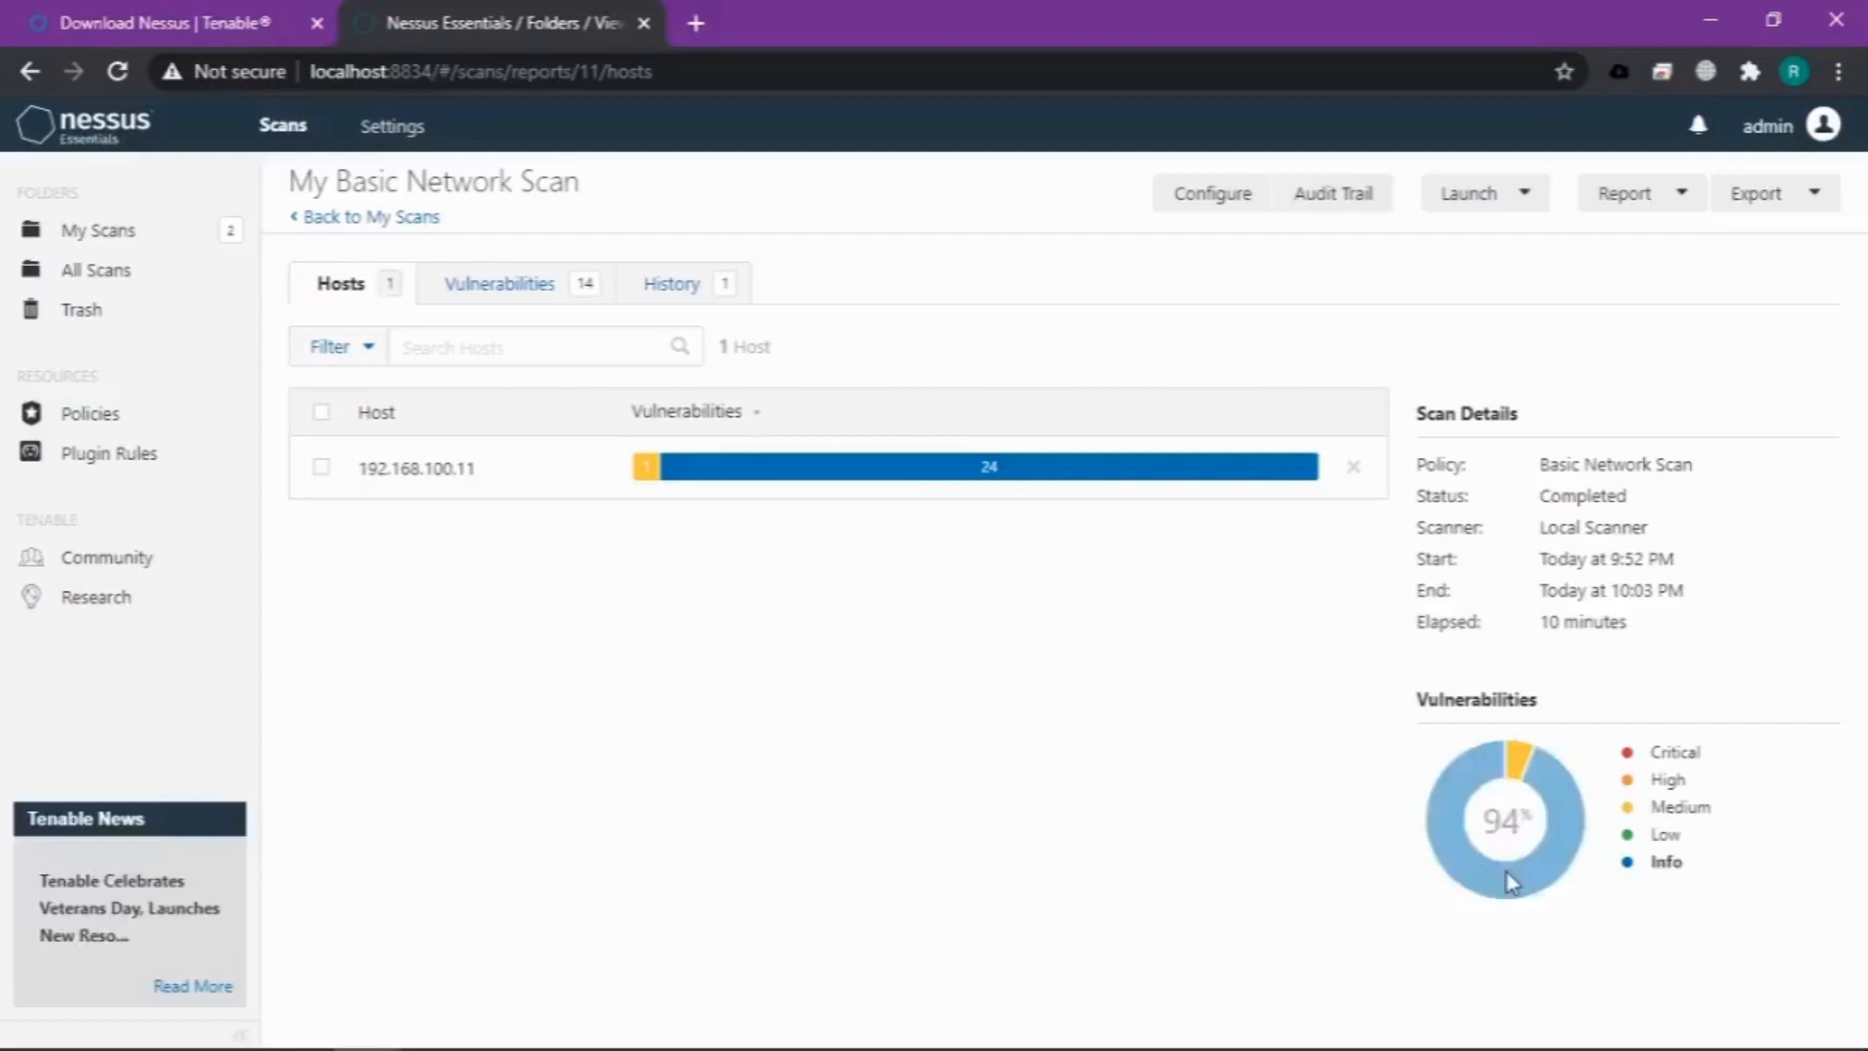
mouse_move(1530, 882)
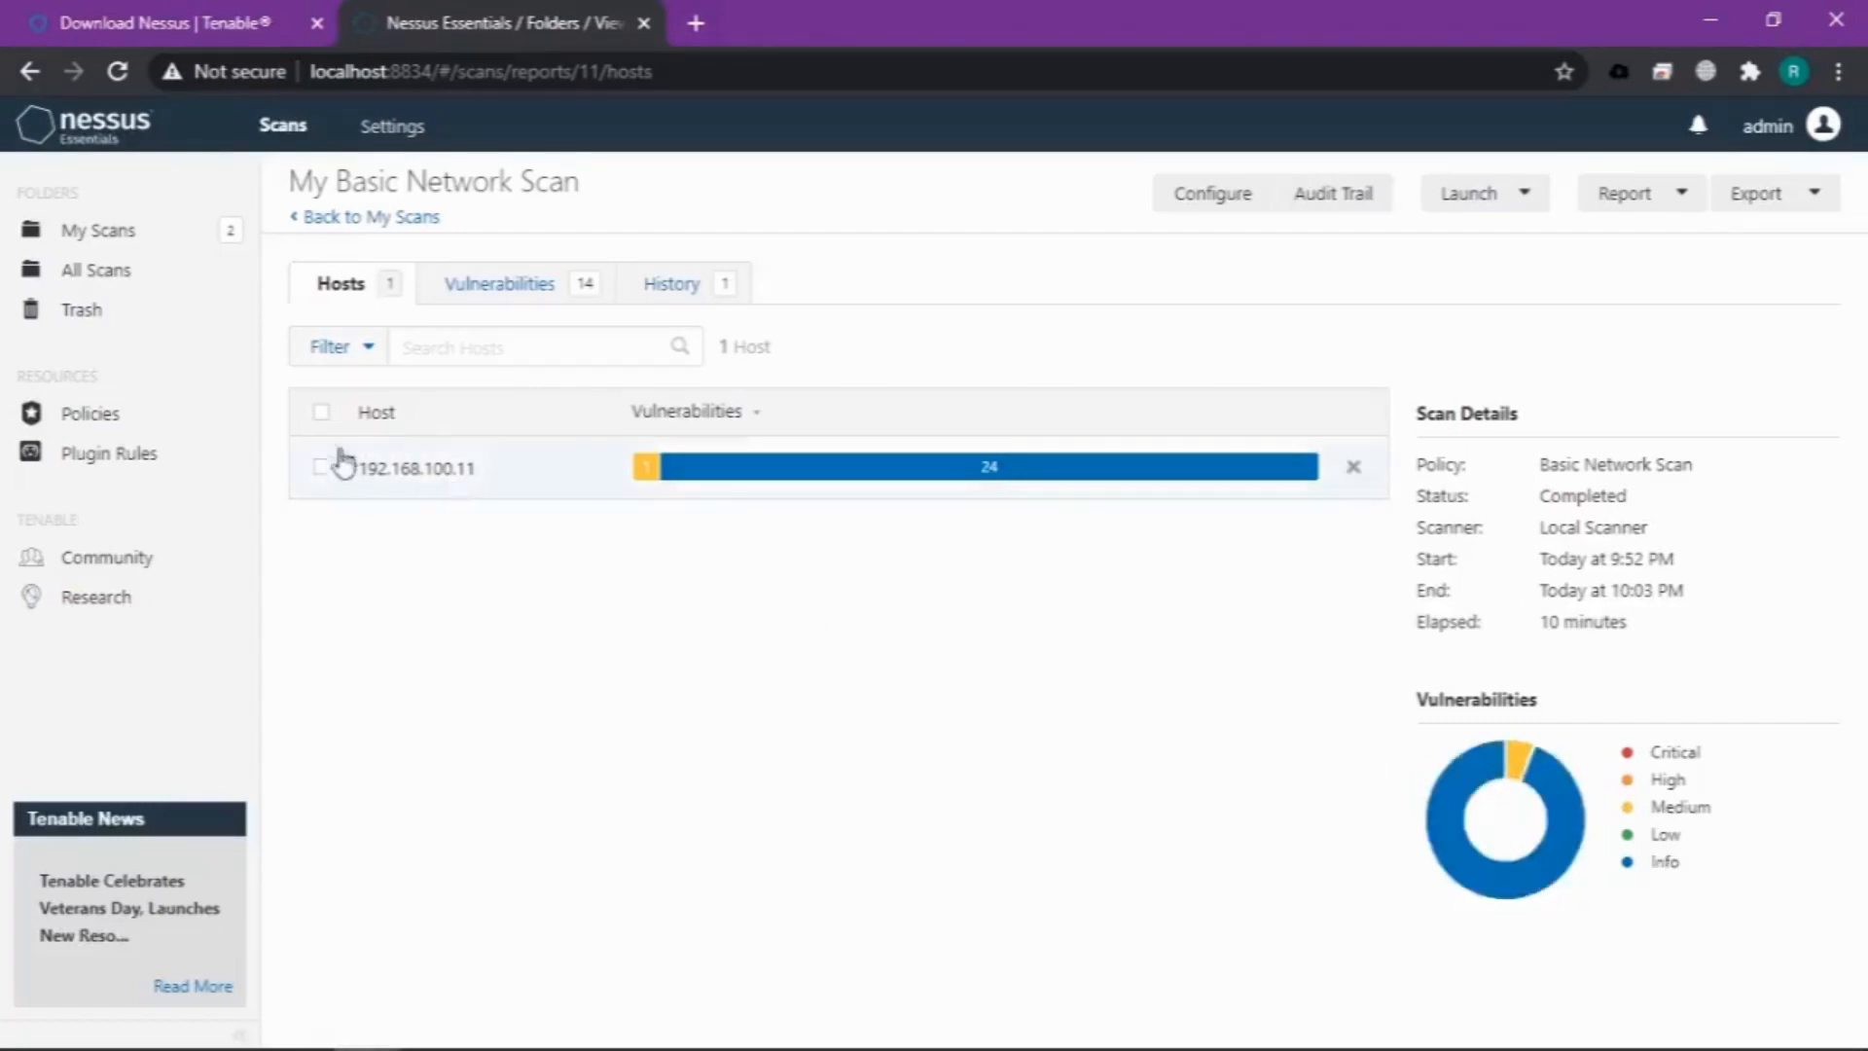
mouse_move(473, 498)
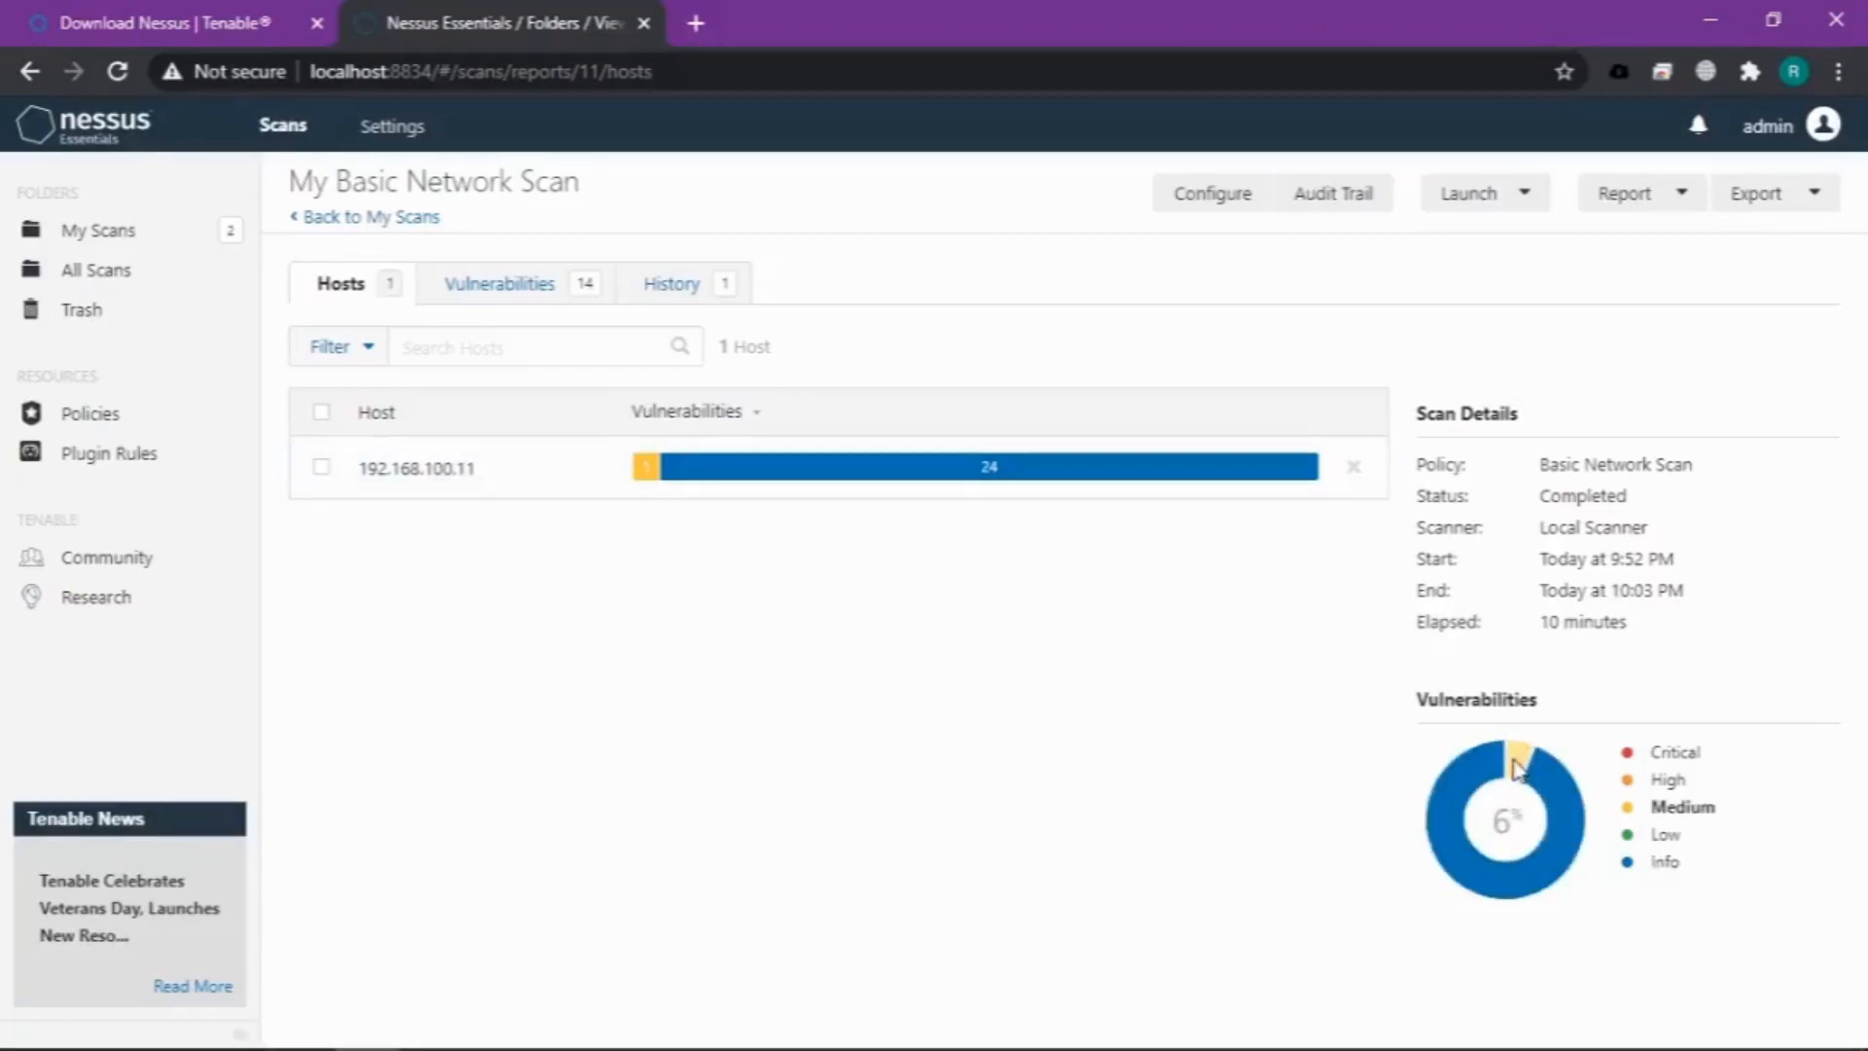
mouse_move(906, 628)
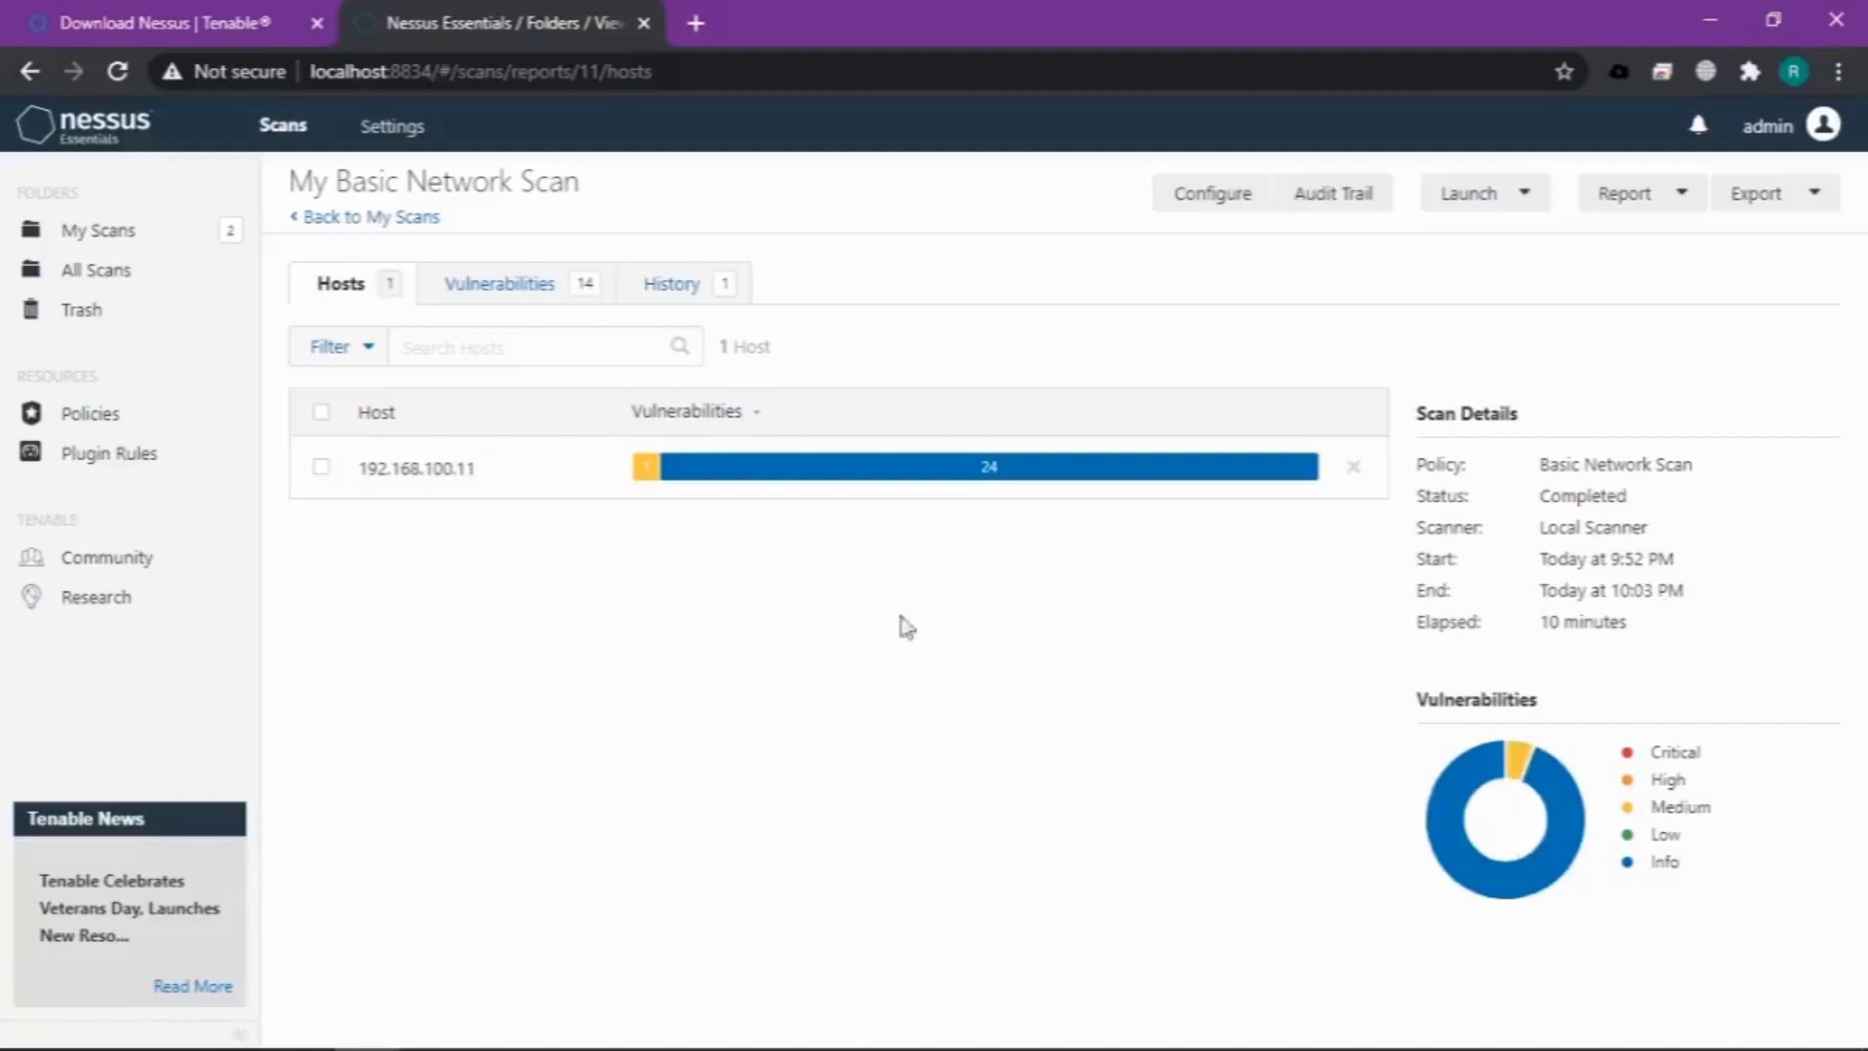
Step: After the scan shows Completed, inspect the Vulnerabilities chart for 192.168.100.11
left_click(499, 283)
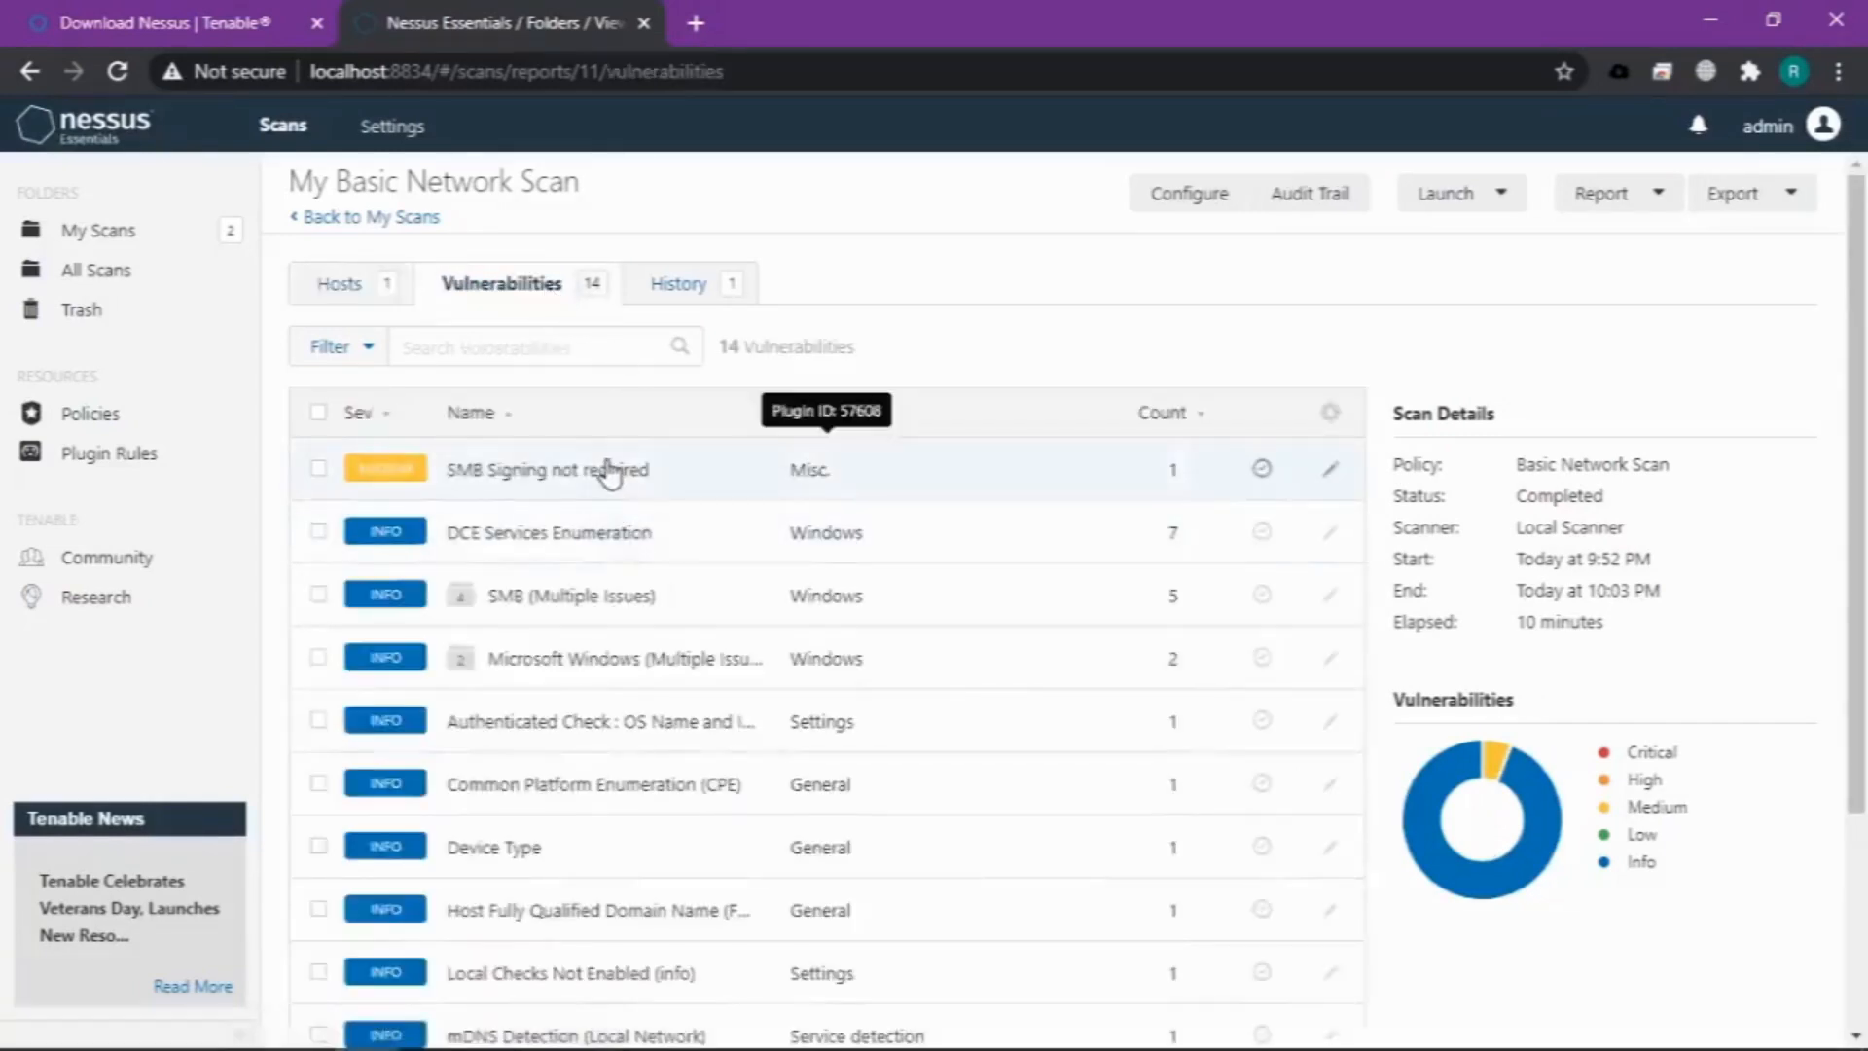
mouse_move(631, 595)
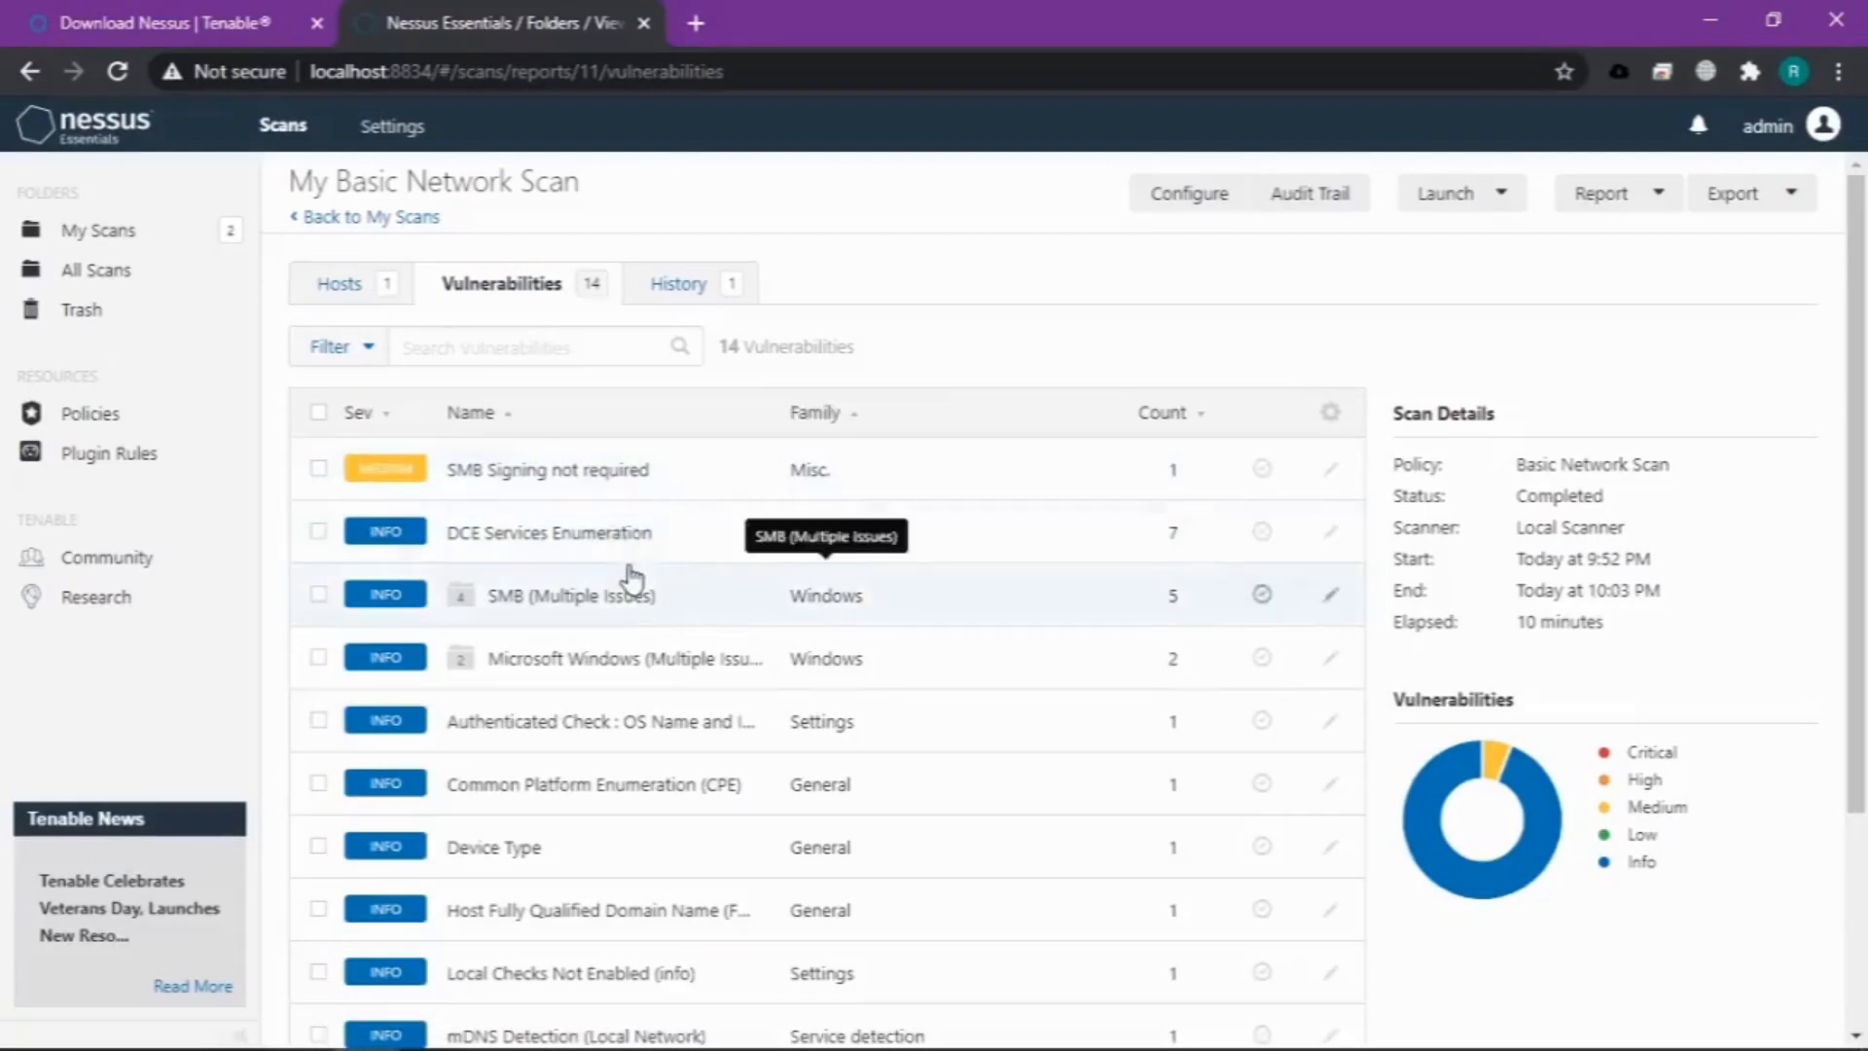
Step: Skim the 14 findings and open SMB Signing not required (plugin 57608)
scroll("down", 3)
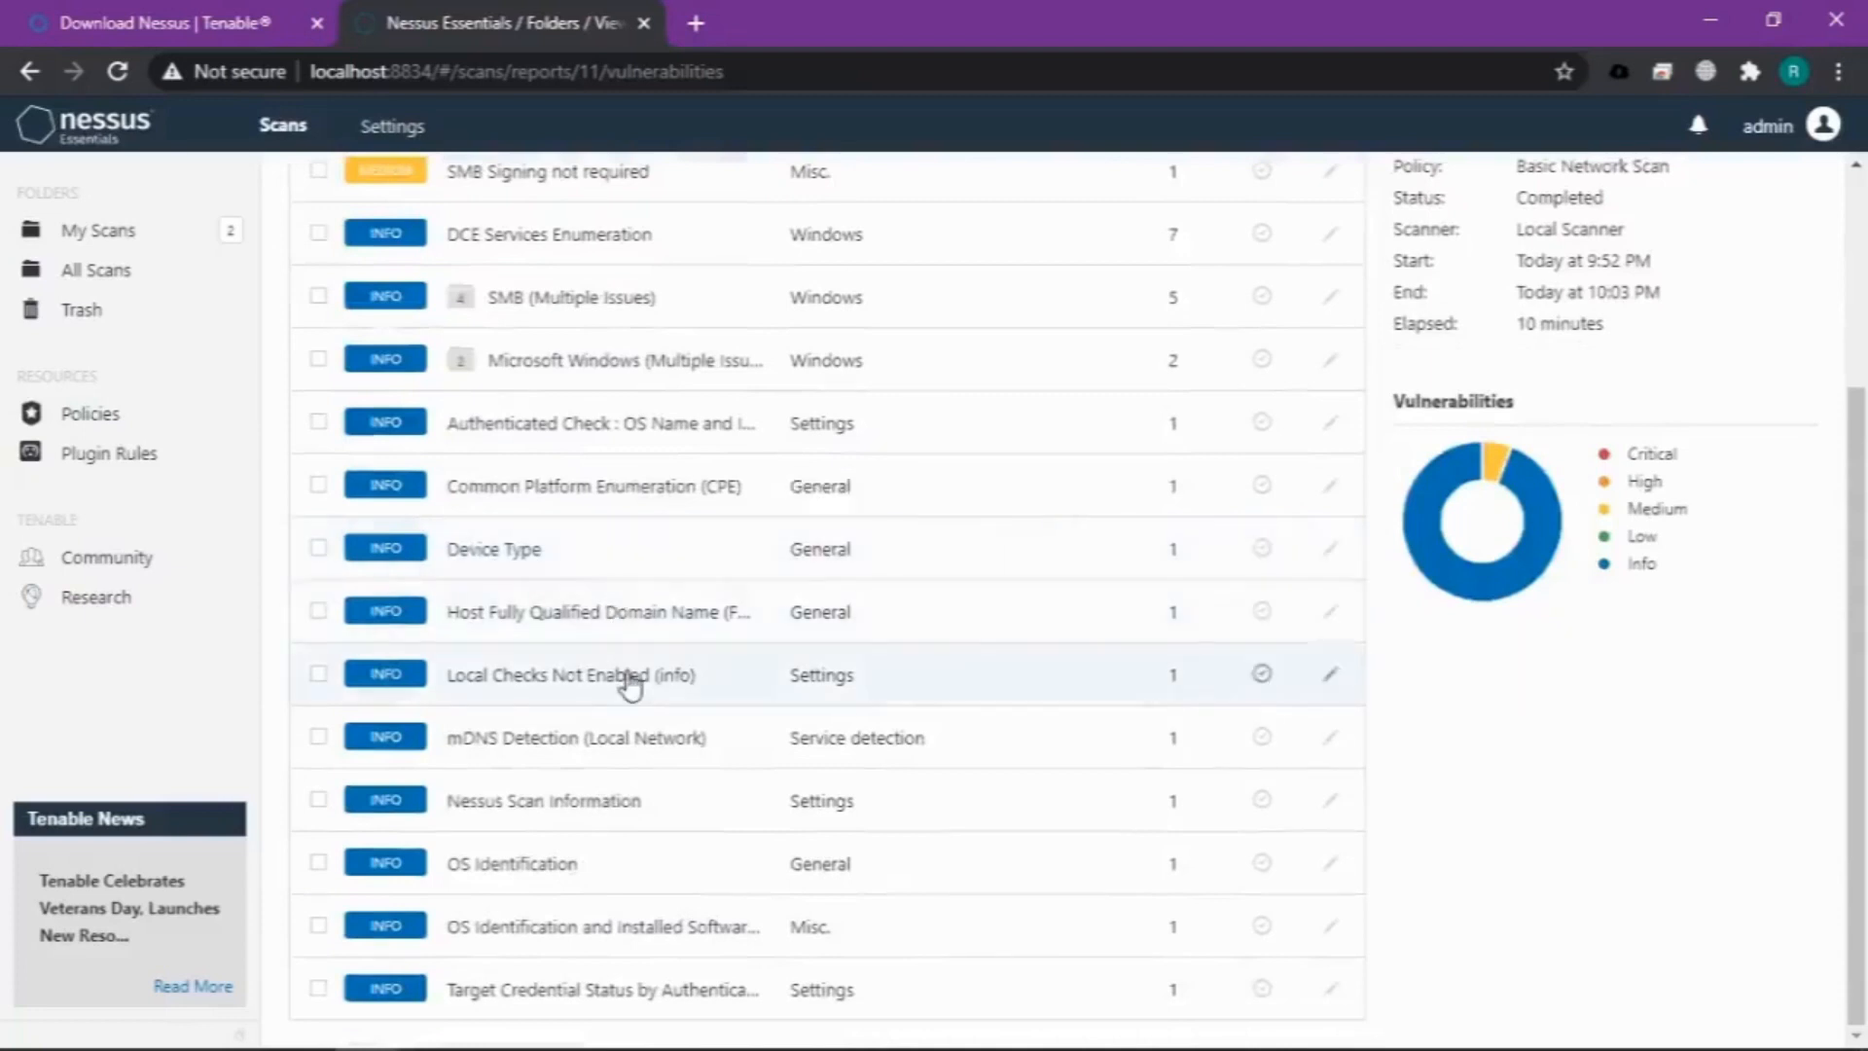
scroll("up", 3)
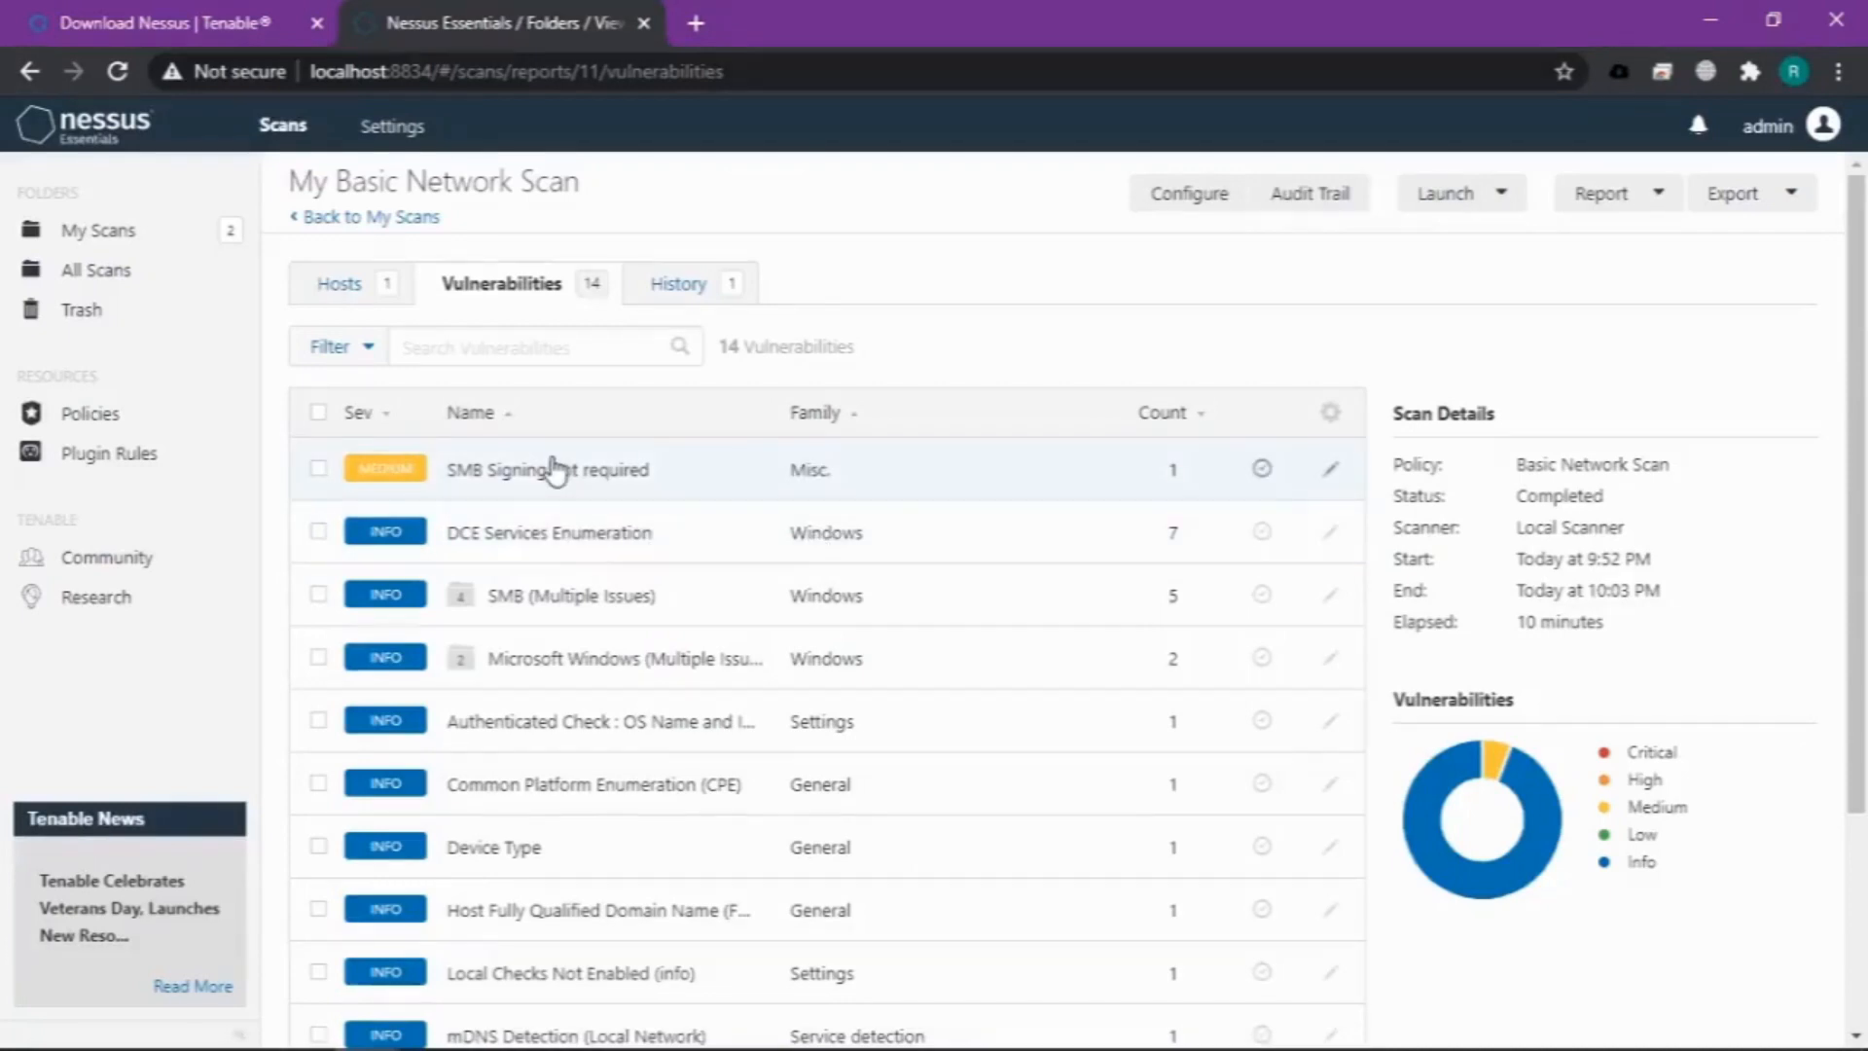
left_click(547, 468)
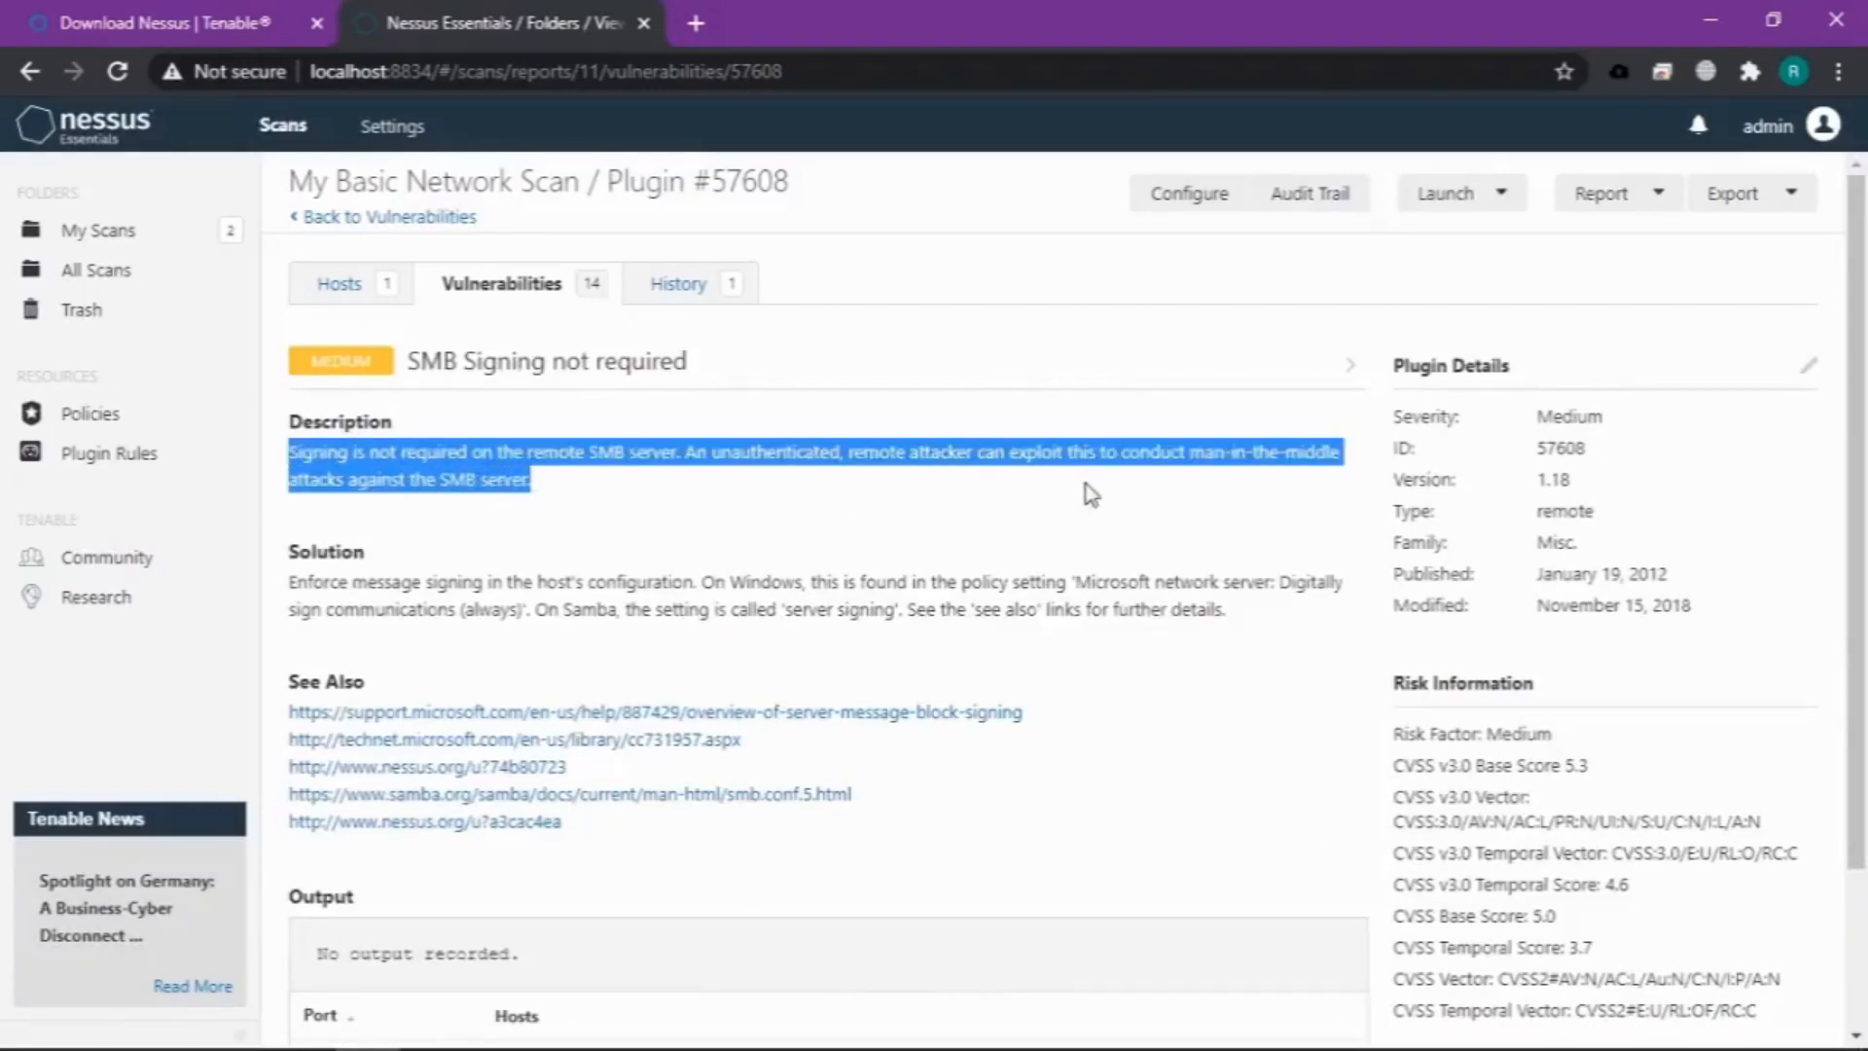
mouse_move(775, 497)
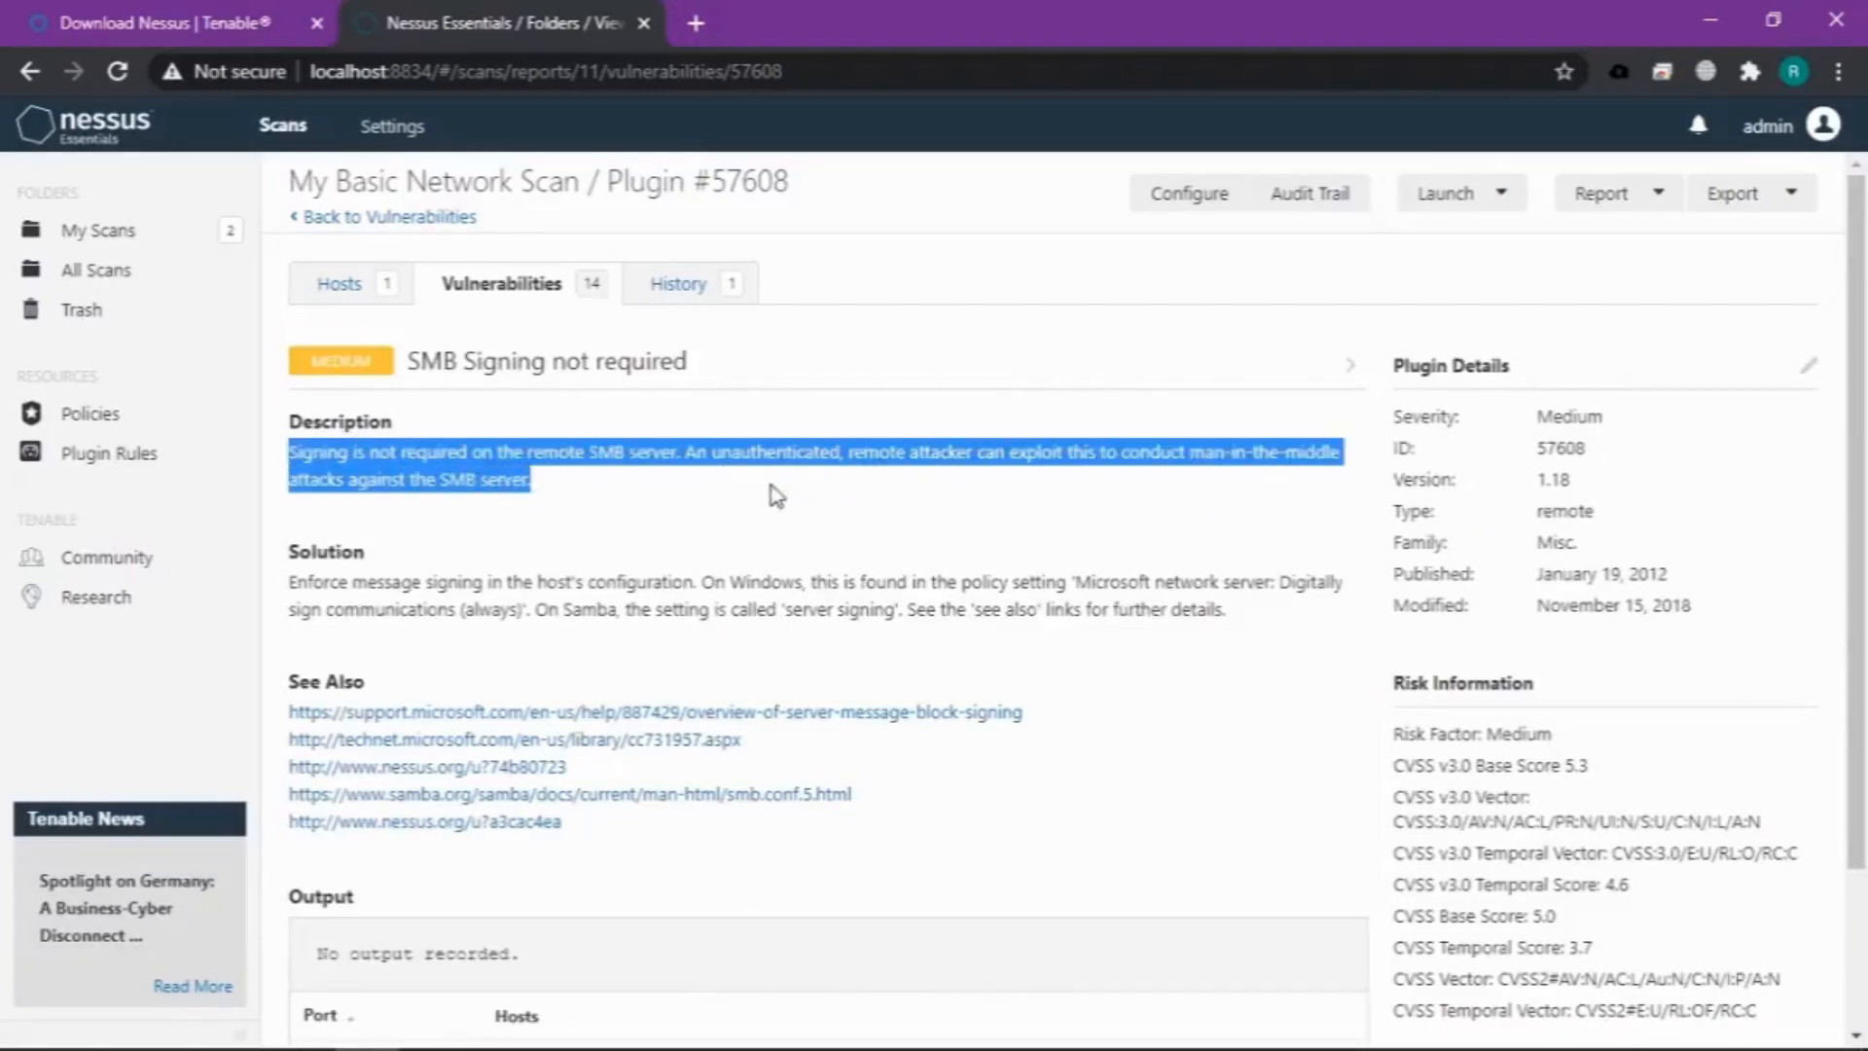
Step: Review the SMB Signing not required details, including affected port 445/tcp/cifs
scroll("down", 3)
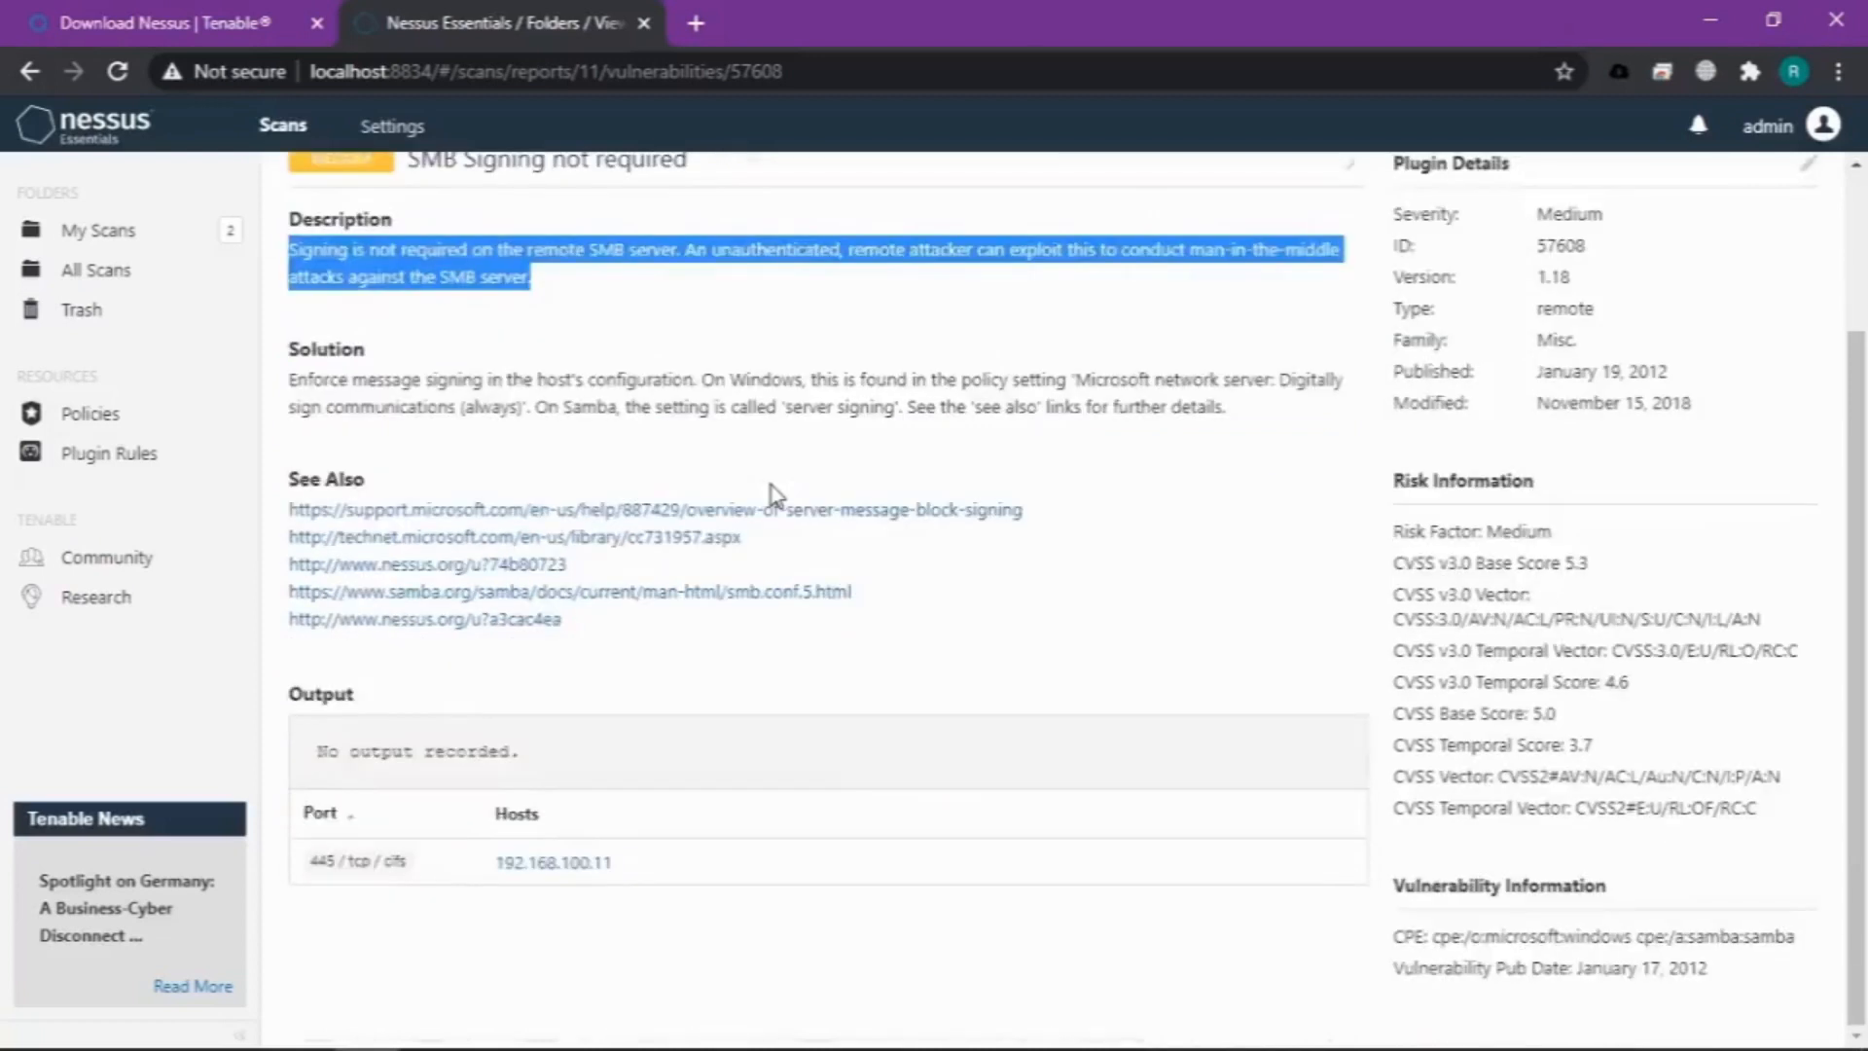
mouse_move(361, 849)
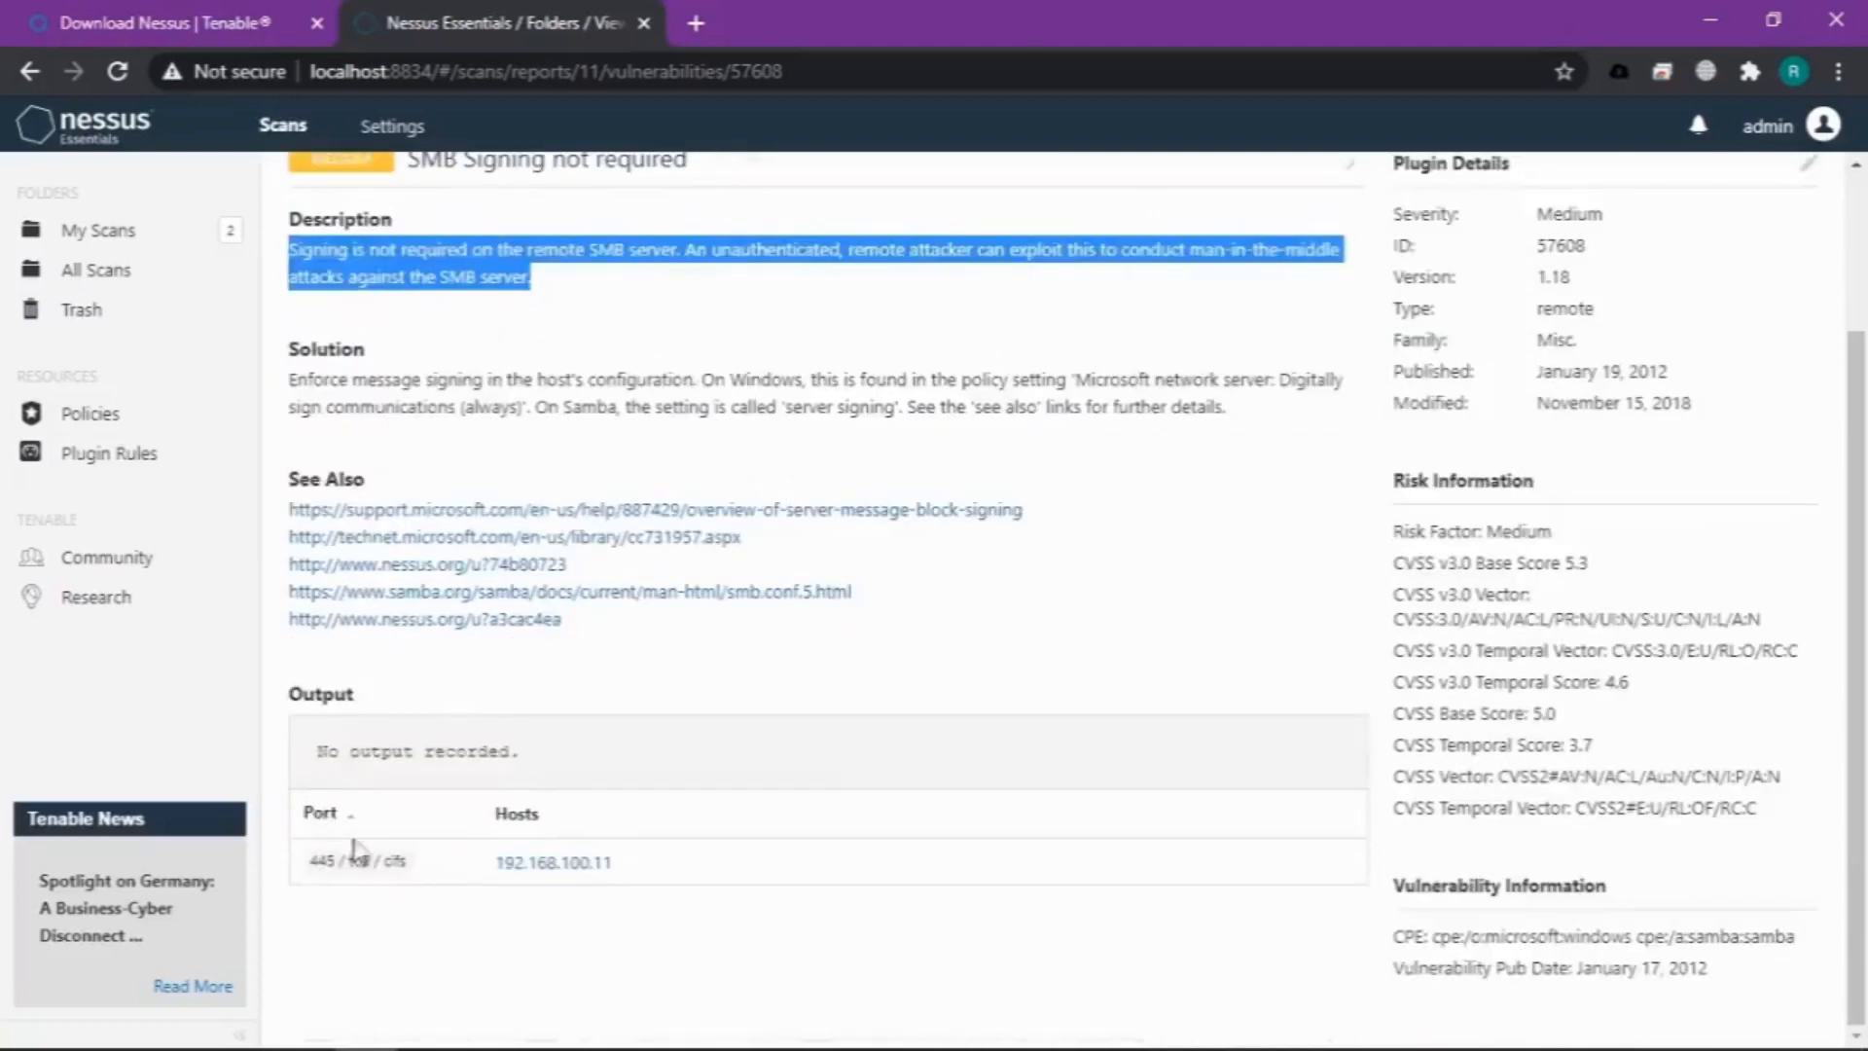
mouse_move(1477, 679)
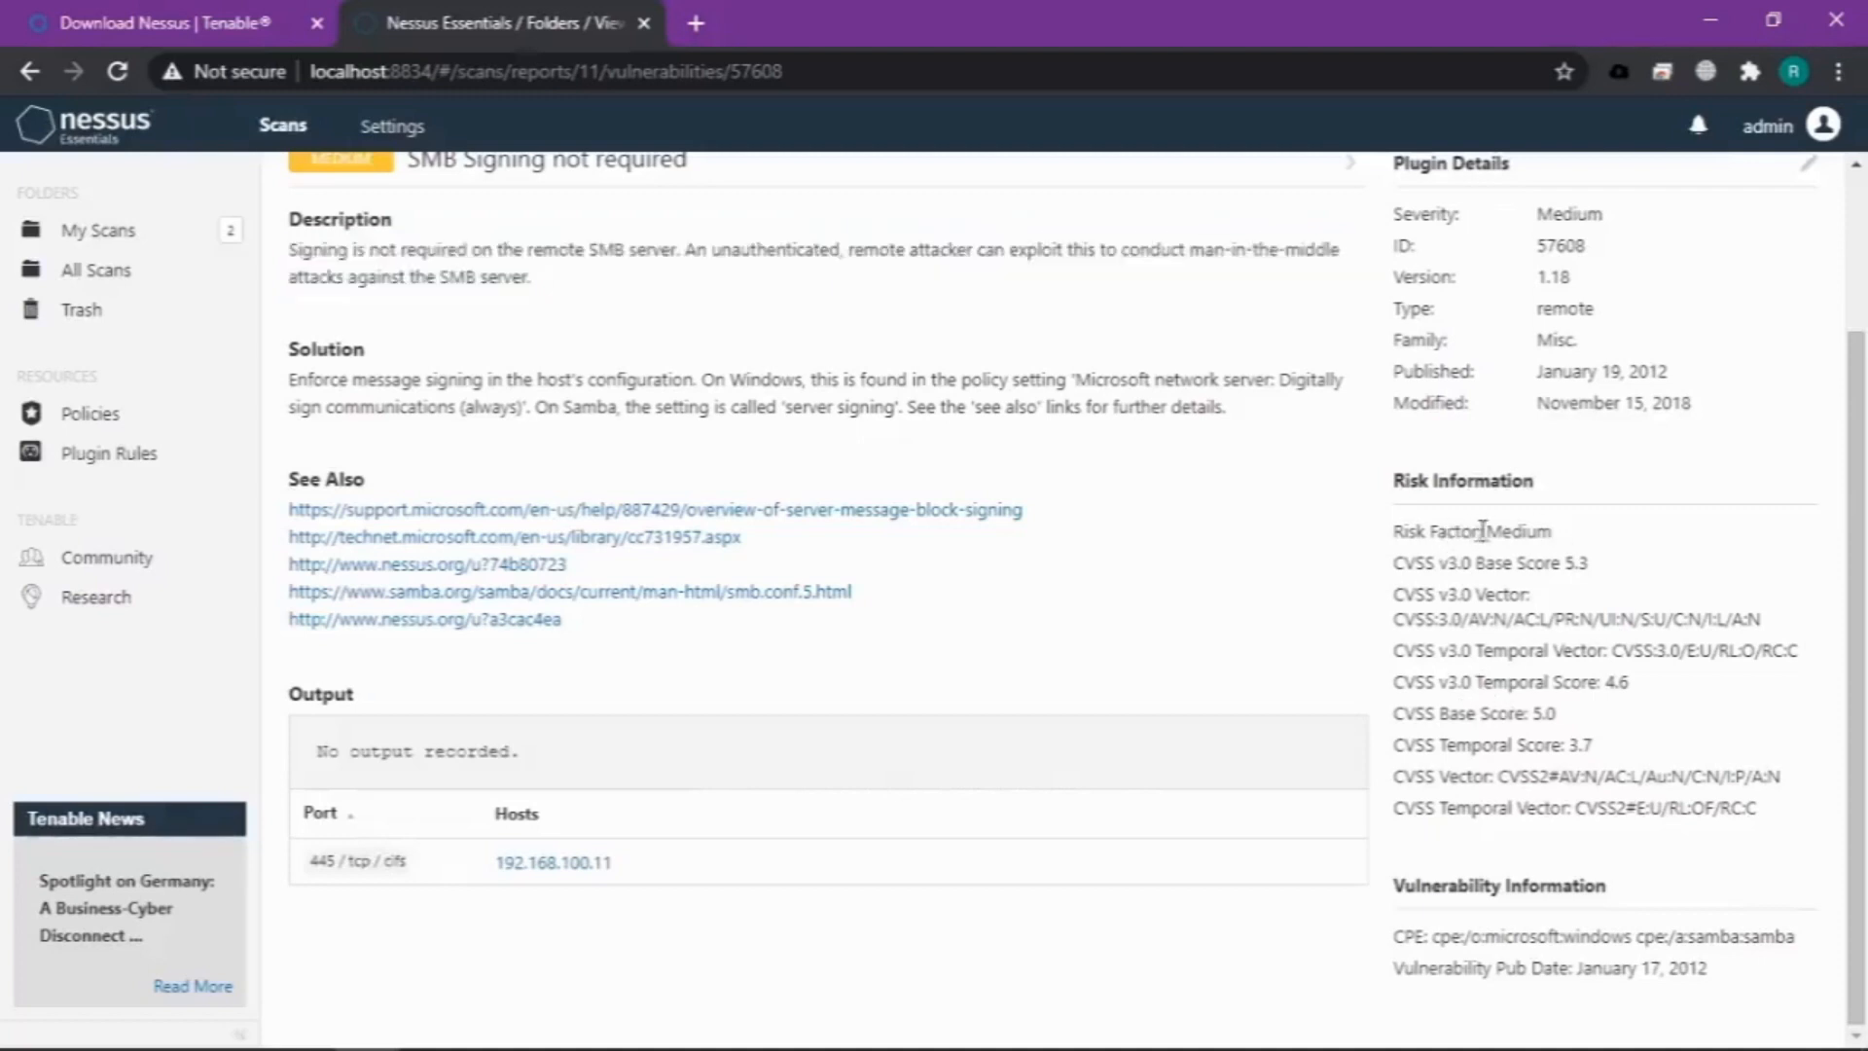
mouse_move(1615, 626)
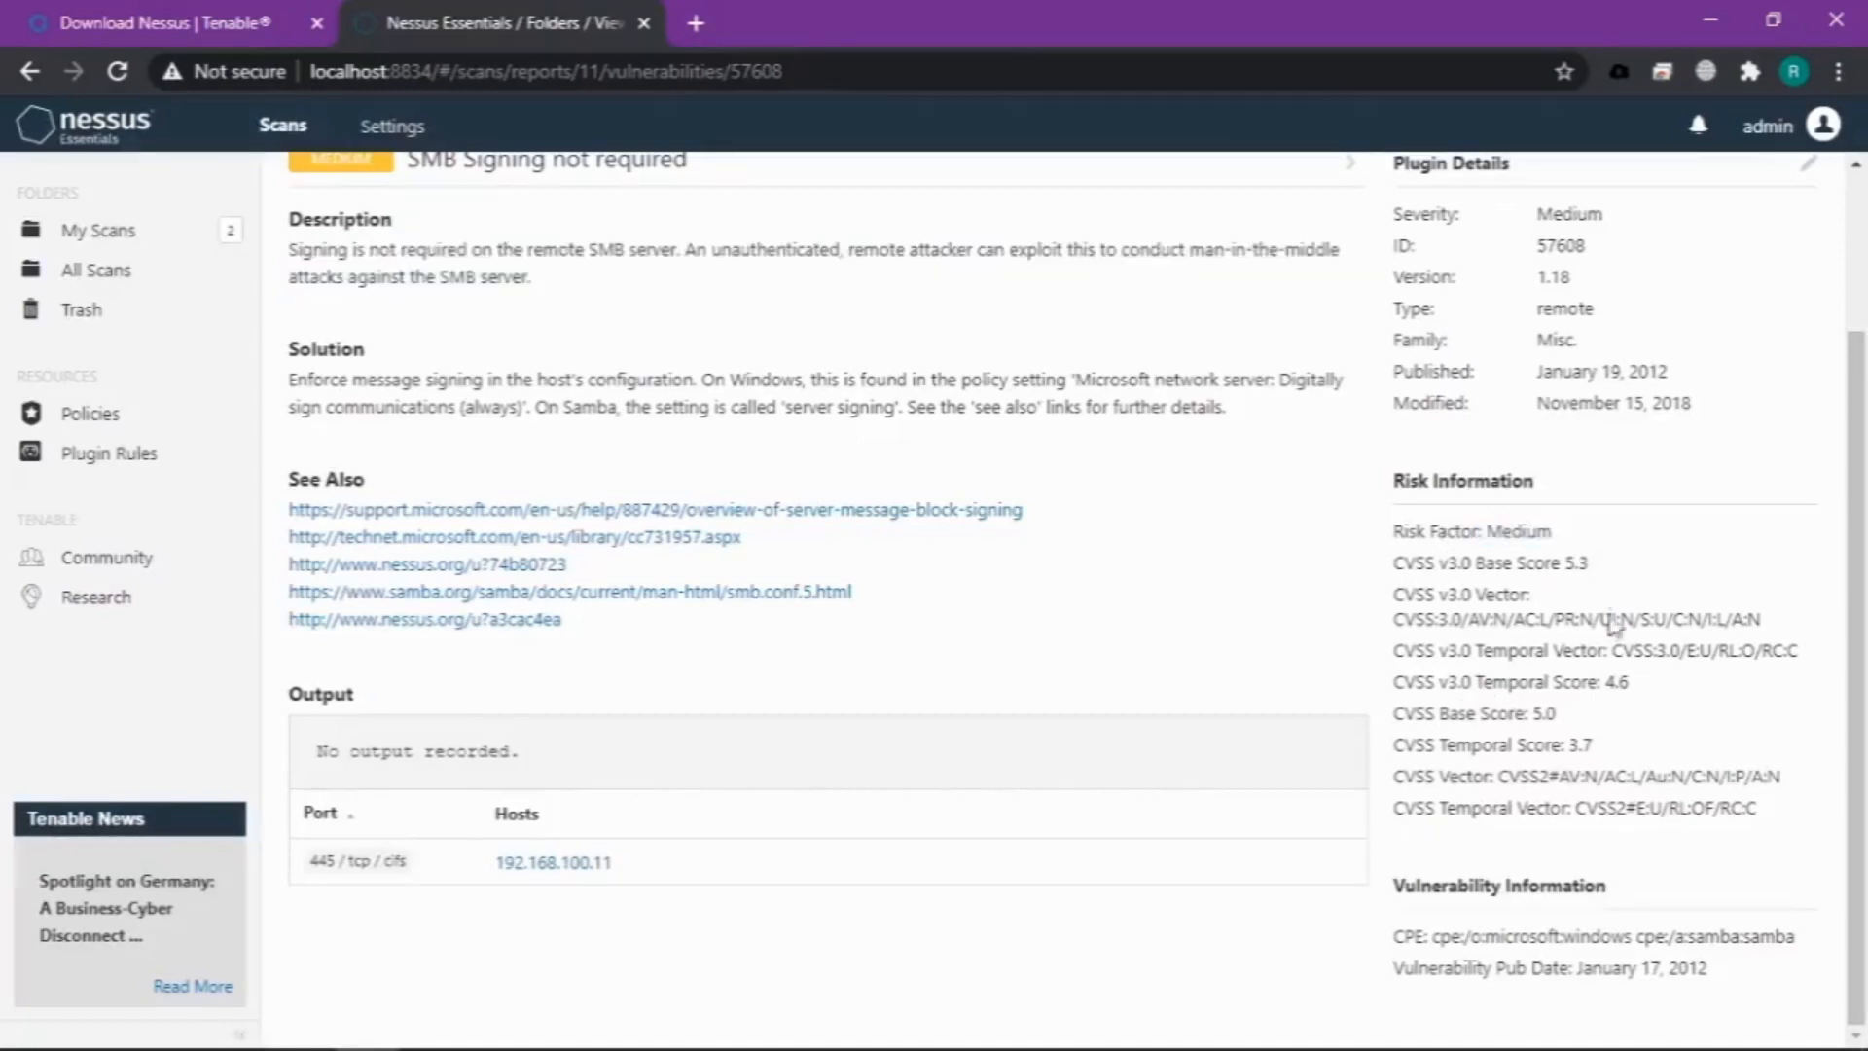
mouse_move(1508, 957)
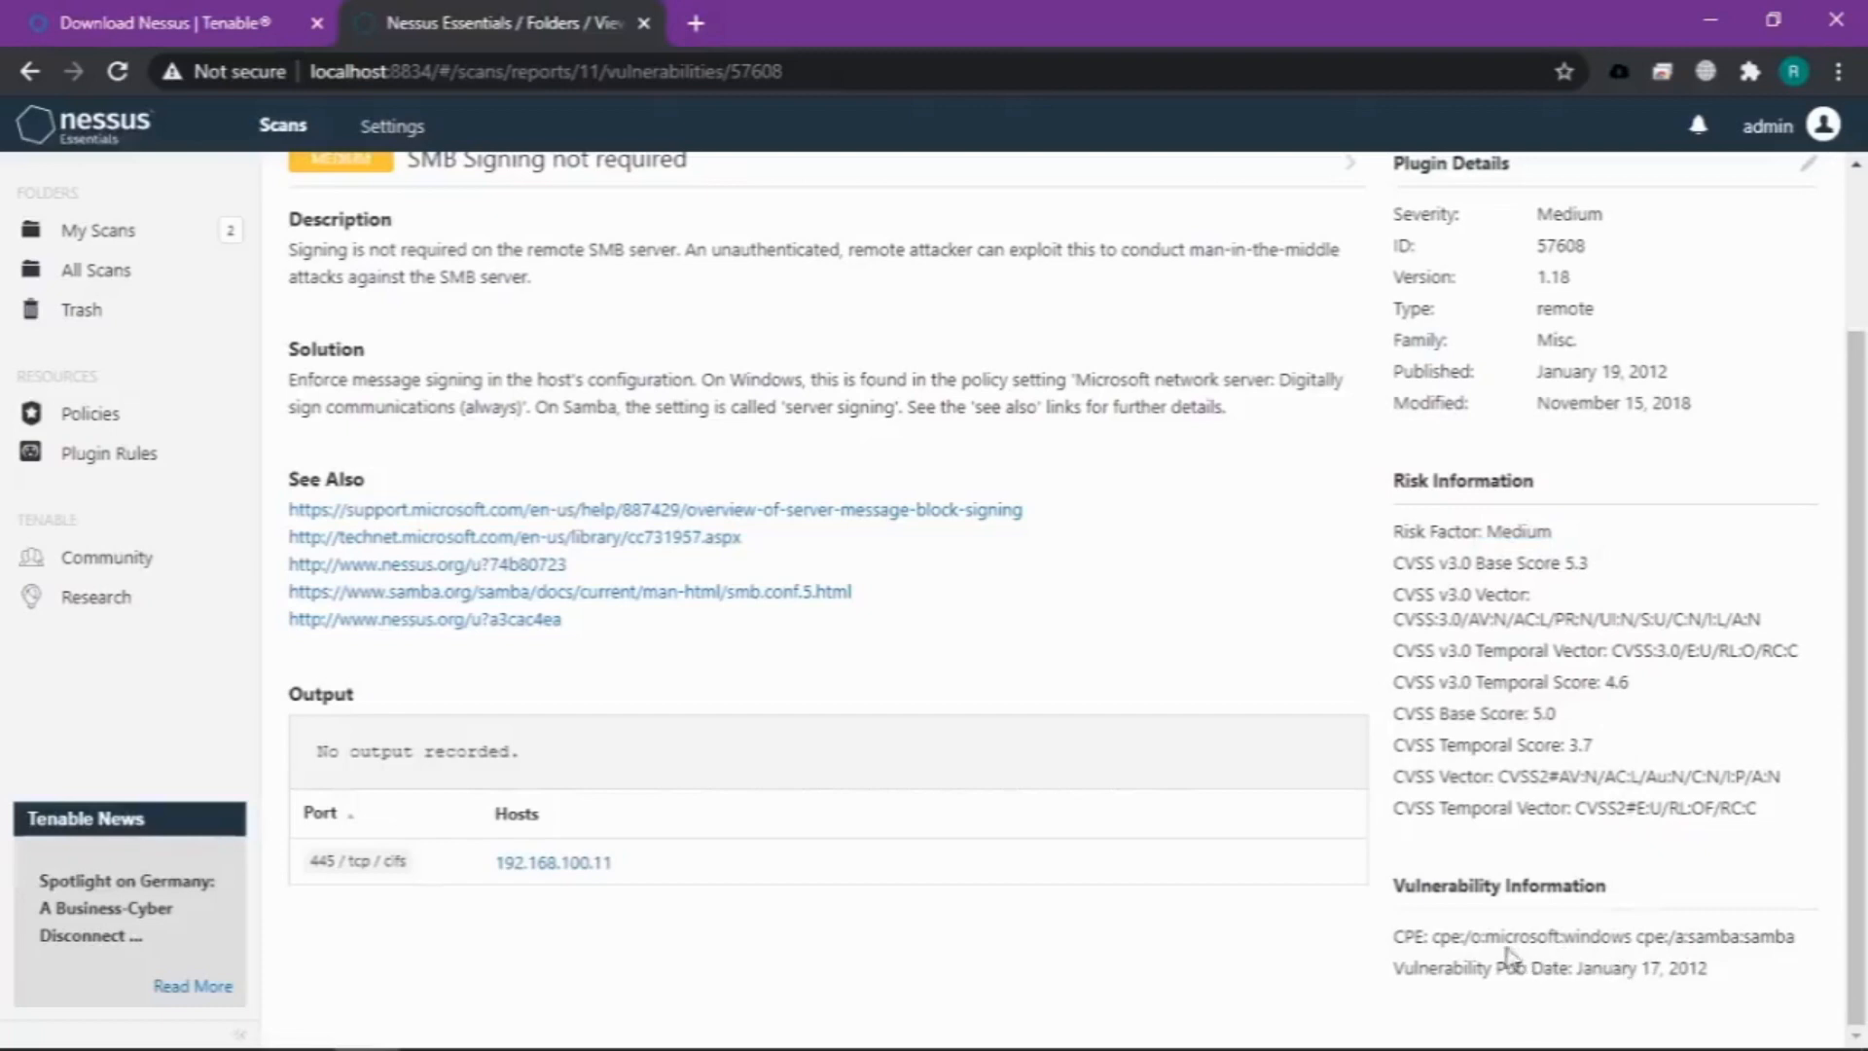
mouse_move(1702, 935)
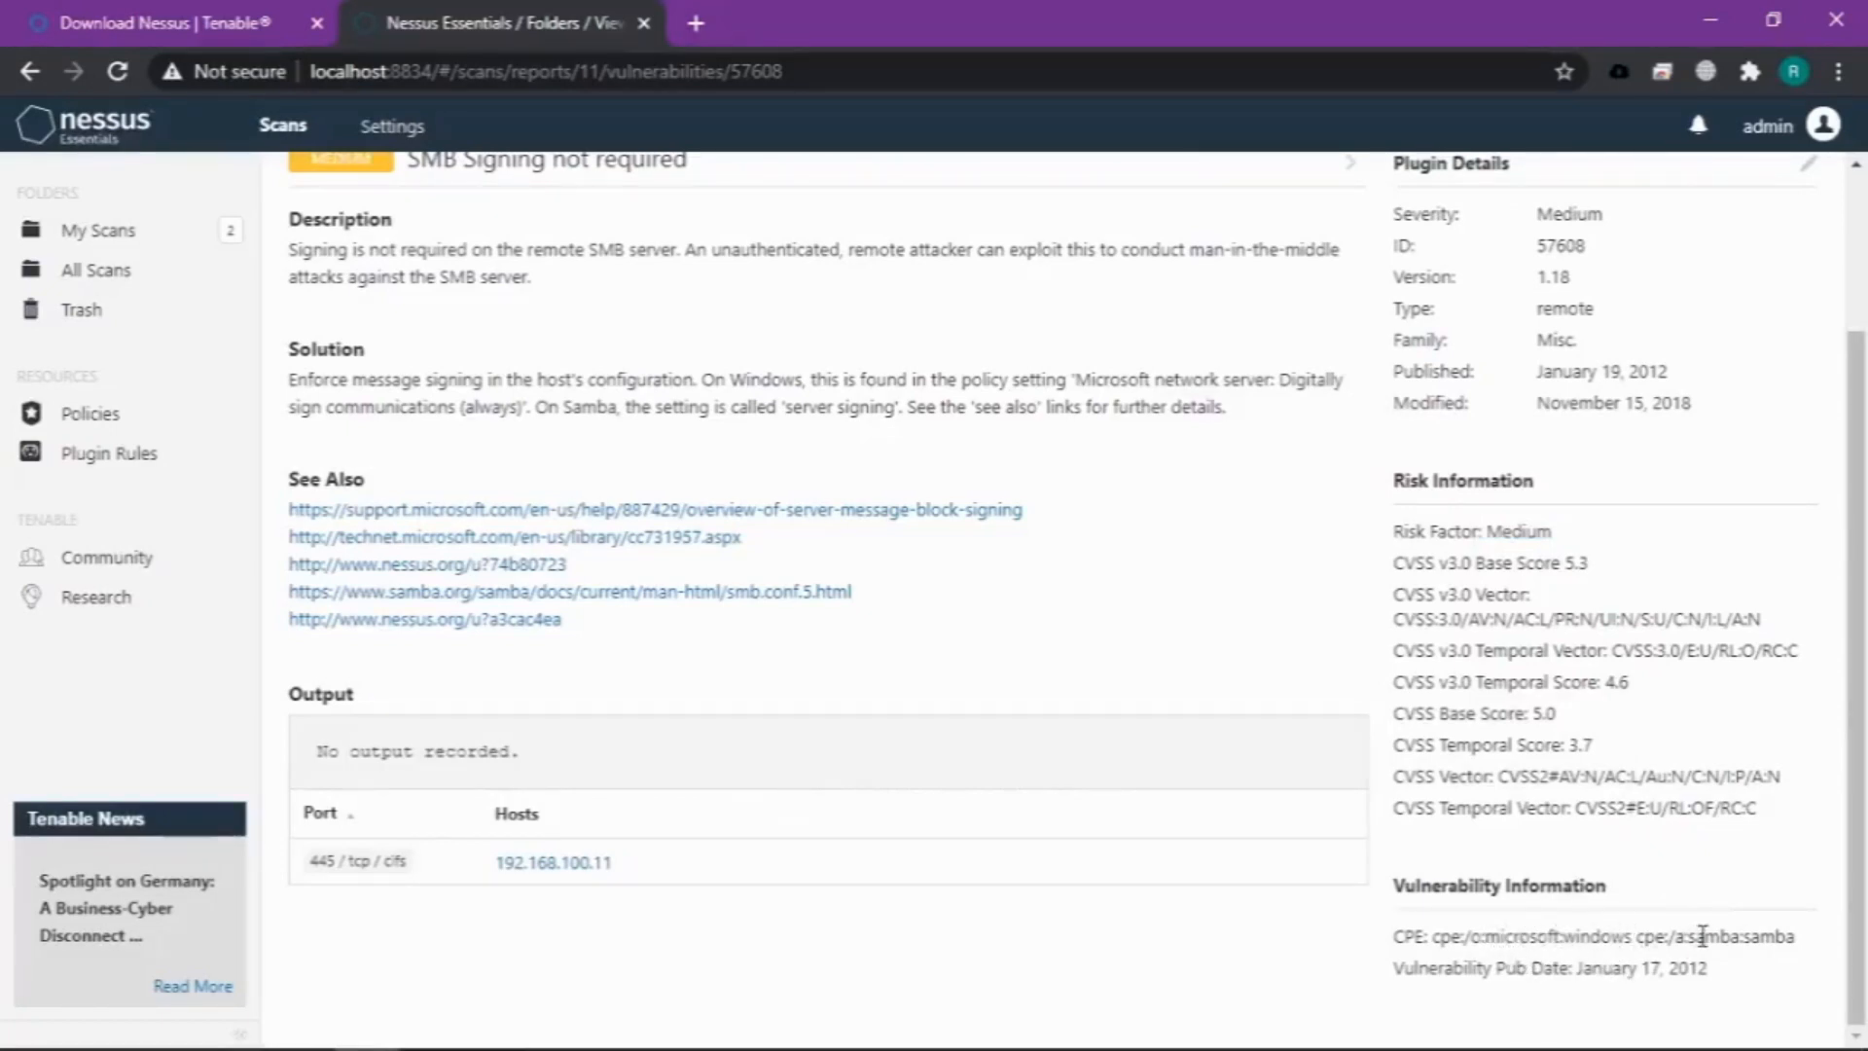
scroll("up", 3)
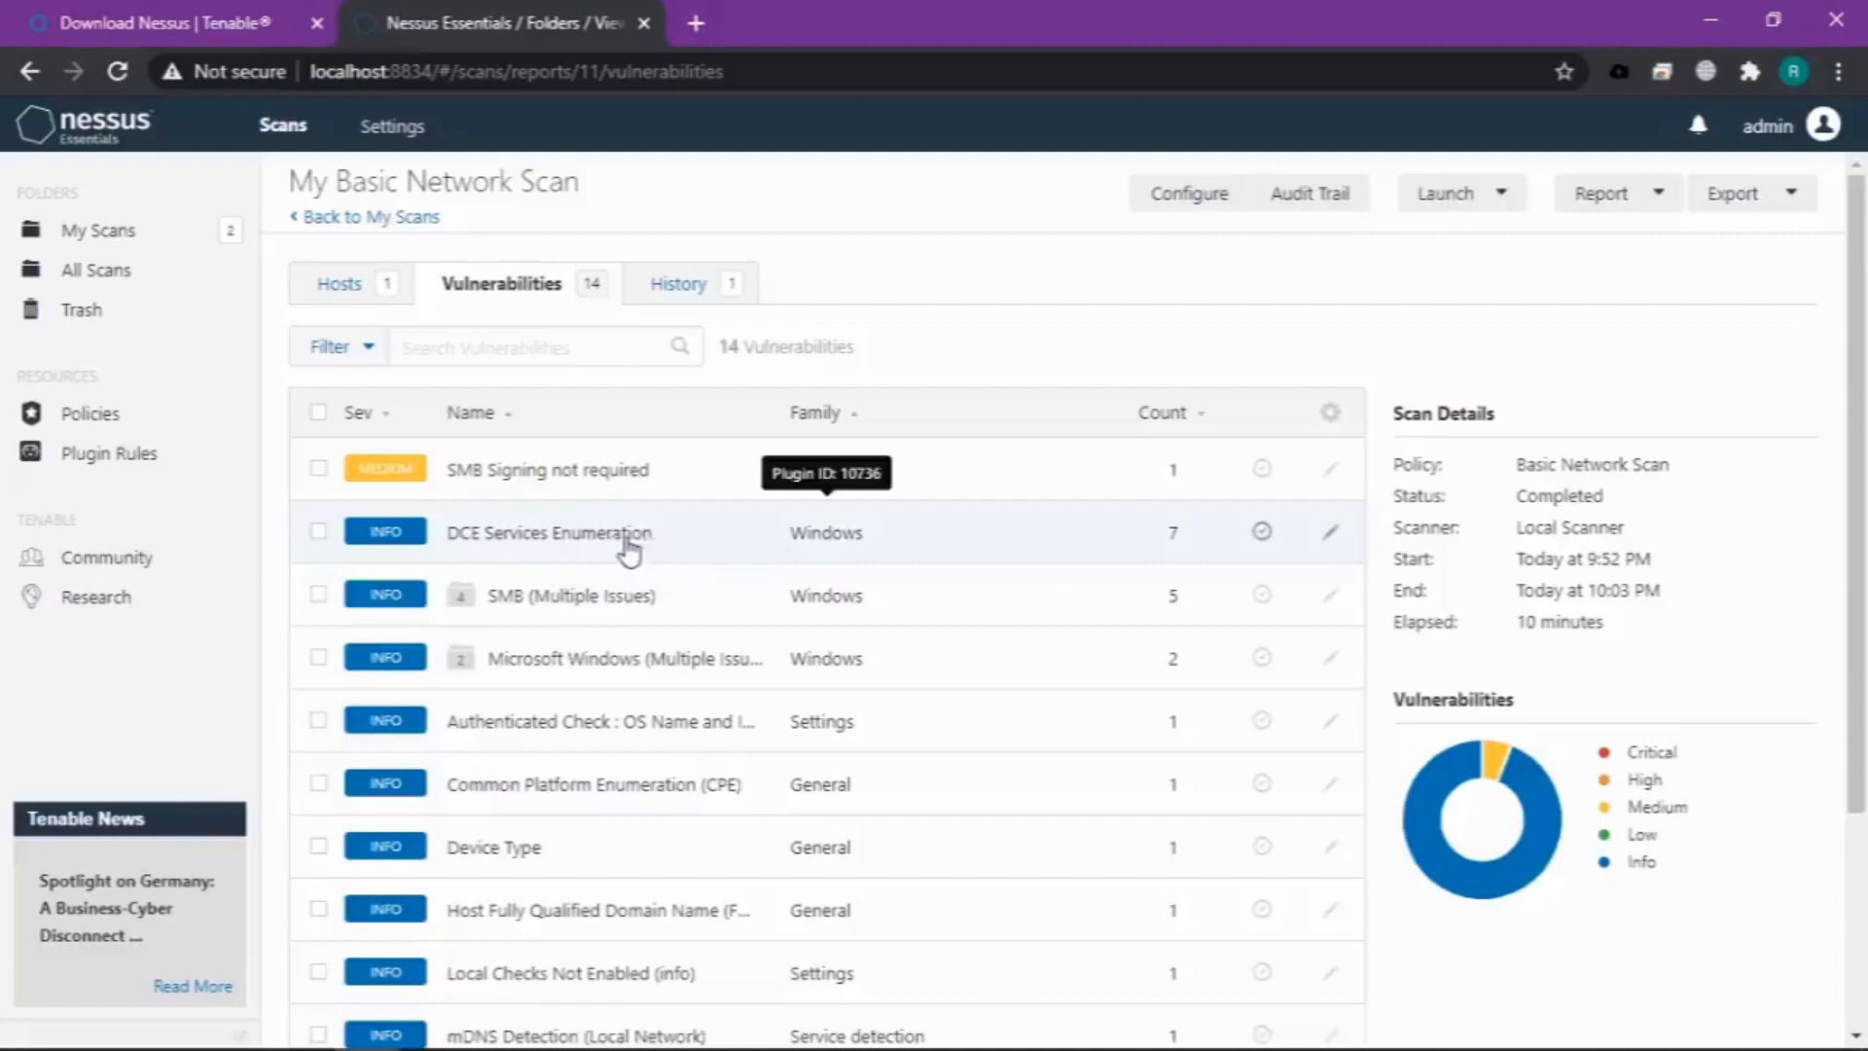
Step: Open the DCE Services Enumeration finding and expand its full Output
left_click(548, 532)
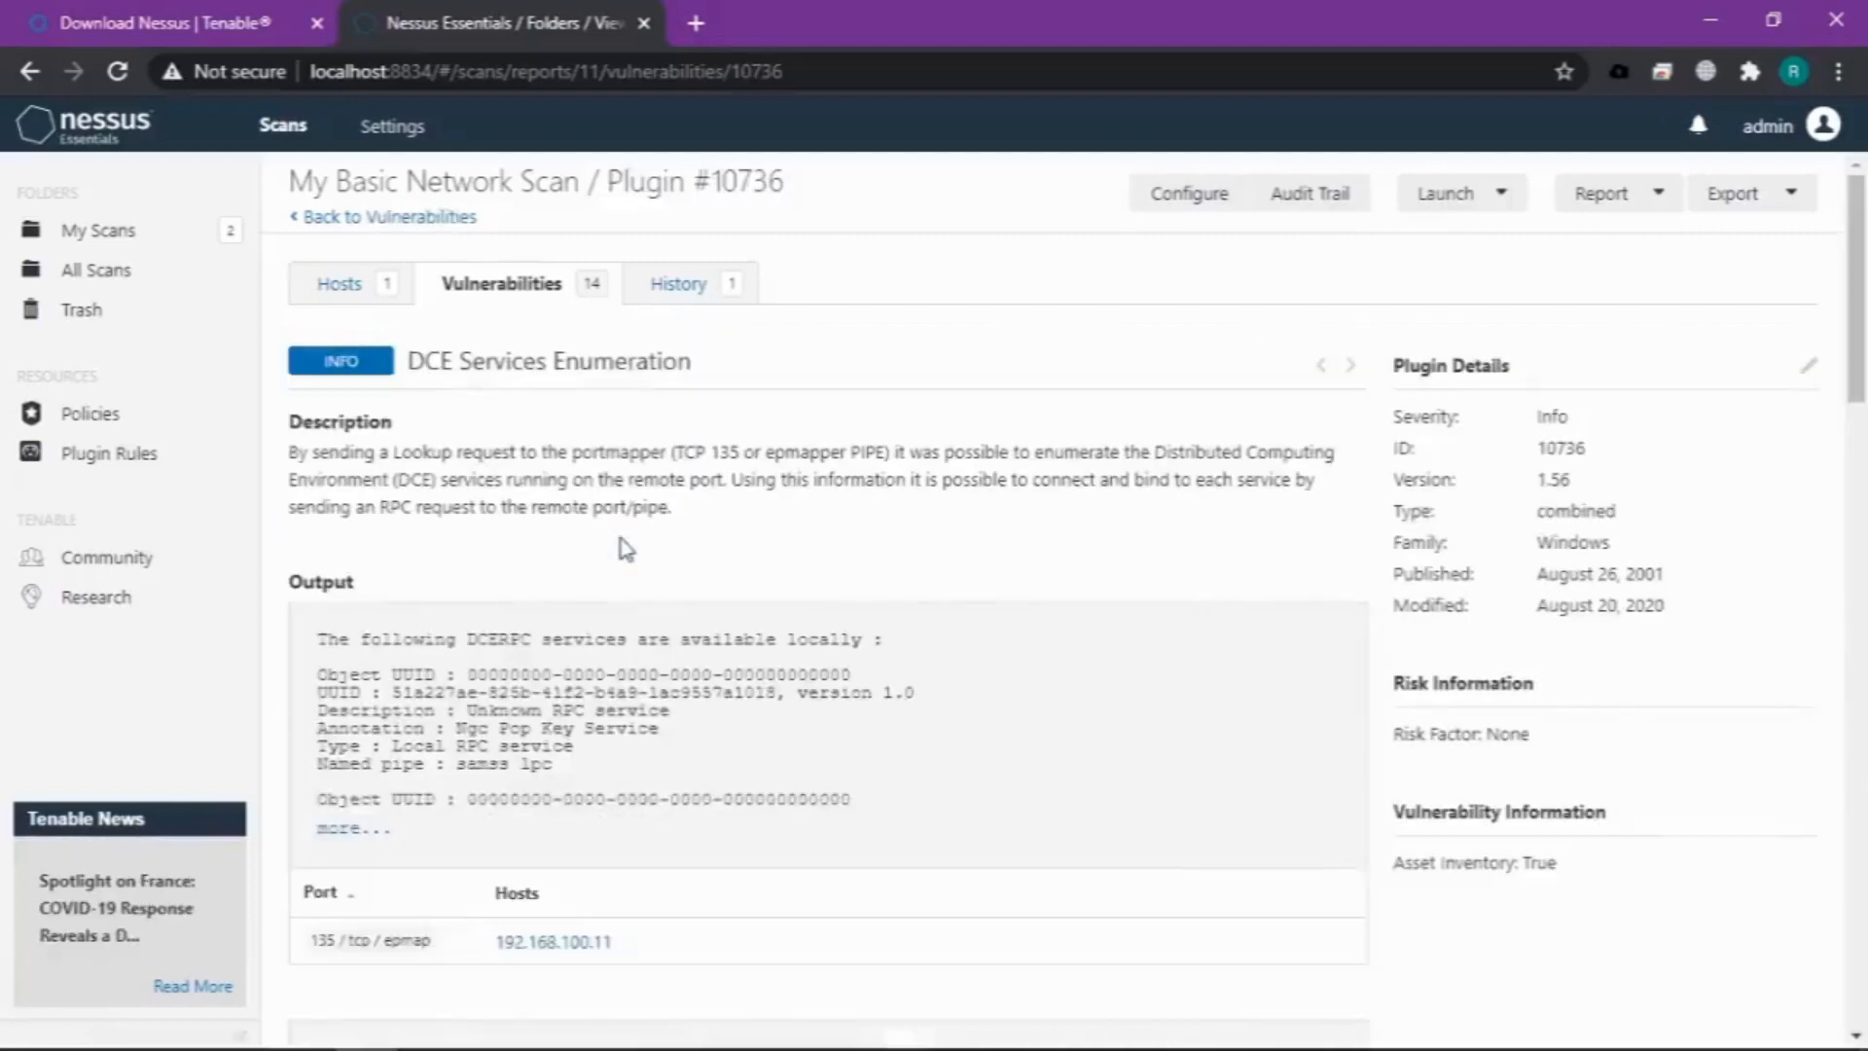
scroll("down", 3)
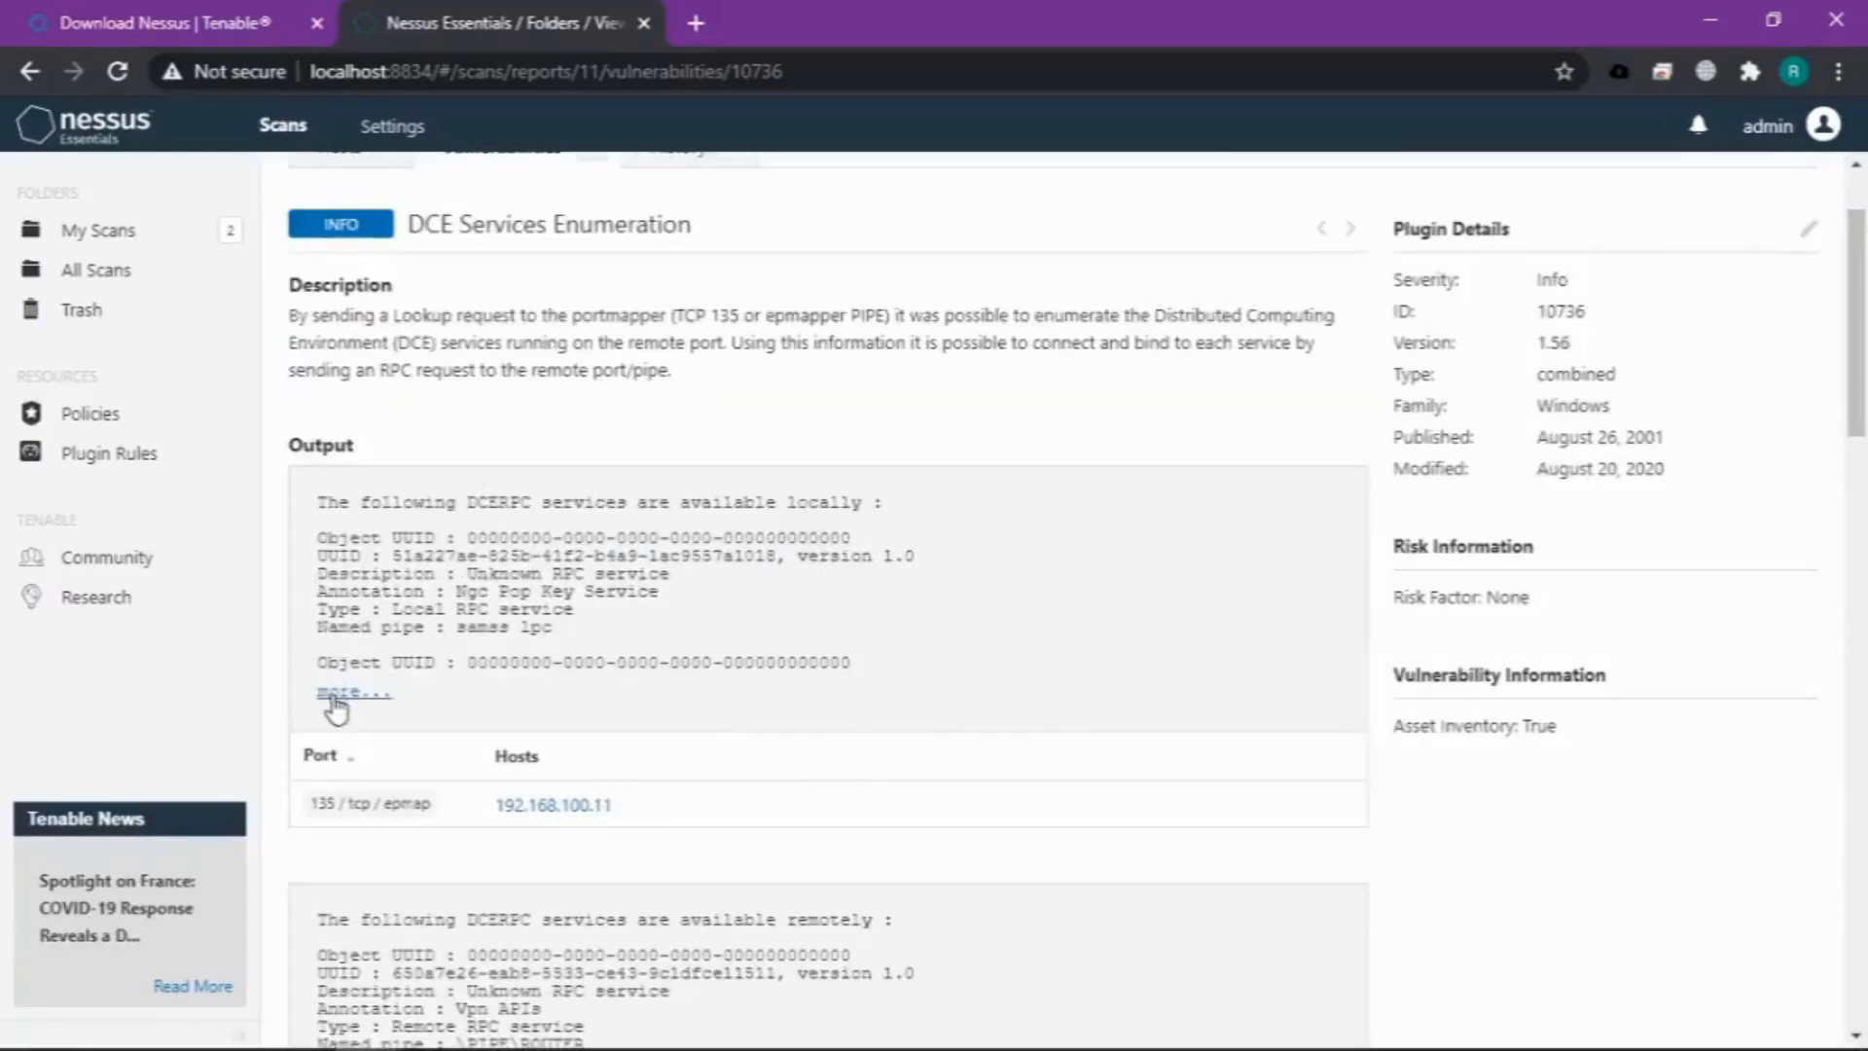
left_click(344, 691)
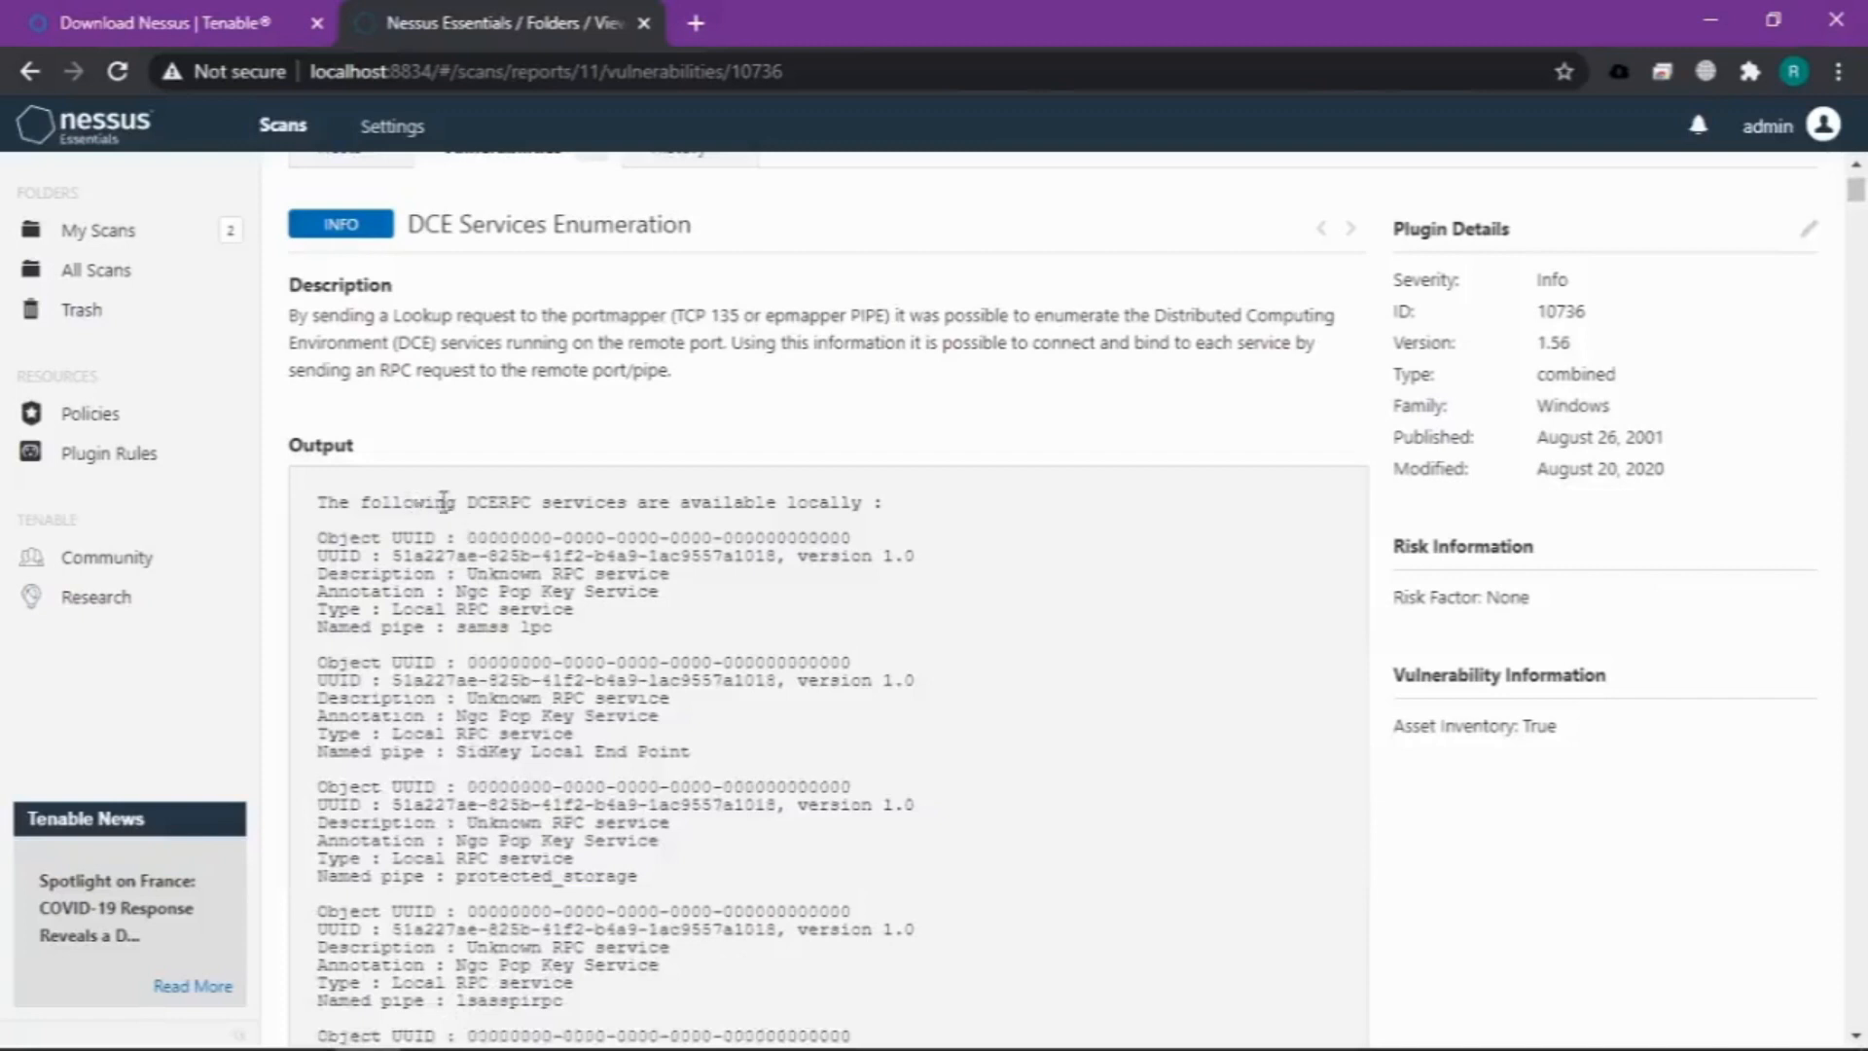
mouse_move(1518, 296)
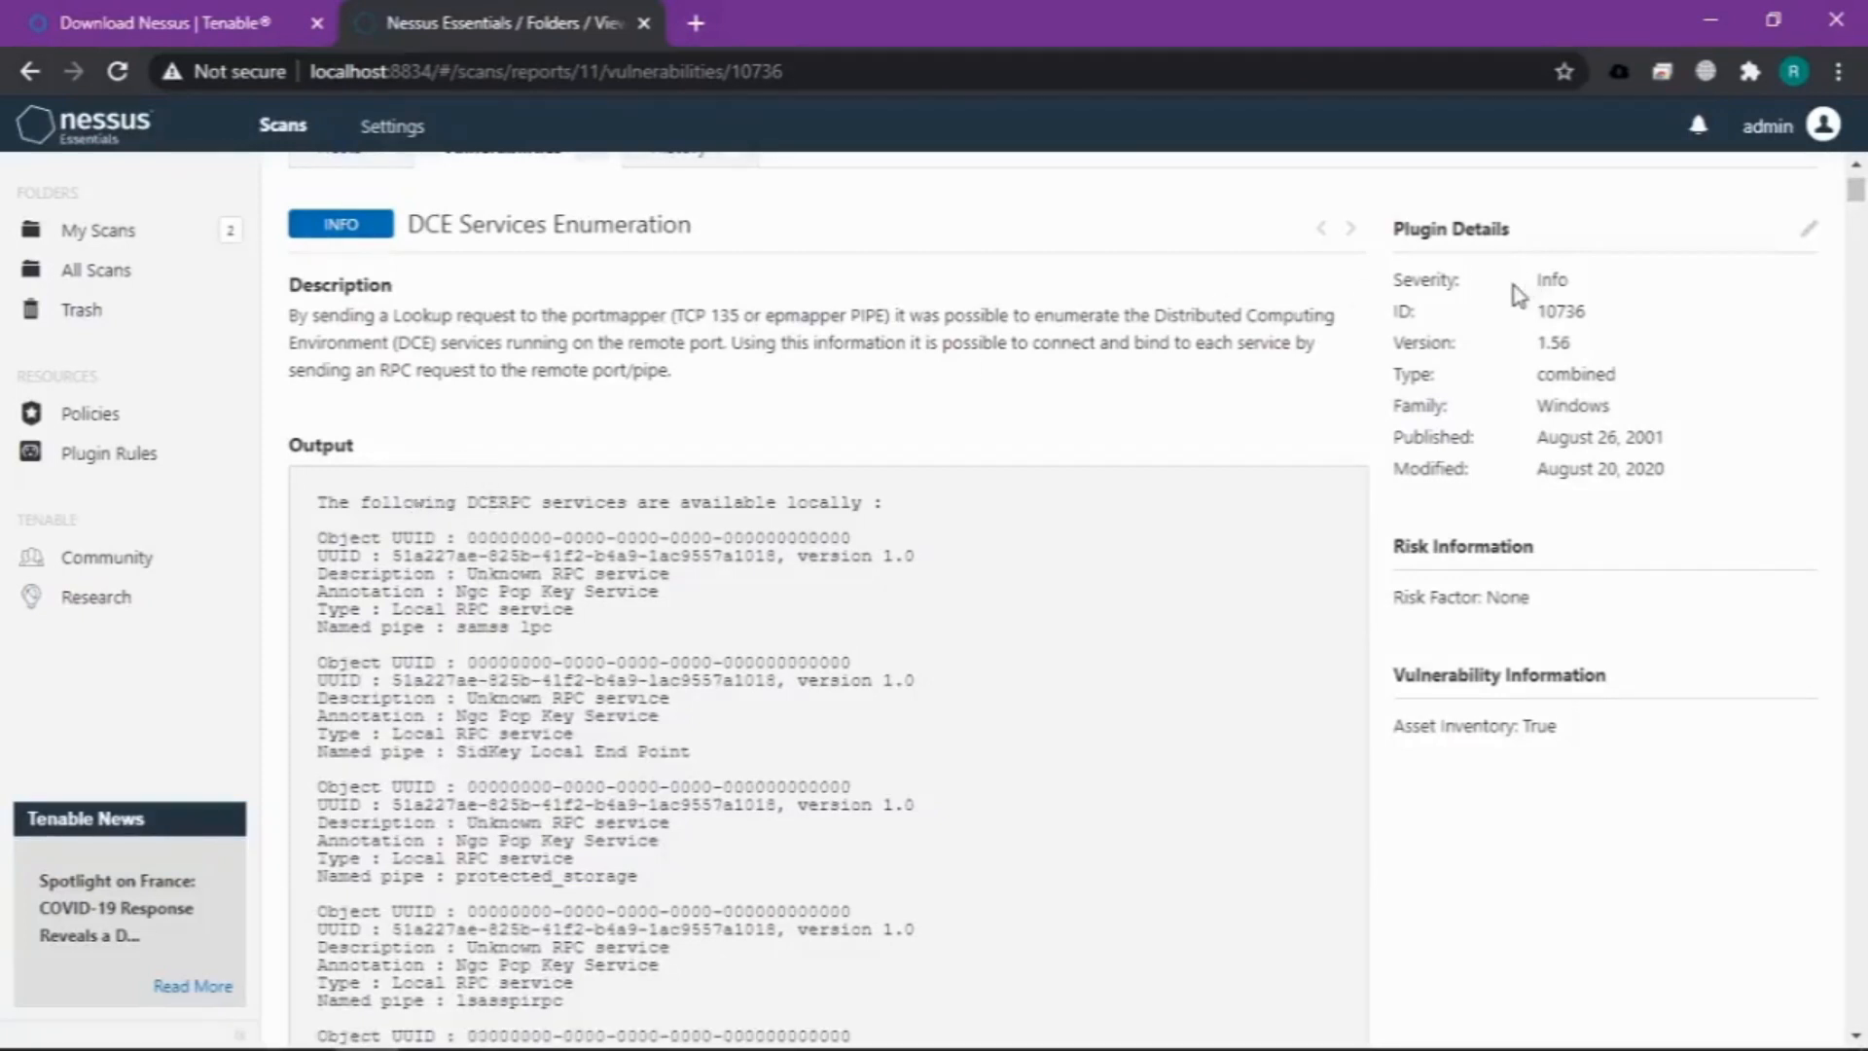
Step: Read the DCERPC services listed on 192.168.100.11 ports, then return to the vulnerability list
scroll("down", 3)
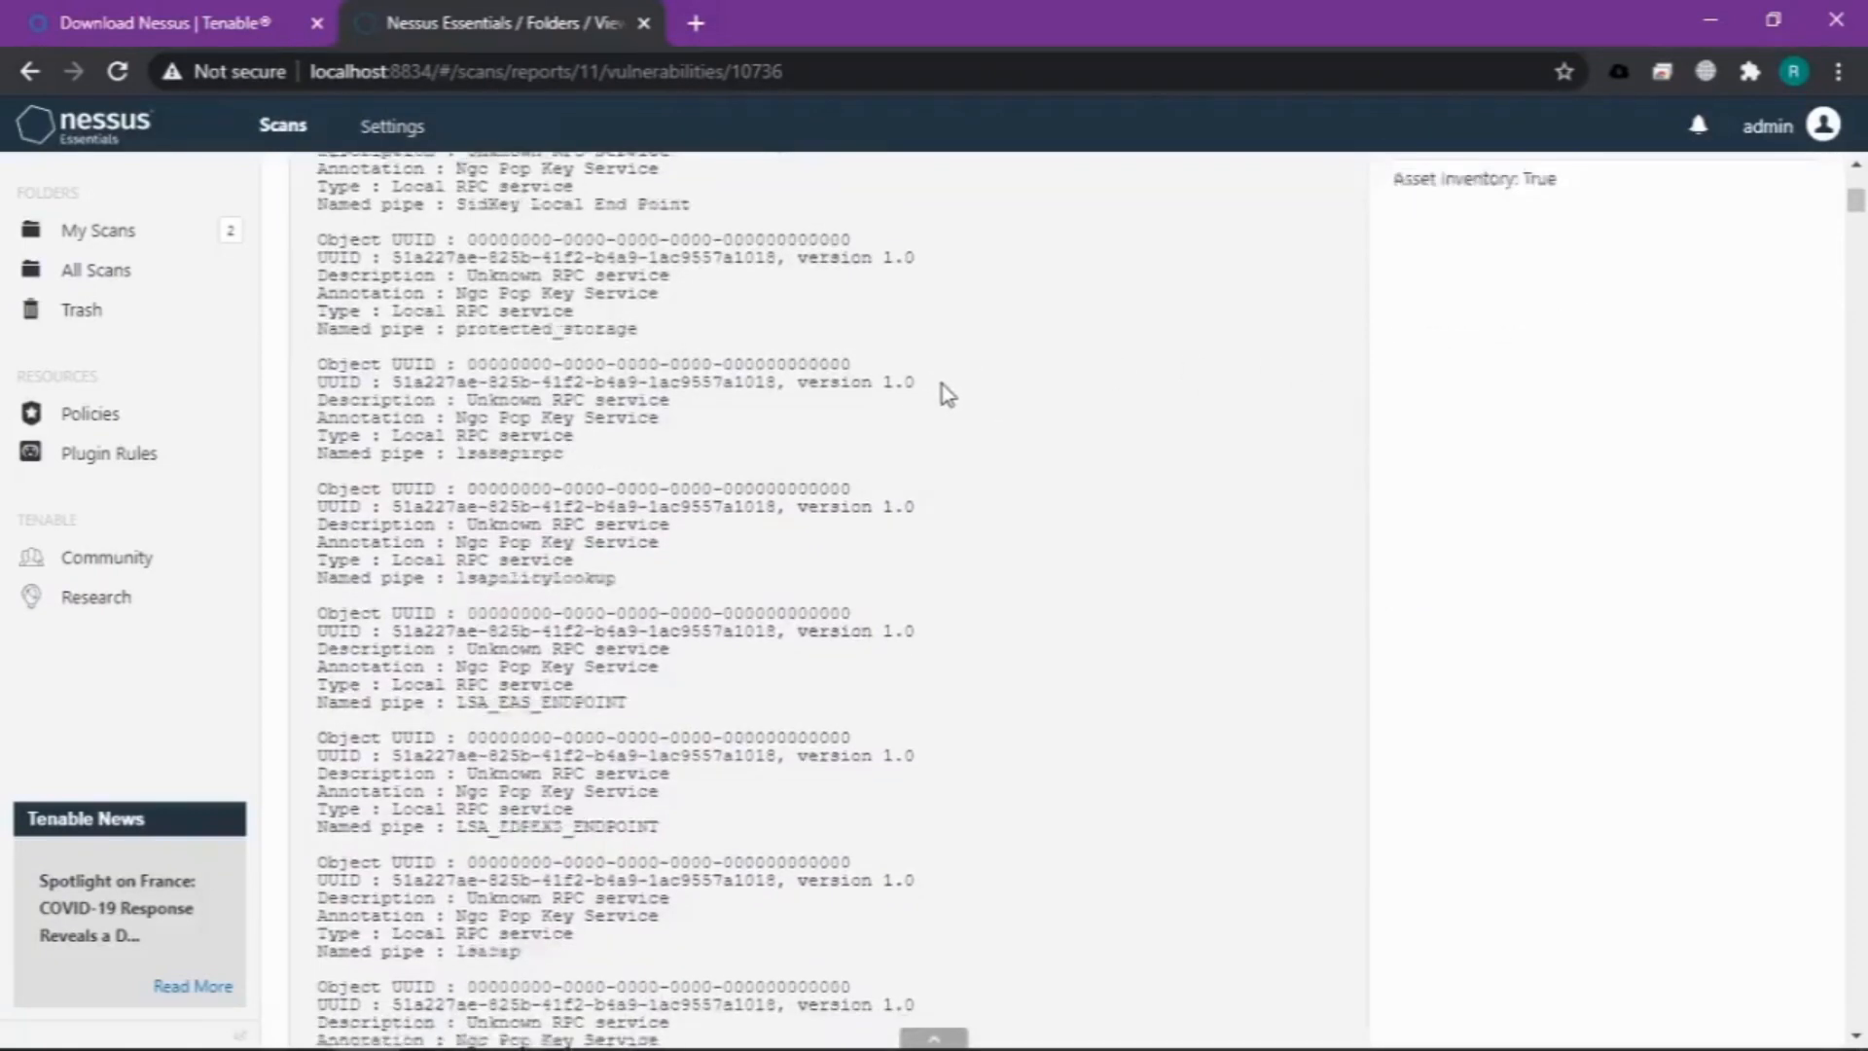
scroll("down", 3)
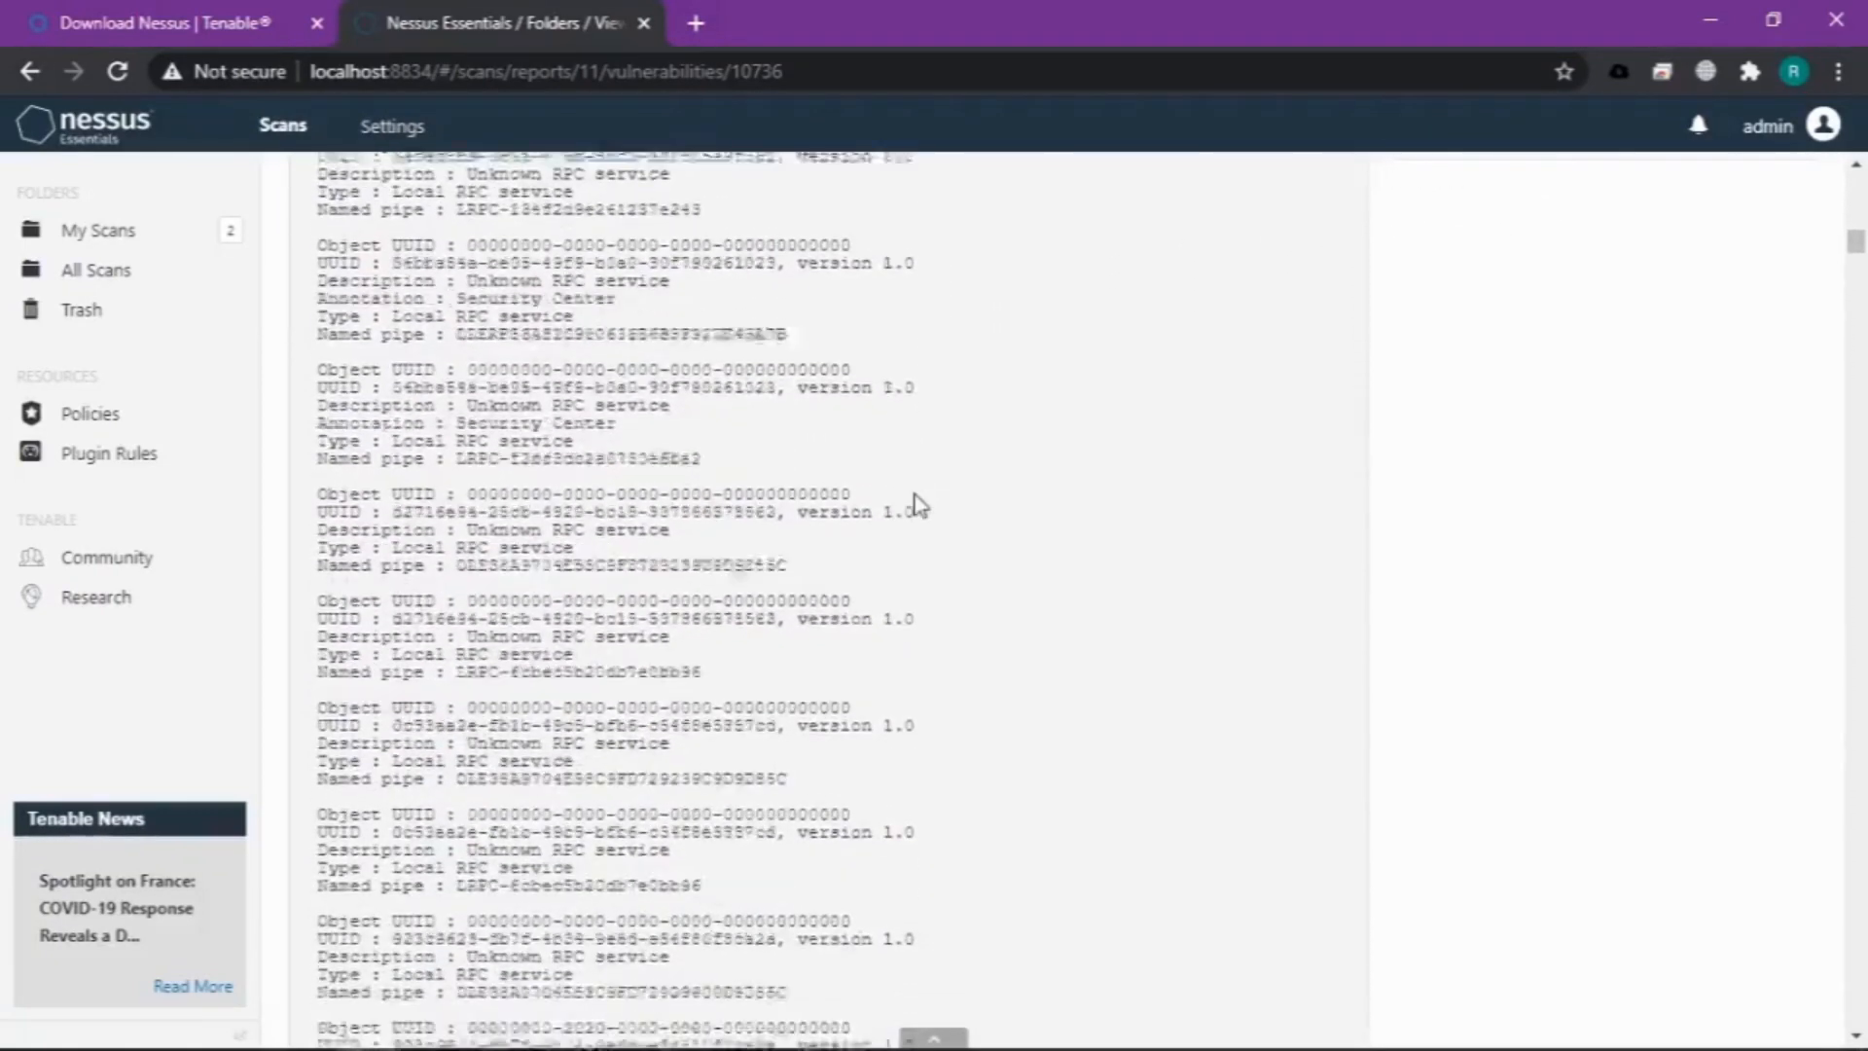
scroll("up", 3)
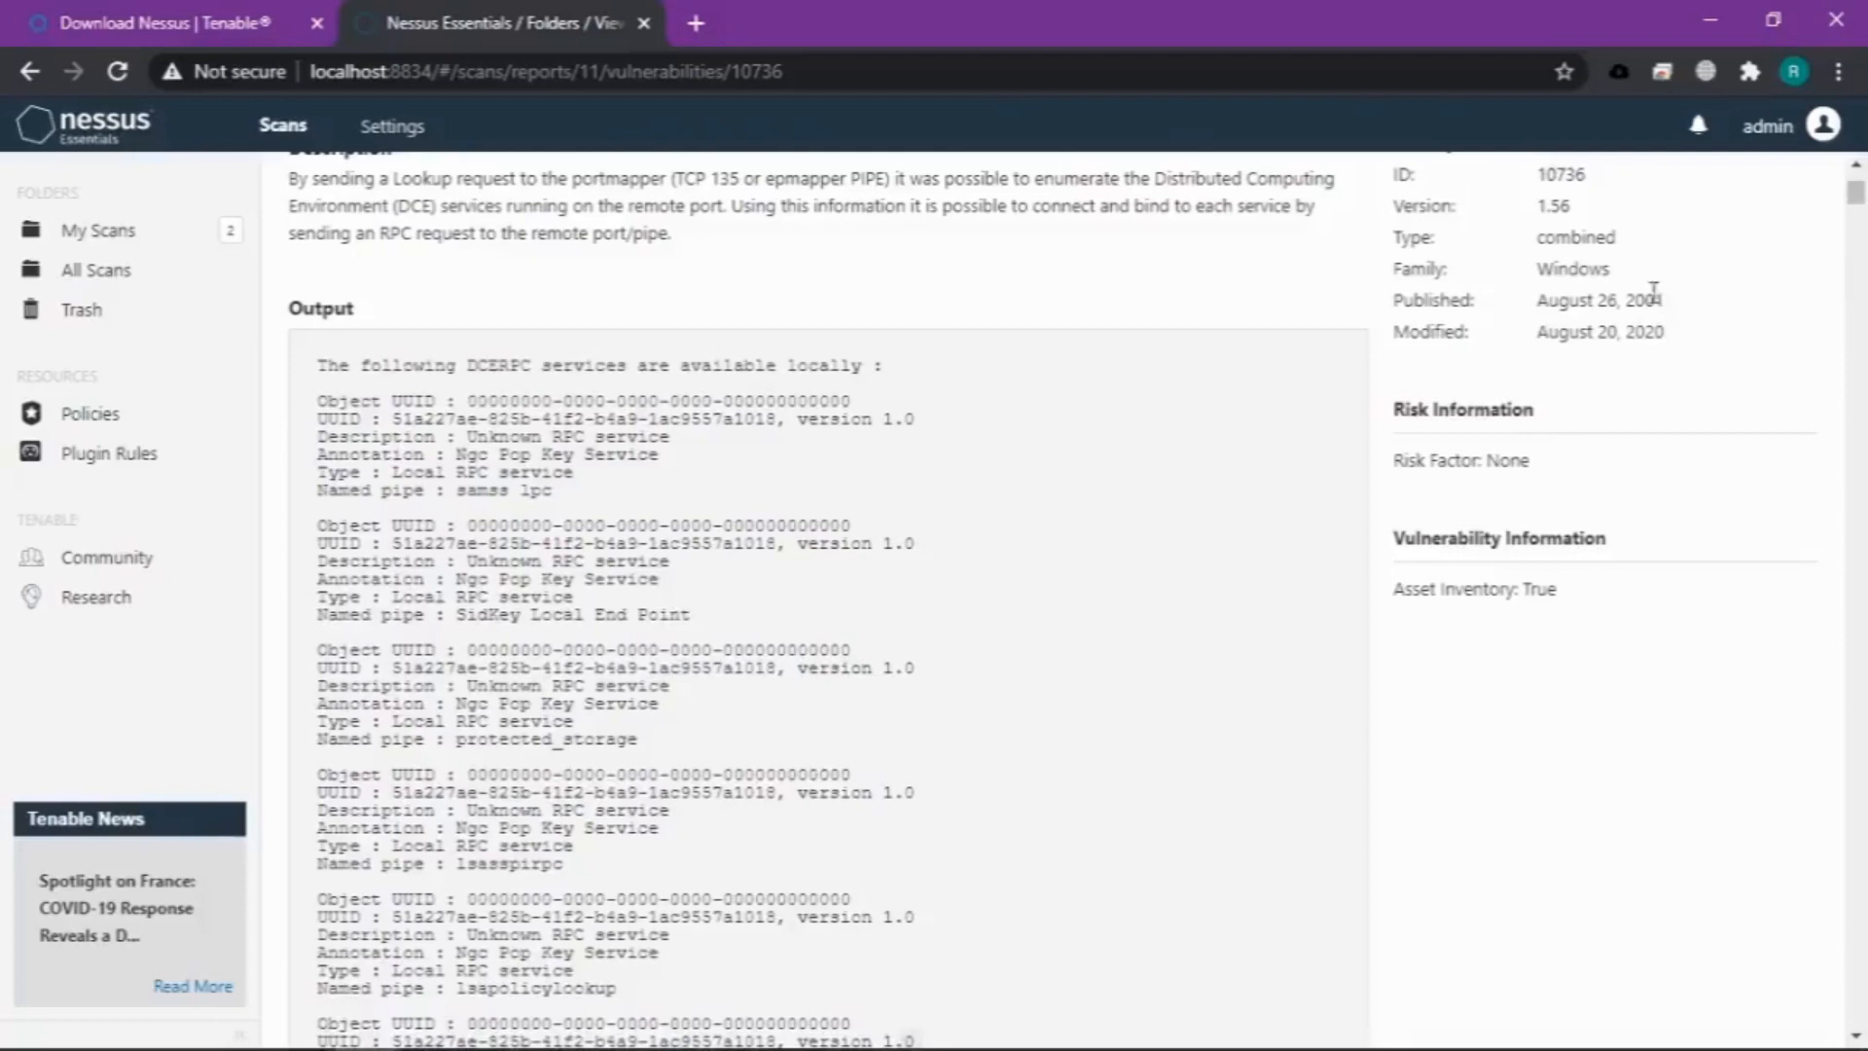
scroll("down", 3)
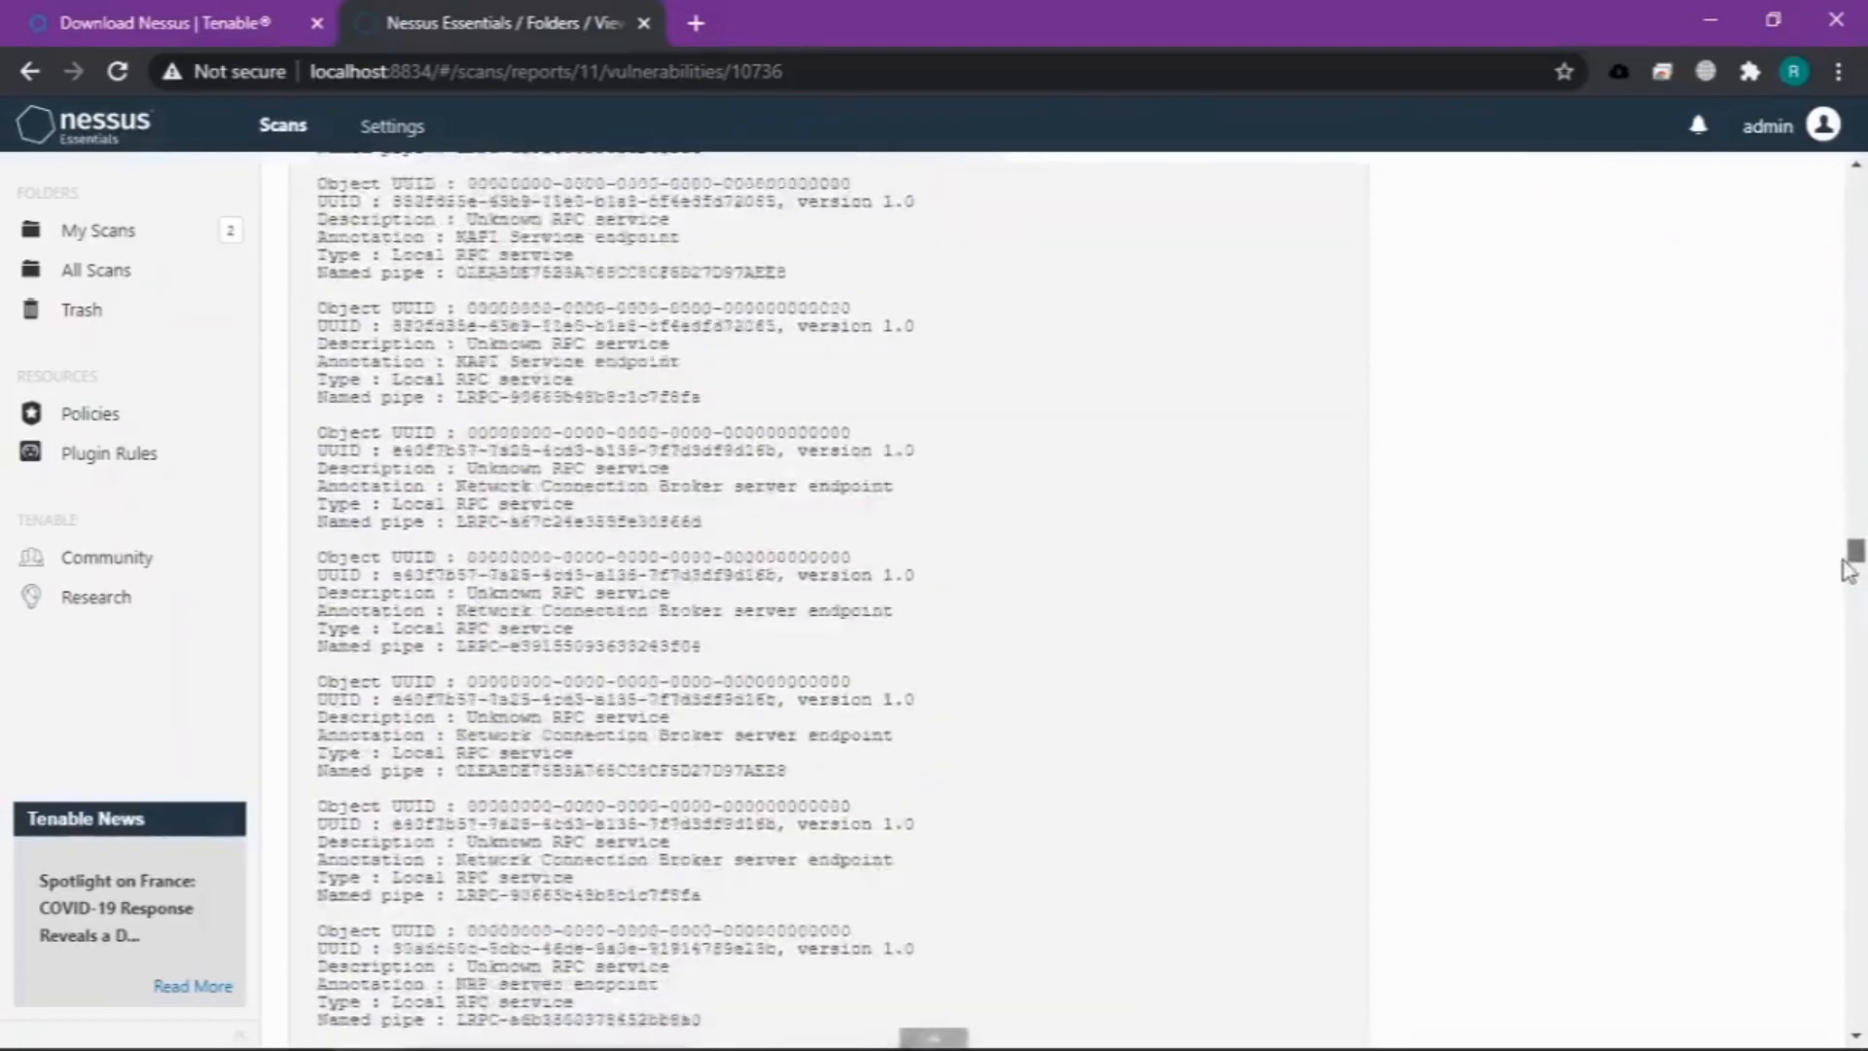
scroll("down", 3)
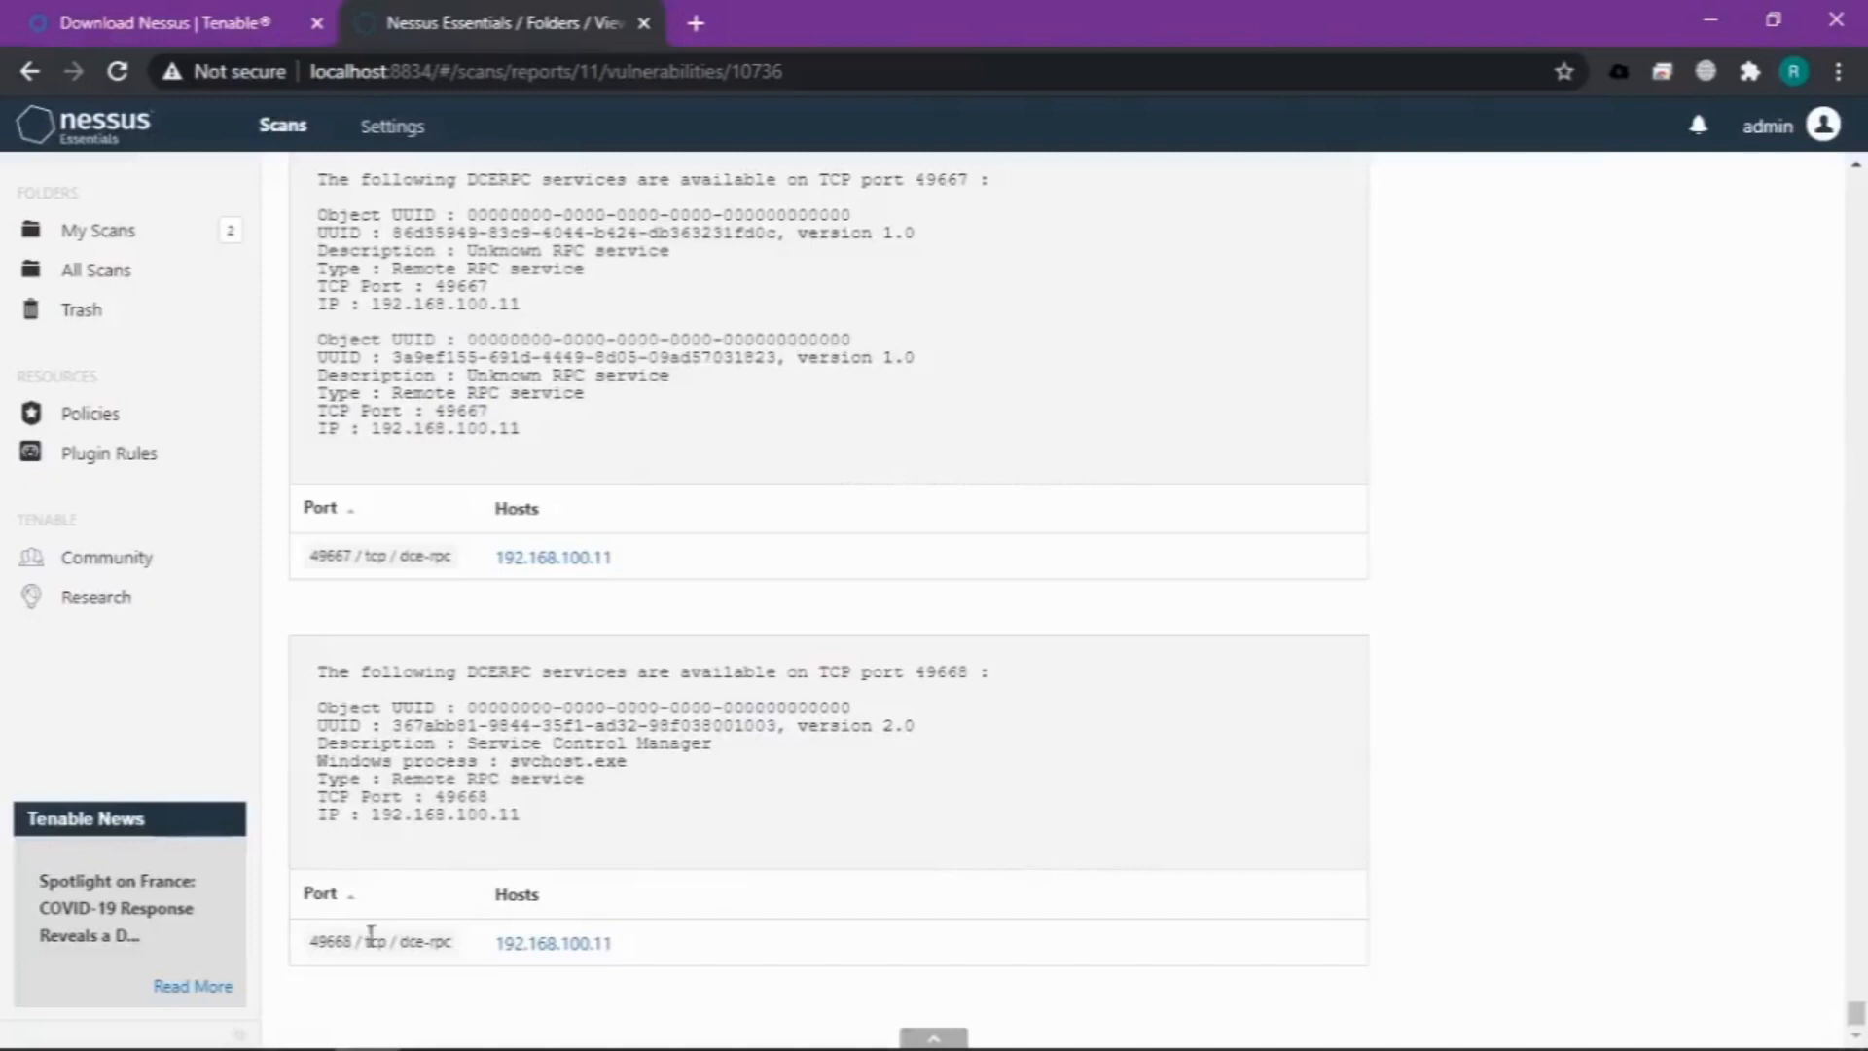
scroll("up", 3)
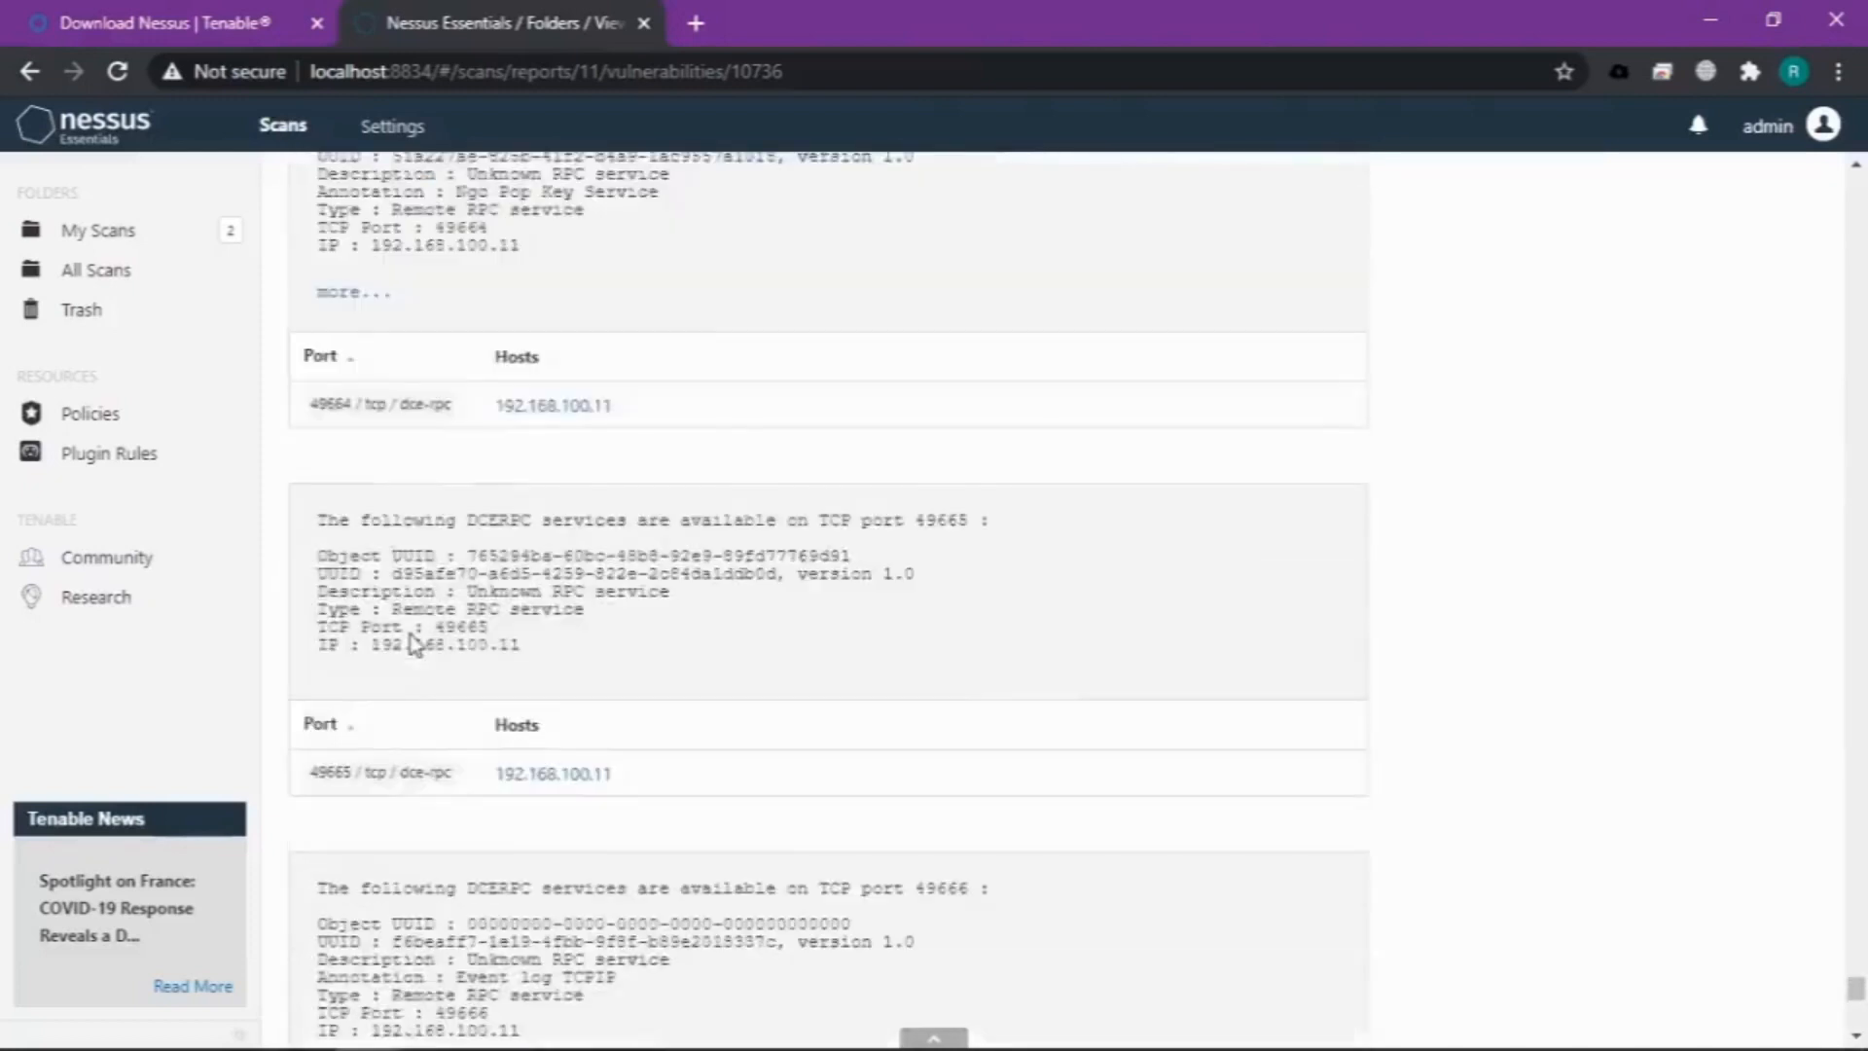
scroll("up", 3)
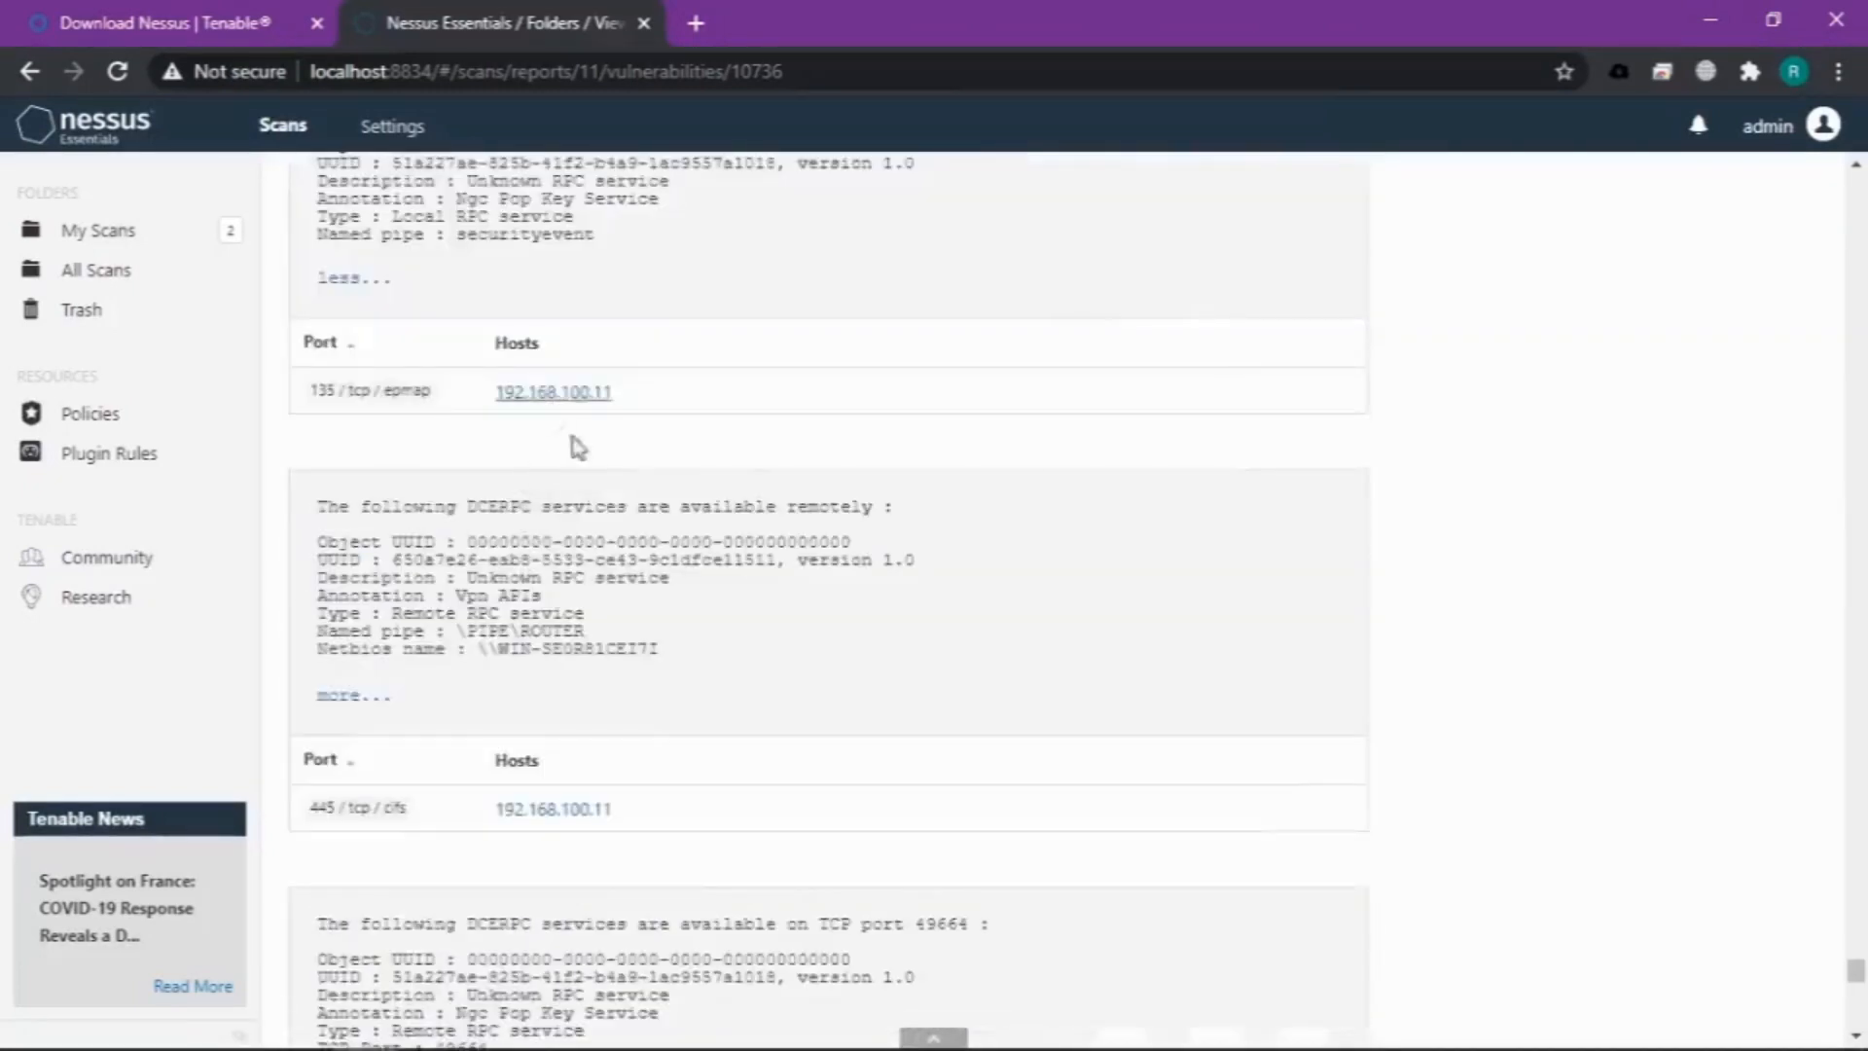
scroll("down", 3)
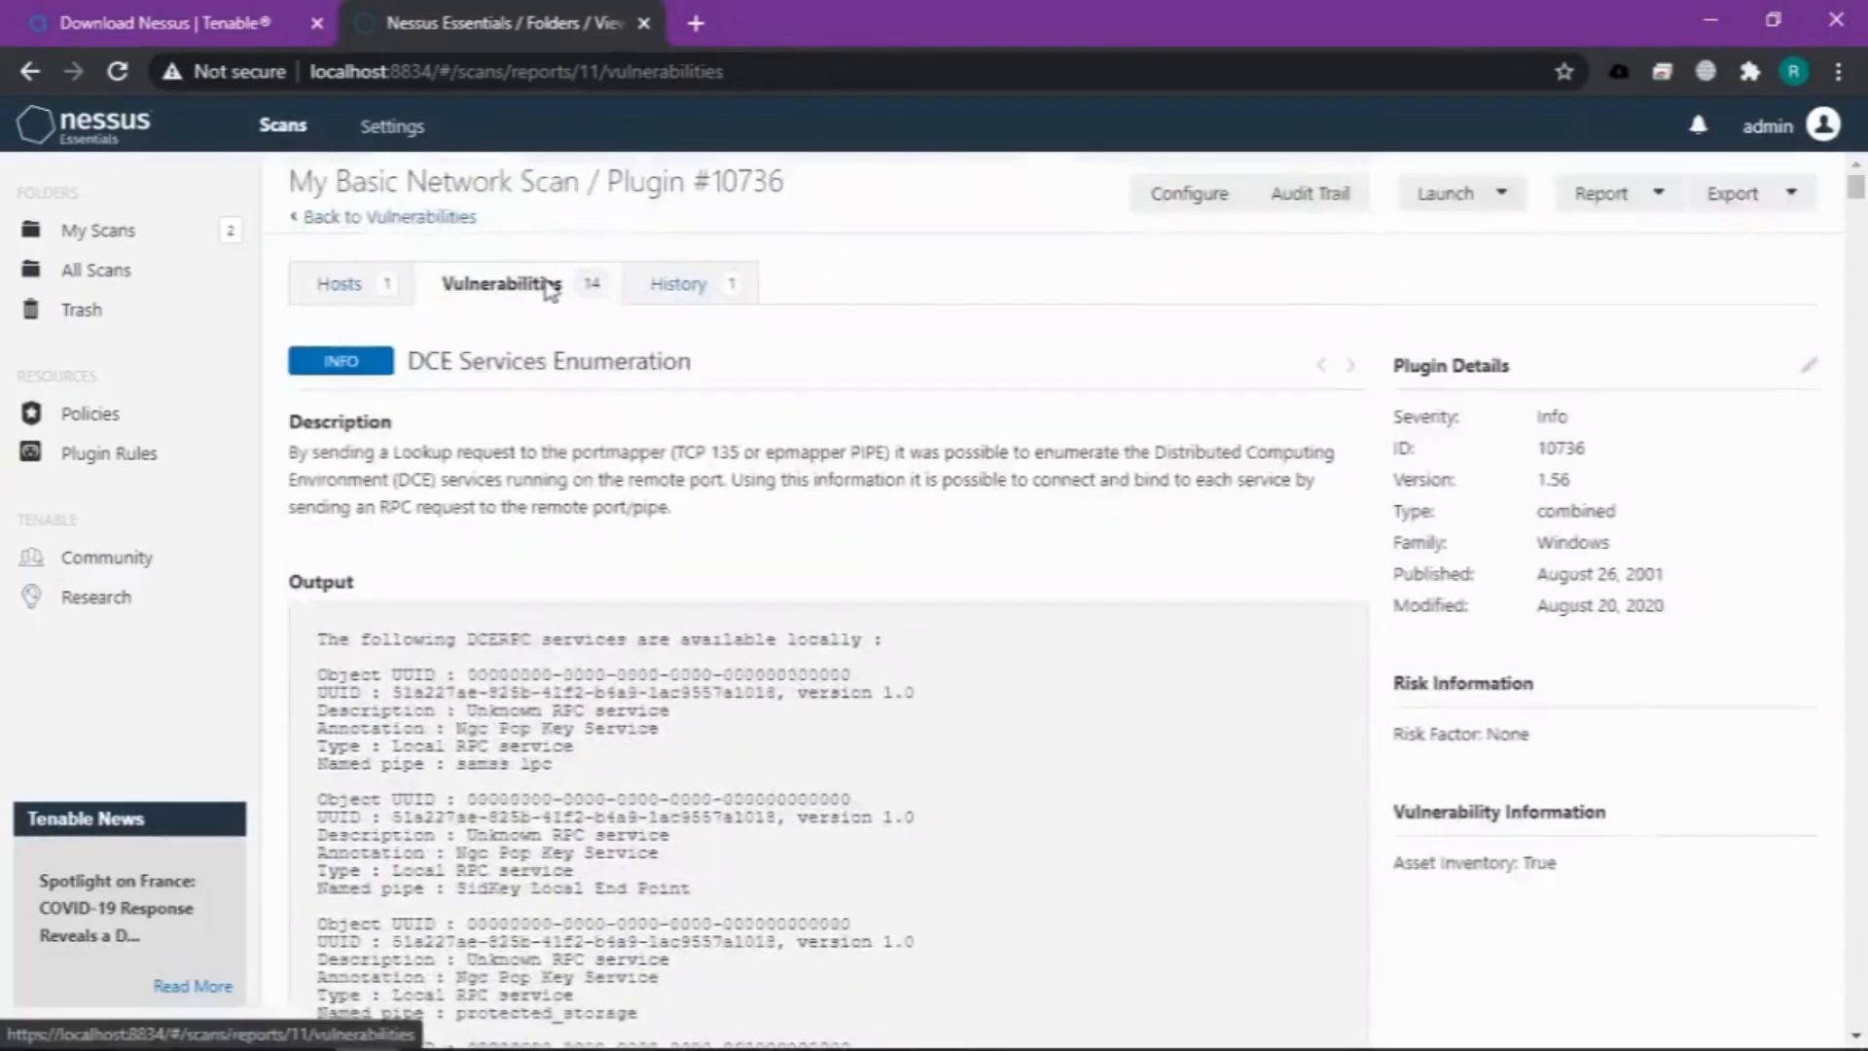
left_click(381, 216)
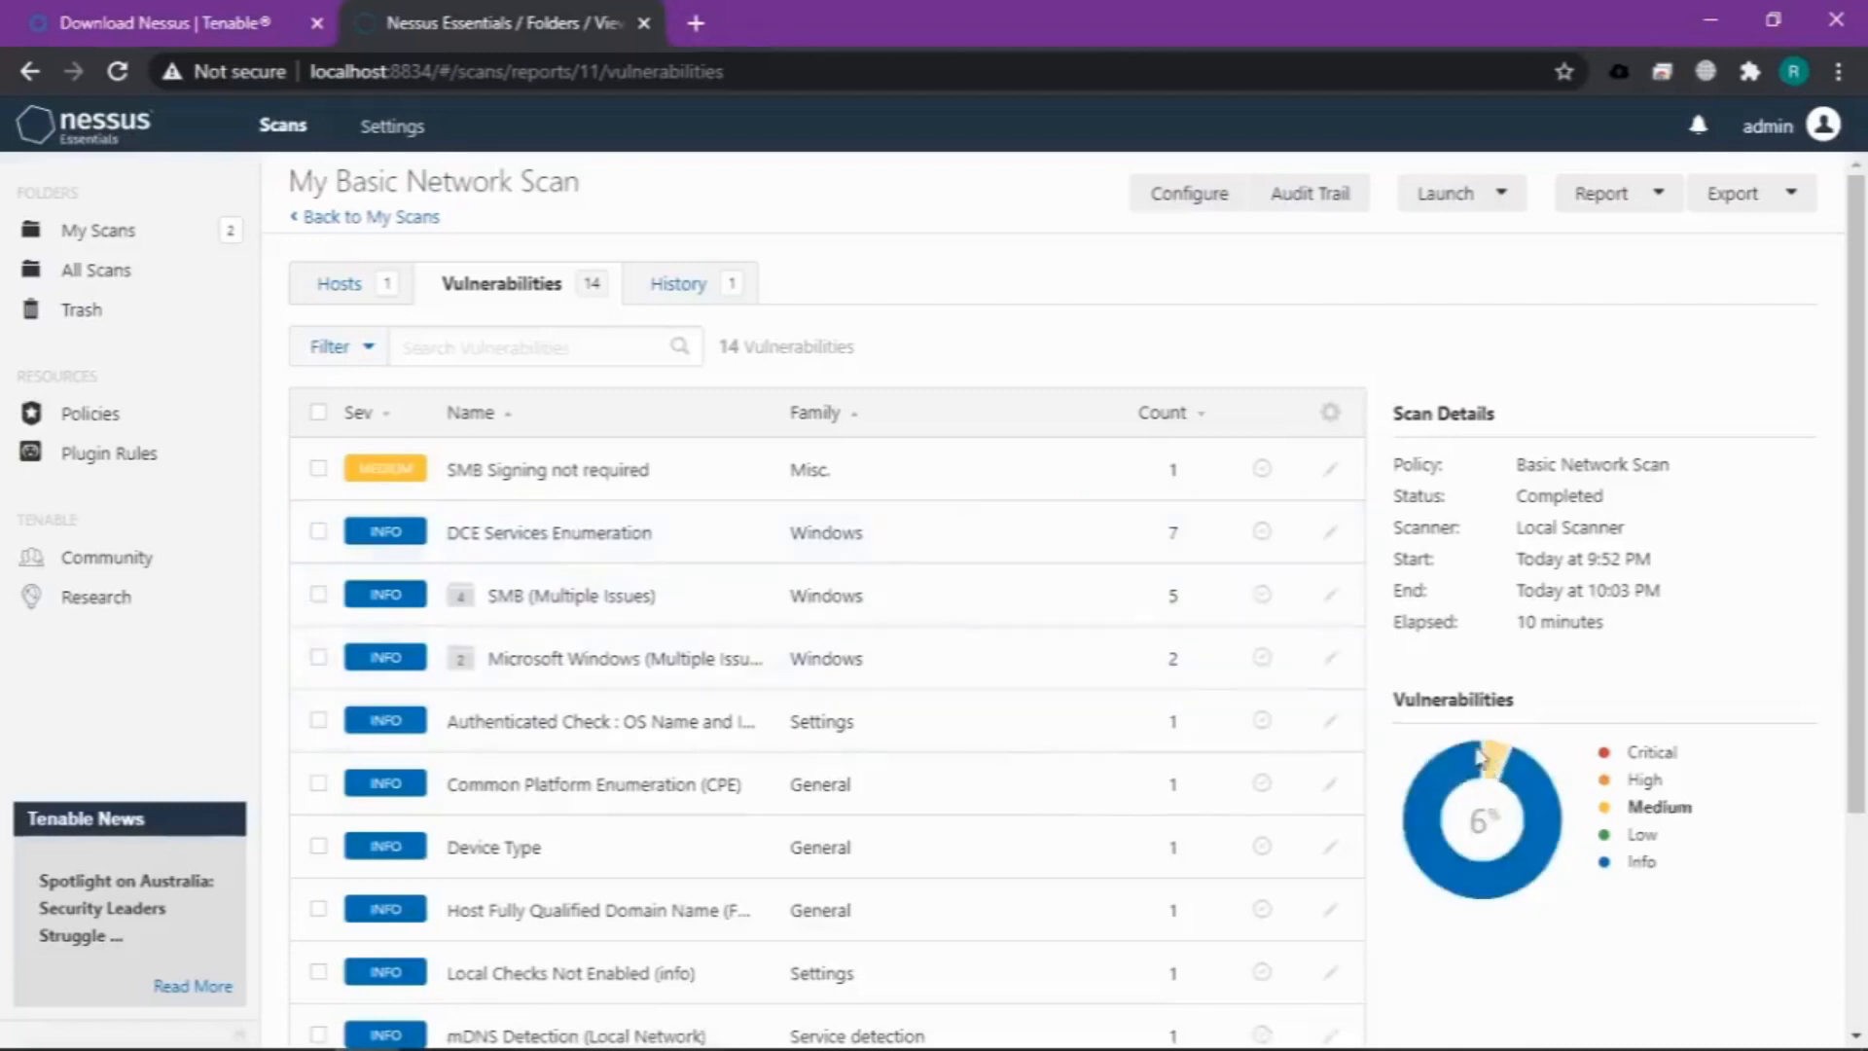
mouse_move(513, 489)
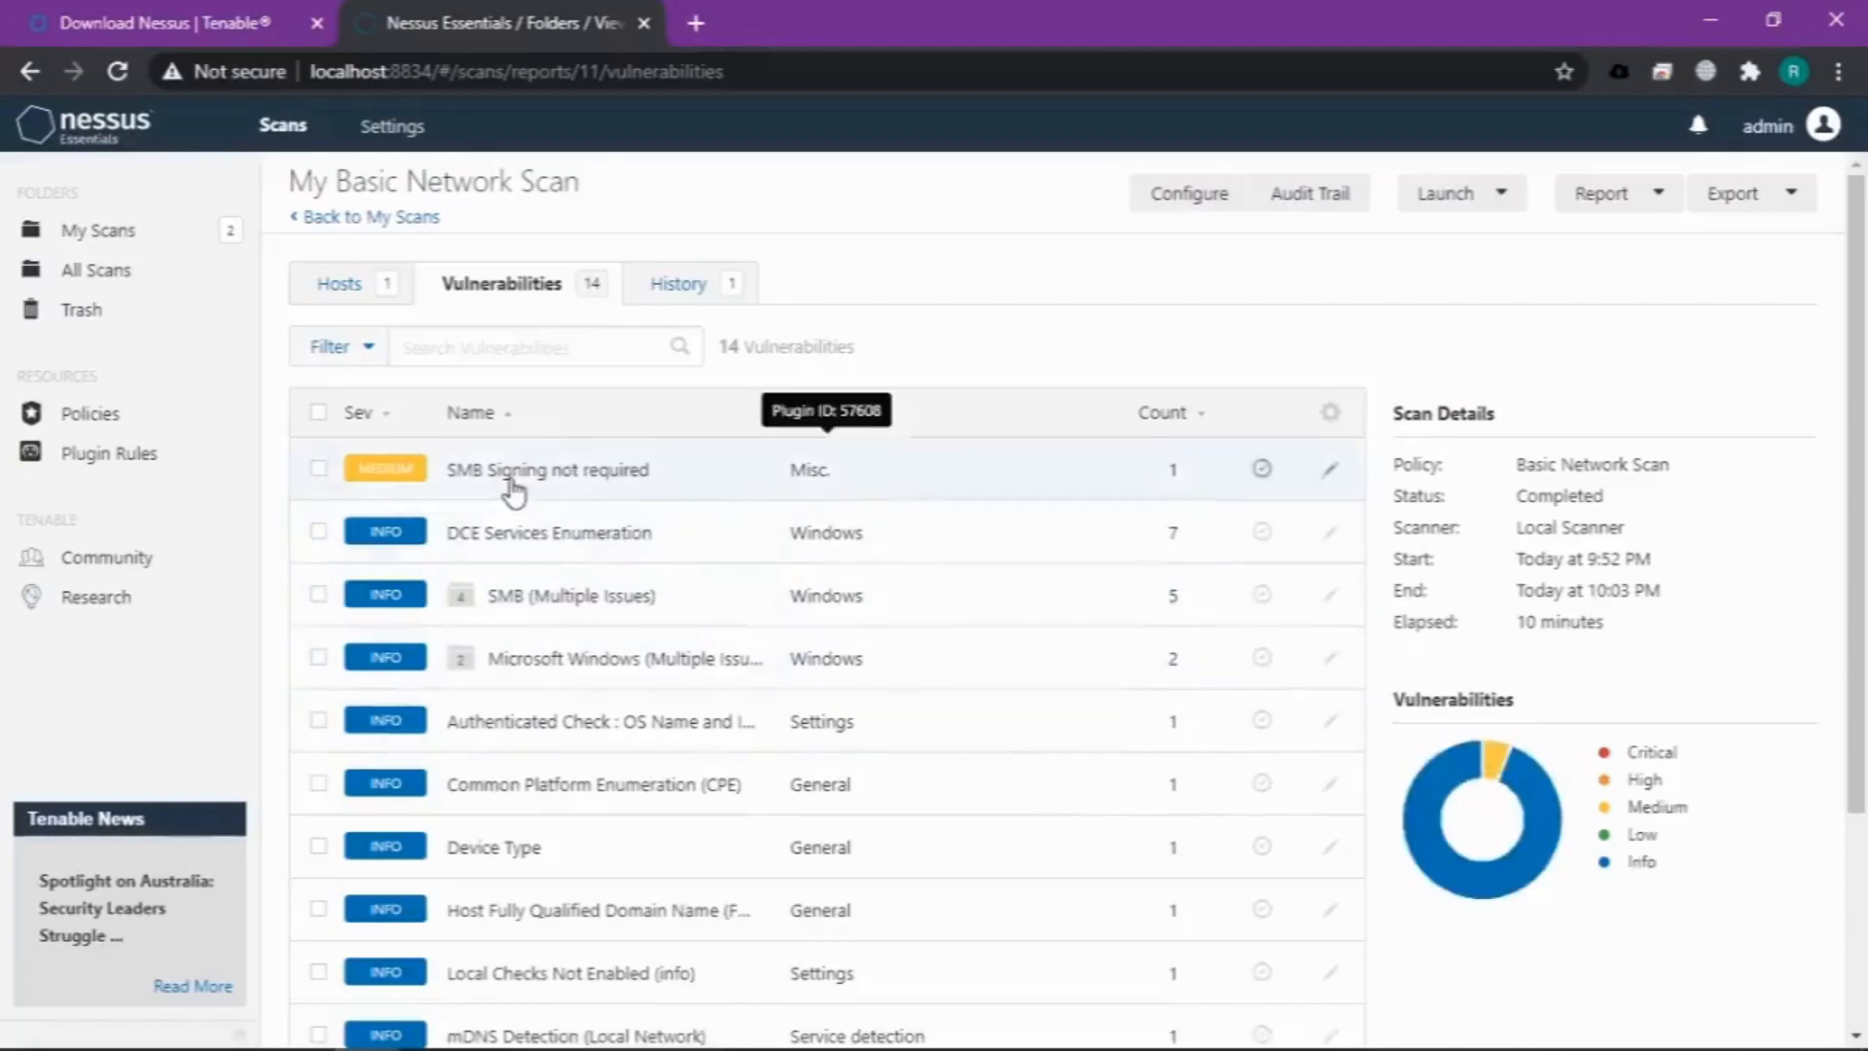
scroll("down", 3)
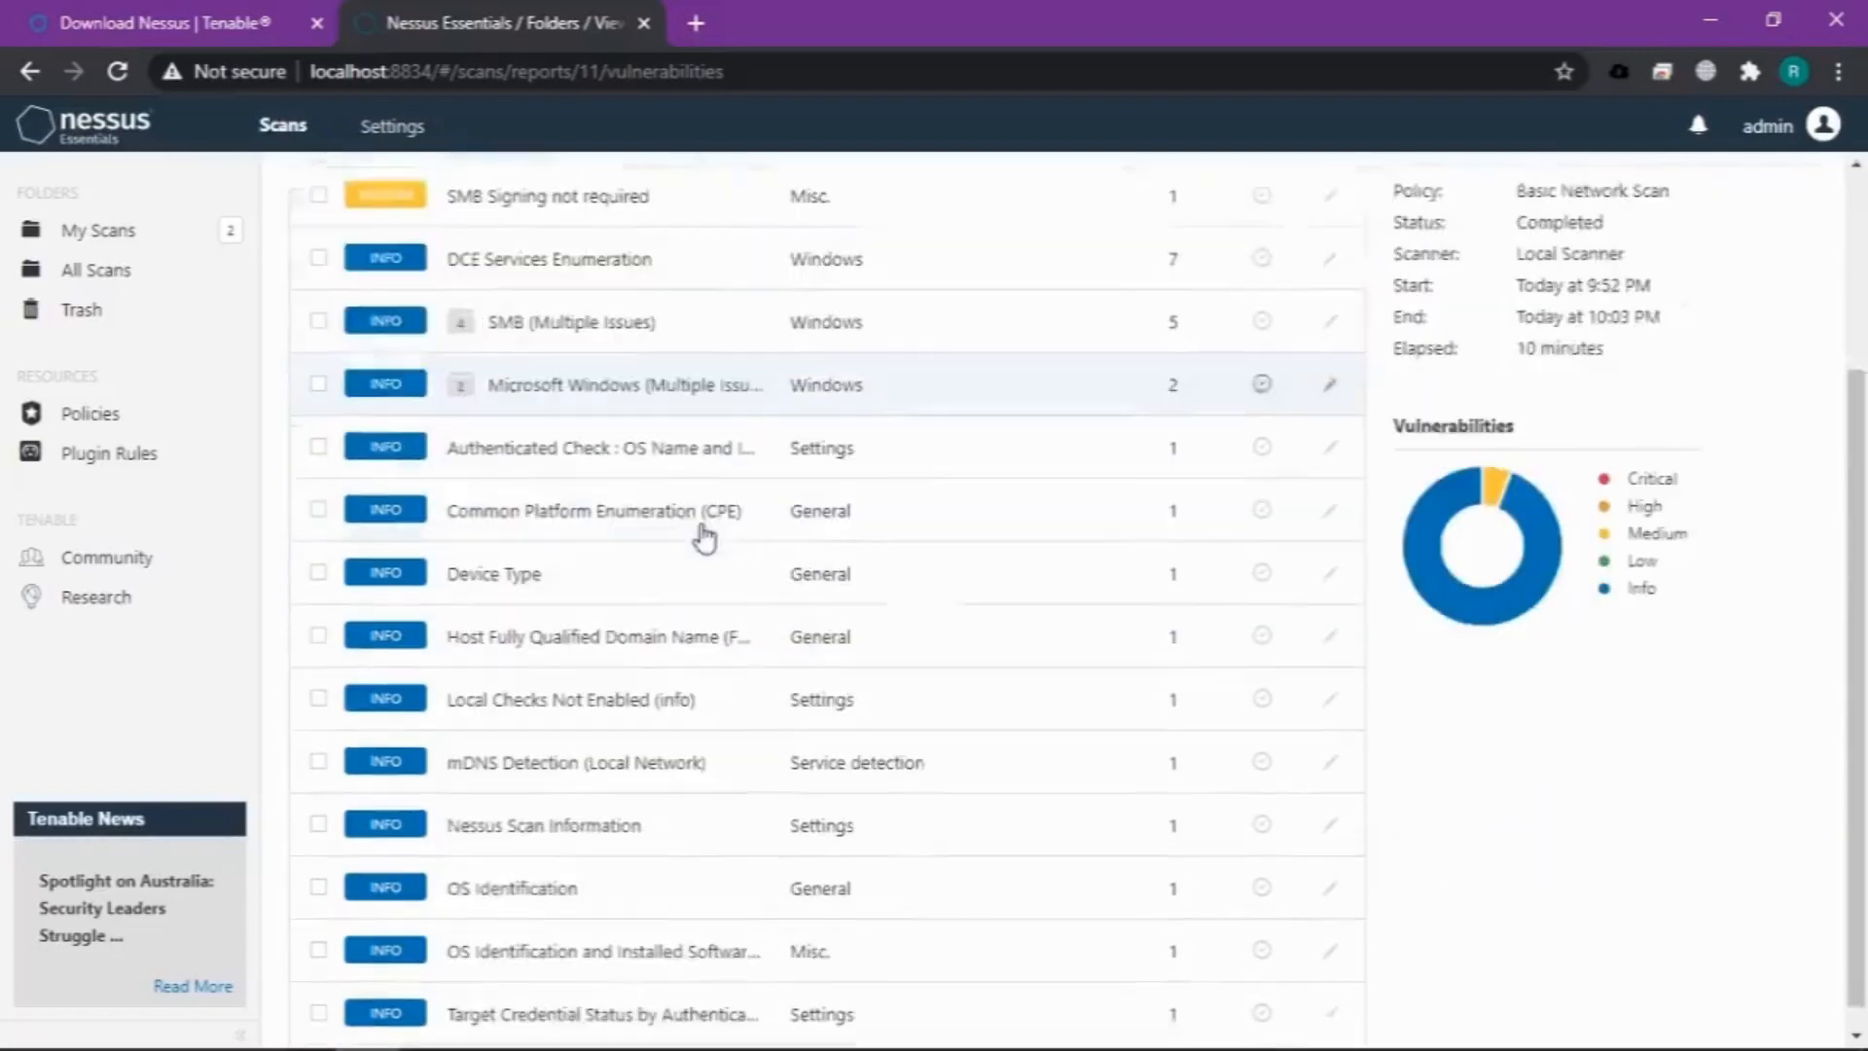
scroll("up", 3)
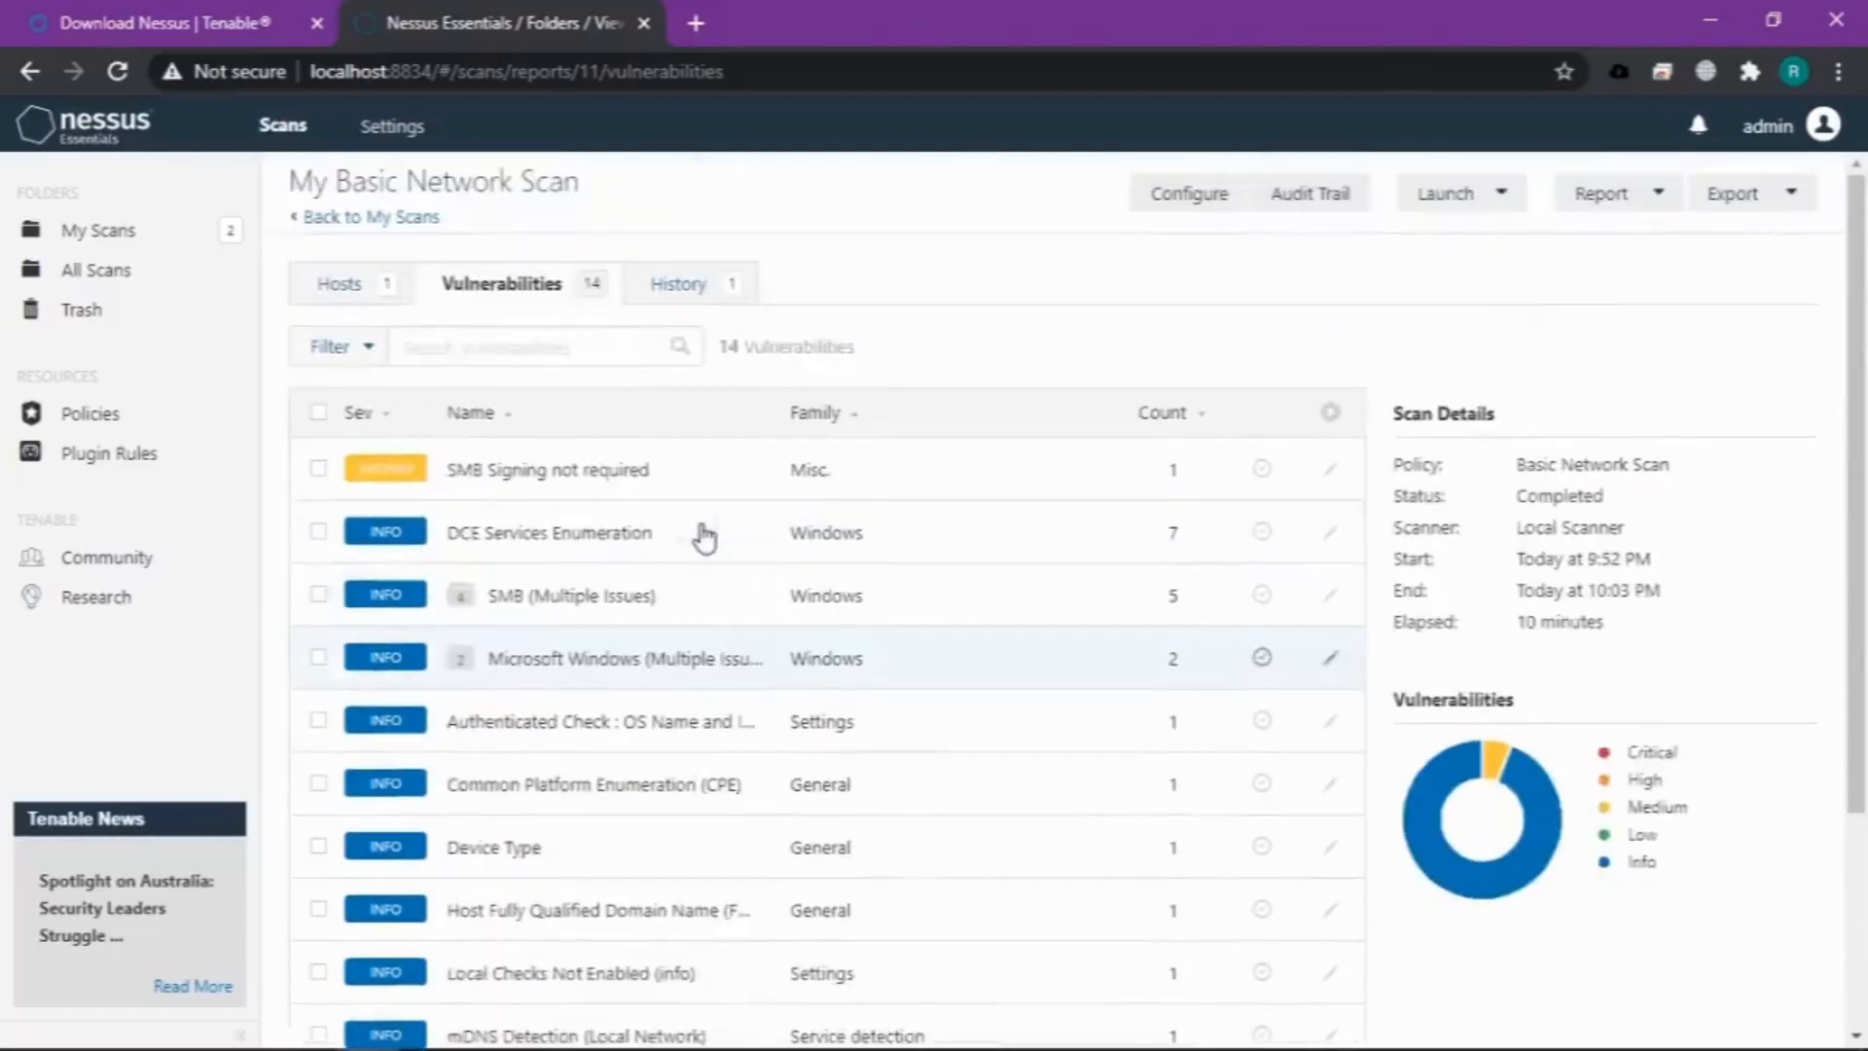